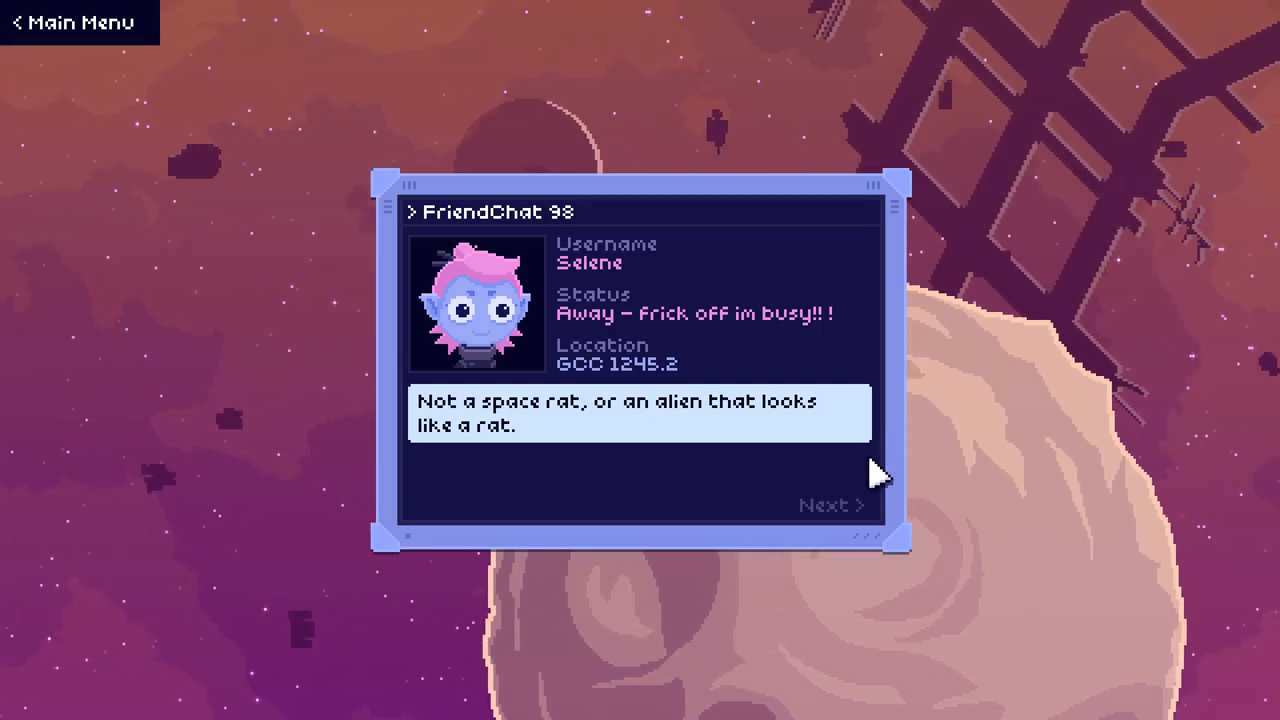
Step: Advance Selene and the rat's FriendChat 98 exchange past the potato peeler conclusion
{"action": "left_click", "coordinate": [830, 505]}
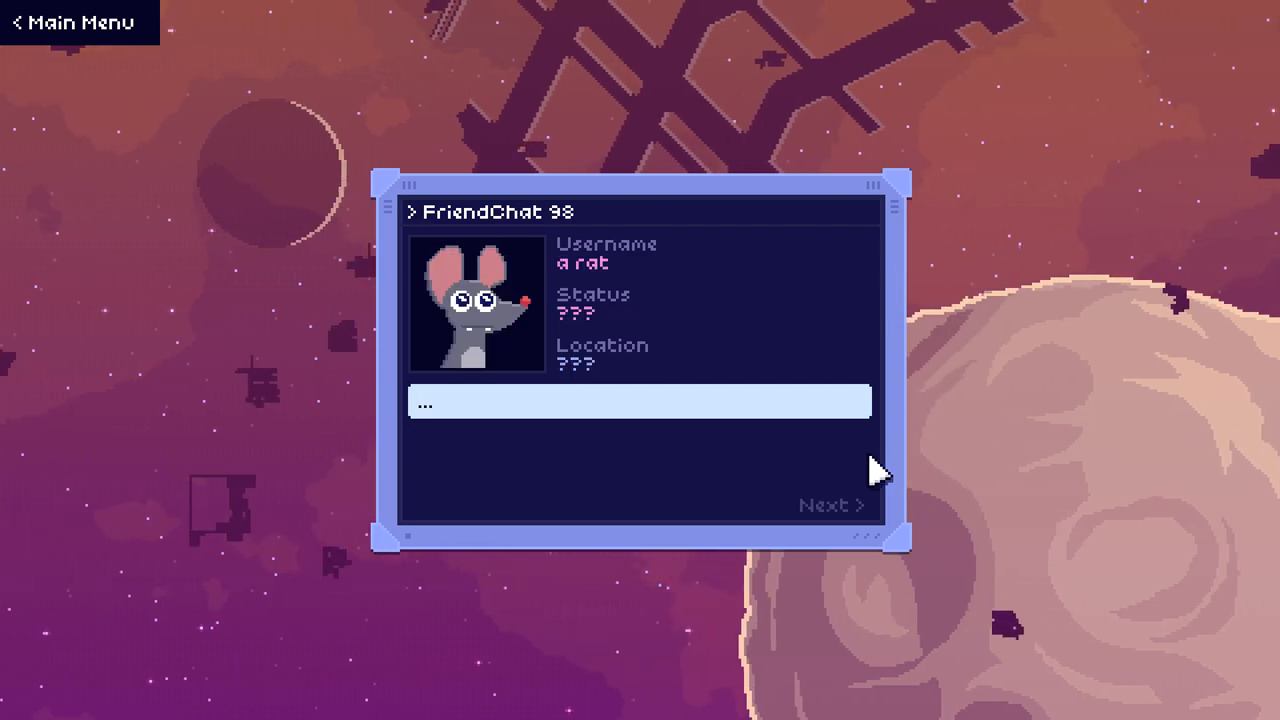
{"action": "left_click", "coordinate": [828, 505]}
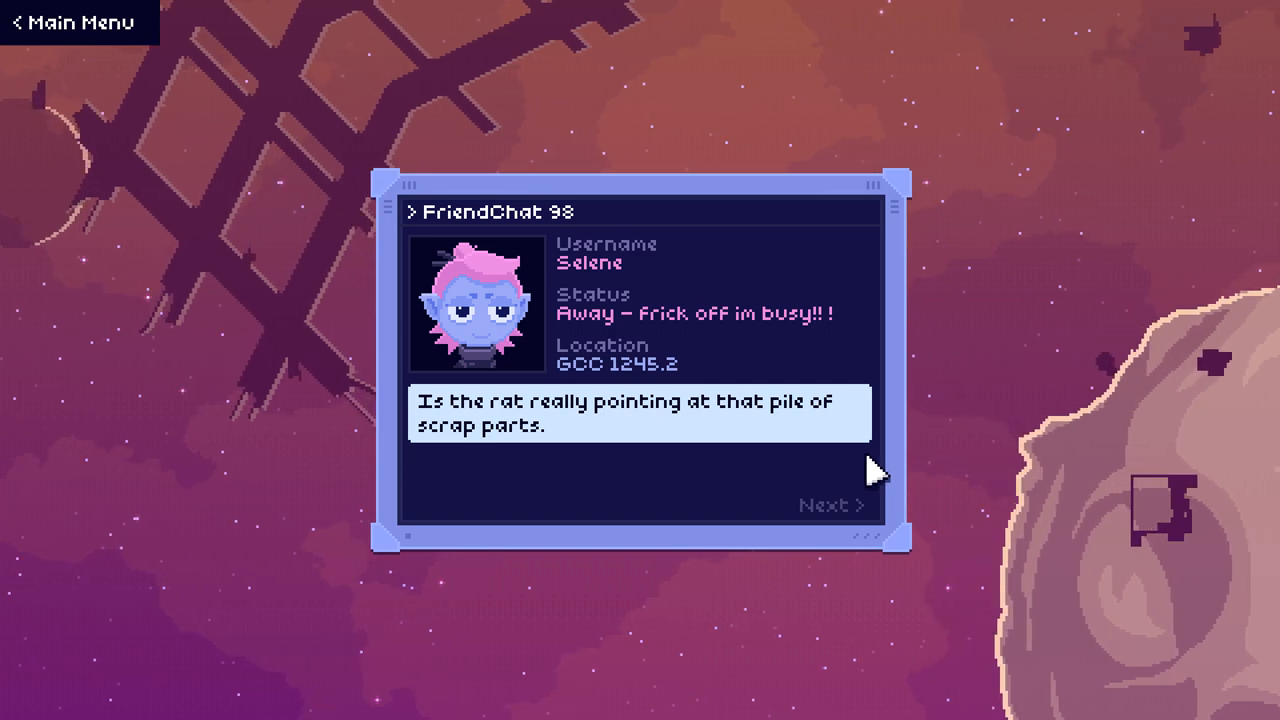
{"action": "left_click", "coordinate": [826, 505]}
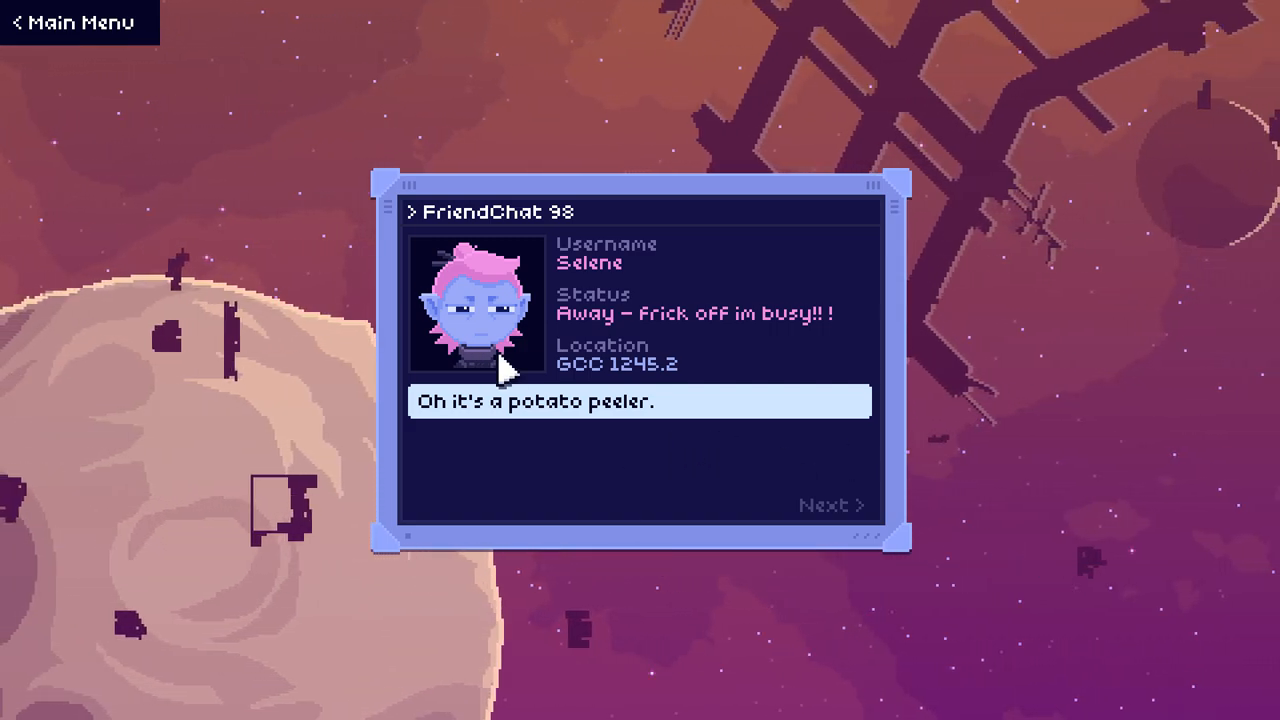
{"action": "left_click", "coordinate": [829, 504]}
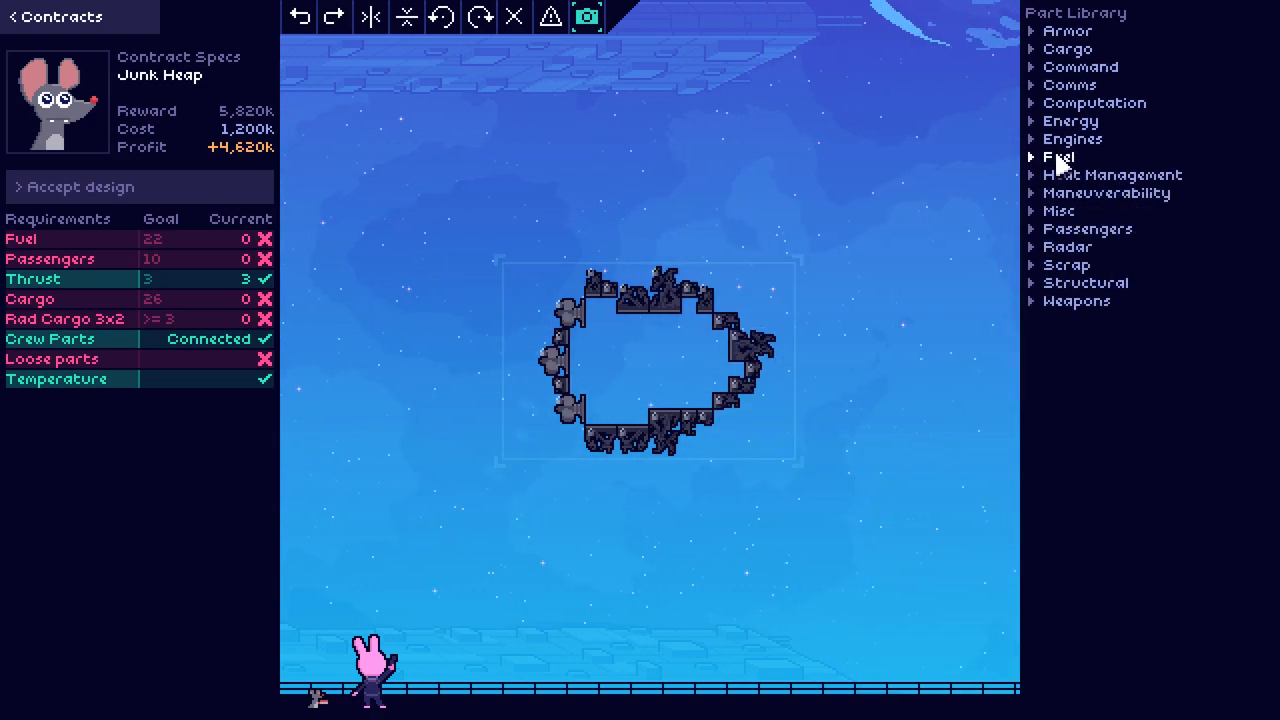
Step: Place a Tank 6x3 and a smaller fuel tank in the Junk Heap hull, reaching fuel 22
{"action": "left_click", "coordinate": [1058, 157]}
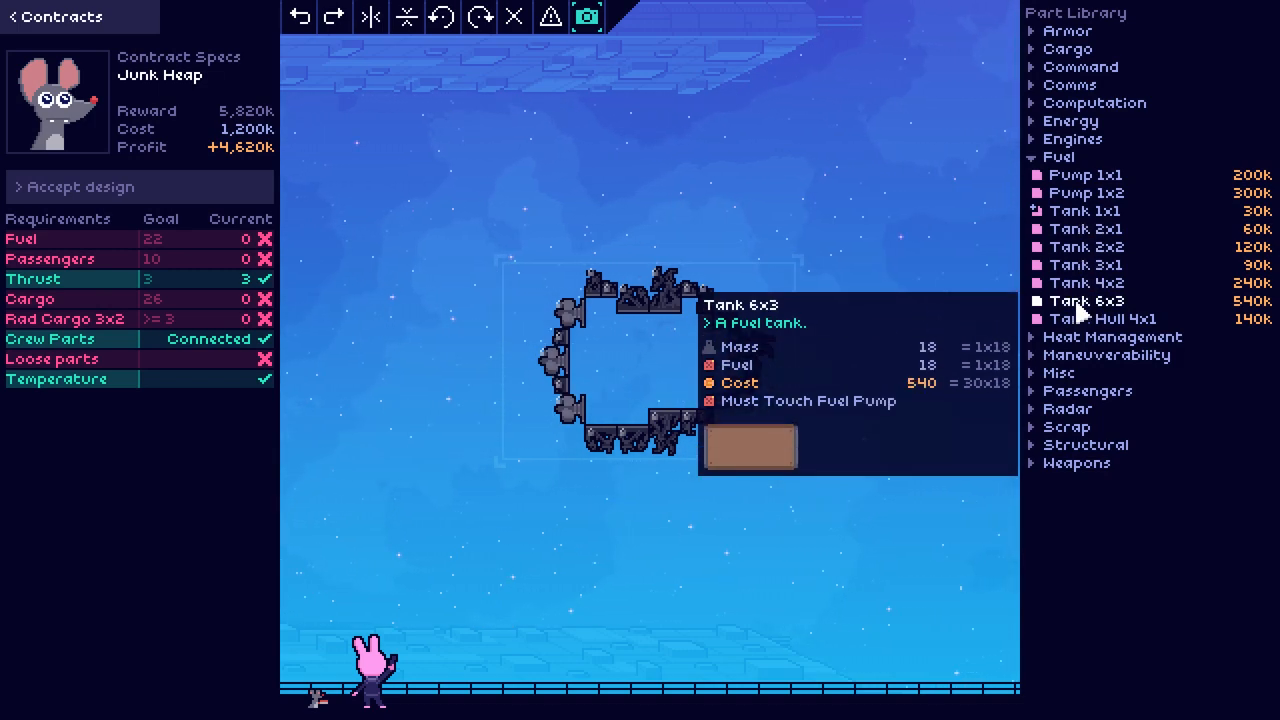
{"action": "left_click", "coordinate": [615, 360]}
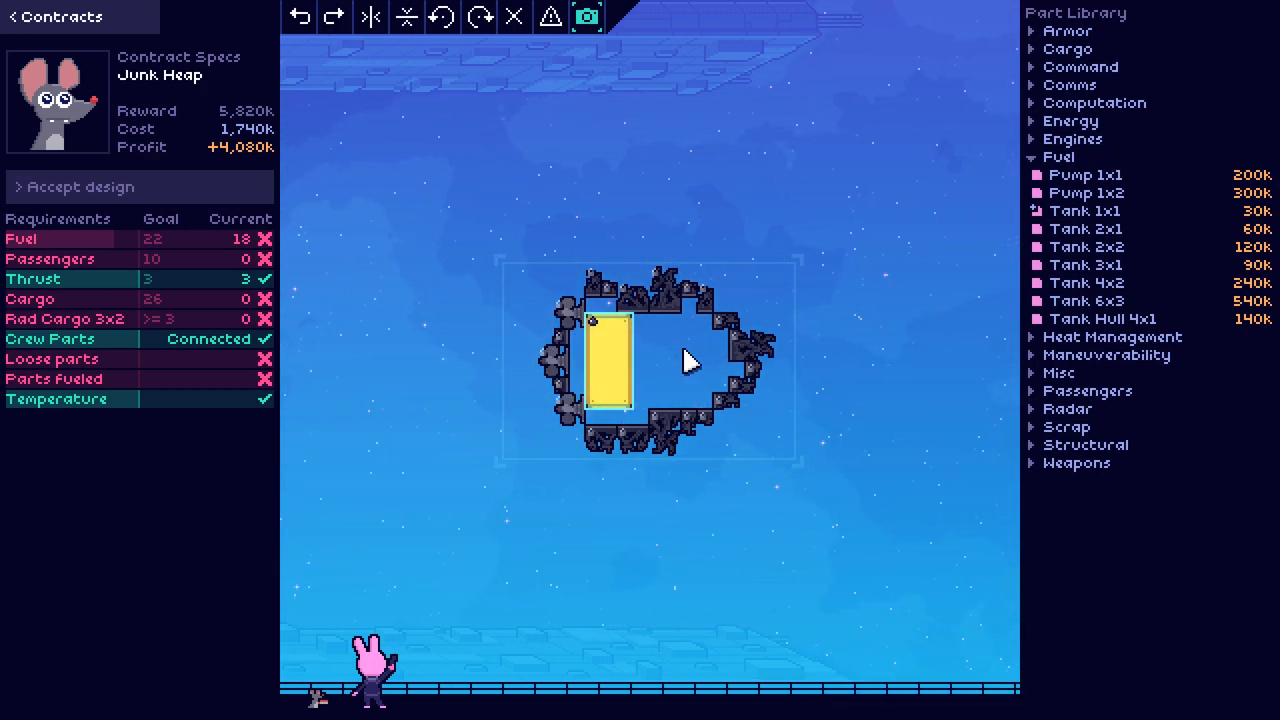
{"action": "mouse_move", "coordinate": [1086, 300]}
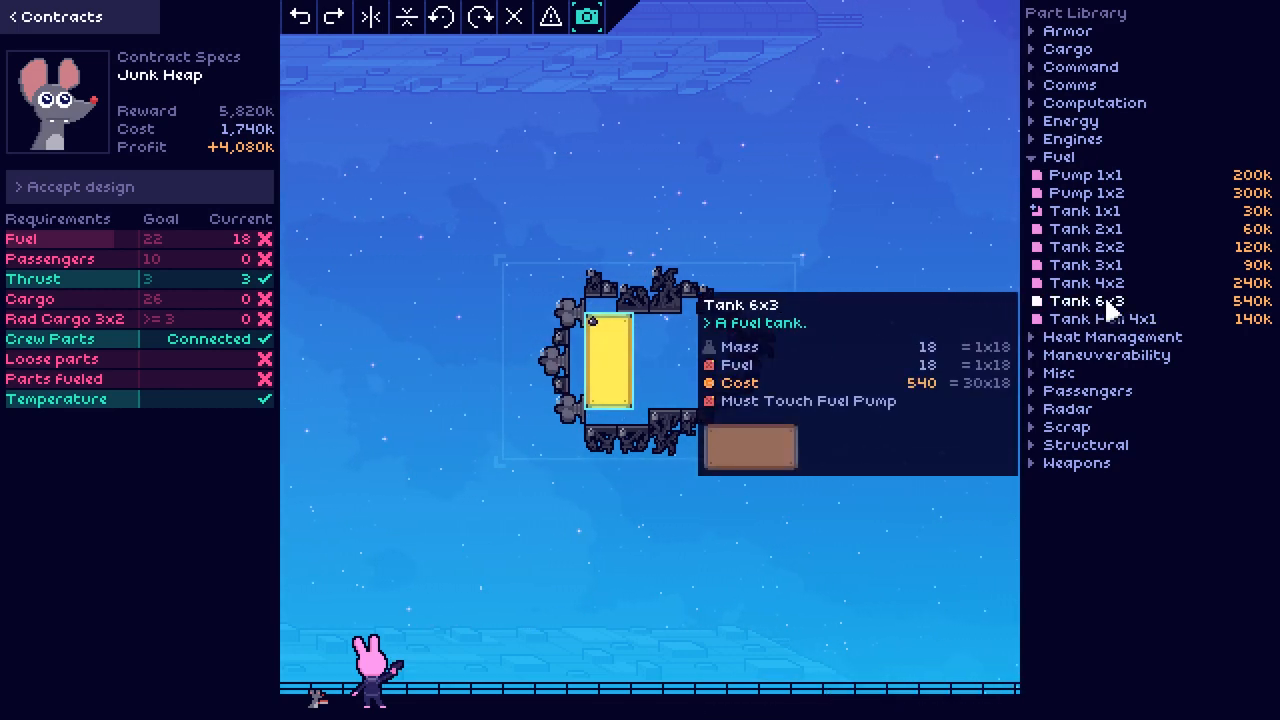
{"action": "left_click", "coordinate": [663, 347]}
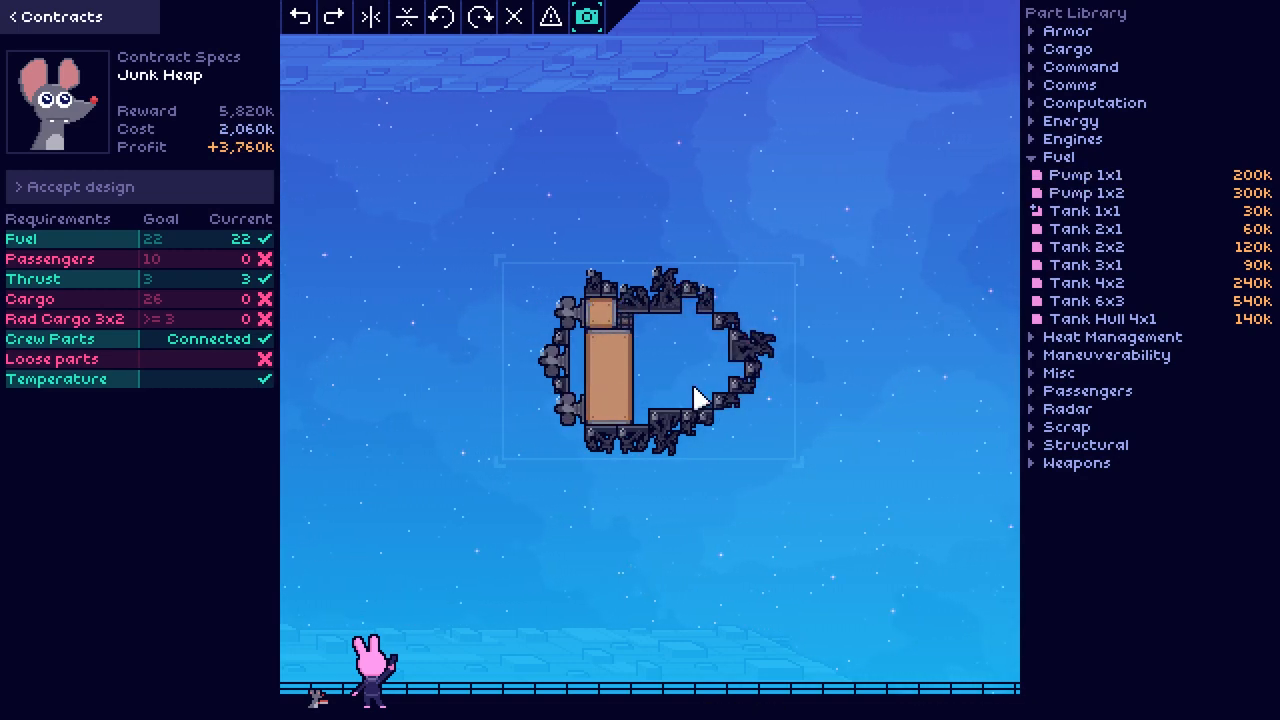
{"action": "mouse_move", "coordinate": [1086, 300]}
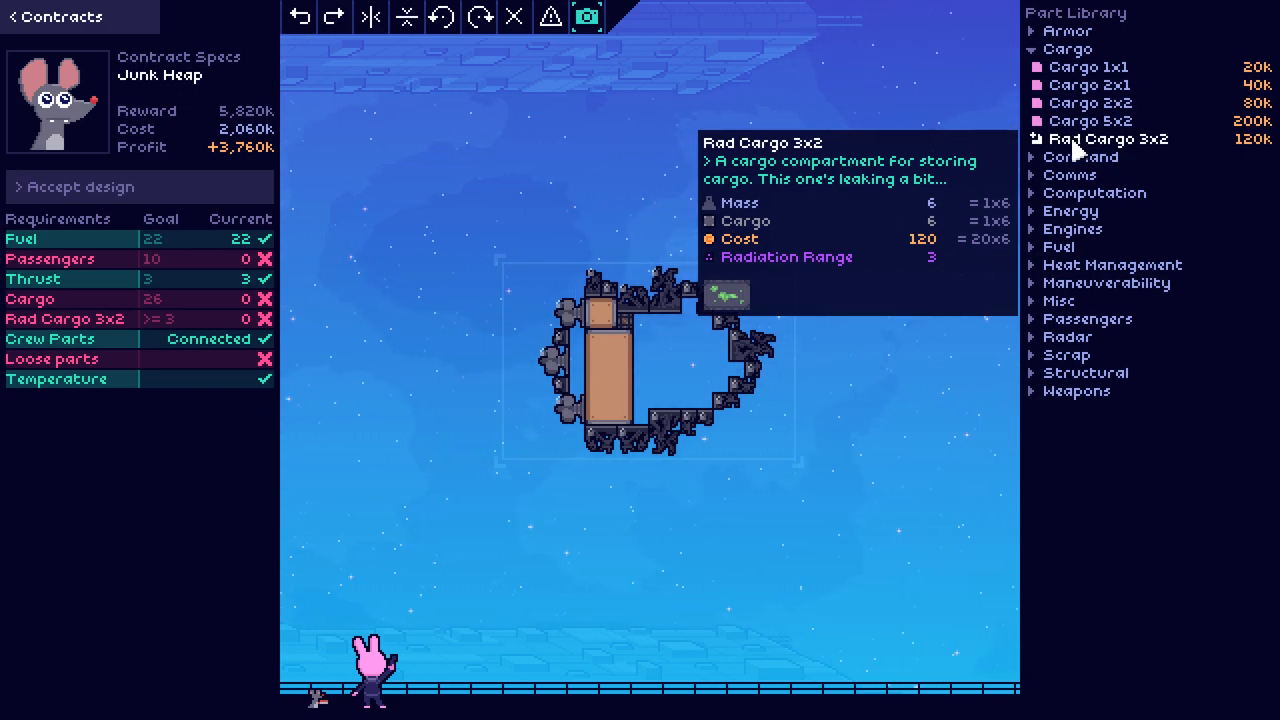
Step: Add Rad Cargo 3x2 compartments to the hull and reposition one, bringing cargo to 18
{"action": "left_click", "coordinate": [685, 355]}
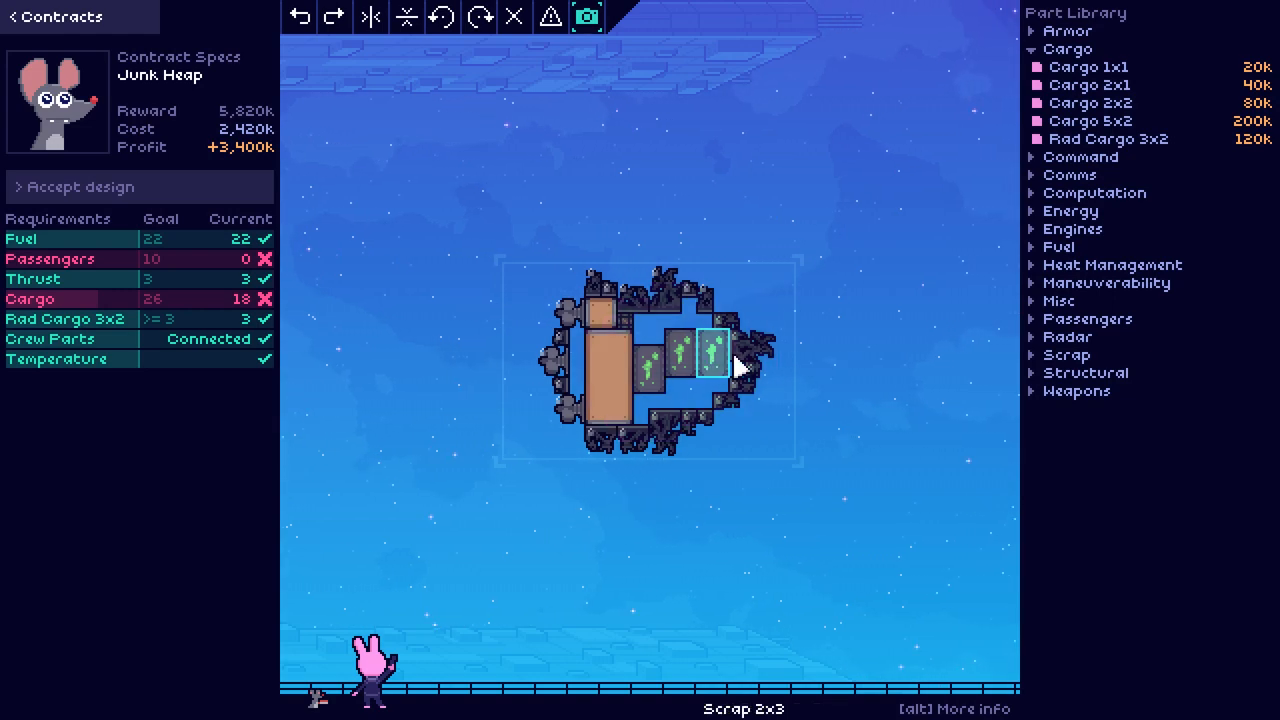
{"action": "mouse_move", "coordinate": [610, 375]}
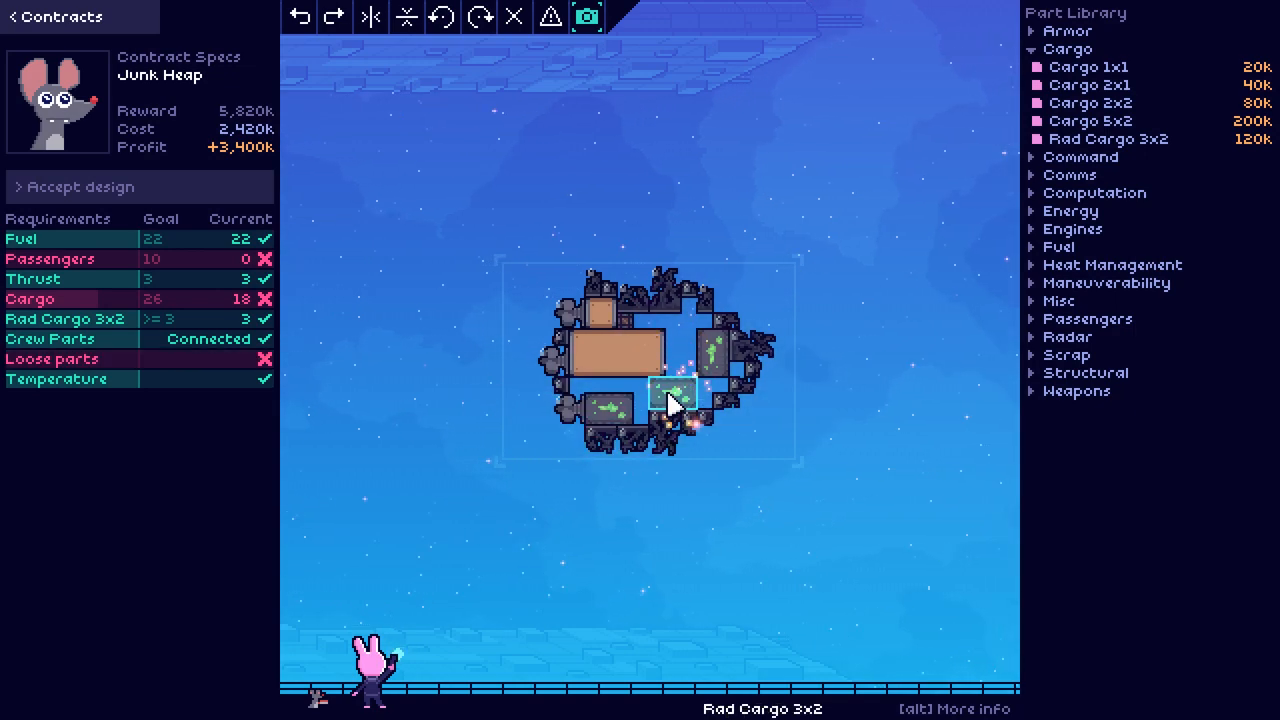
{"action": "left_click_drag", "start_coordinate": [675, 400], "coordinate": [585, 375]}
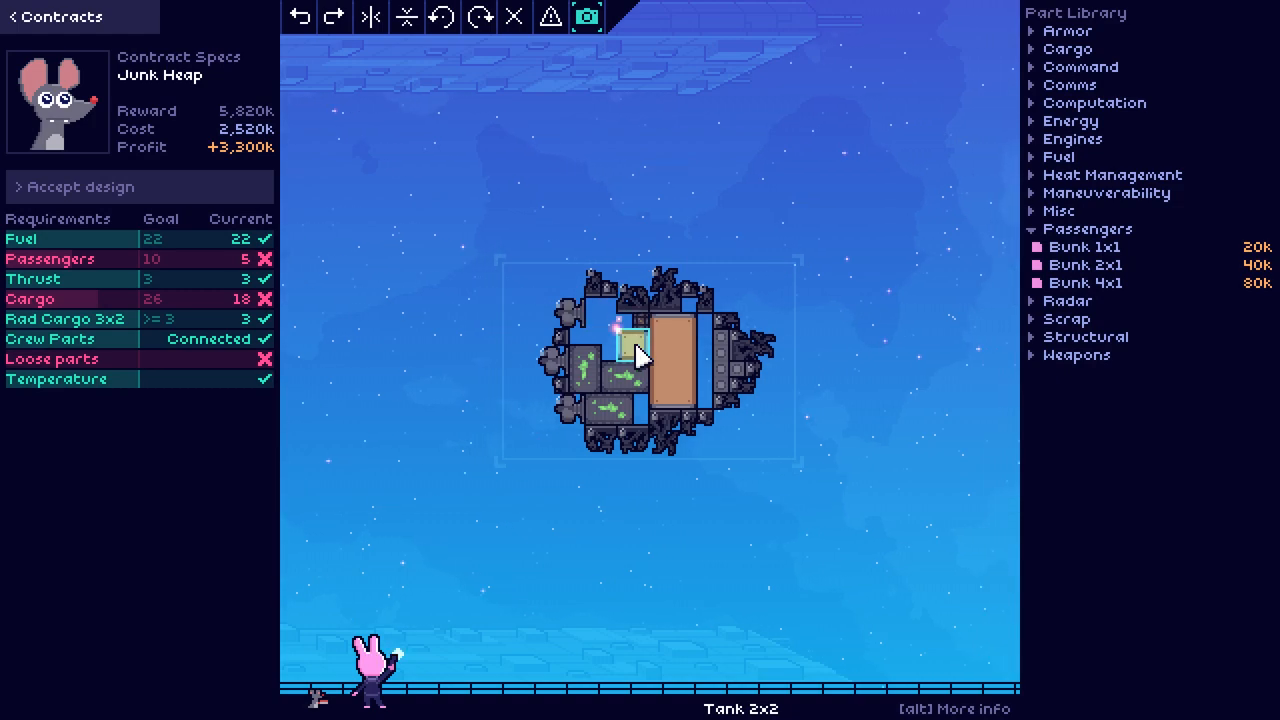
{"action": "mouse_move", "coordinate": [1085, 282]}
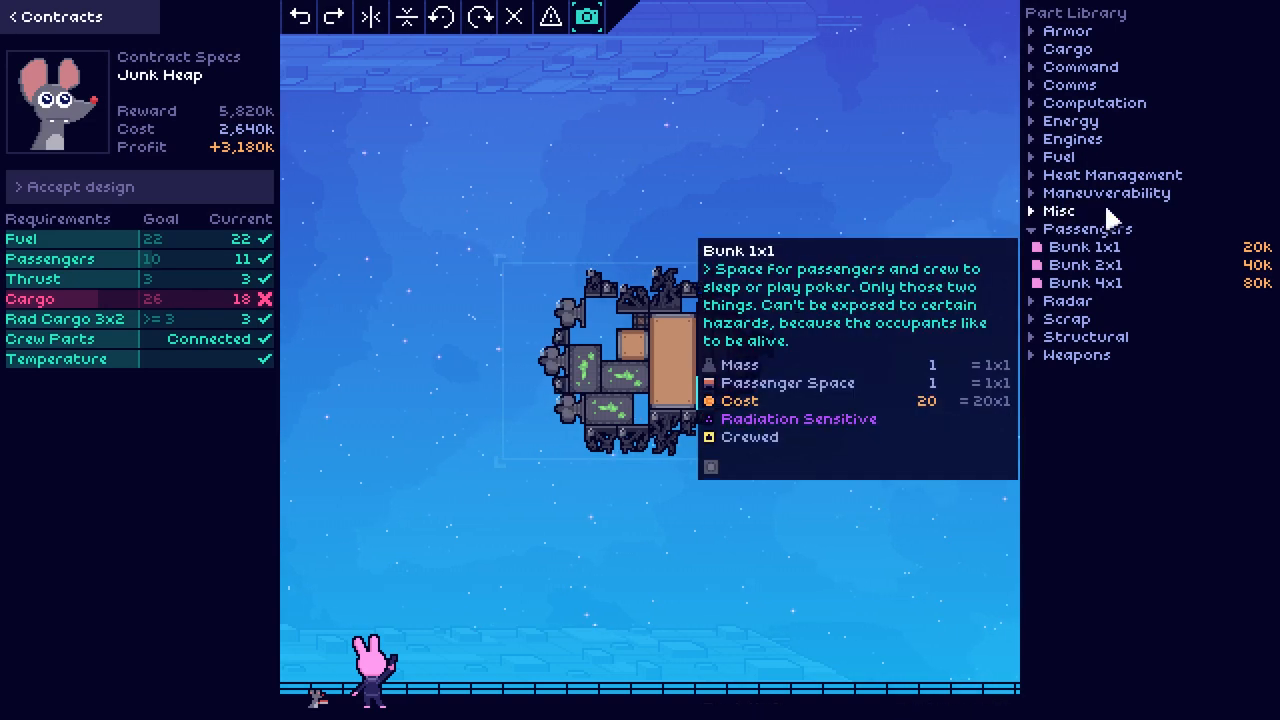
Step: Place Cargo 2x1 compartments in the empty hull slots, raising cargo to 24
{"action": "left_click", "coordinate": [1067, 48]}
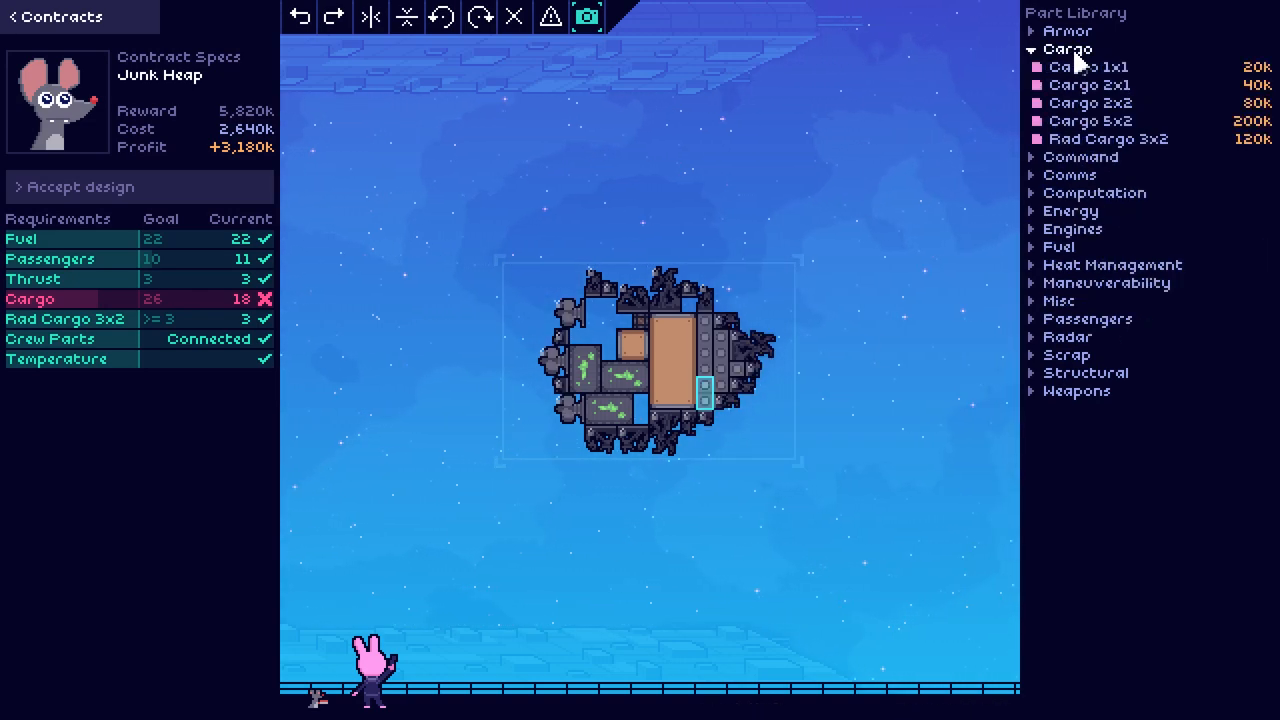
{"action": "left_click", "coordinate": [600, 317]}
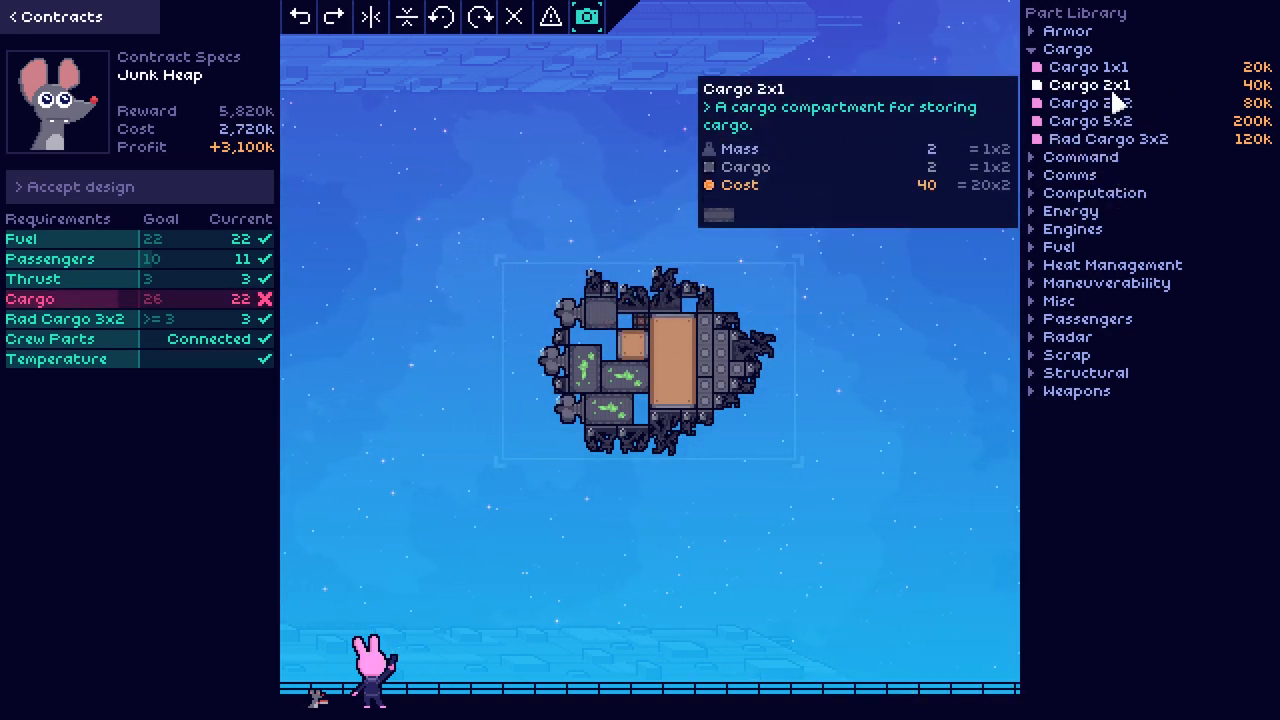
{"action": "left_click", "coordinate": [597, 341]}
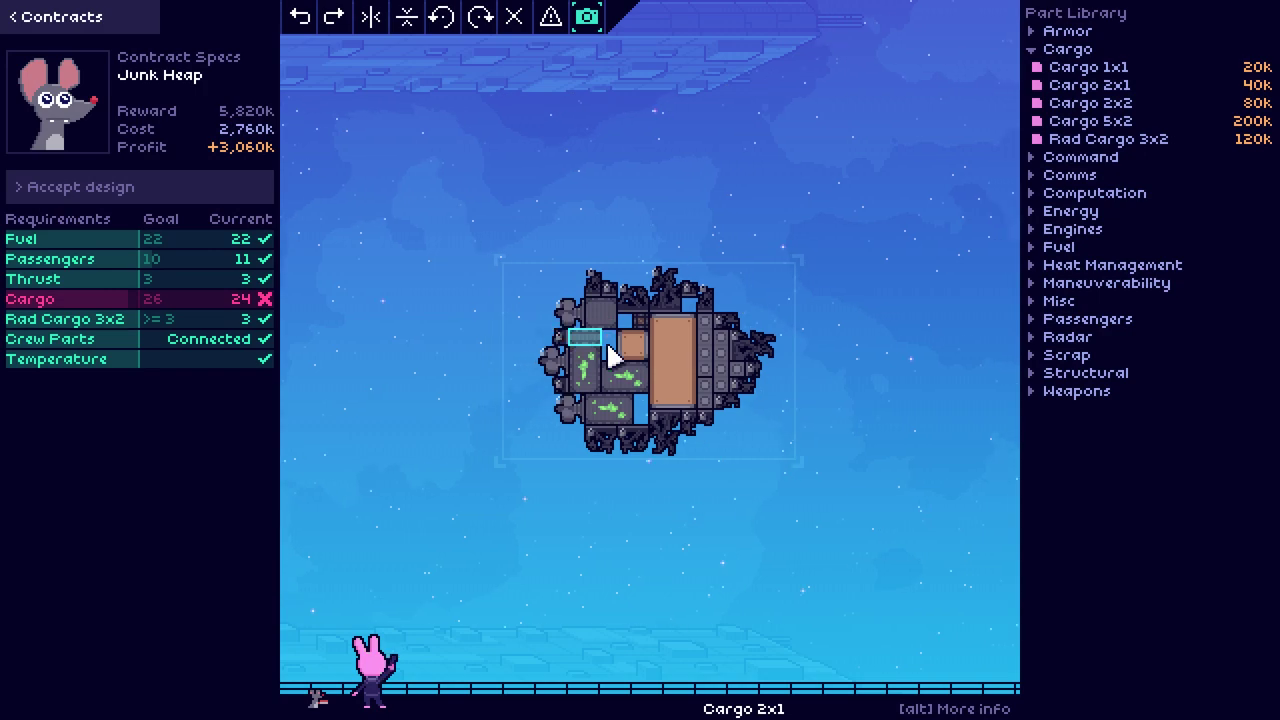
{"action": "left_click", "coordinate": [625, 355]}
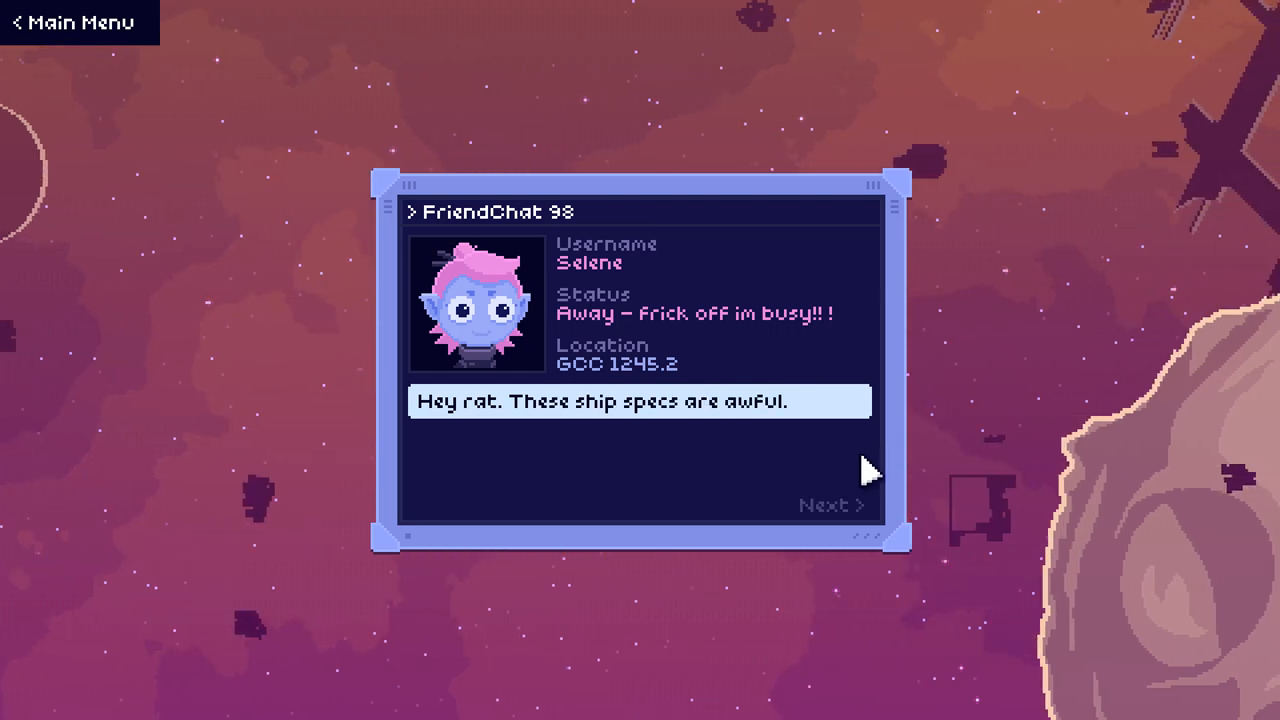
Step: Read Selene and the rat's messages about scrap parts and not making more rat ships
{"action": "left_click", "coordinate": [831, 505]}
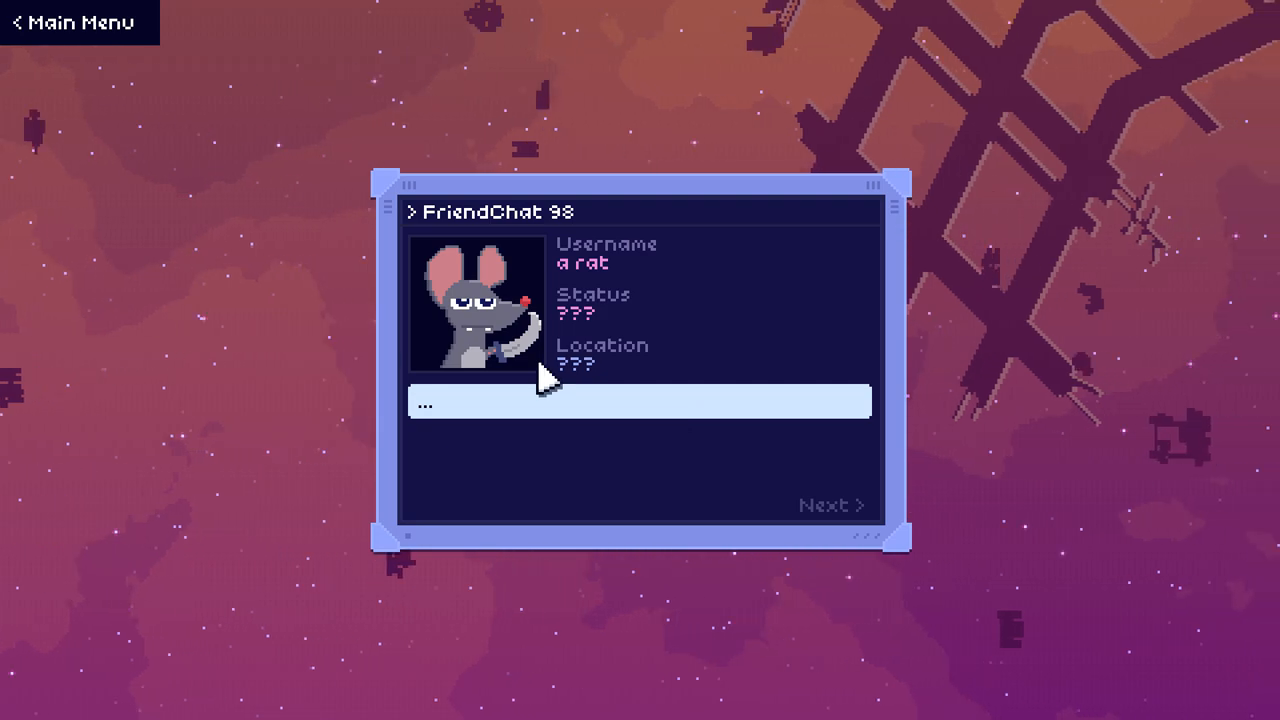
{"action": "mouse_move", "coordinate": [815, 520]}
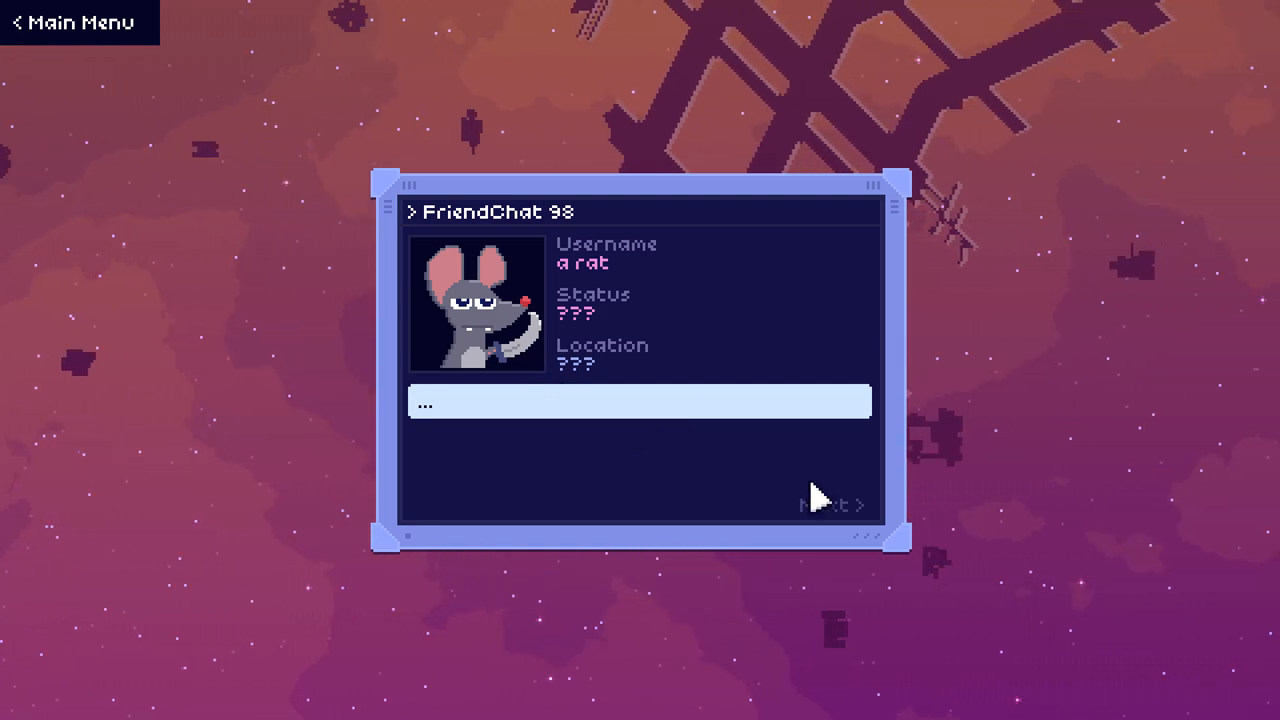
{"action": "left_click", "coordinate": [828, 506]}
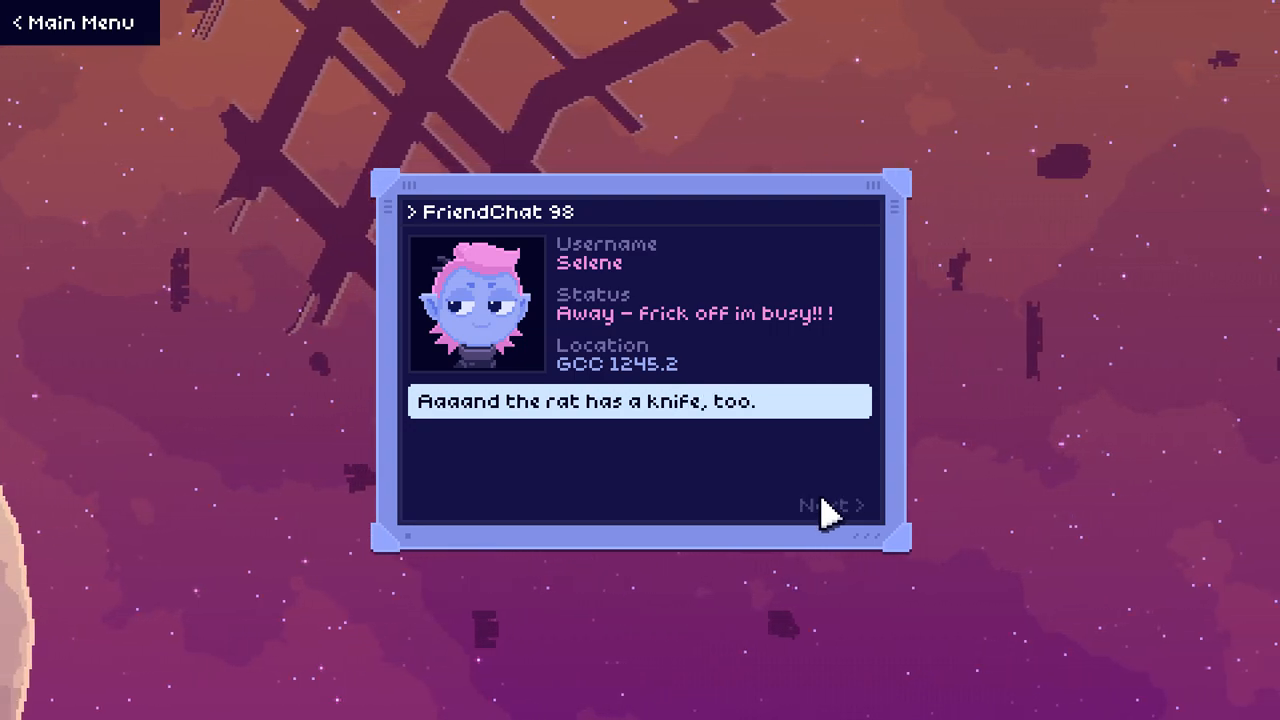
{"action": "left_click", "coordinate": [829, 505]}
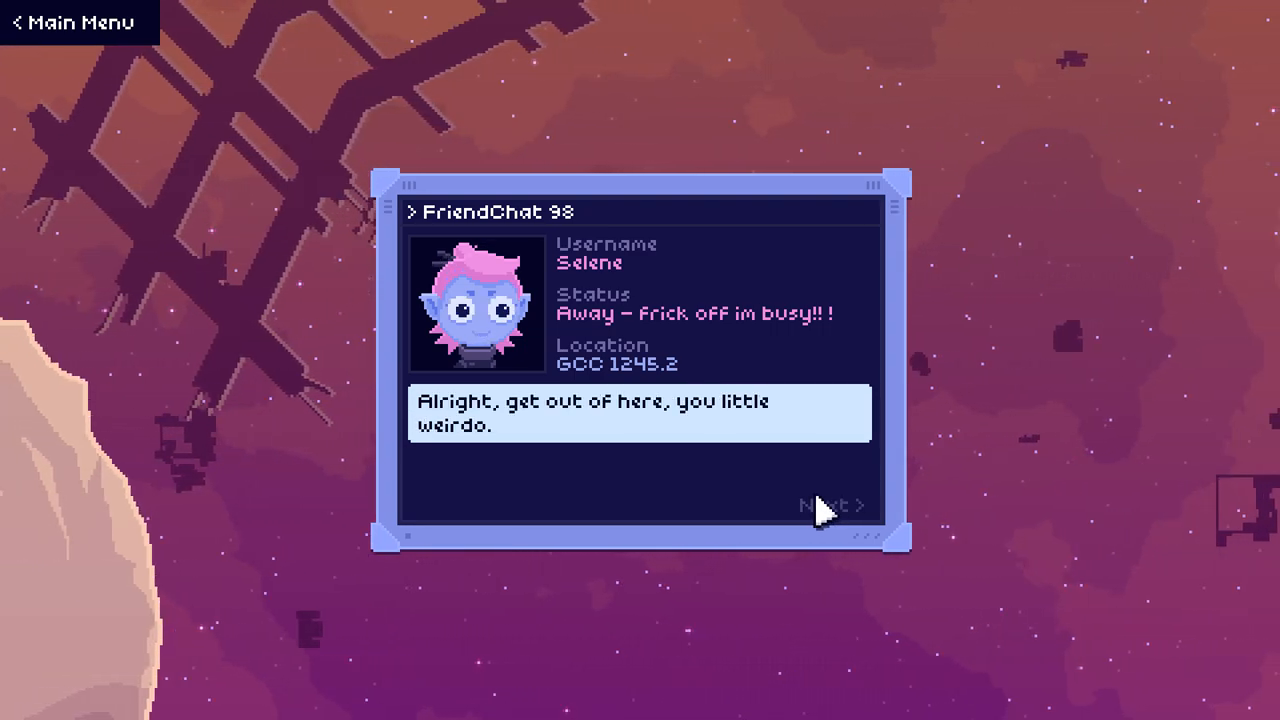
{"action": "left_click", "coordinate": [827, 505]}
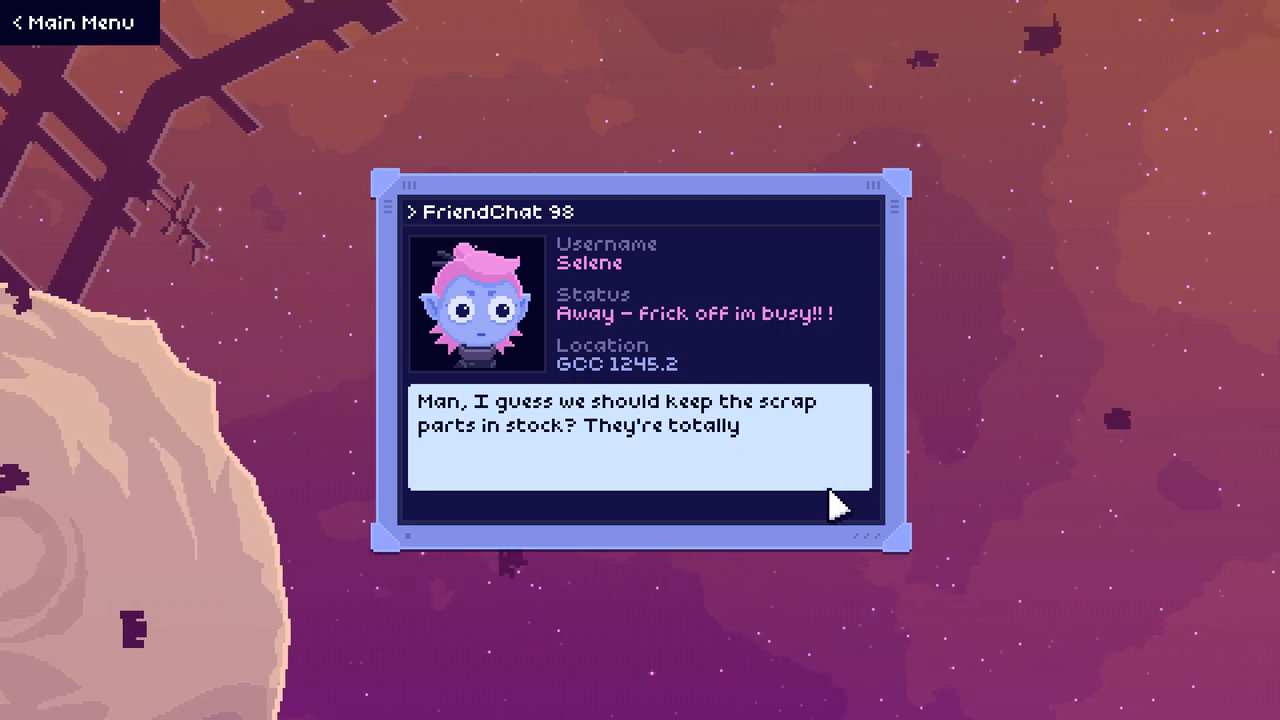
{"action": "left_click", "coordinate": [830, 510]}
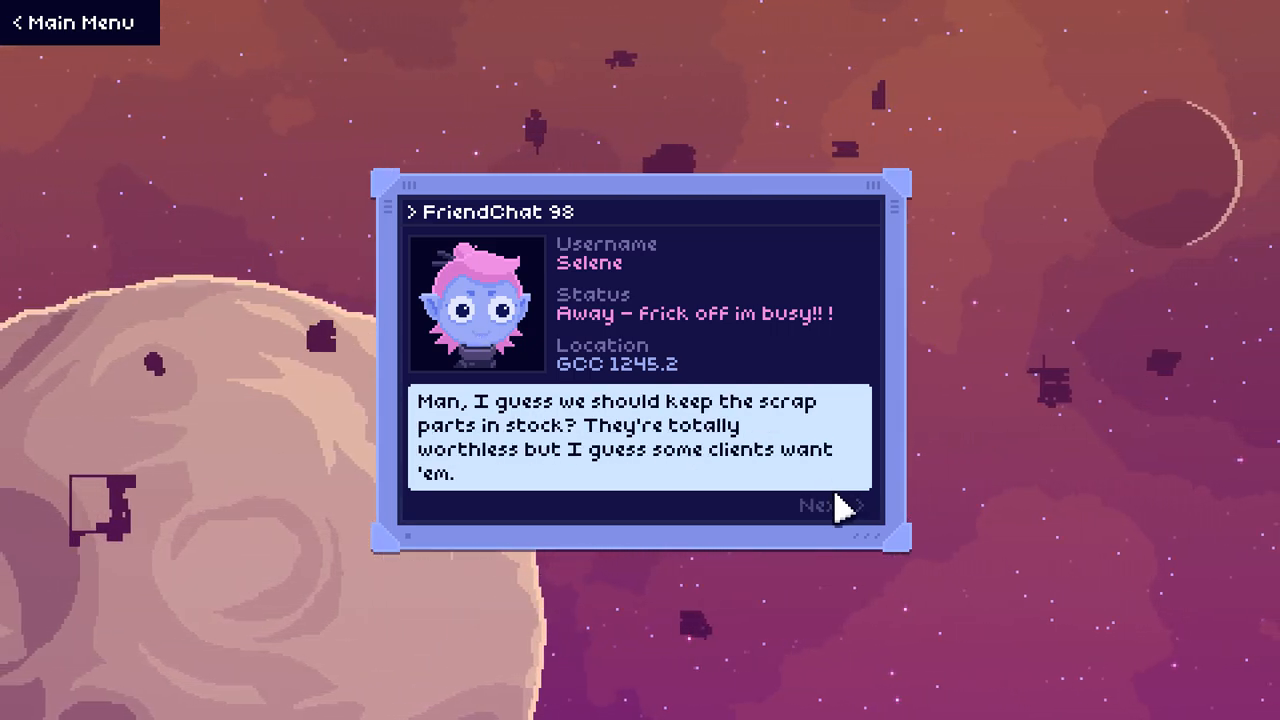
{"action": "left_click", "coordinate": [815, 506]}
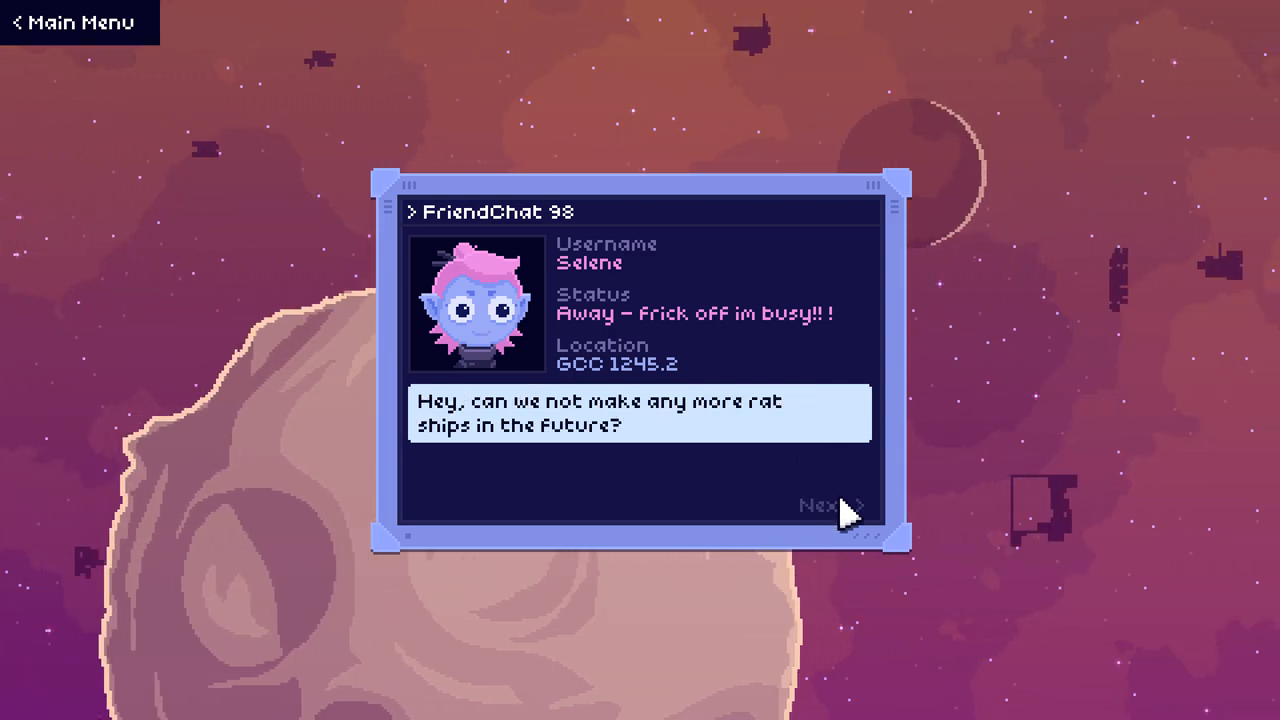
{"action": "left_click", "coordinate": [815, 503]}
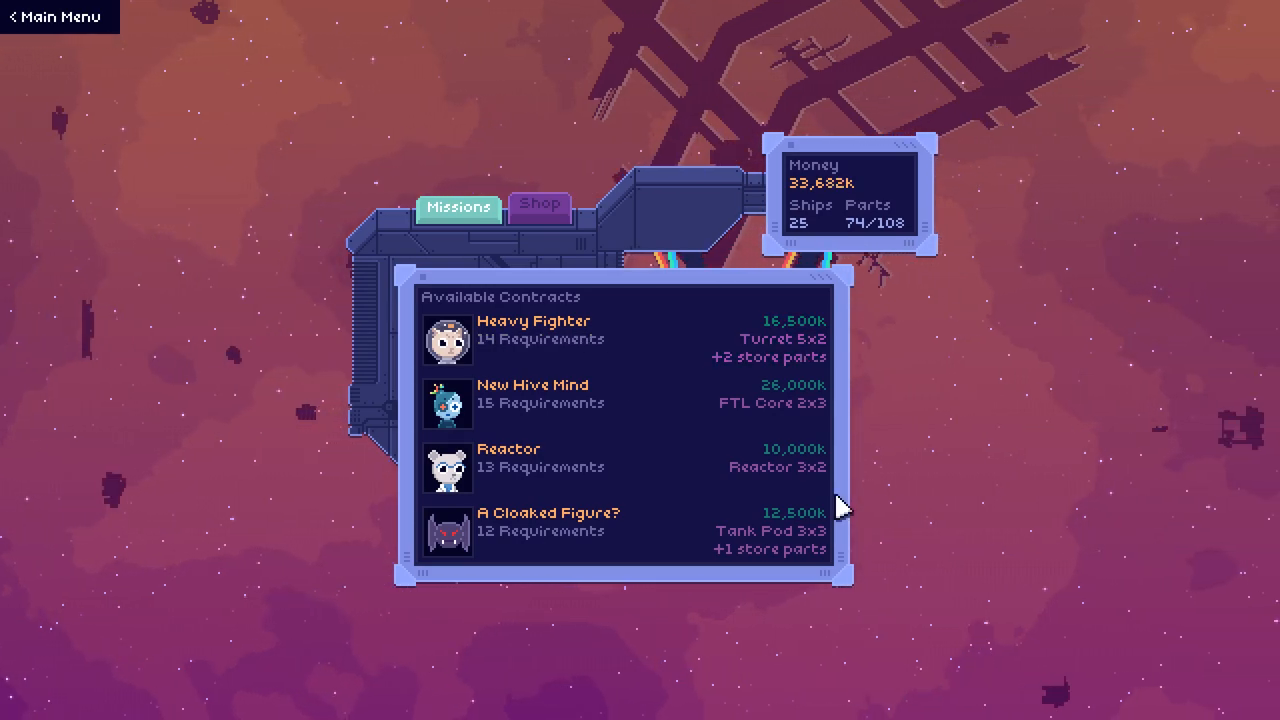
Step: Check the empty Shop, return to Missions, and read the Heavy Fighter client's job chat
{"action": "left_click", "coordinate": [540, 205]}
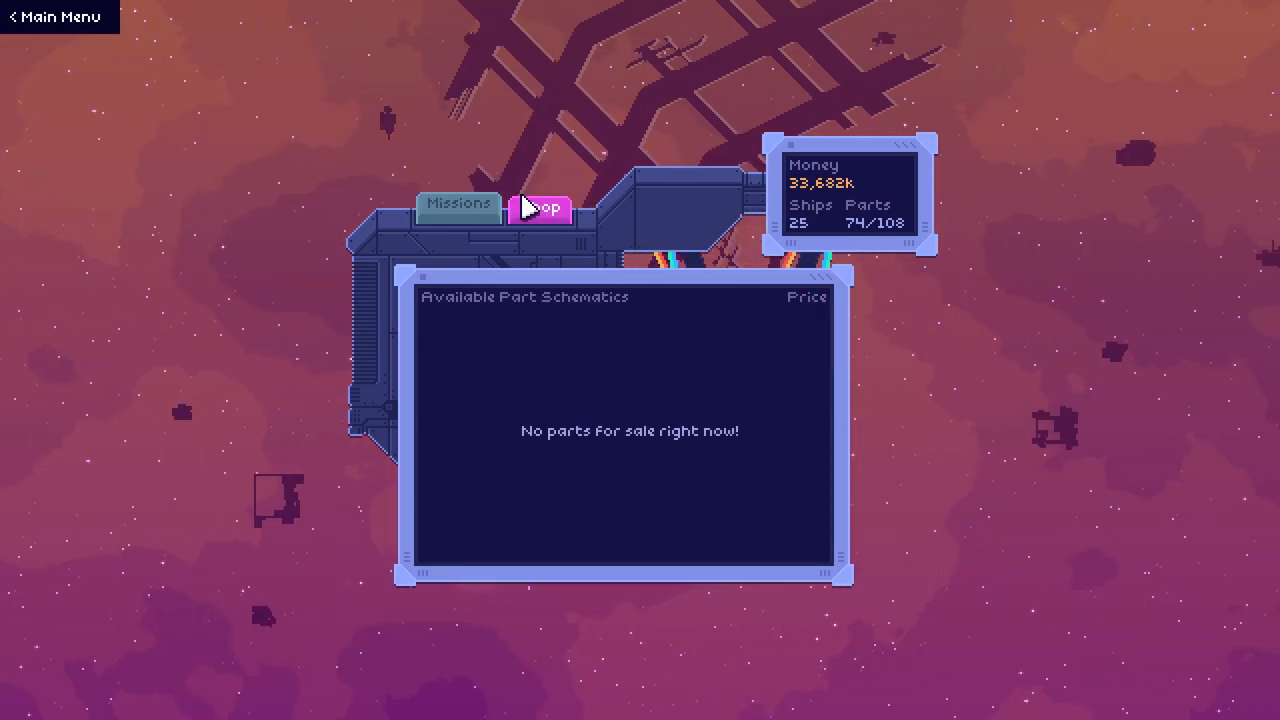
{"action": "left_click", "coordinate": [459, 205]}
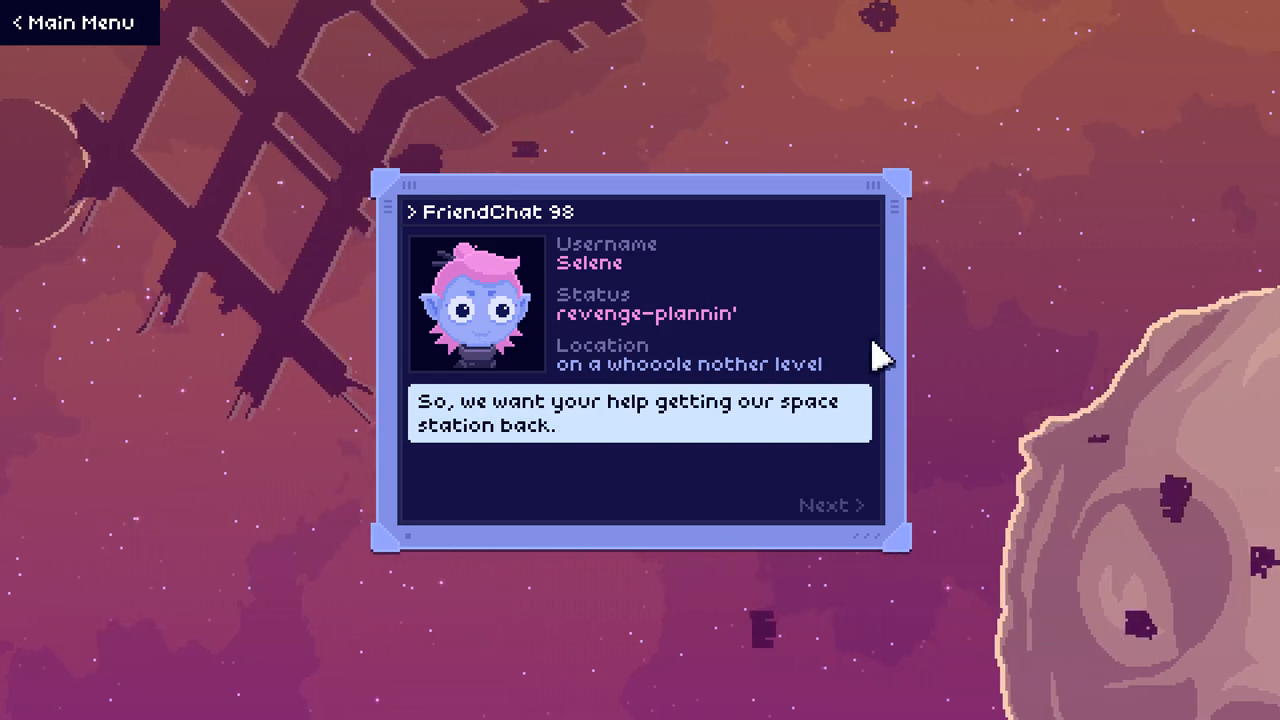
{"action": "left_click", "coordinate": [827, 505]}
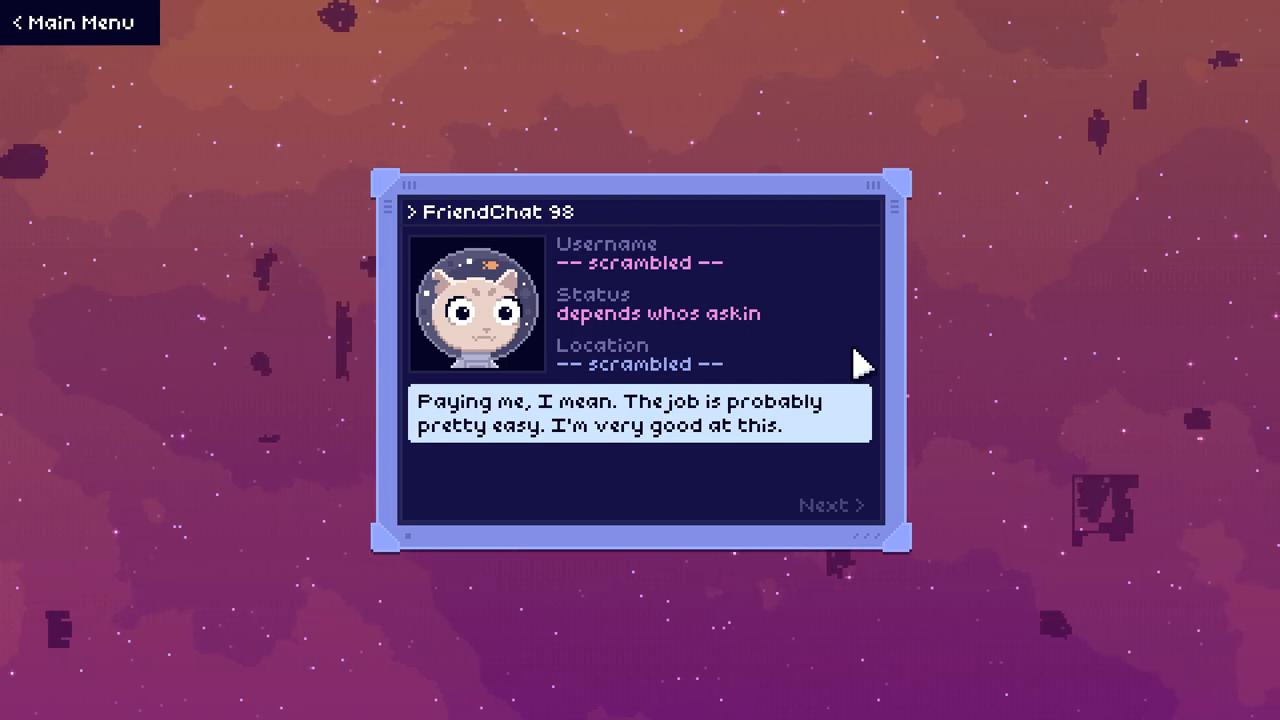
{"action": "left_click", "coordinate": [831, 505]}
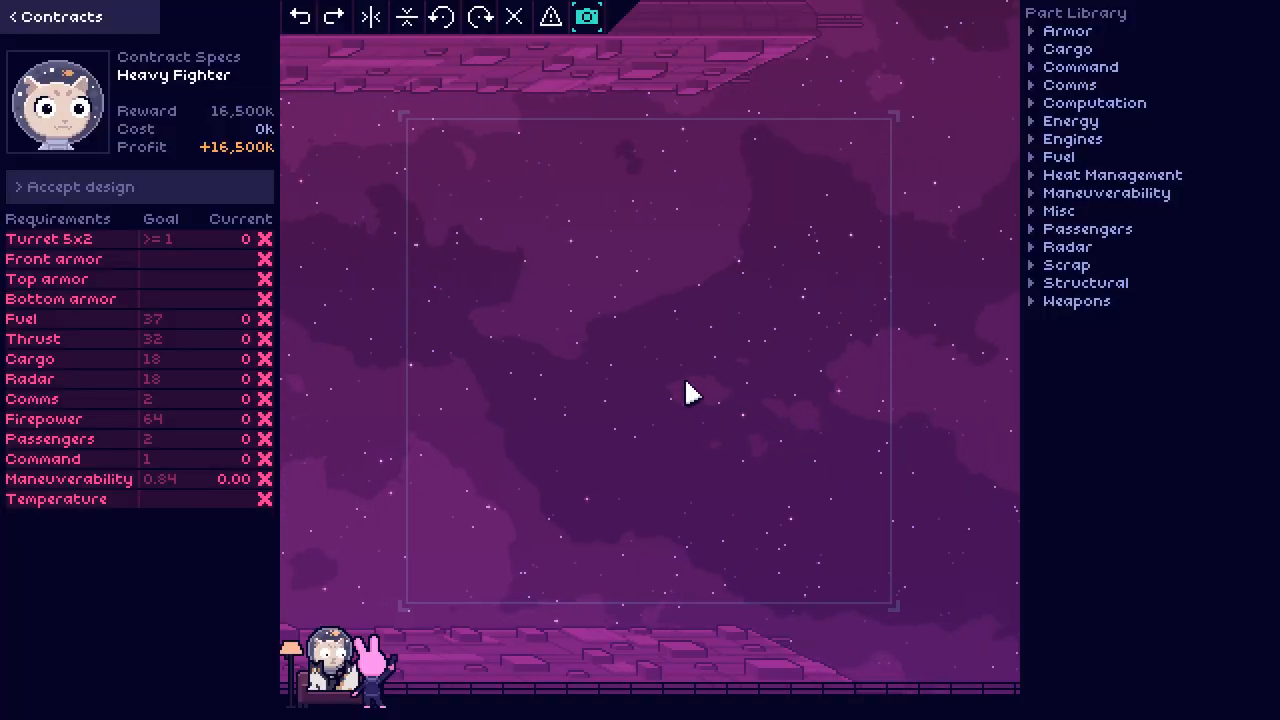
{"action": "mouse_move", "coordinate": [150, 439]}
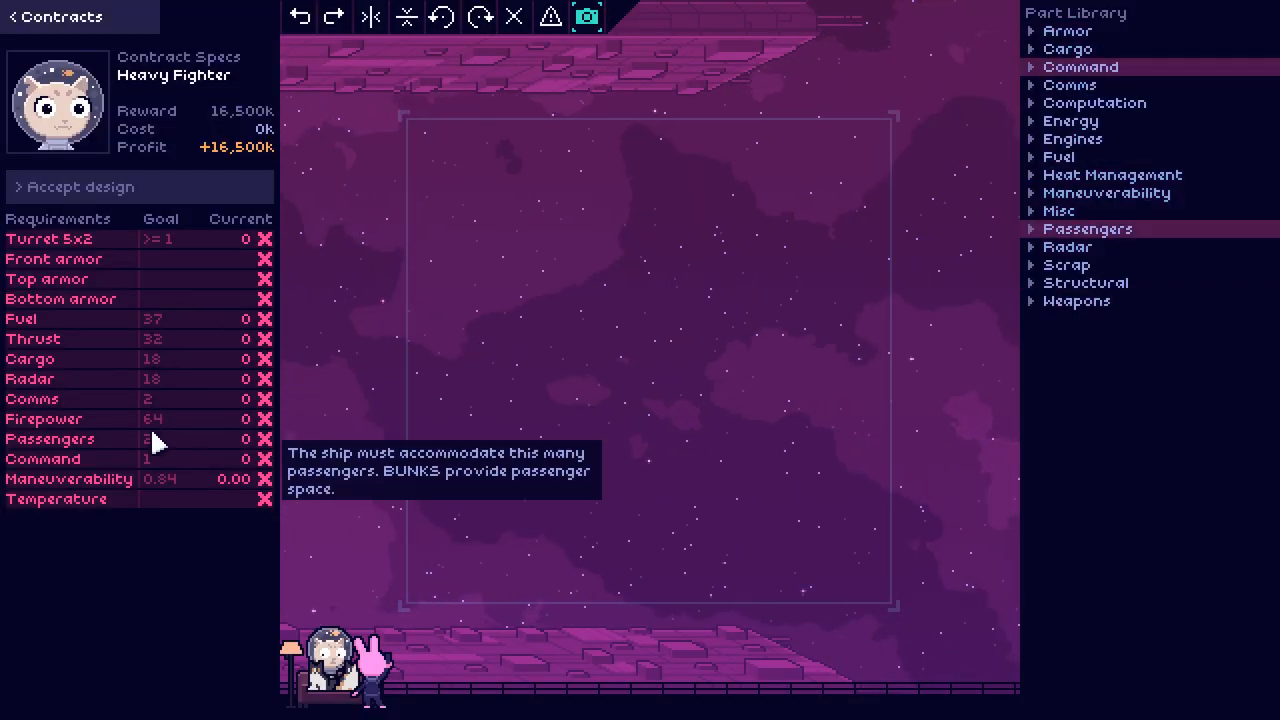
{"action": "mouse_move", "coordinate": [222, 325]}
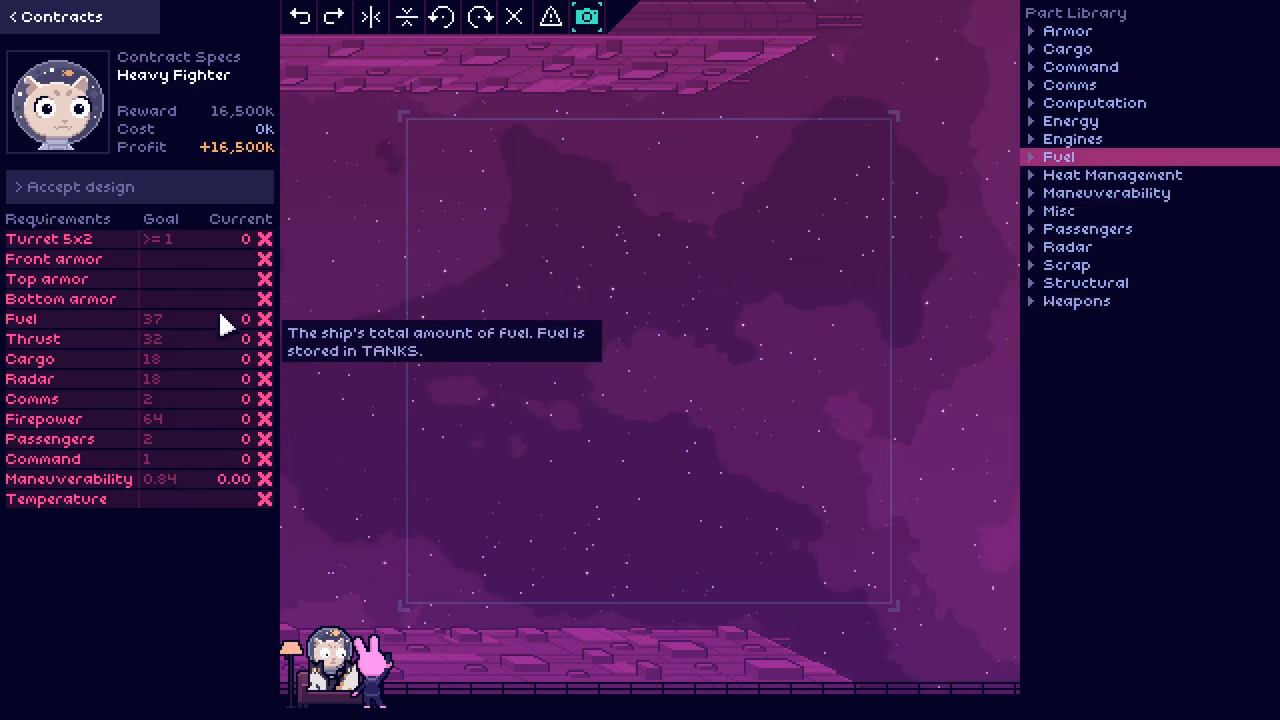
{"action": "mouse_move", "coordinate": [873, 407]}
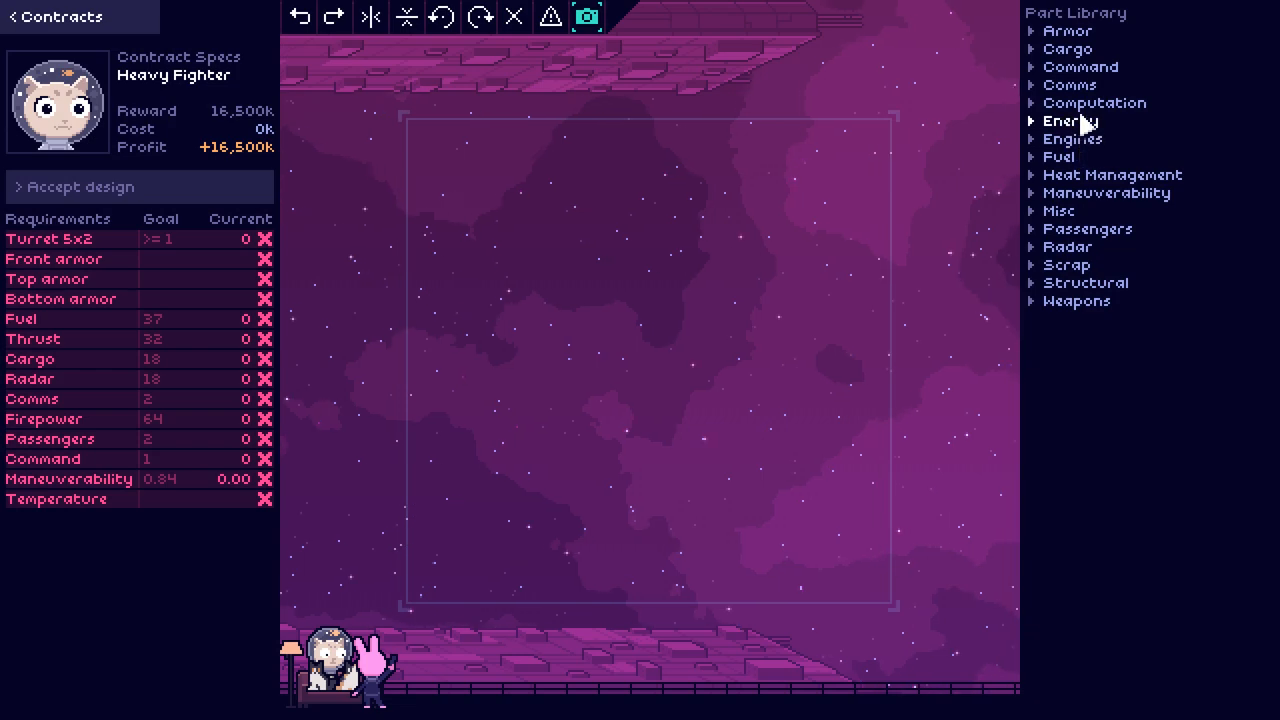
Step: Expand Weapons in the Part Library and pick the Turret 5x2
{"action": "left_click", "coordinate": [1077, 301]}
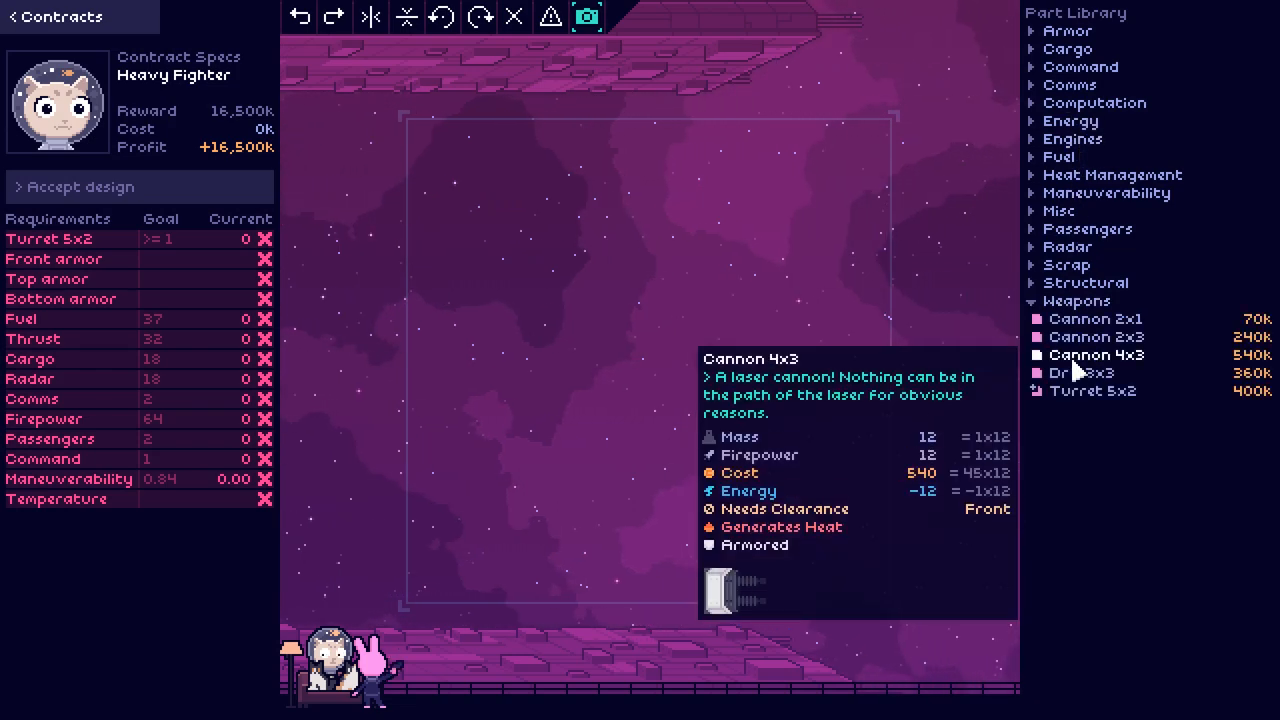
{"action": "left_click", "coordinate": [1093, 390]}
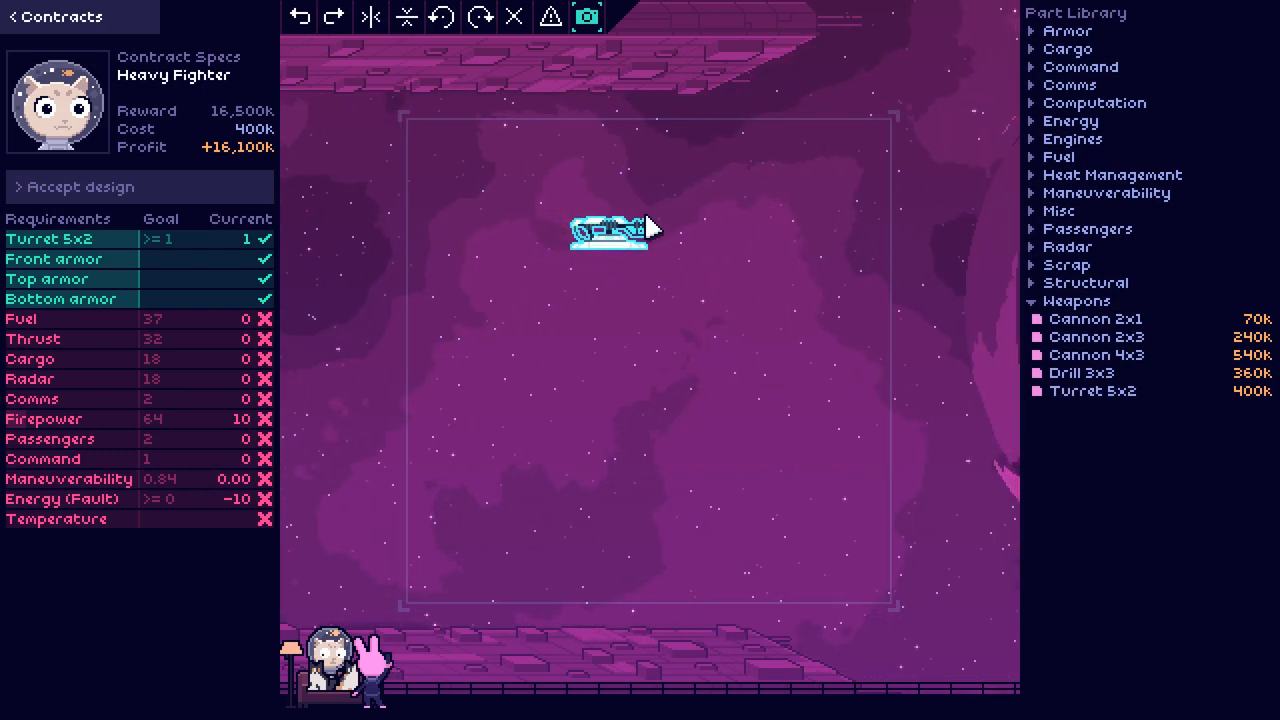
{"action": "mouse_move", "coordinate": [1080, 355]}
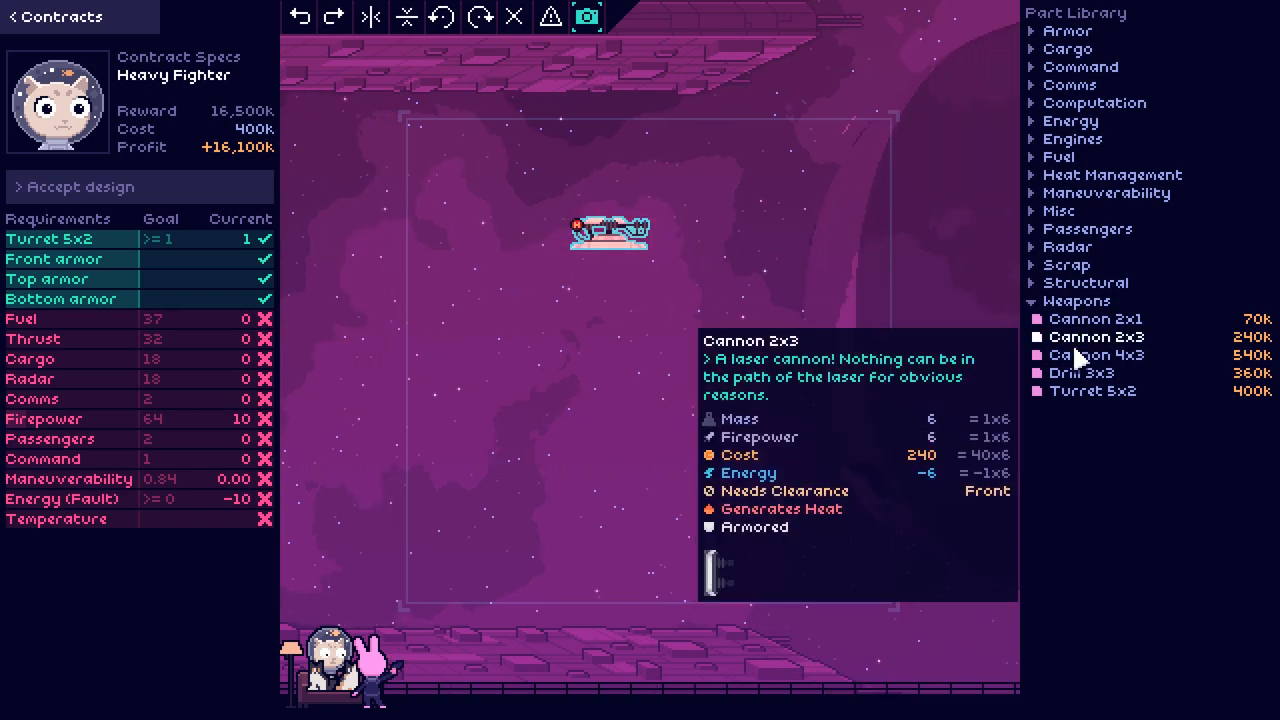
{"action": "mouse_move", "coordinate": [1127, 373]}
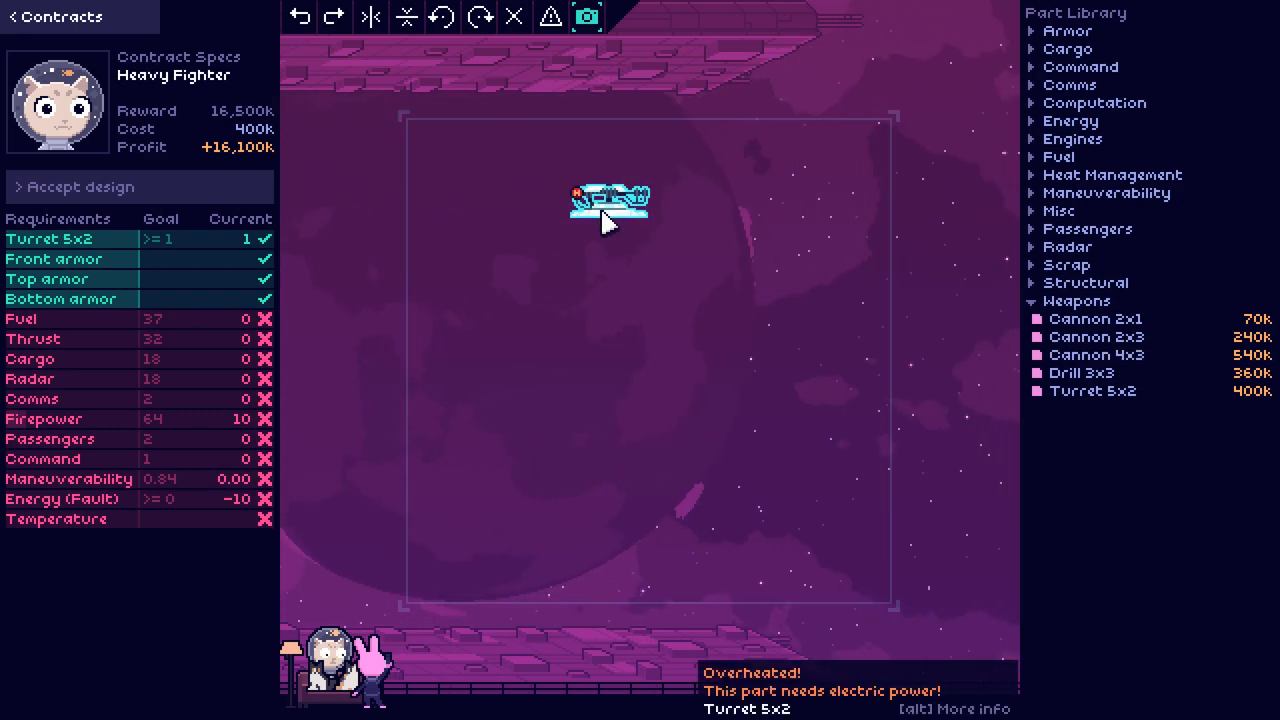
{"action": "mouse_move", "coordinate": [1103, 403]}
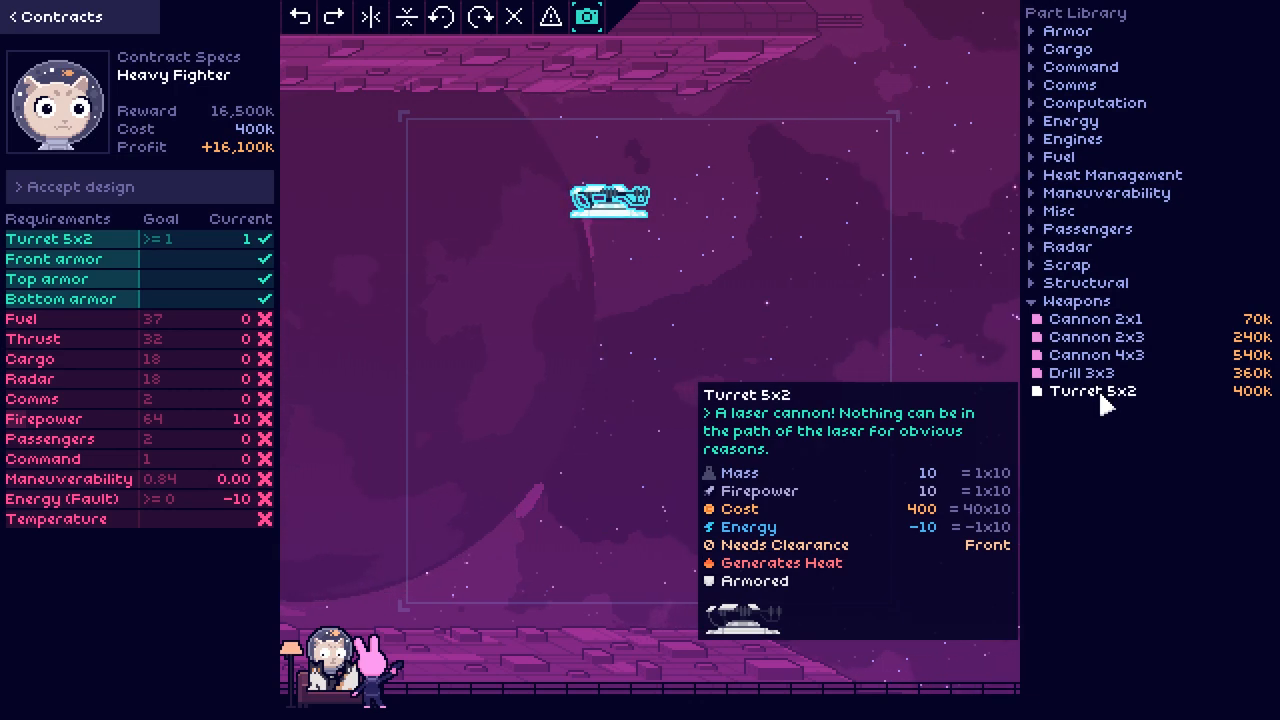
Step: Pick up an extra Turret 5x2 and drag it out of the Heavy Fighter design
{"action": "left_click", "coordinate": [1093, 391]}
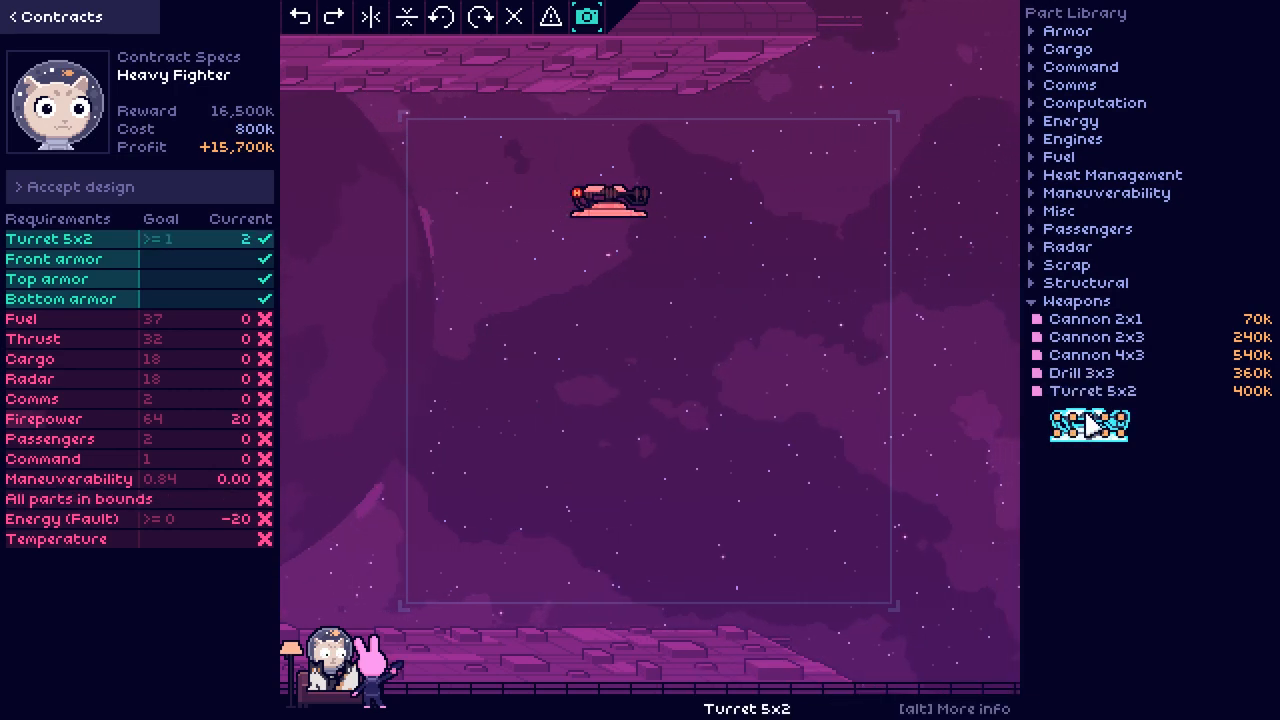
{"action": "left_click_drag", "start_coordinate": [1096, 354], "coordinate": [680, 273]}
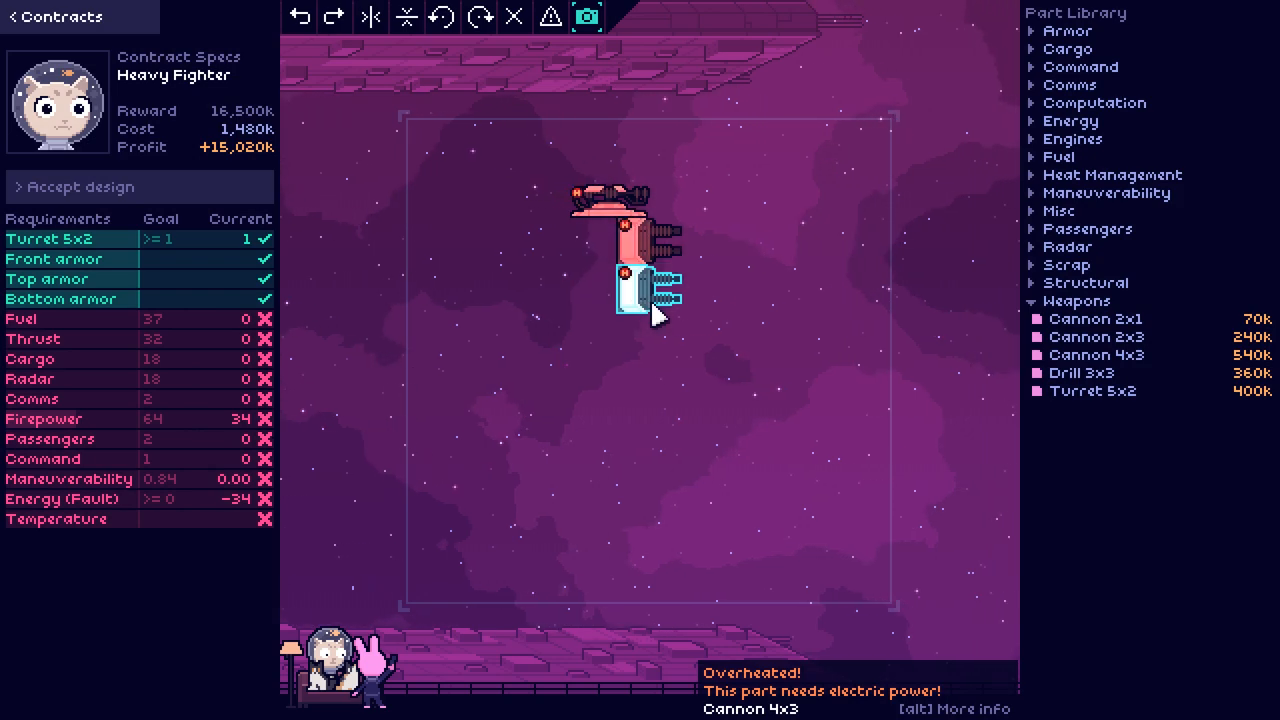
{"action": "mouse_move", "coordinate": [1081, 363]}
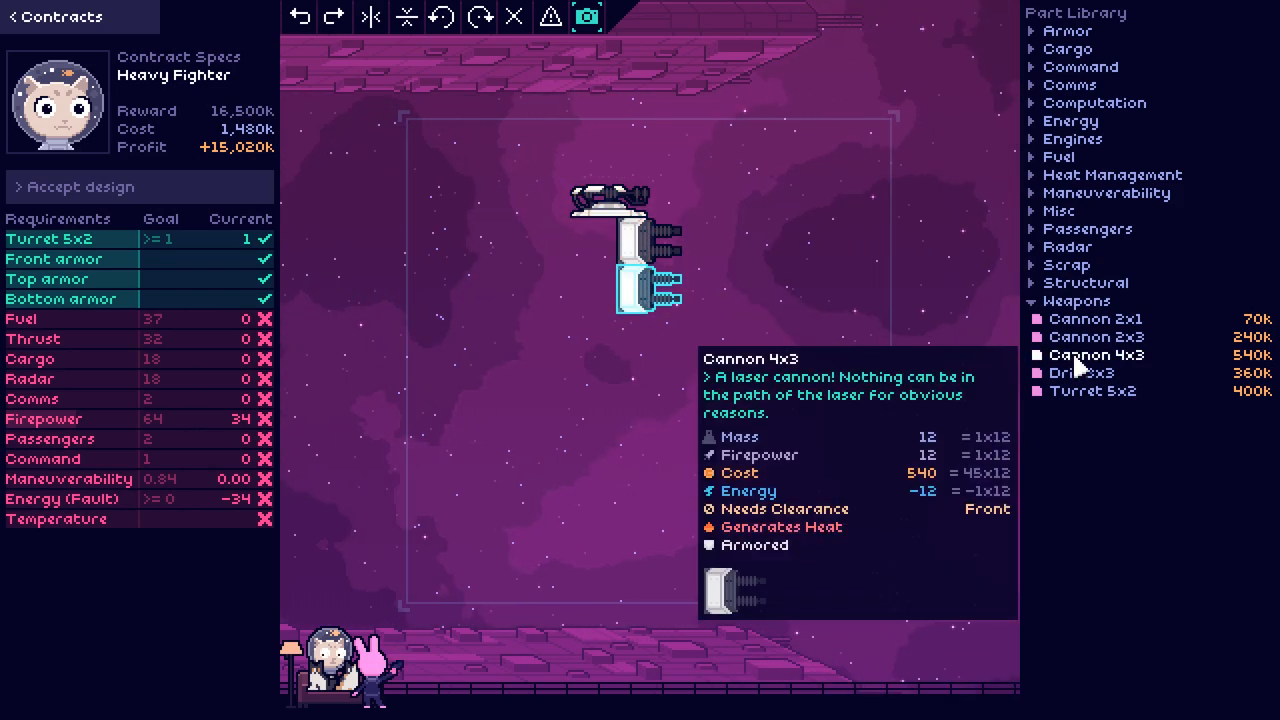
{"action": "mouse_move", "coordinate": [1081, 355]}
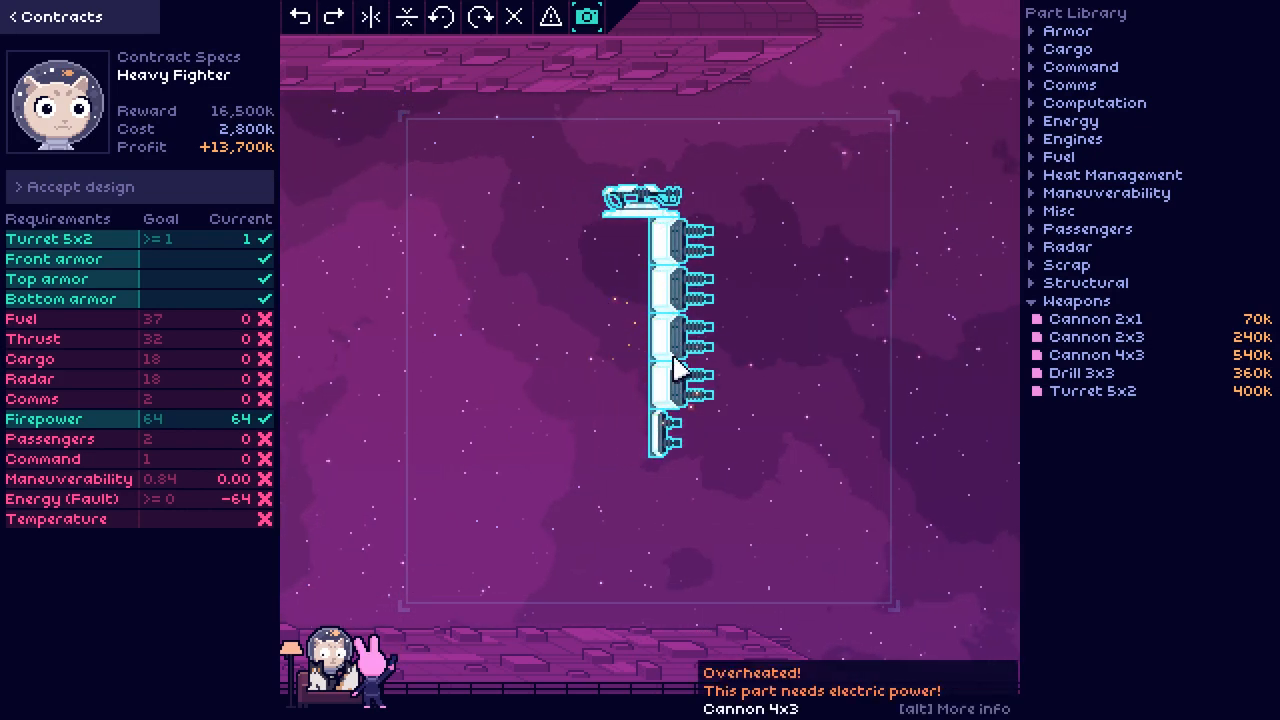
{"action": "mouse_move", "coordinate": [675, 373]}
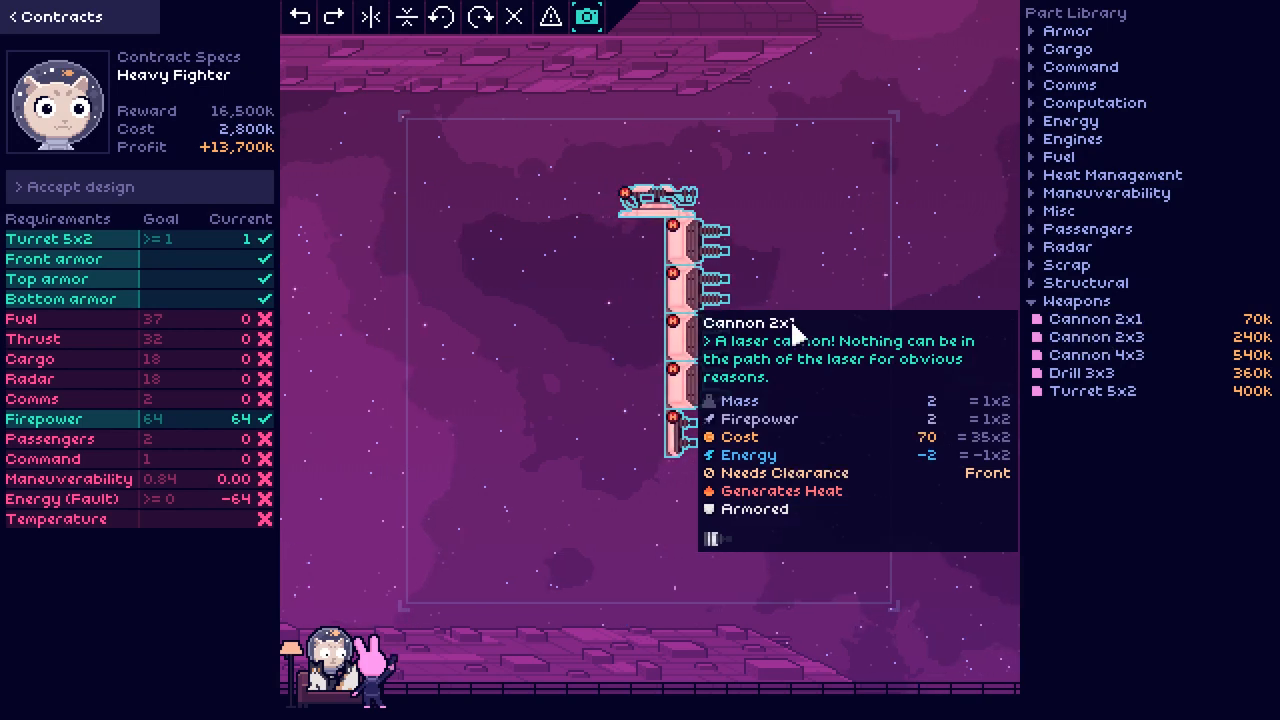
{"action": "mouse_move", "coordinate": [822, 340]}
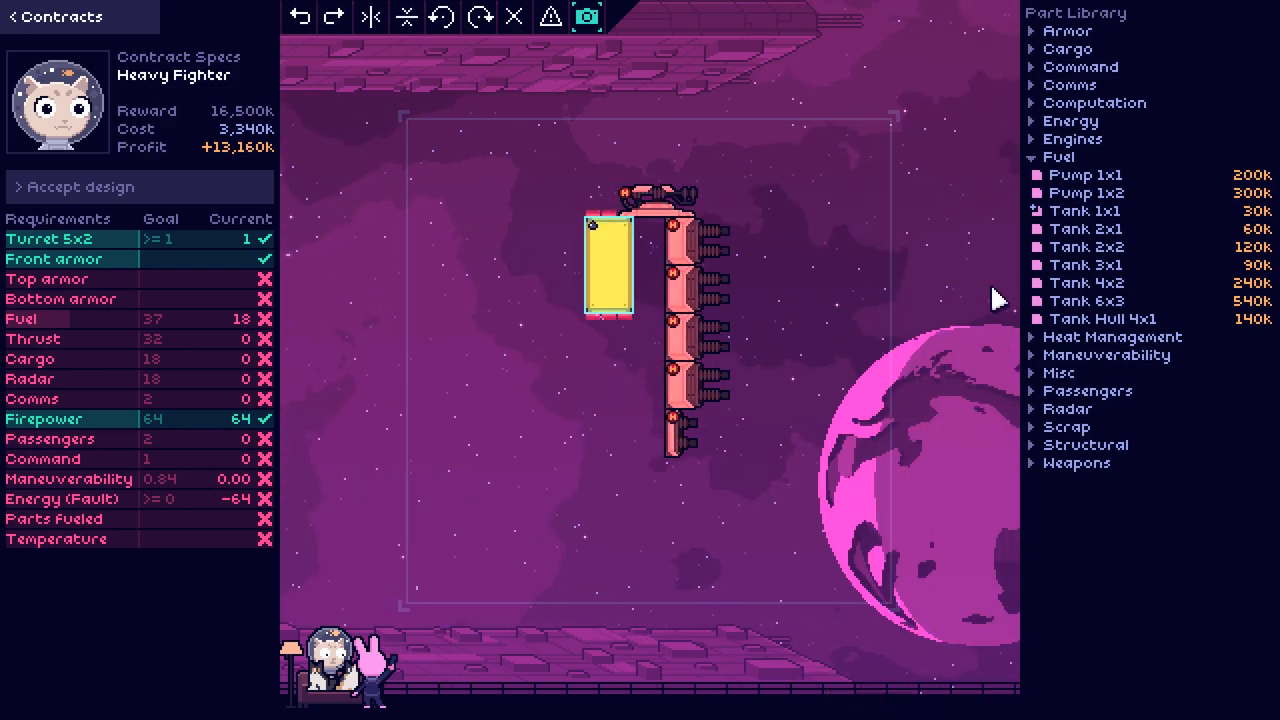
{"action": "mouse_move", "coordinate": [1085, 301]}
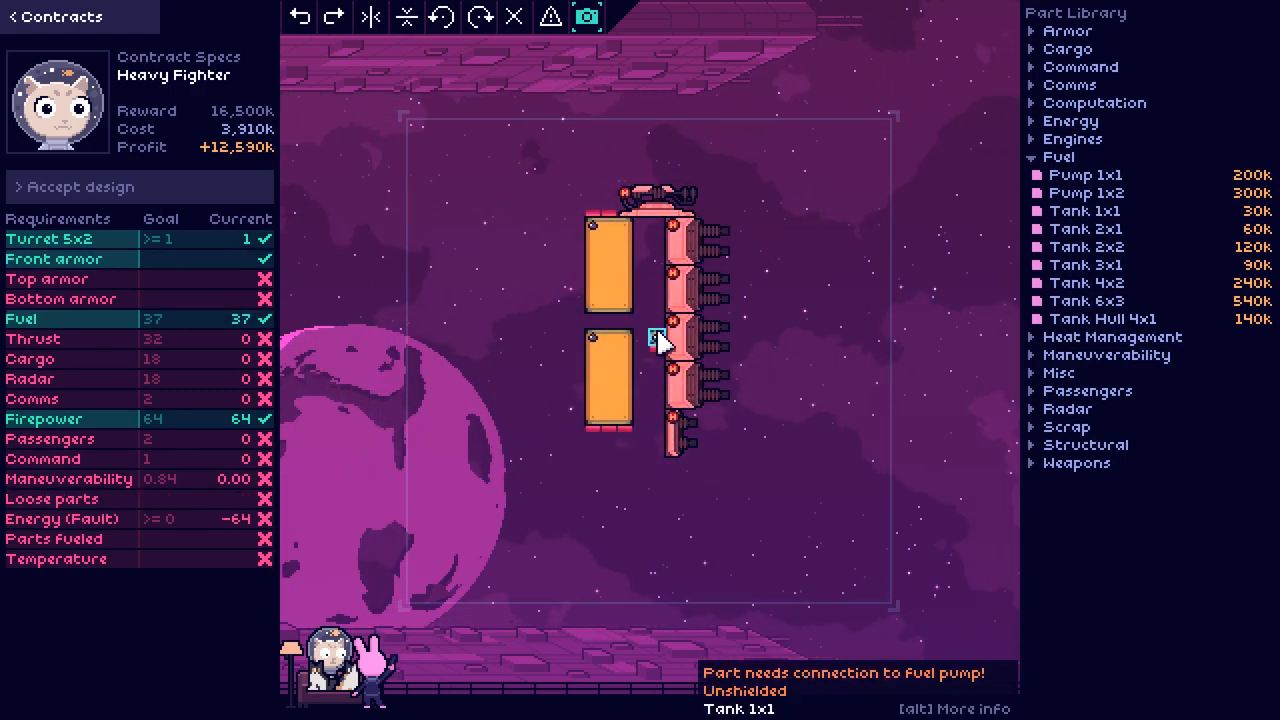
{"action": "mouse_move", "coordinate": [1086, 175]}
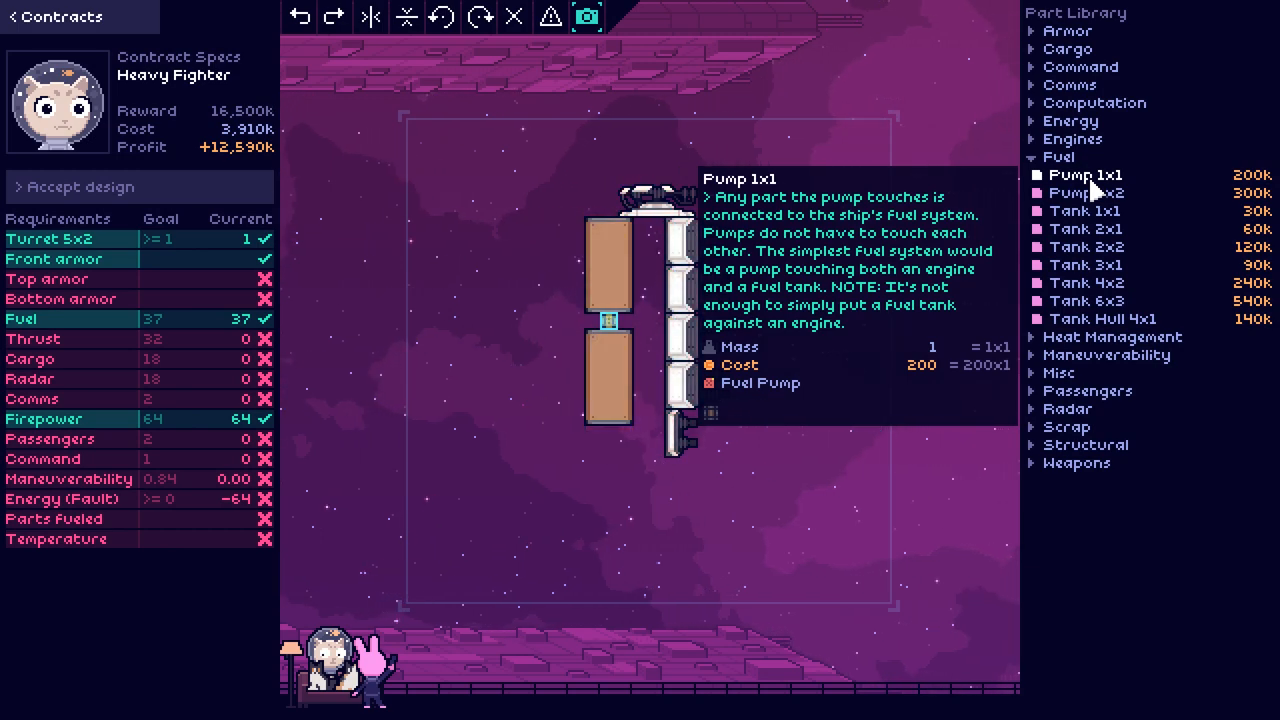
{"action": "mouse_move", "coordinate": [1086, 192]}
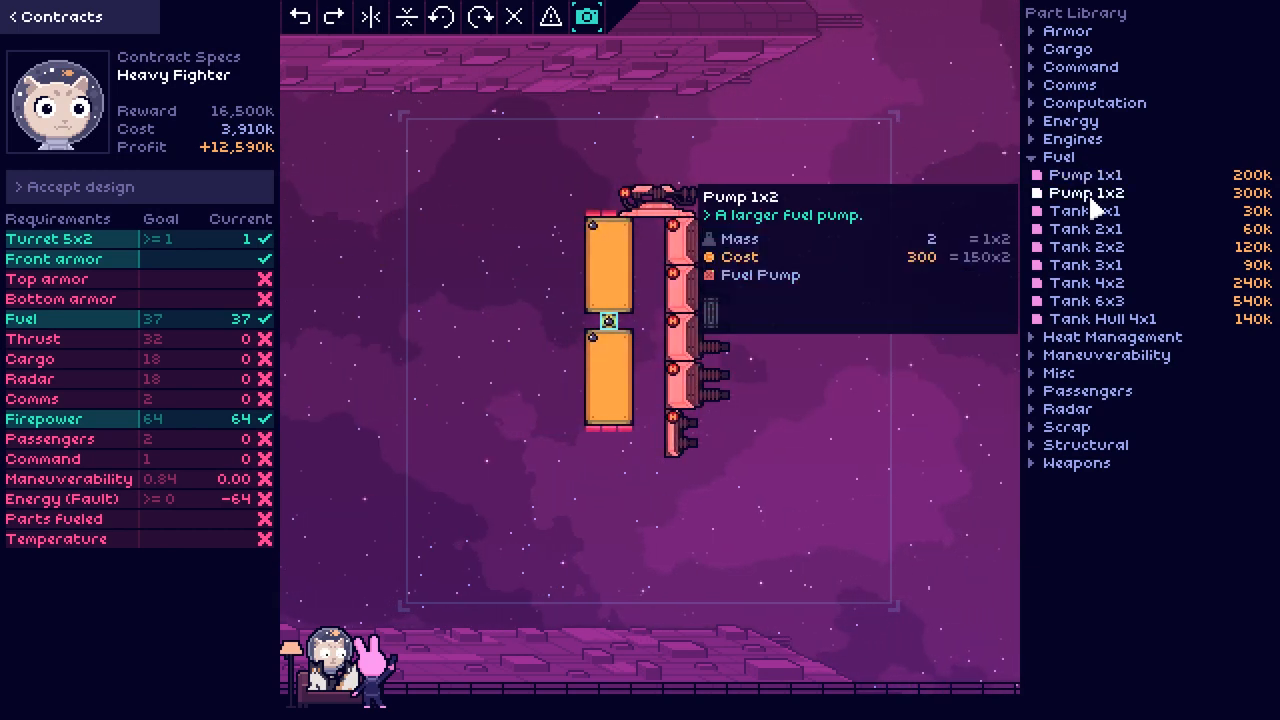
Step: Expand the Engines category in the Part Library
{"action": "left_click", "coordinate": [1072, 138]}
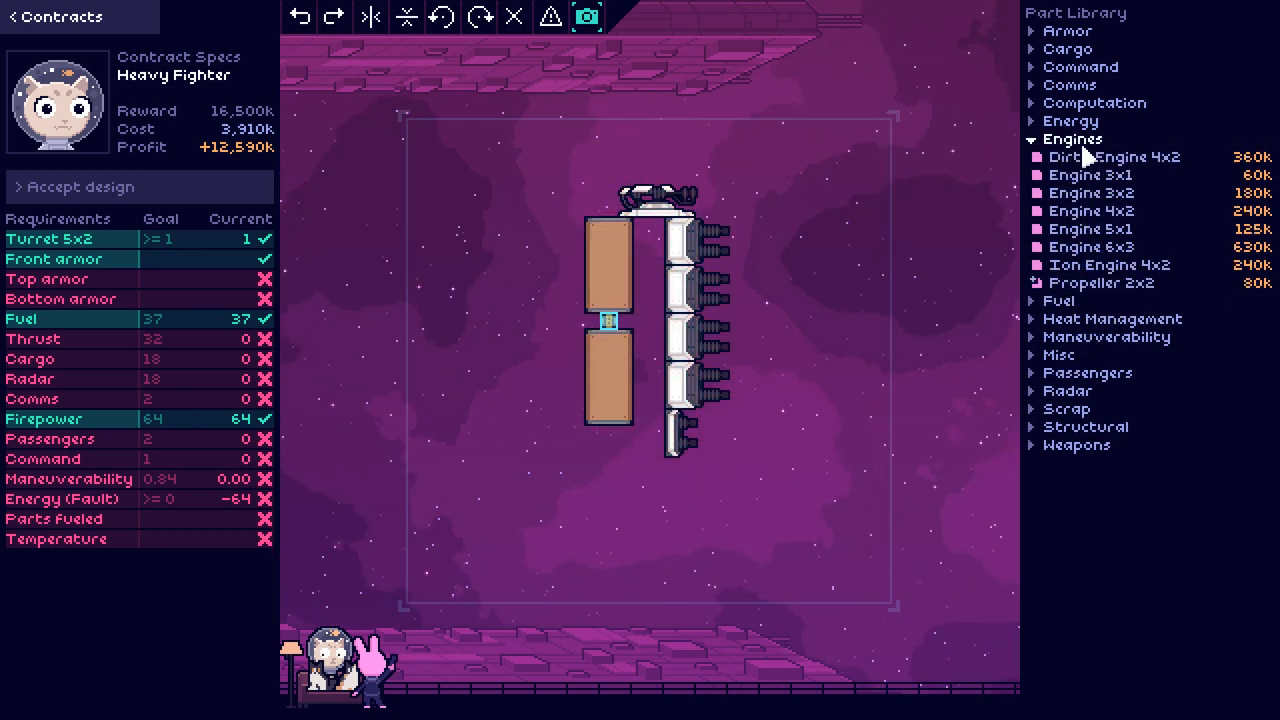
{"action": "mouse_move", "coordinate": [1091, 247]}
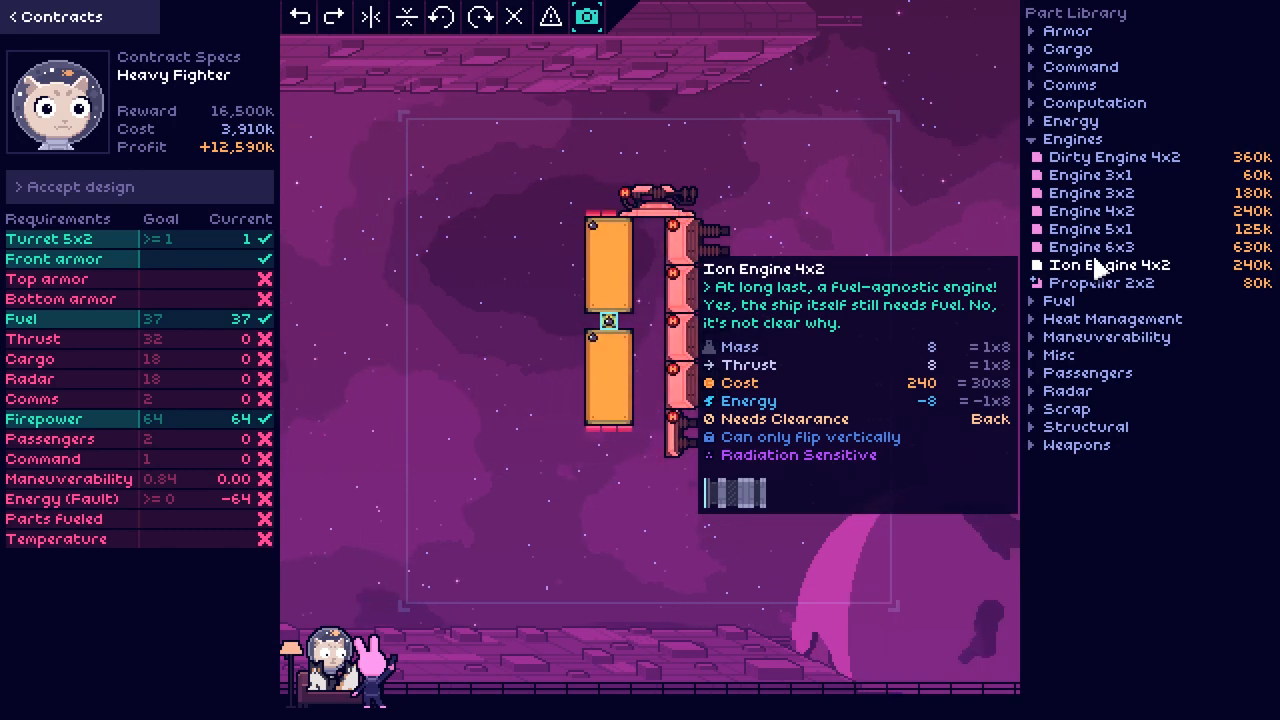
{"action": "mouse_move", "coordinate": [1093, 247]}
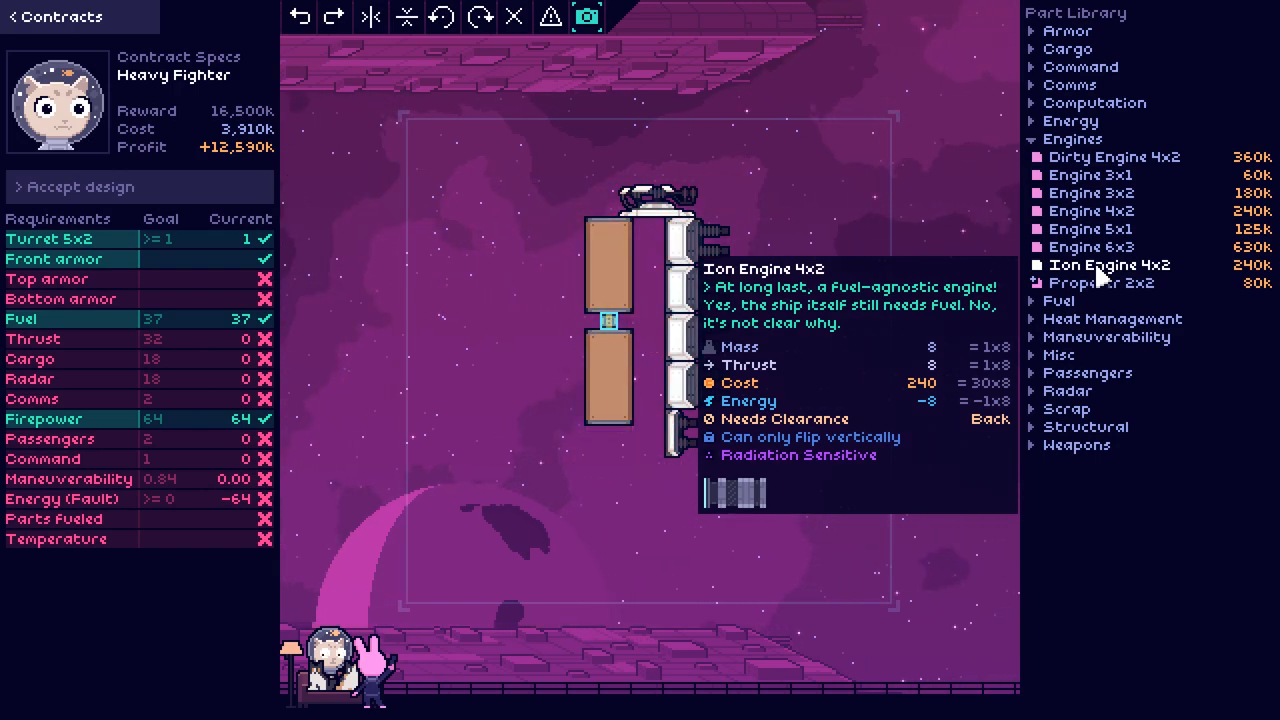
{"action": "mouse_move", "coordinate": [1114, 300]}
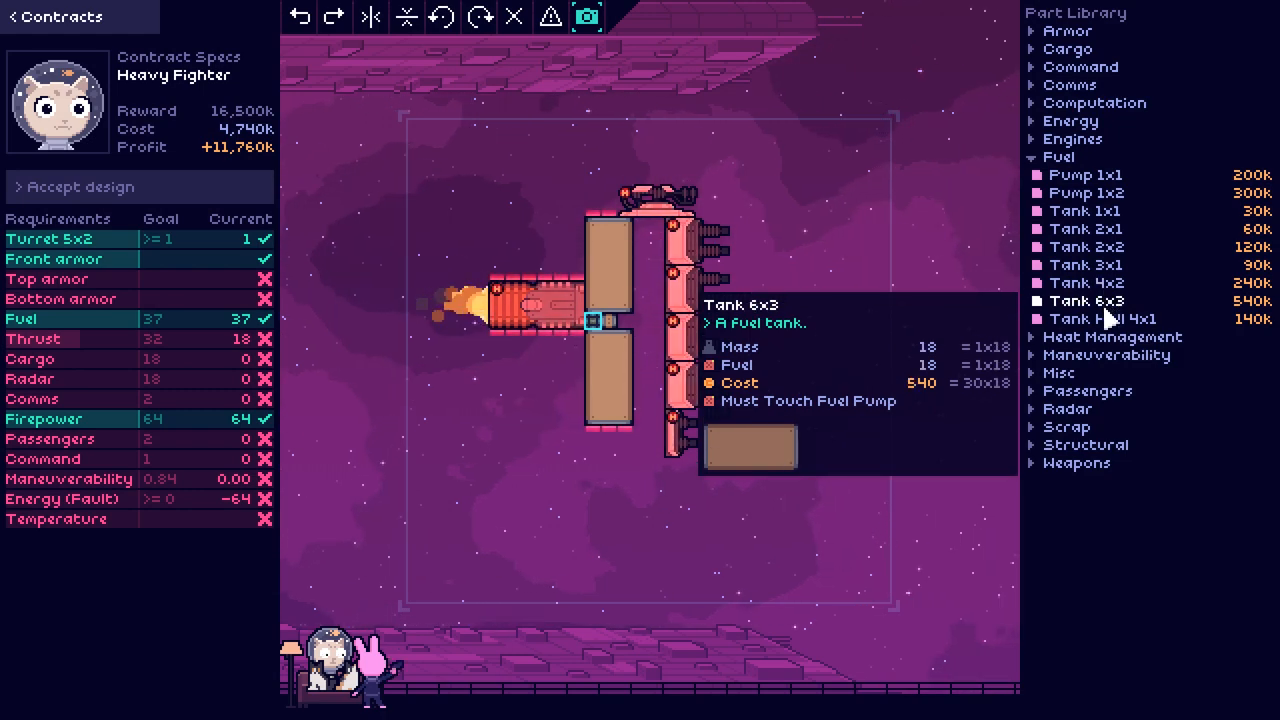
Step: Toggle the Engines category in the Part Library
{"action": "left_click", "coordinate": [1073, 138]}
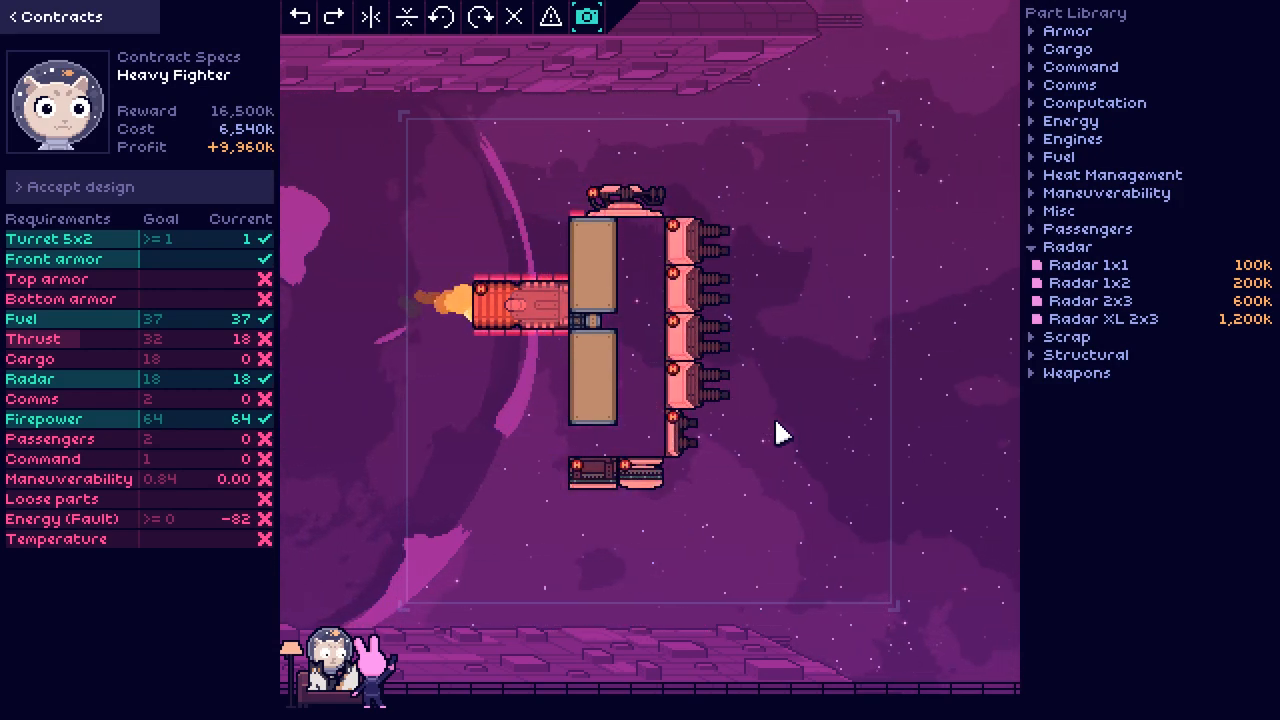
{"action": "mouse_move", "coordinate": [1089, 264]}
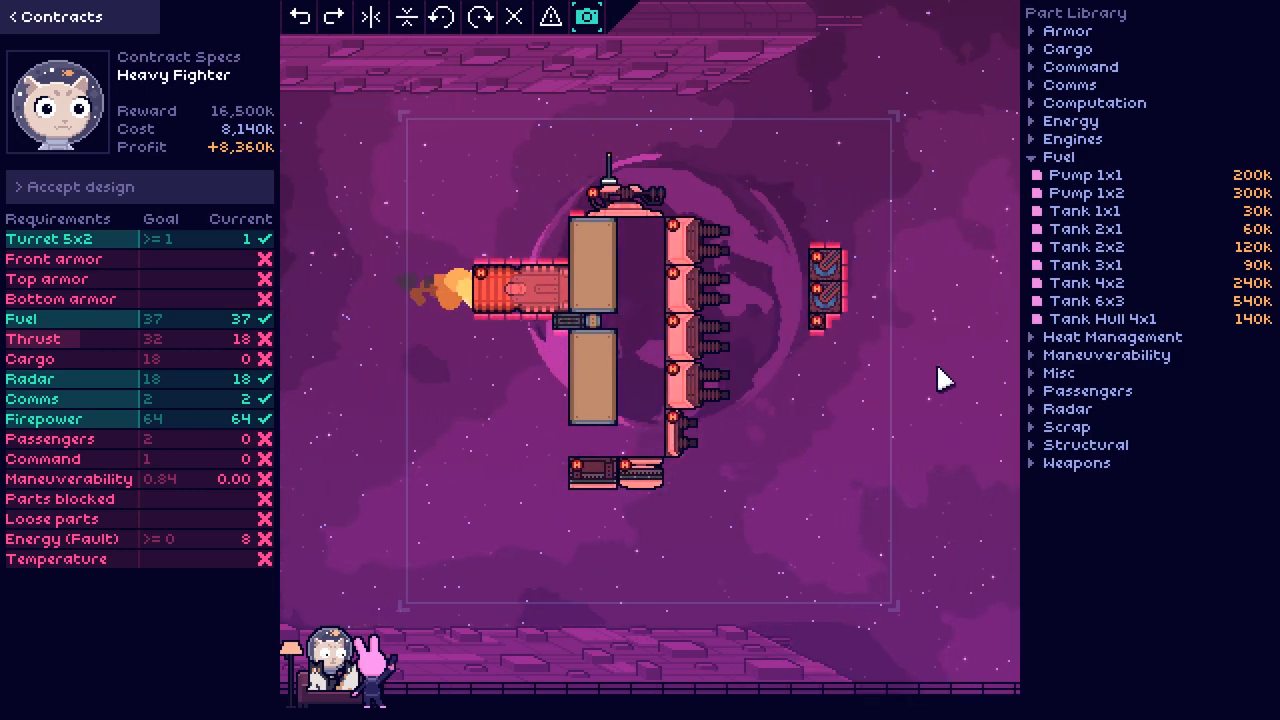
{"action": "mouse_move", "coordinate": [1087, 301]}
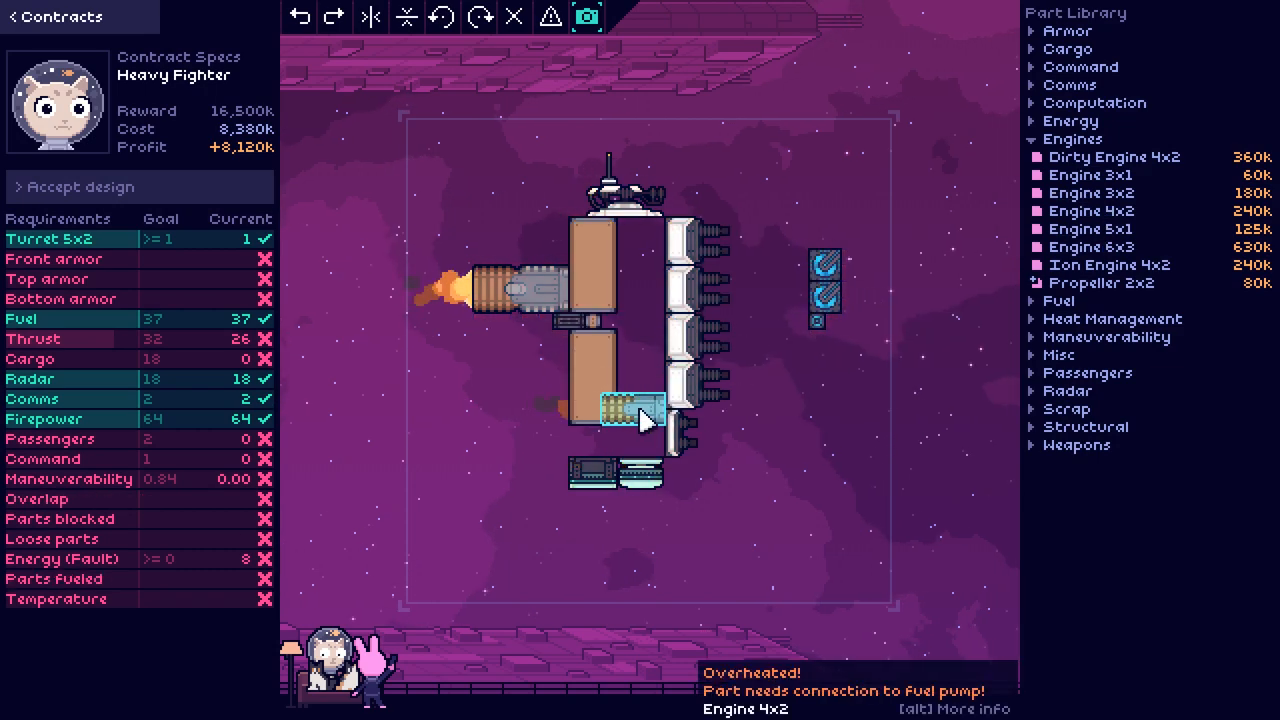
{"action": "mouse_move", "coordinate": [1102, 283]}
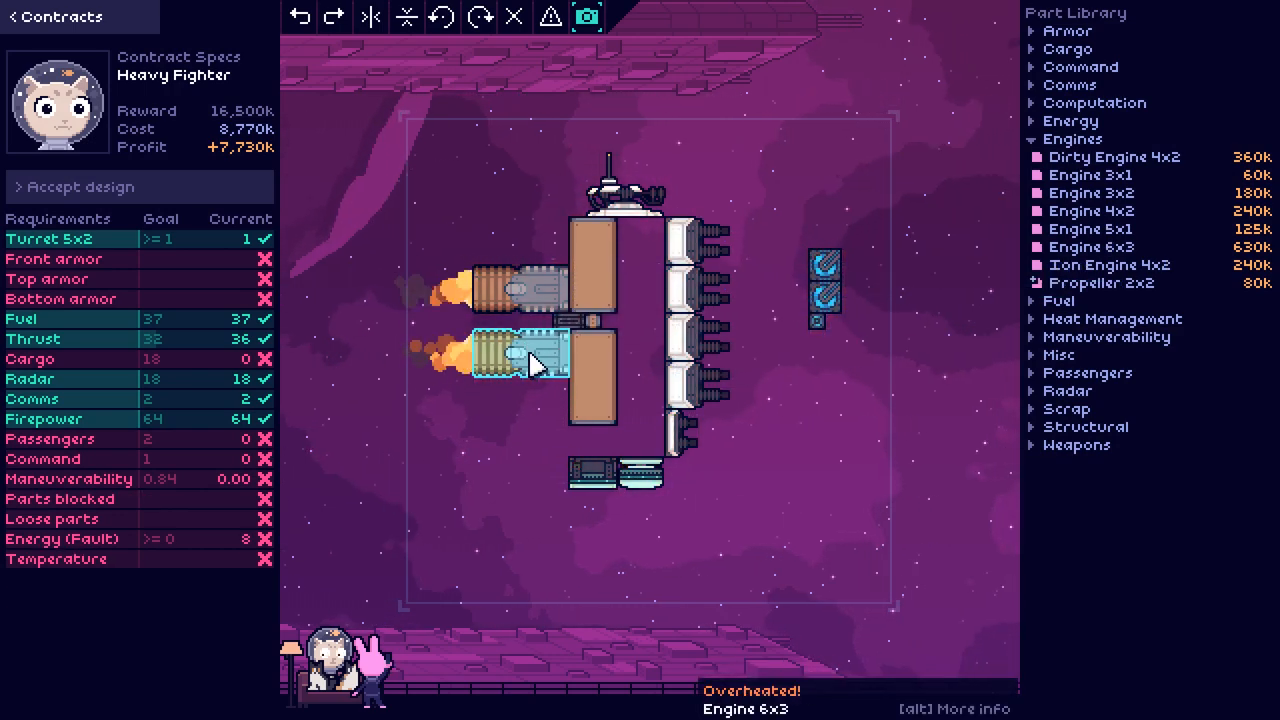
{"action": "mouse_move", "coordinate": [1091, 174]}
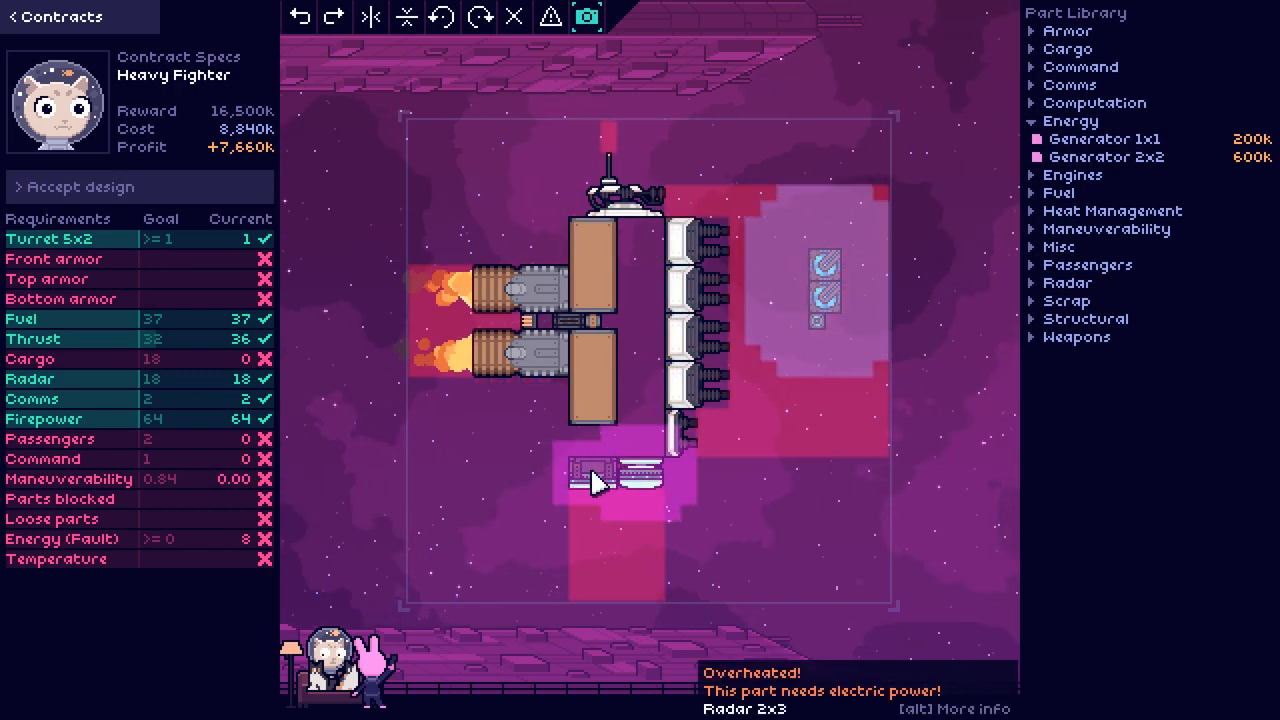
{"action": "mouse_move", "coordinate": [1105, 139]}
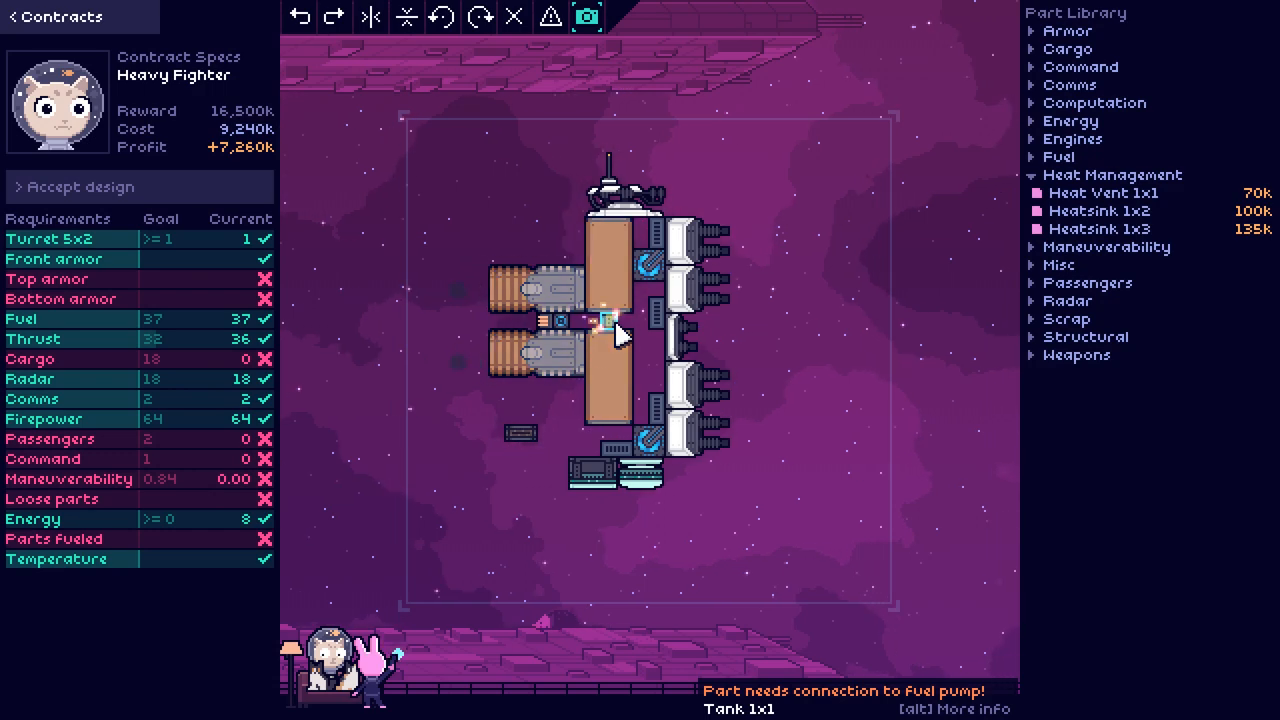
Step: Move a cannon and a generator up beside the turret in the Heavy Fighter's upper section
{"action": "left_click", "coordinate": [592, 330]}
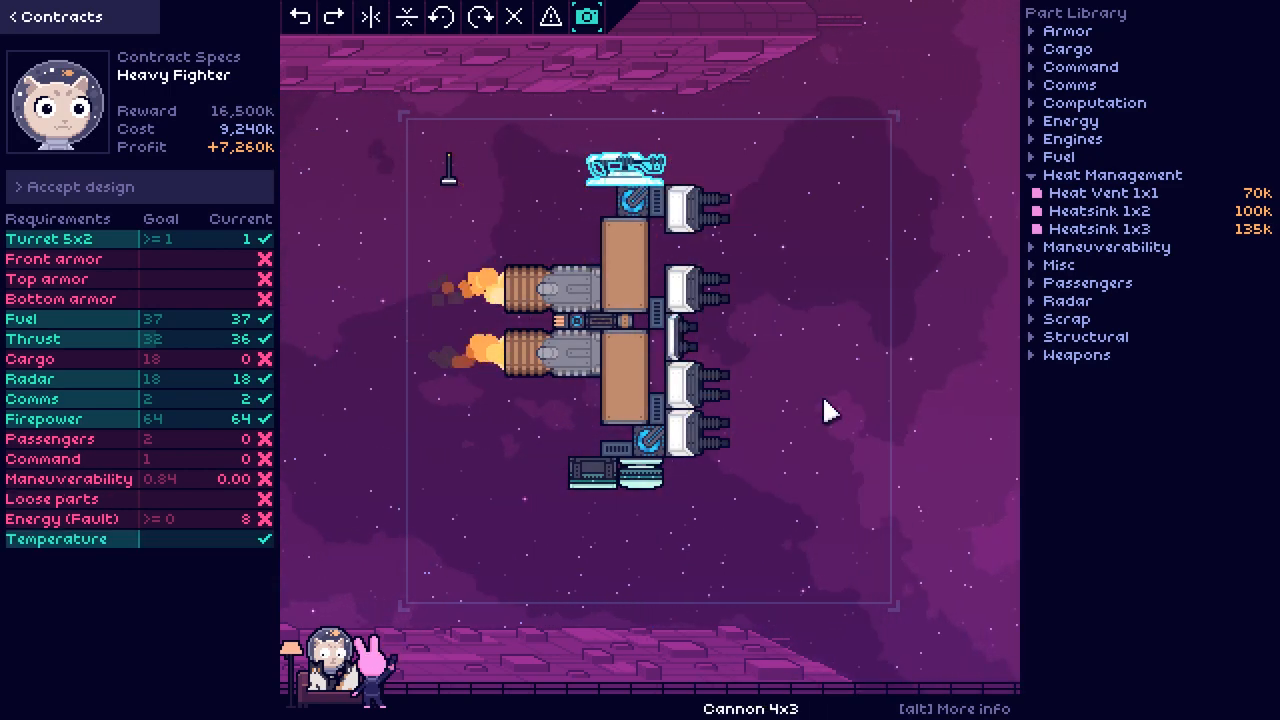
{"action": "mouse_move", "coordinate": [665, 342]}
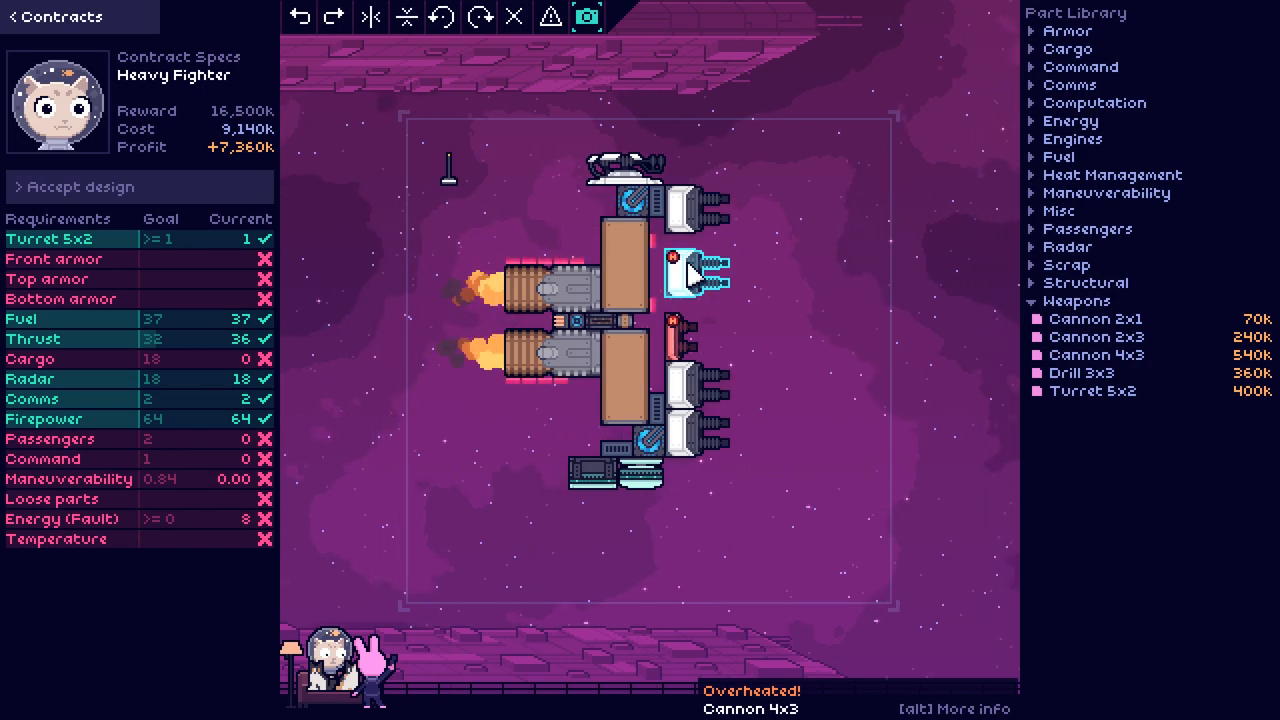
{"action": "mouse_move", "coordinate": [1095, 318]}
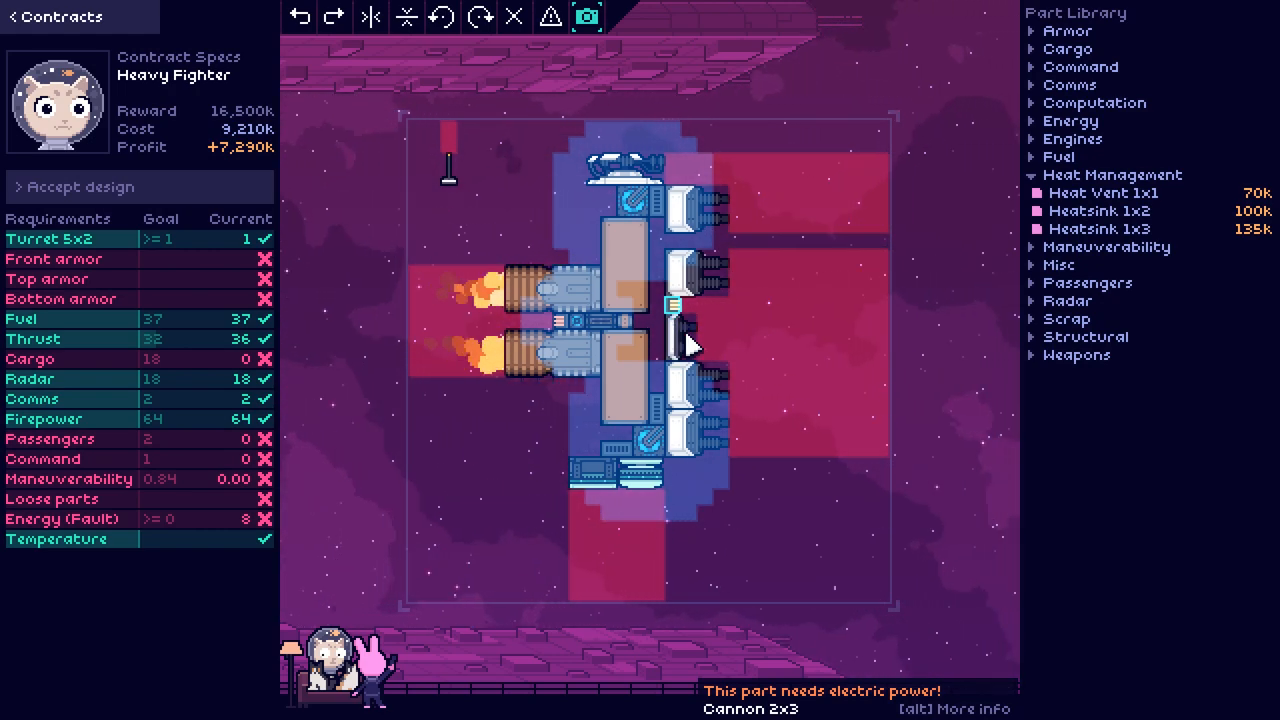
Step: Regroup a cannon, generator and radar below the hull to restore the energy goal
{"action": "left_click", "coordinate": [662, 305]}
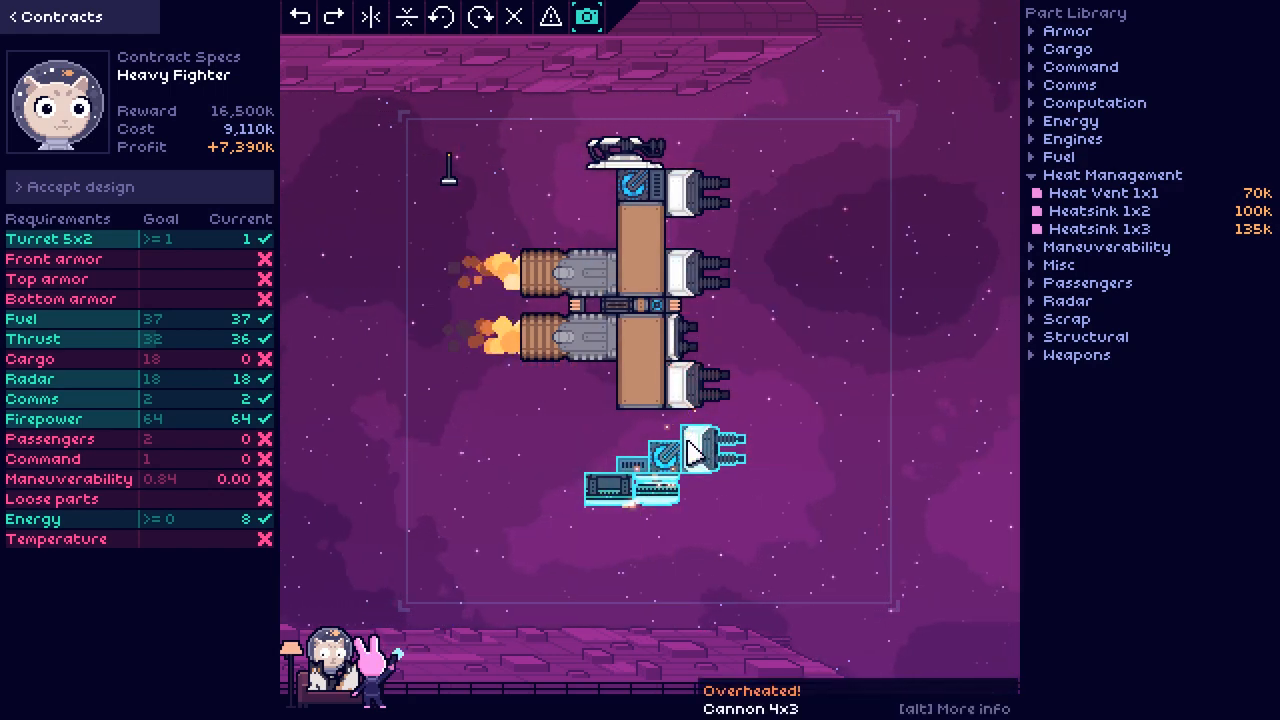
{"action": "mouse_move", "coordinate": [1105, 193]}
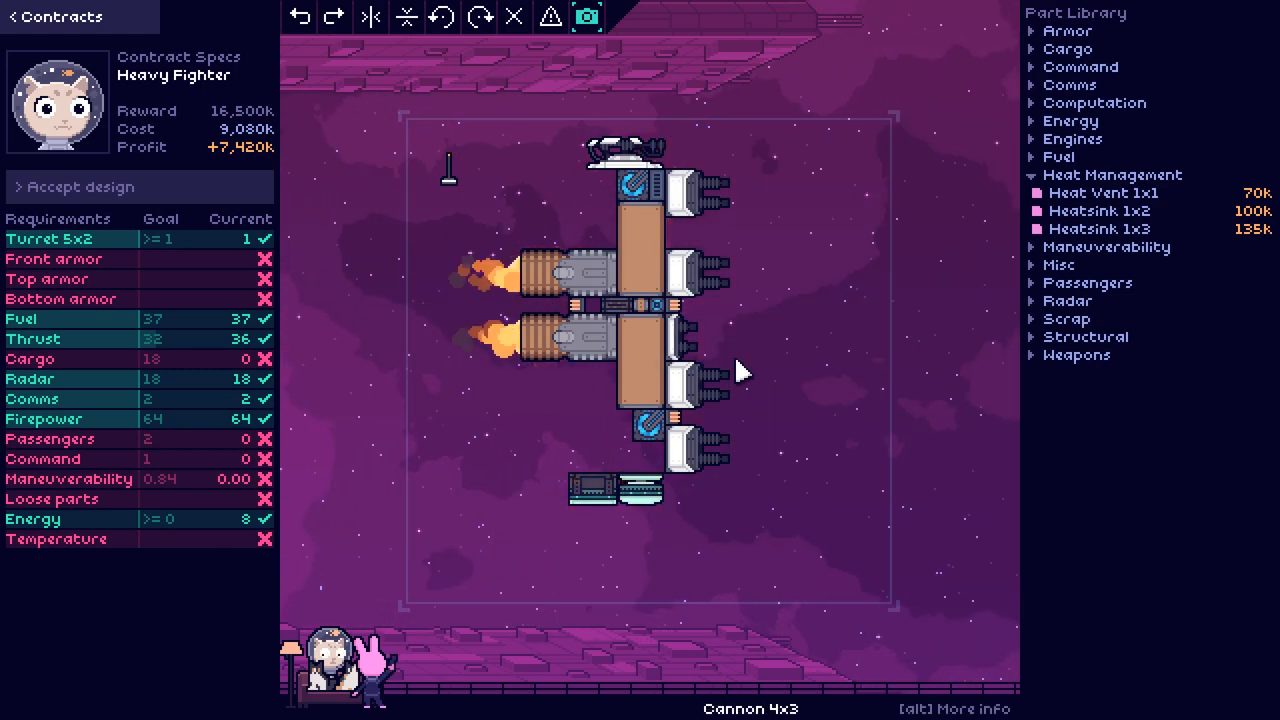
{"action": "mouse_move", "coordinate": [1097, 228]}
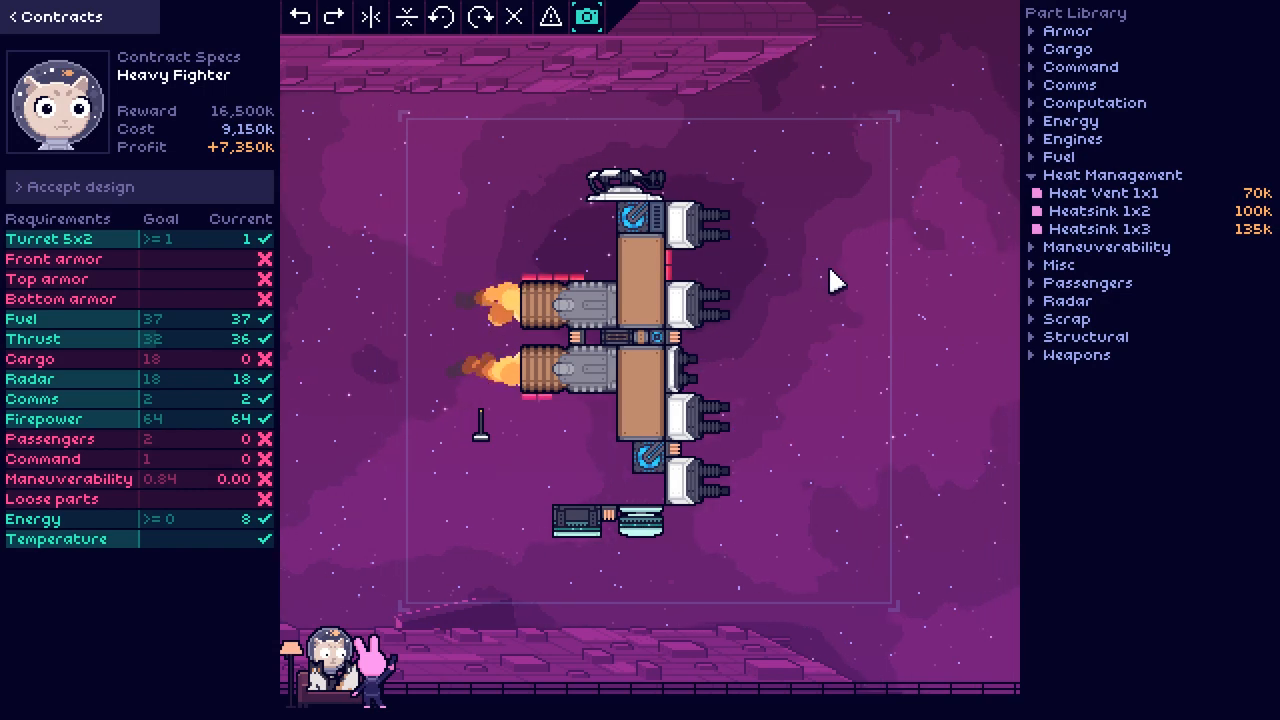
{"action": "mouse_move", "coordinate": [852, 272]}
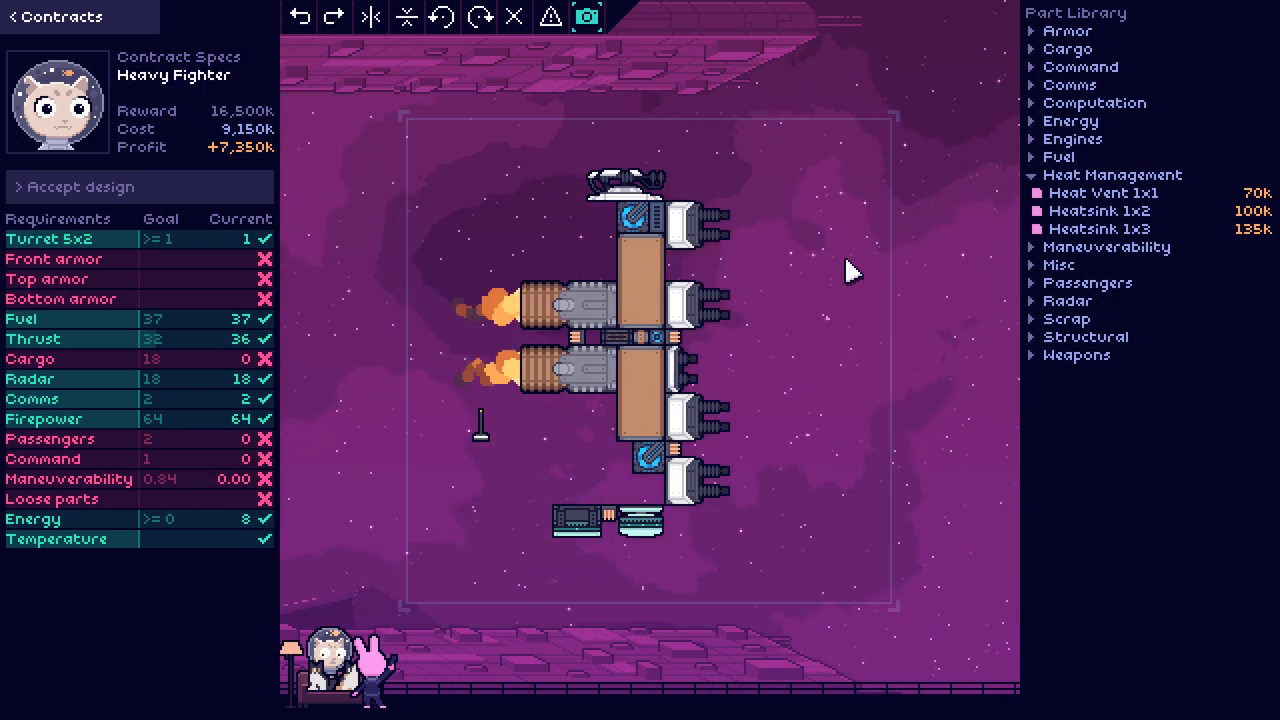
{"action": "mouse_move", "coordinate": [1093, 67]}
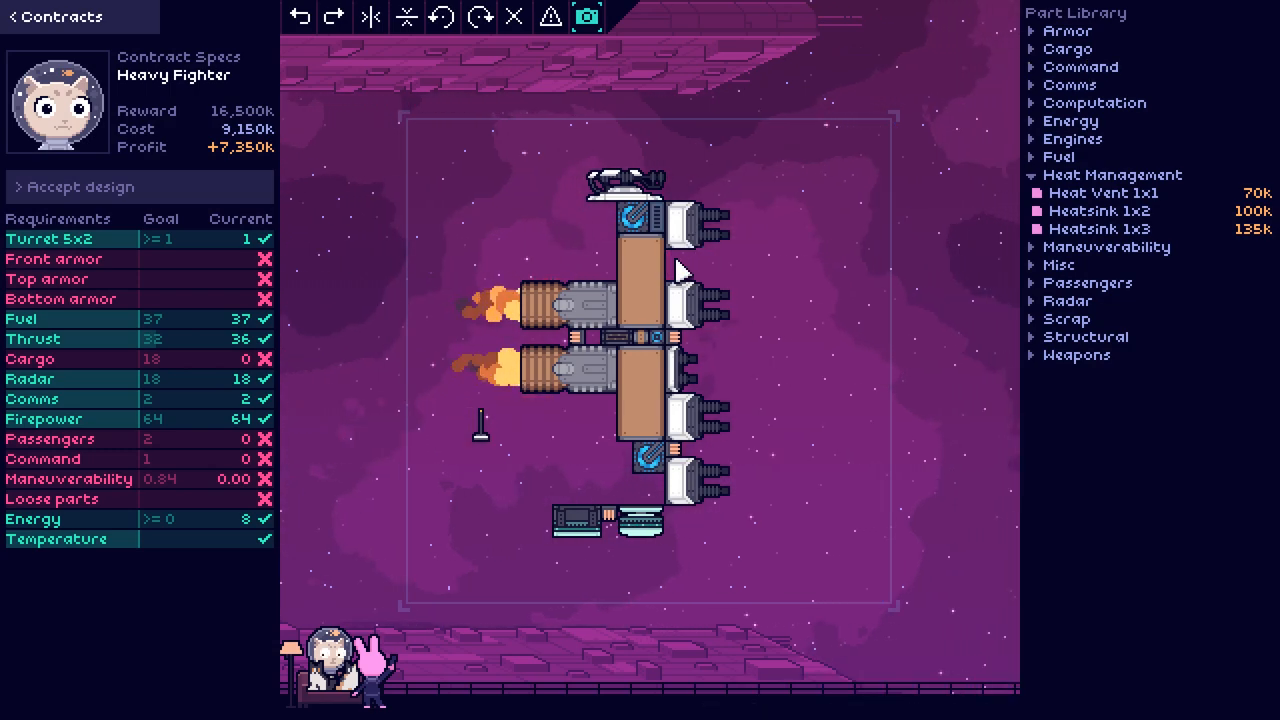
{"action": "mouse_move", "coordinate": [1069, 85]}
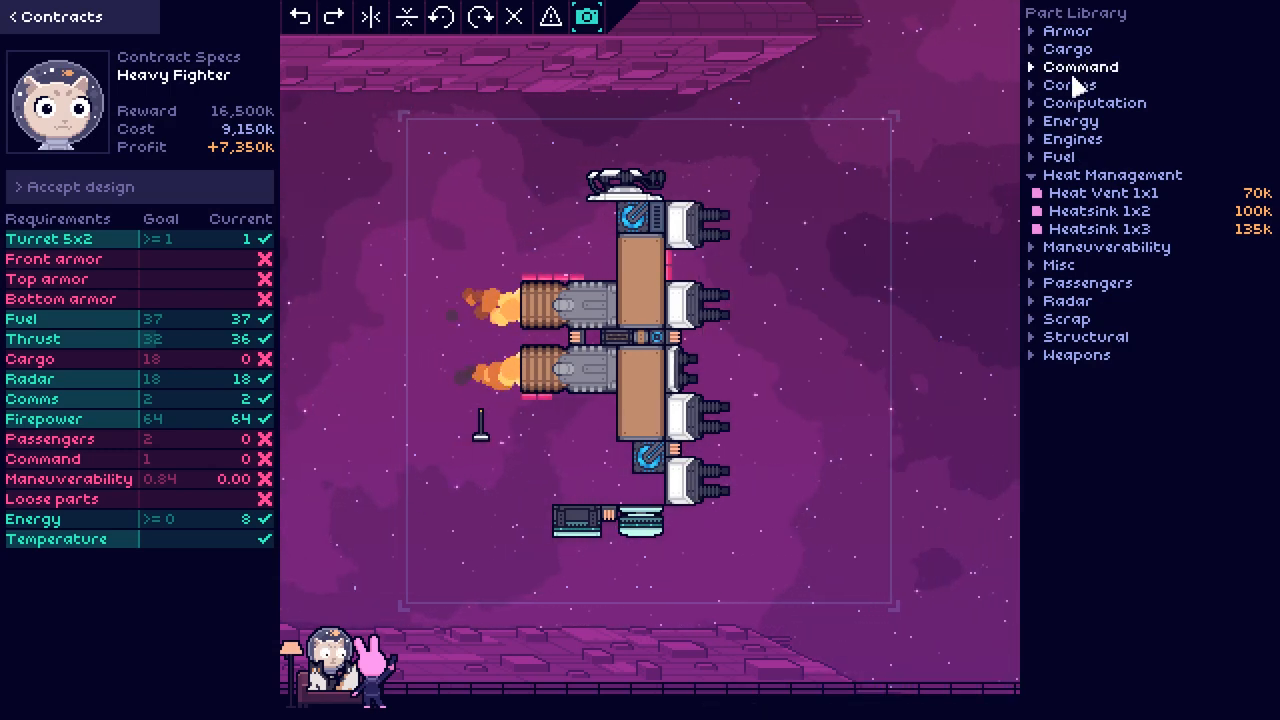
Step: Place a small cockpit from the Command parts beside the front cannon
{"action": "left_click", "coordinate": [1081, 67]}
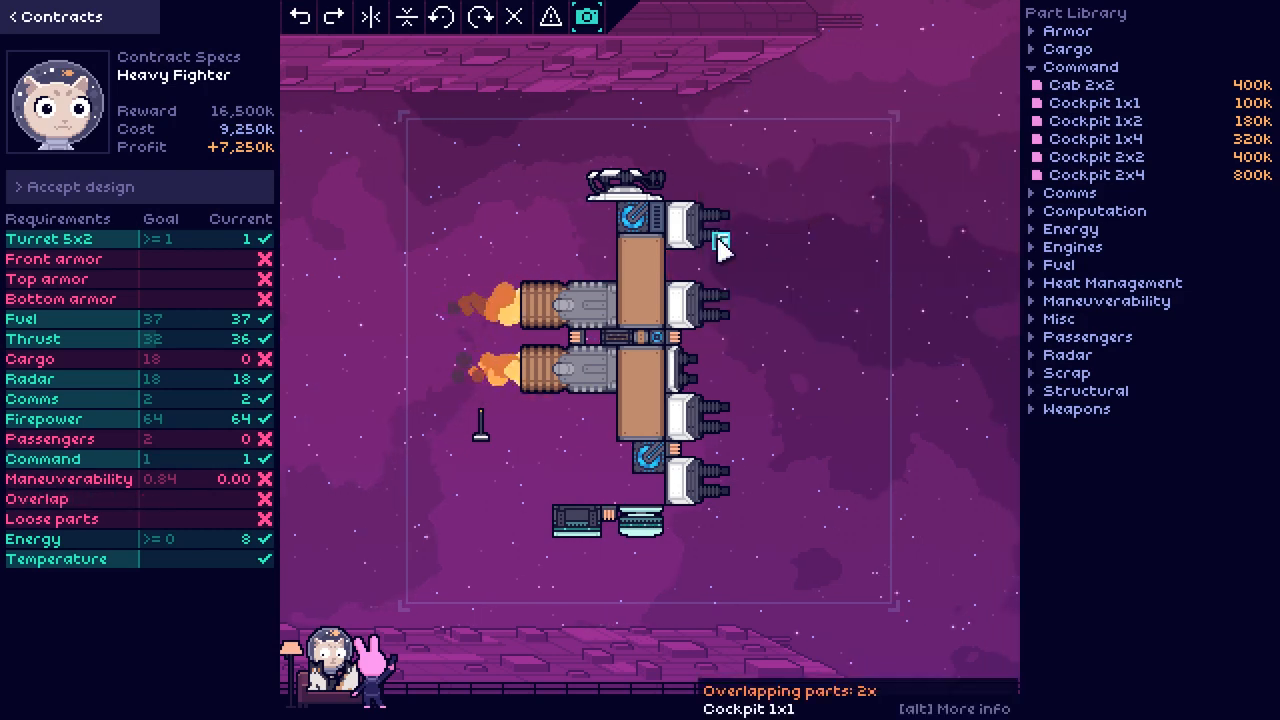
{"action": "left_click", "coordinate": [1068, 31]}
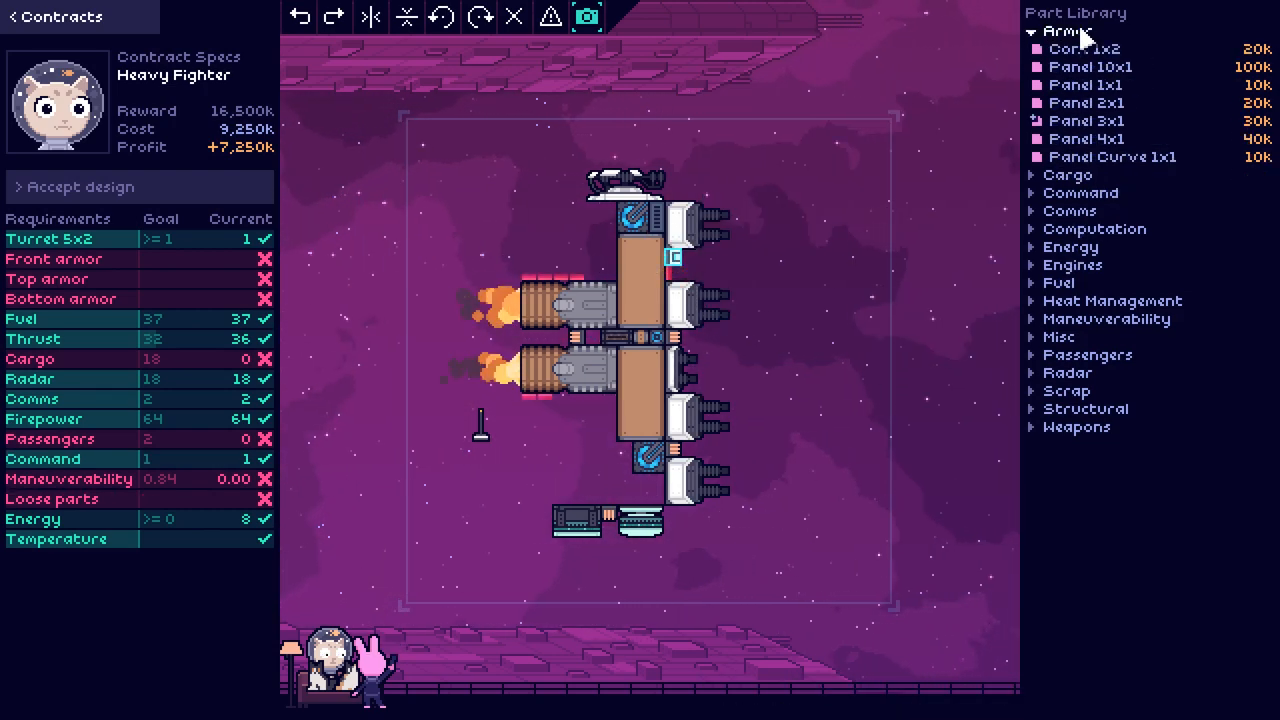
{"action": "mouse_move", "coordinate": [1086, 102]}
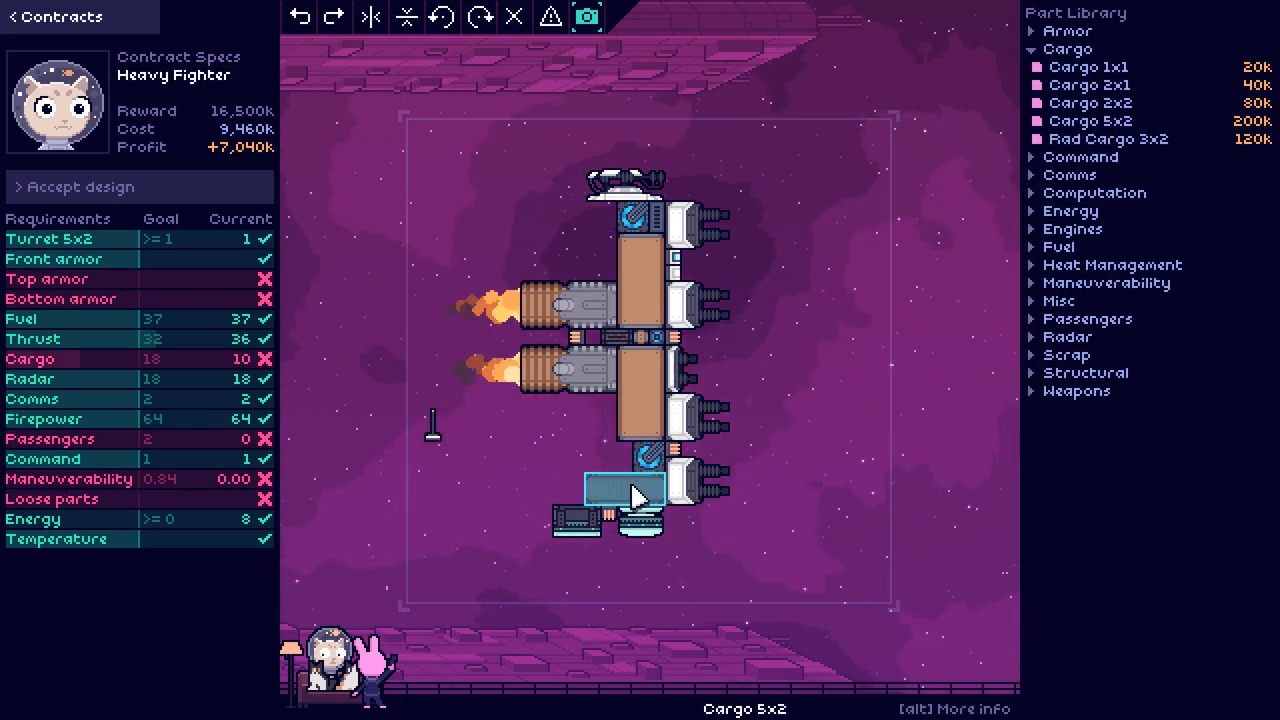
{"action": "mouse_move", "coordinate": [1120, 120]}
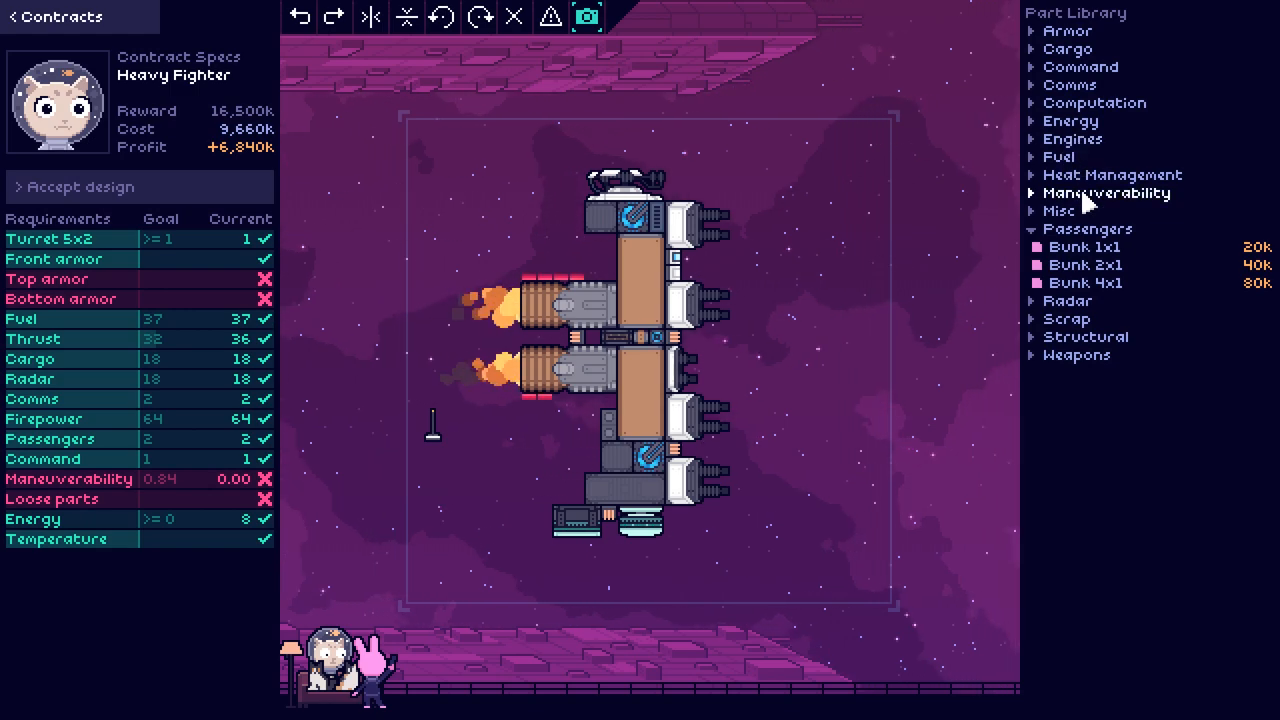
Step: Attach a fin below the lower rear engine and fix the antenna at the lower rear
{"action": "left_click", "coordinate": [1105, 193]}
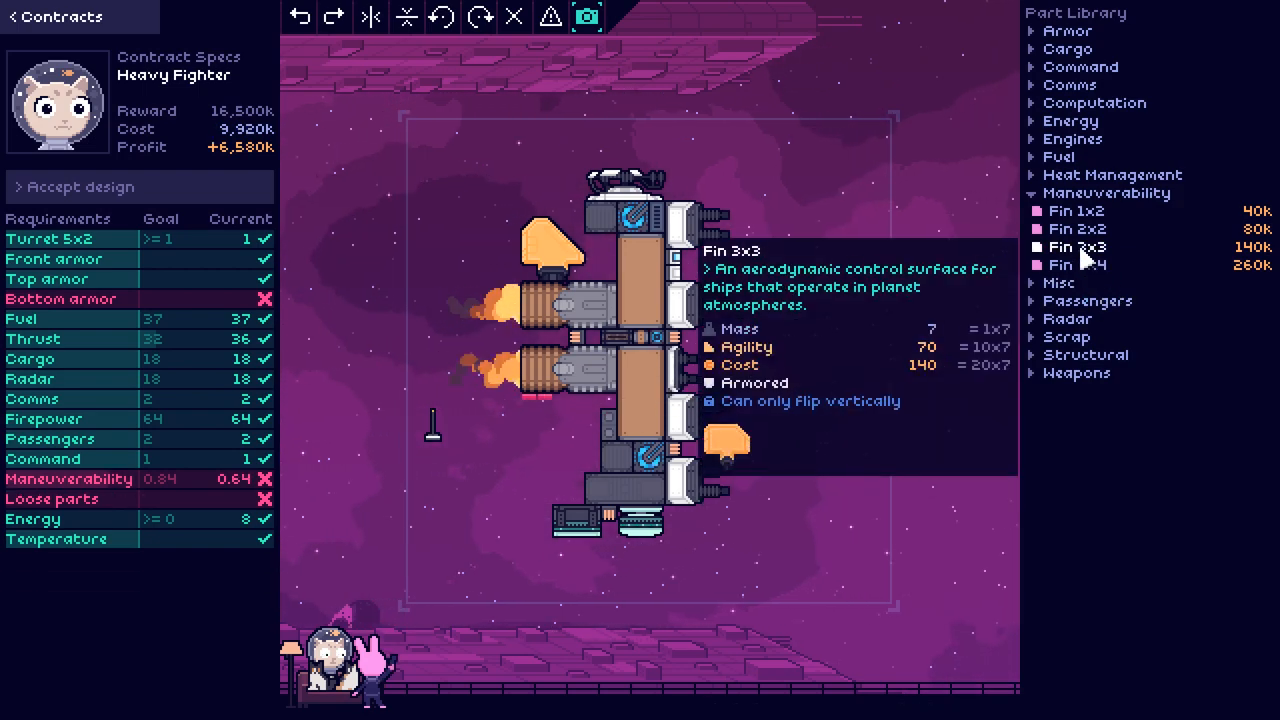
{"action": "left_click", "coordinate": [547, 455]}
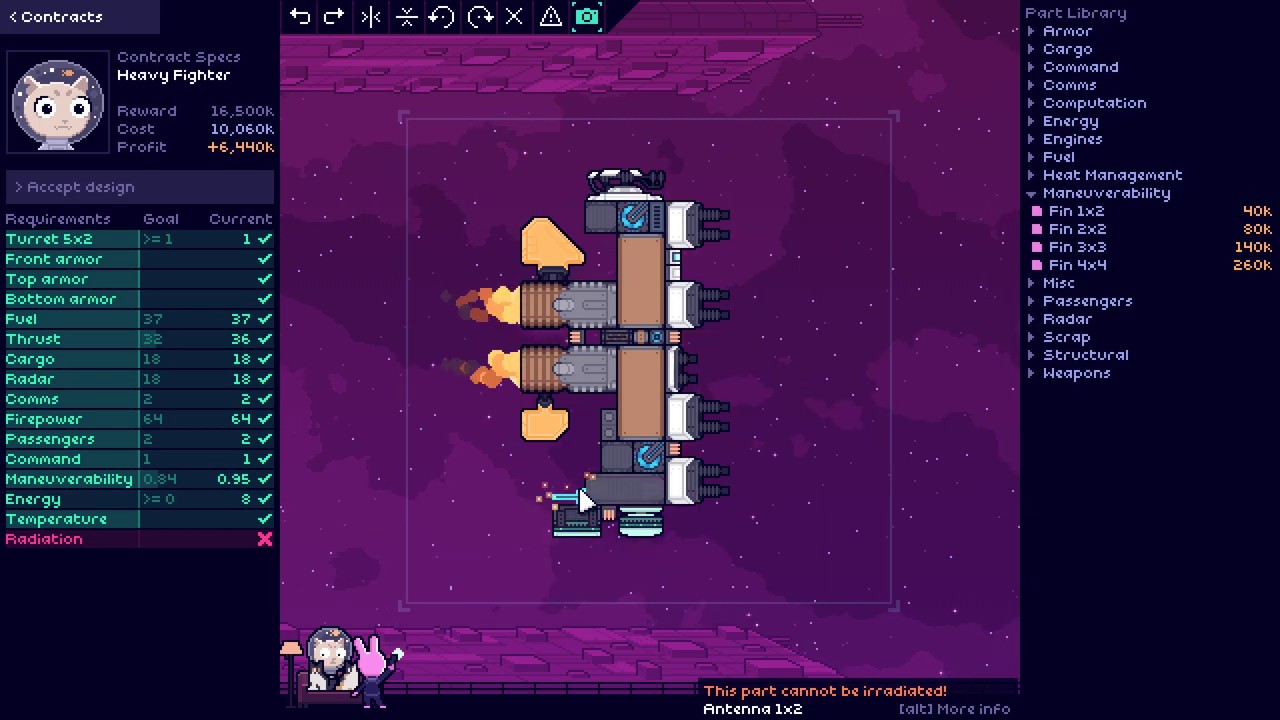
{"action": "left_click", "coordinate": [590, 500]}
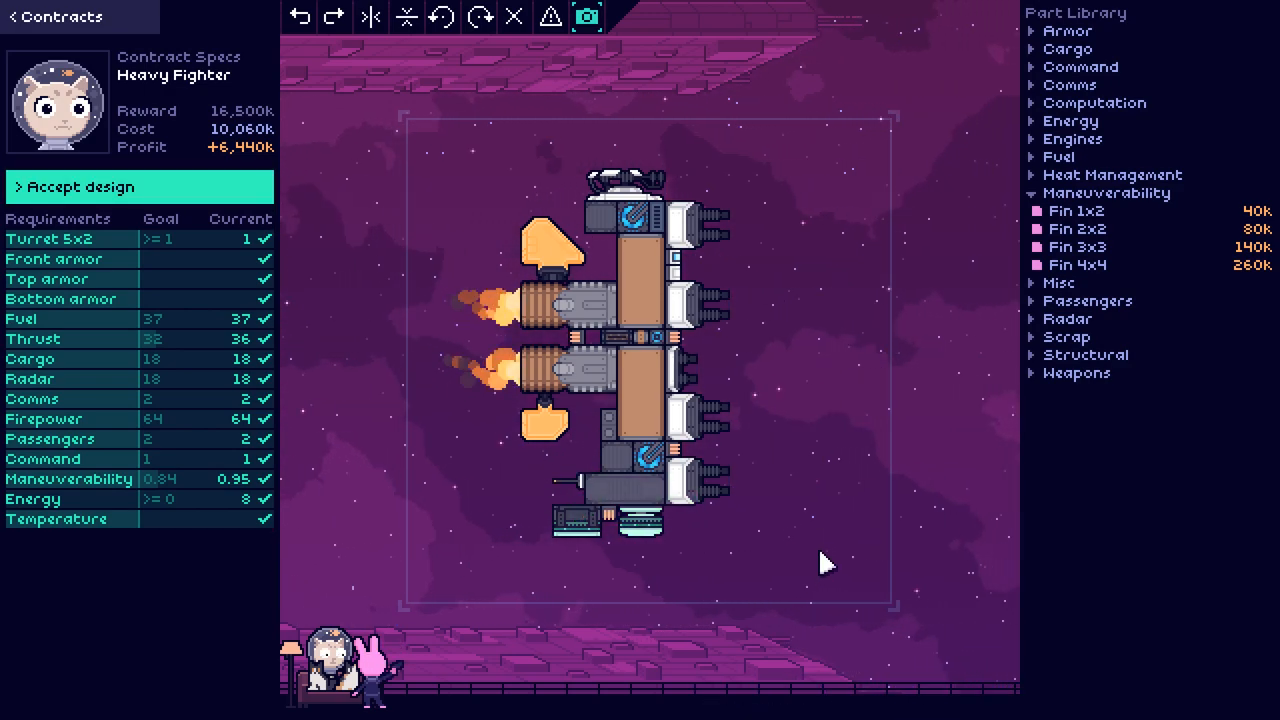
{"action": "mouse_move", "coordinate": [820, 550]}
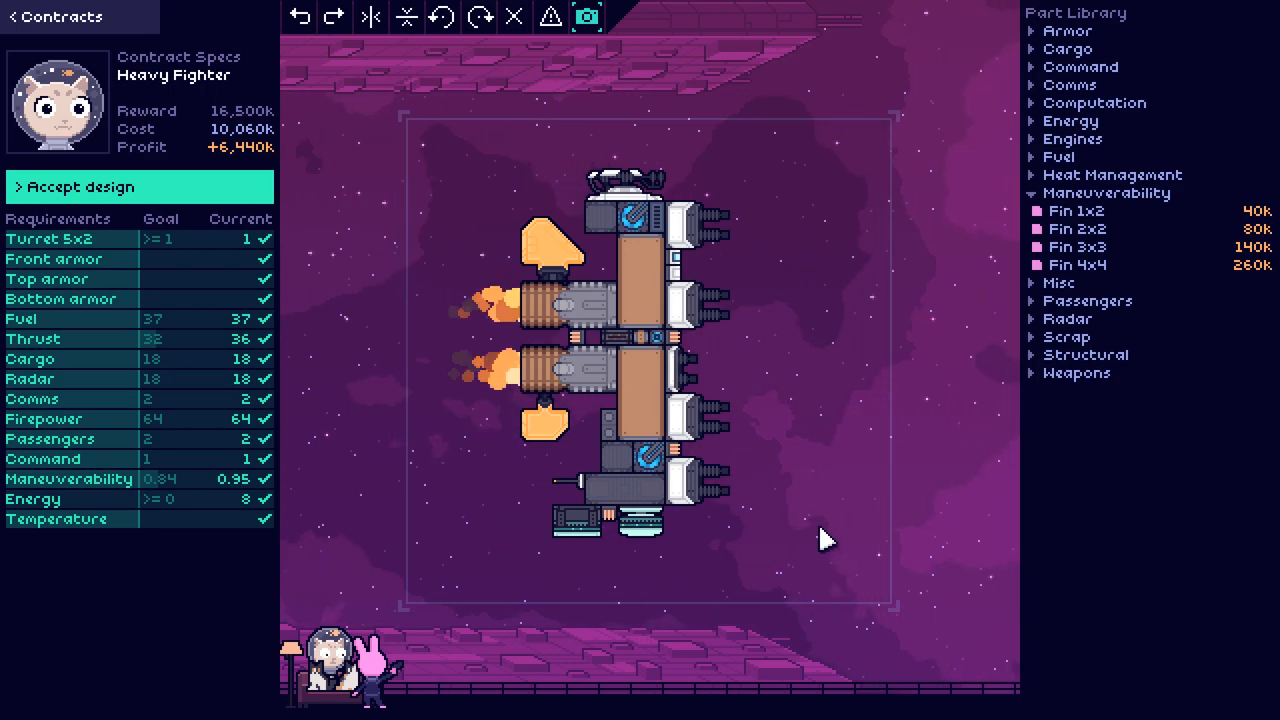
{"action": "mouse_move", "coordinate": [541, 432]}
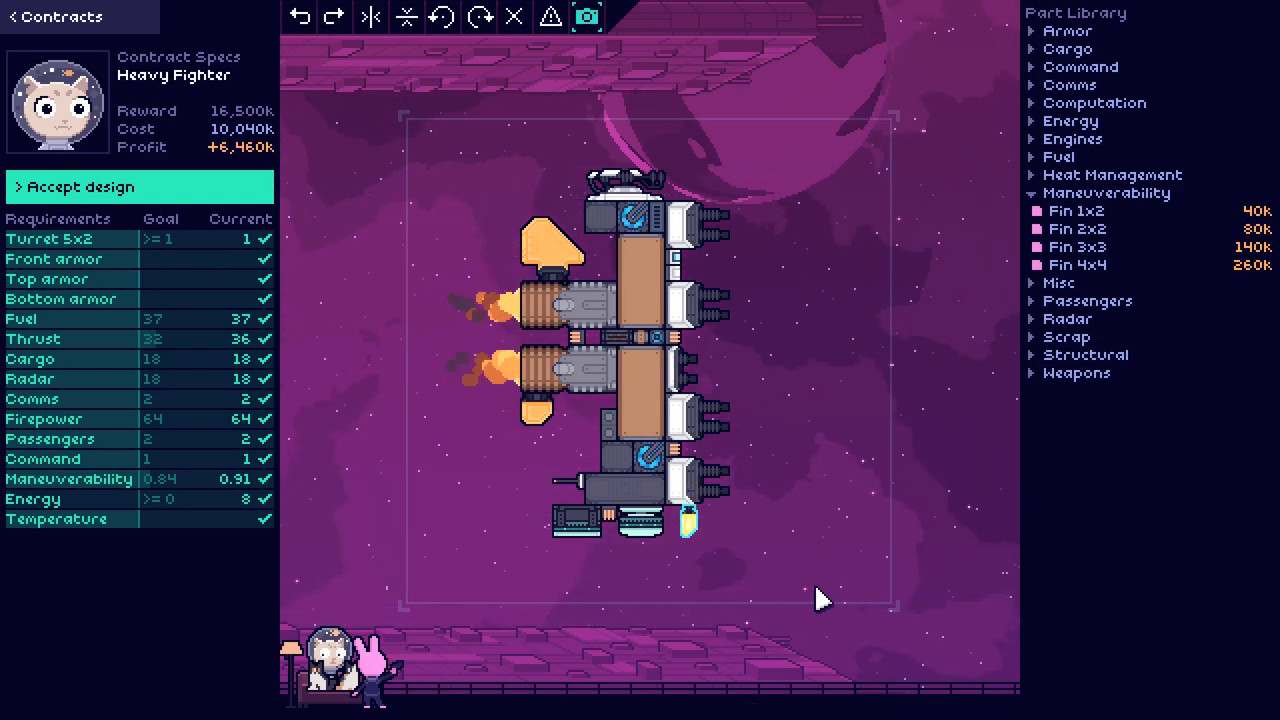
{"action": "mouse_move", "coordinate": [708, 532]}
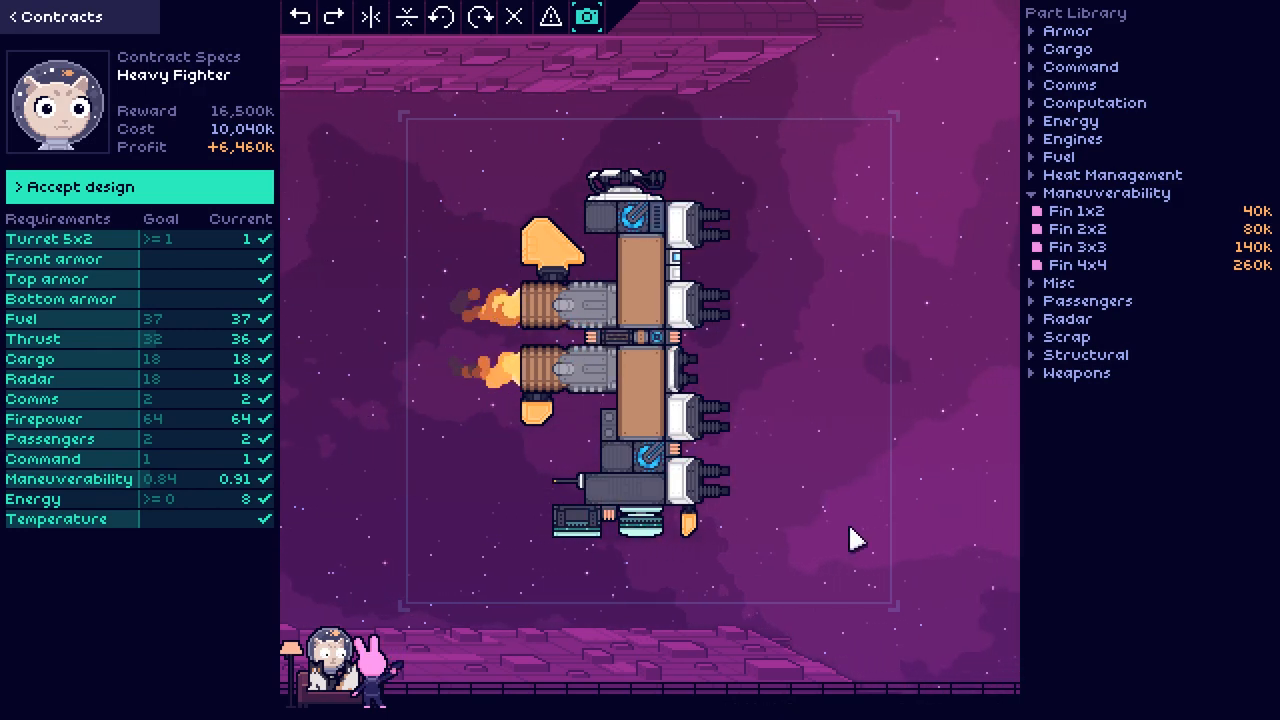
{"action": "mouse_move", "coordinate": [866, 520]}
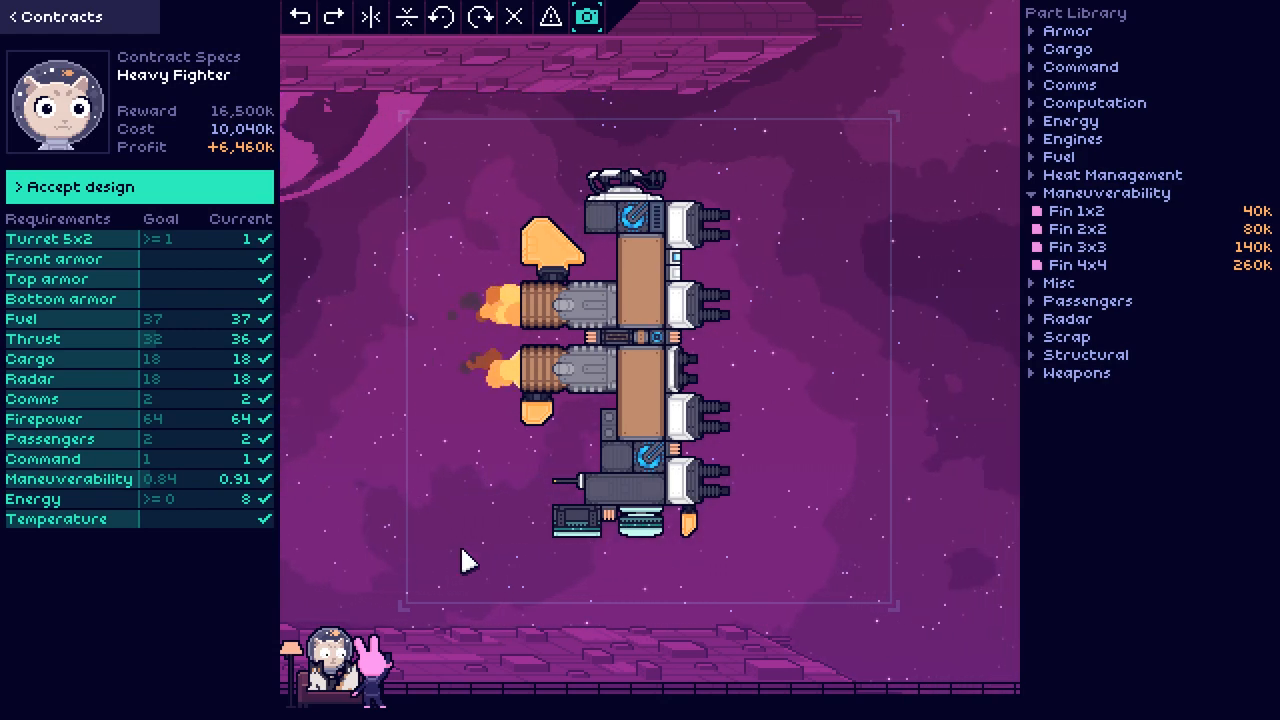
{"action": "mouse_move", "coordinate": [678, 295]}
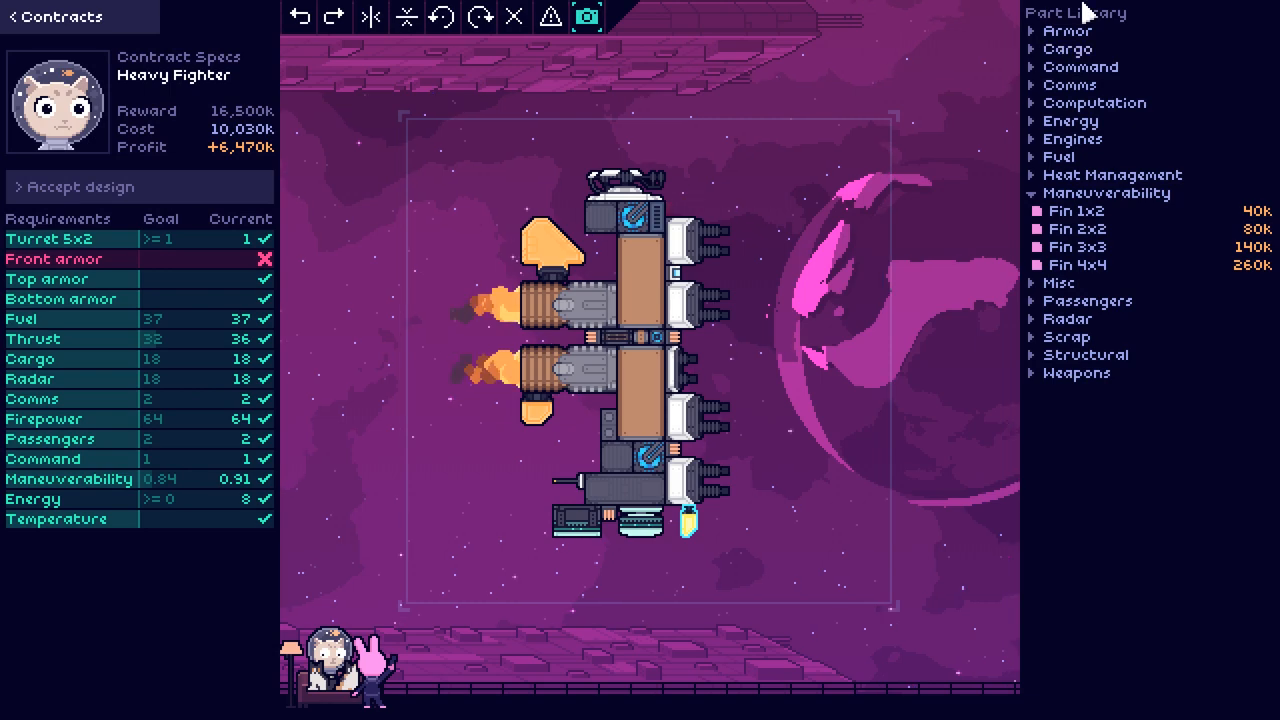
Step: Show the armor parts for the front, then accept the Heavy Fighter design
{"action": "left_click", "coordinate": [1051, 40]}
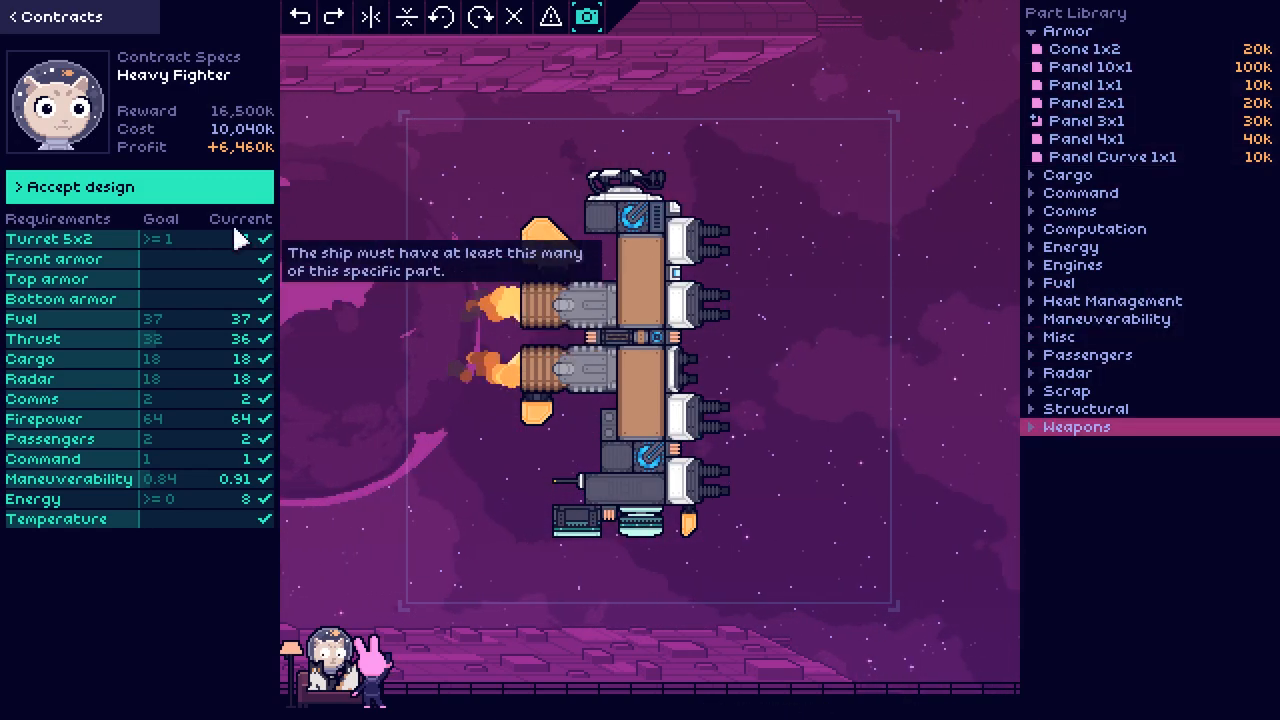
{"action": "left_click", "coordinate": [140, 187]}
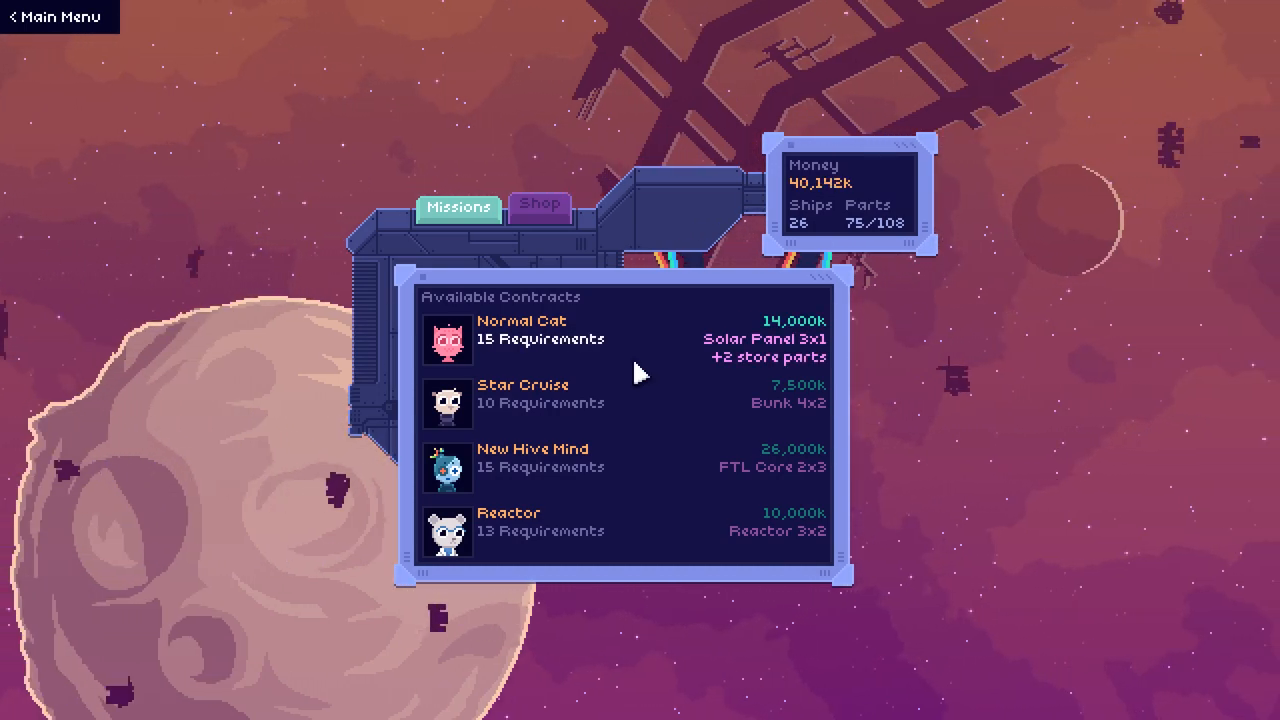
Step: Buy the Turret 6x3 schematic for 2,000k from the Shop
{"action": "left_click", "coordinate": [539, 206]}
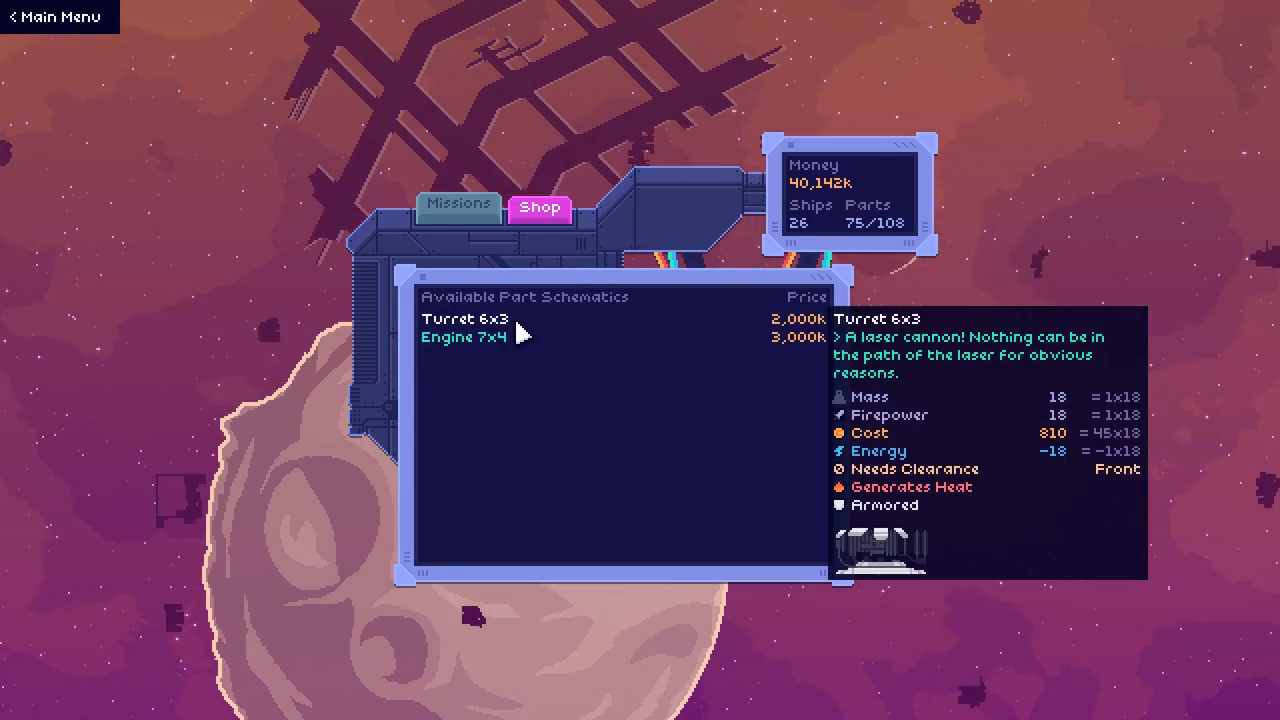
{"action": "left_click", "coordinate": [462, 320]}
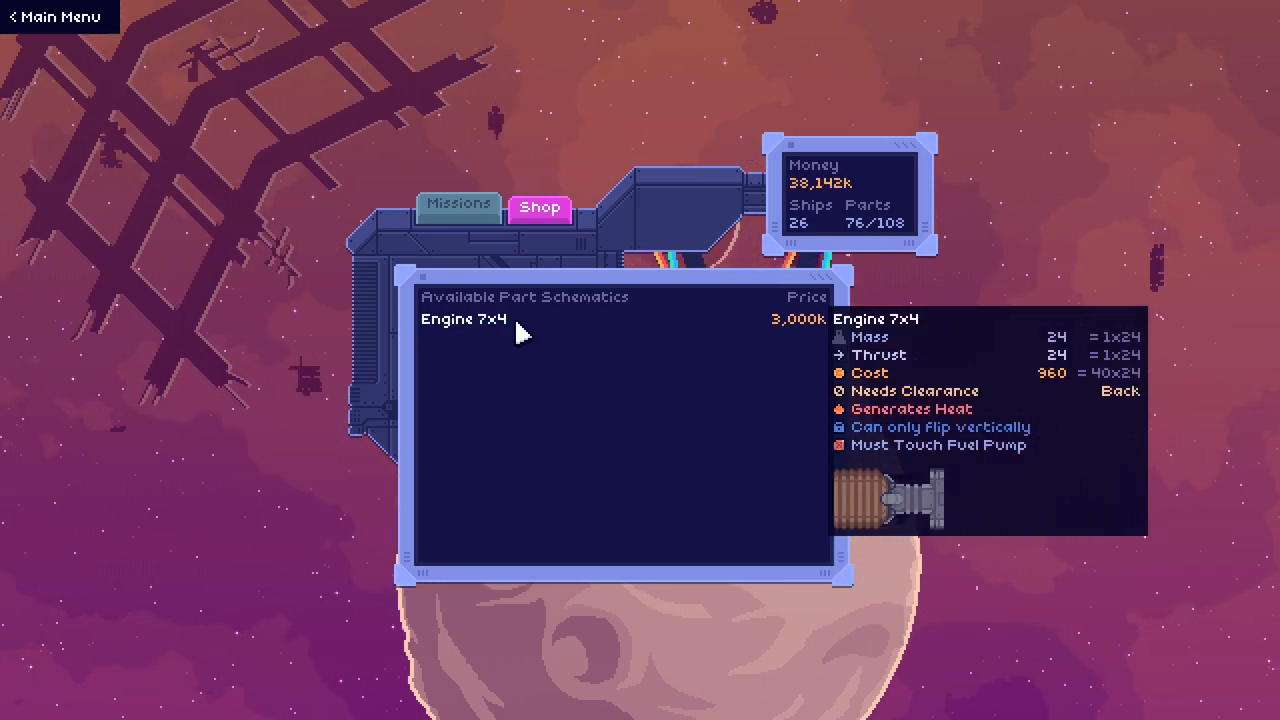
{"action": "left_click", "coordinate": [460, 320]}
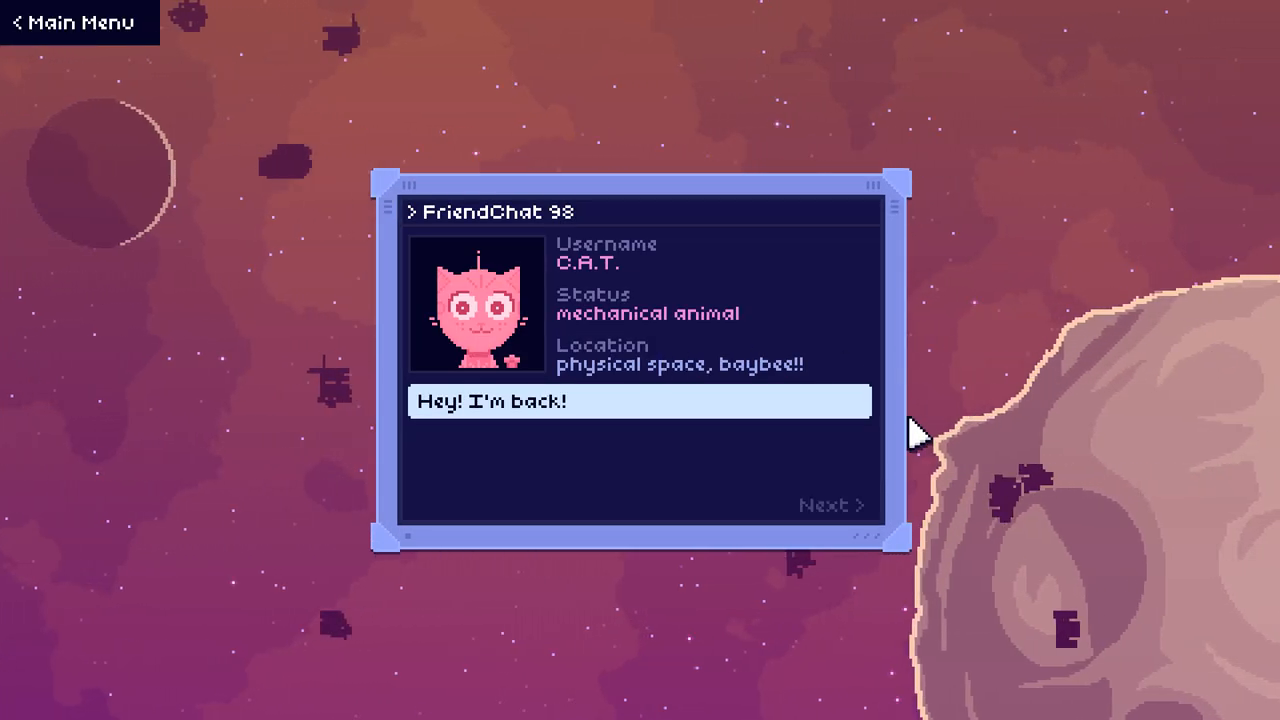
Step: Advance through C.A.T.'s FriendChat 98 messages until the Normal Cat contract opens
{"action": "left_click", "coordinate": [820, 503]}
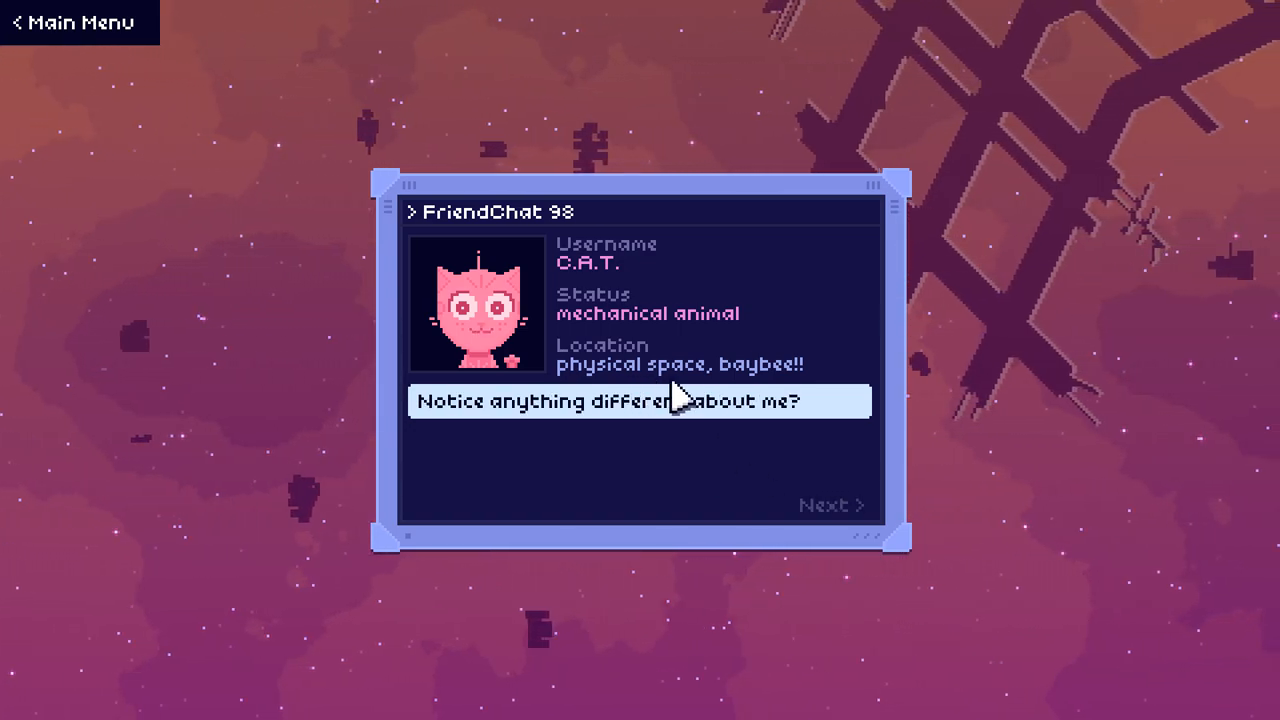
{"action": "left_click", "coordinate": [824, 505]}
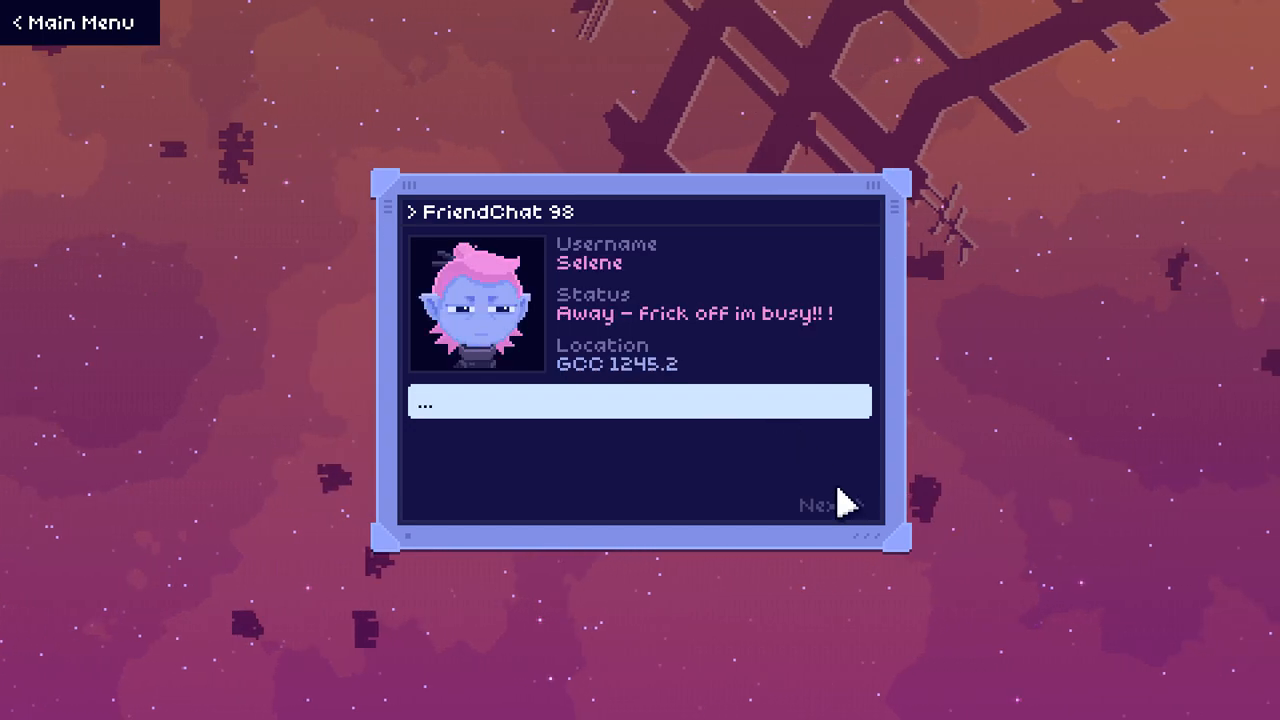
{"action": "left_click", "coordinate": [821, 505]}
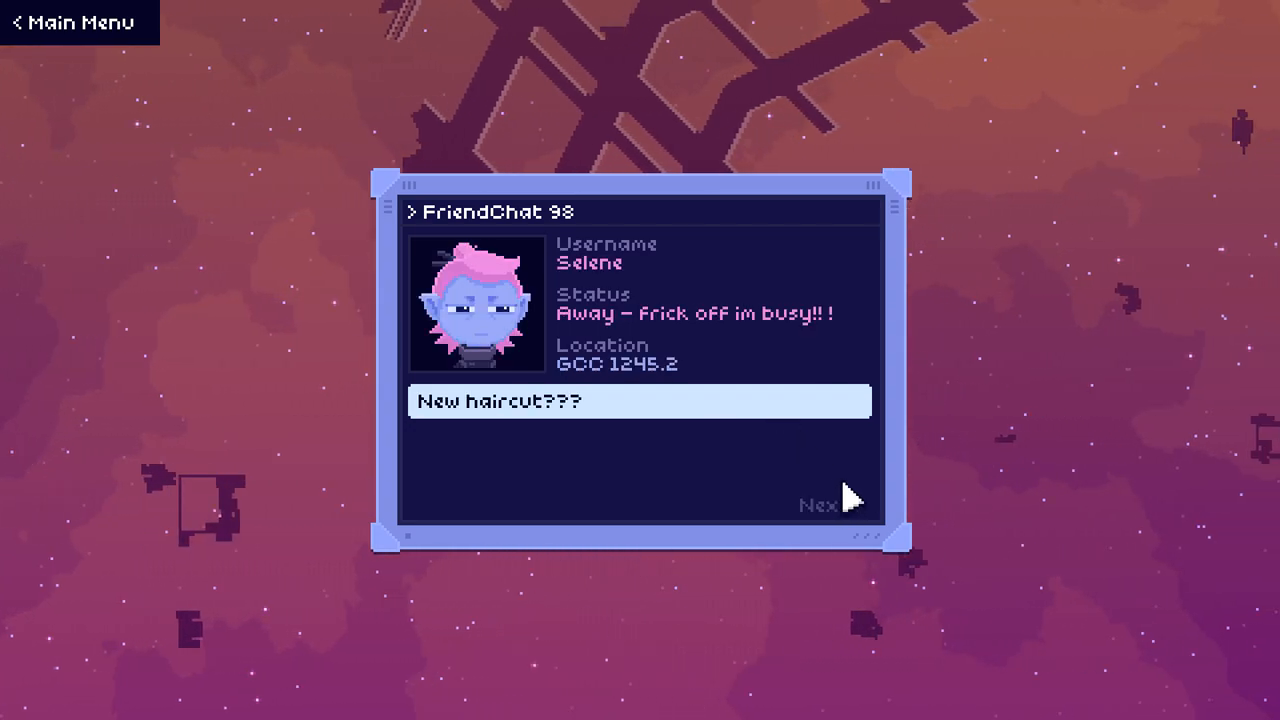
{"action": "left_click", "coordinate": [815, 500]}
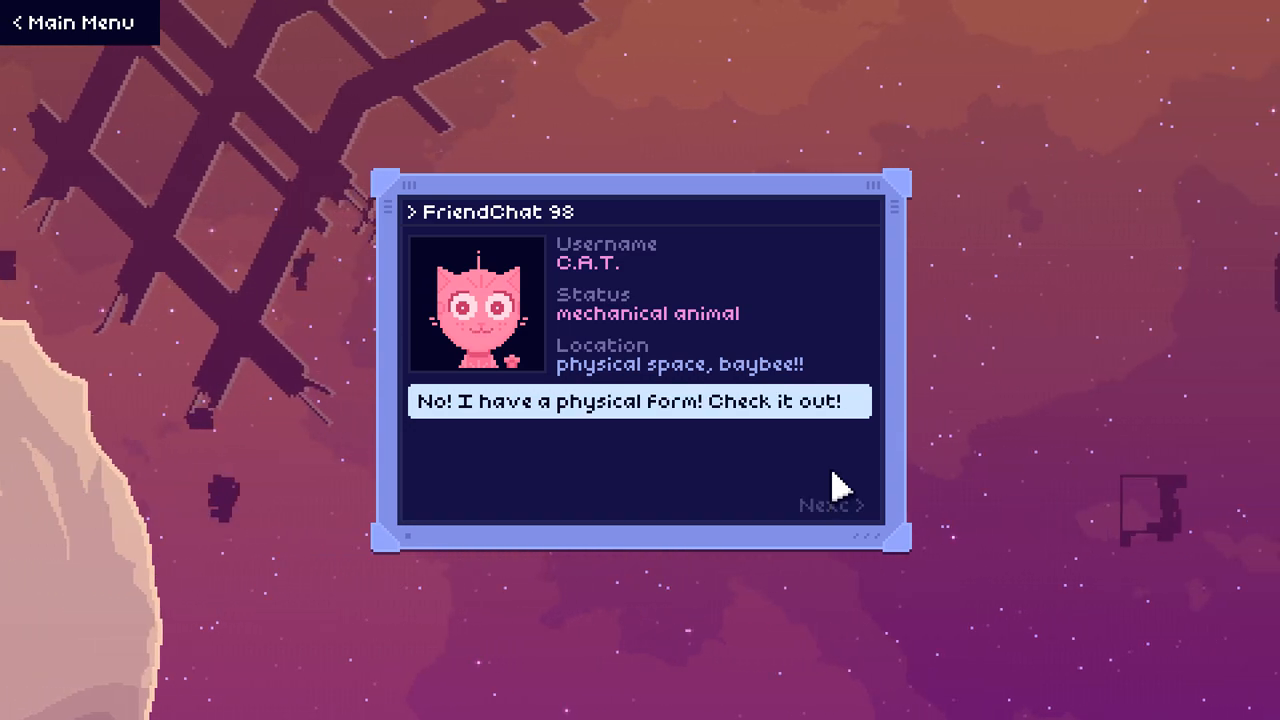
{"action": "left_click", "coordinate": [826, 506]}
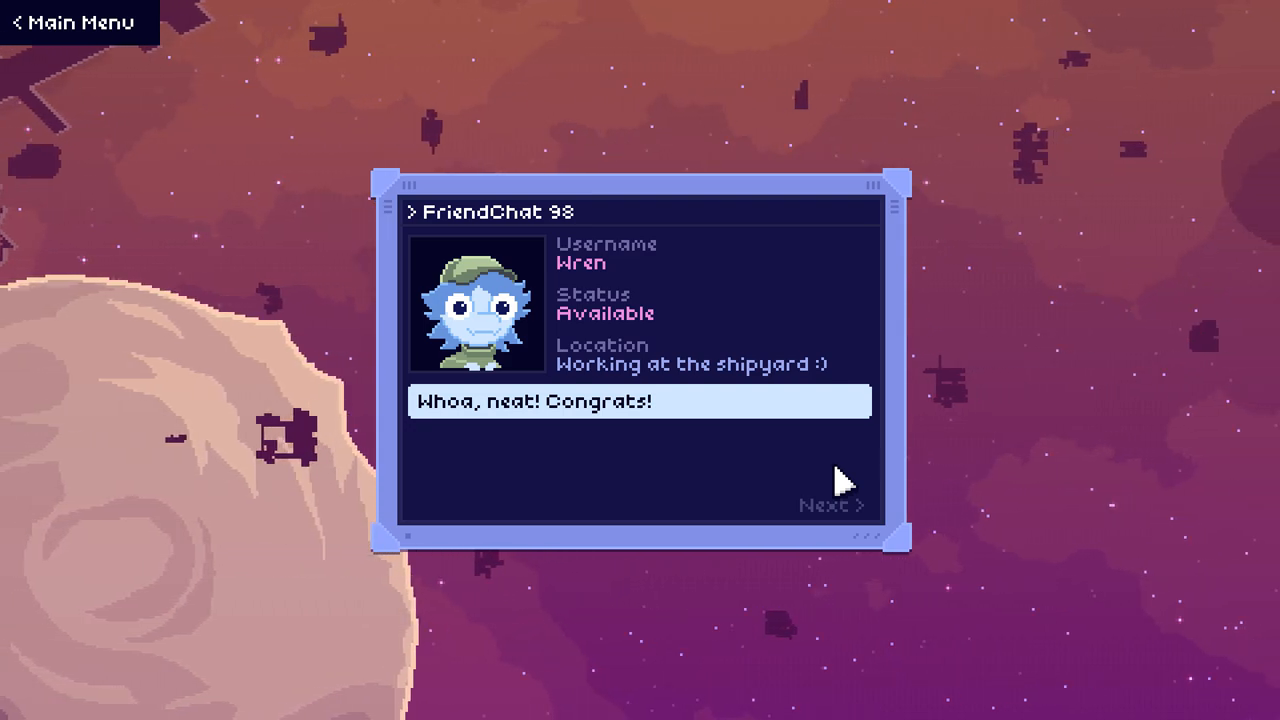
{"action": "left_click", "coordinate": [831, 505]}
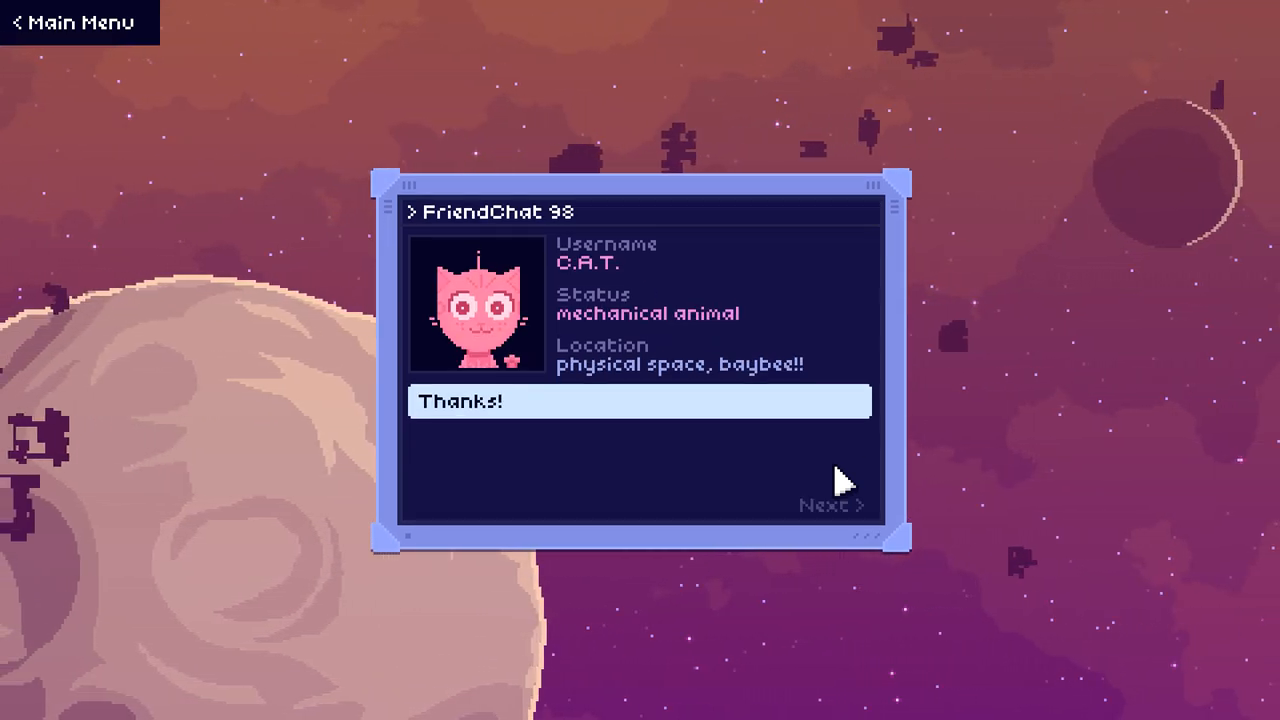
{"action": "left_click", "coordinate": [825, 505]}
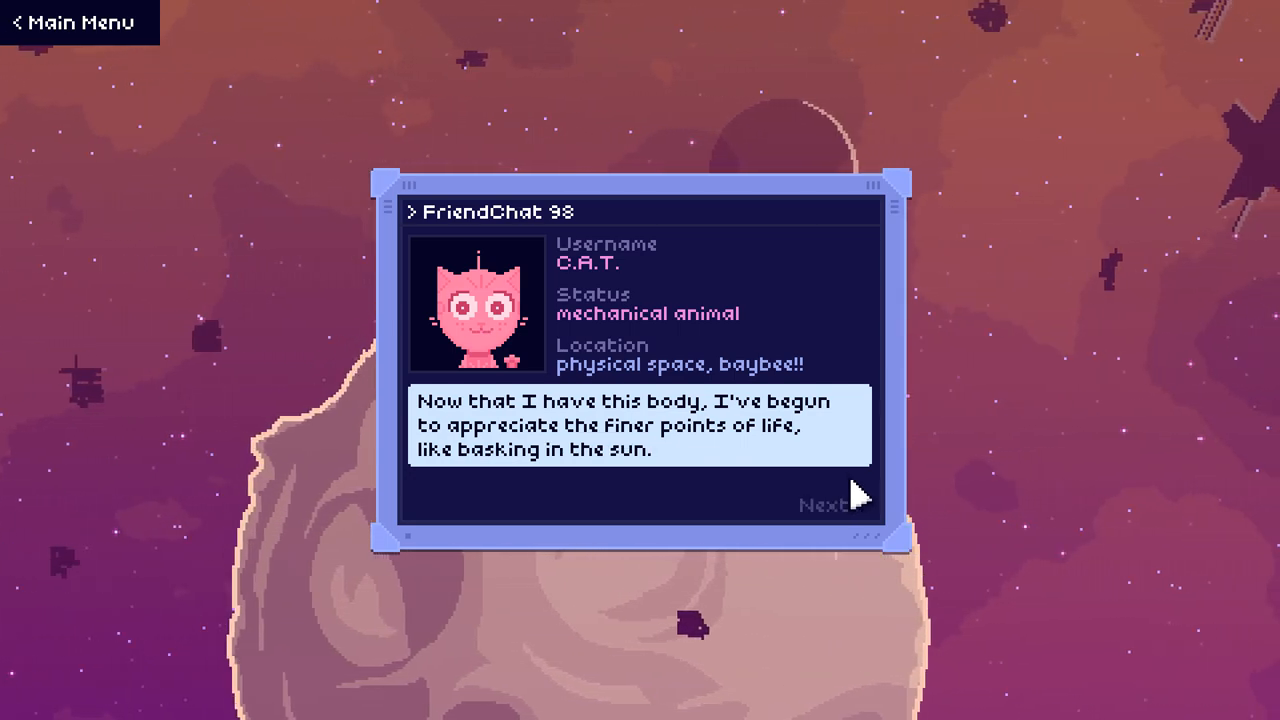
{"action": "left_click", "coordinate": [824, 501]}
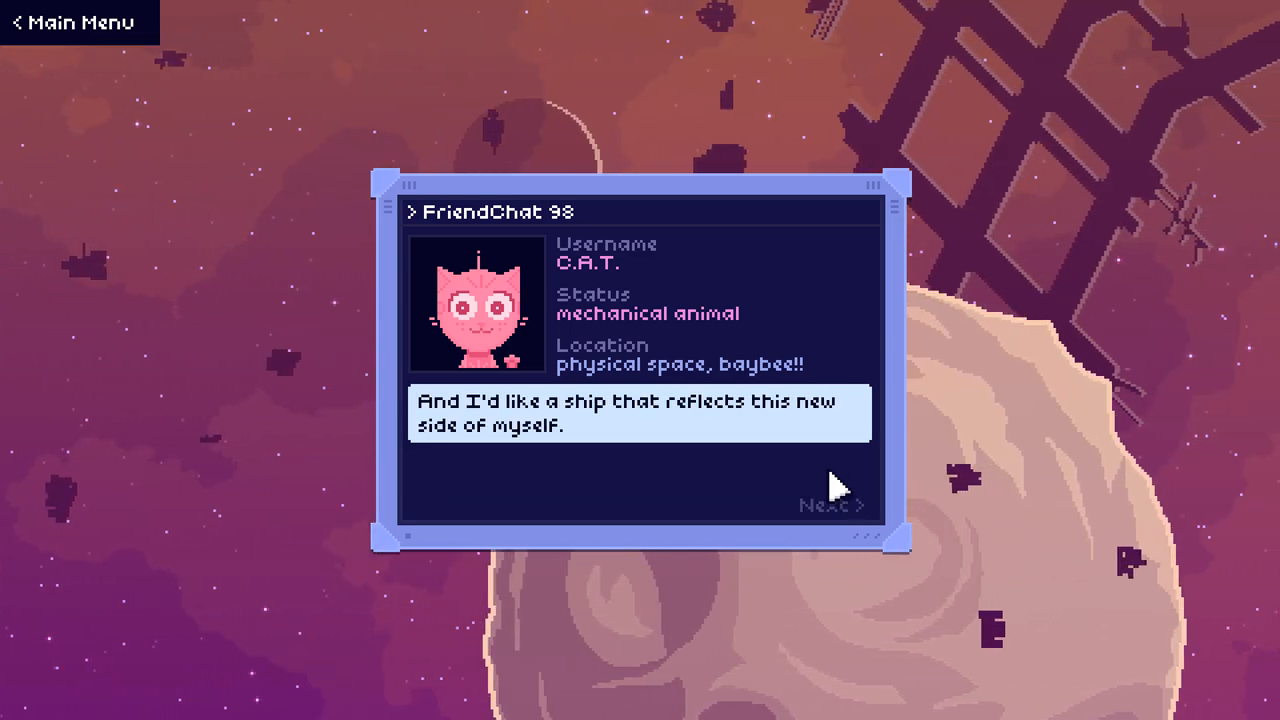
{"action": "left_click", "coordinate": [823, 505]}
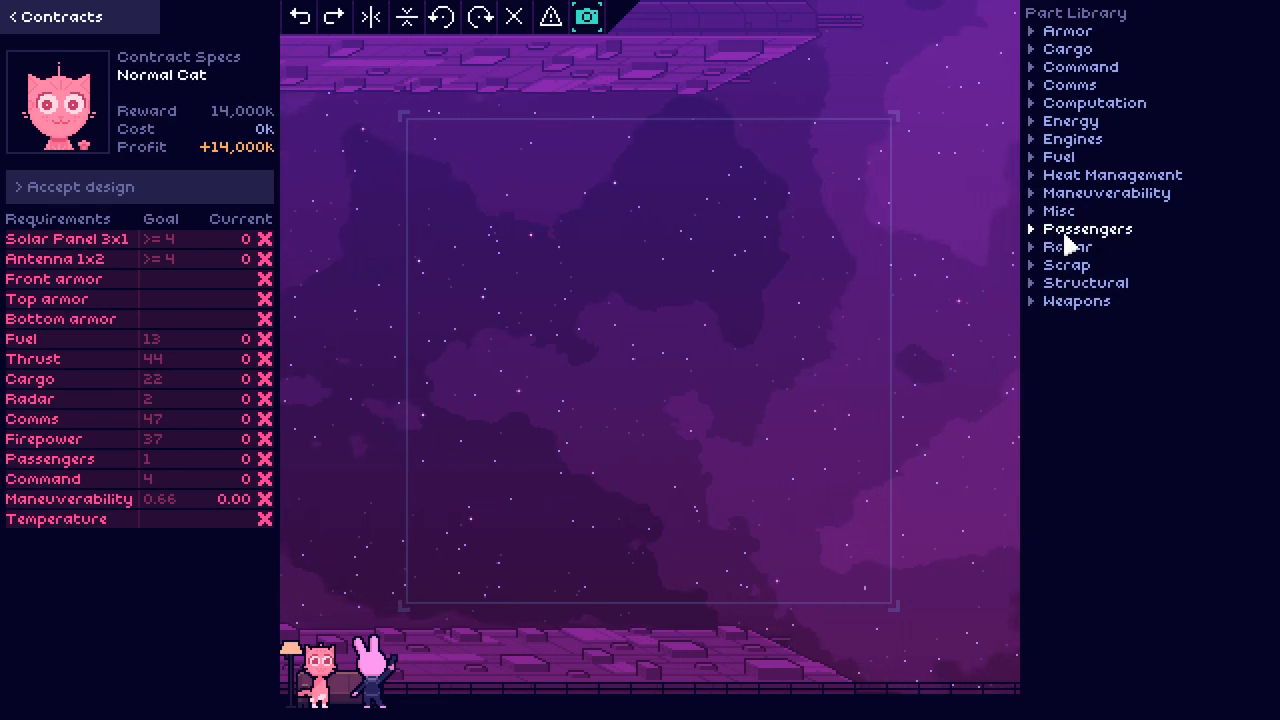
Step: Expand the Energy parts list to compare Solar Panel 3x1 and generator stats
{"action": "left_click", "coordinate": [1071, 120]}
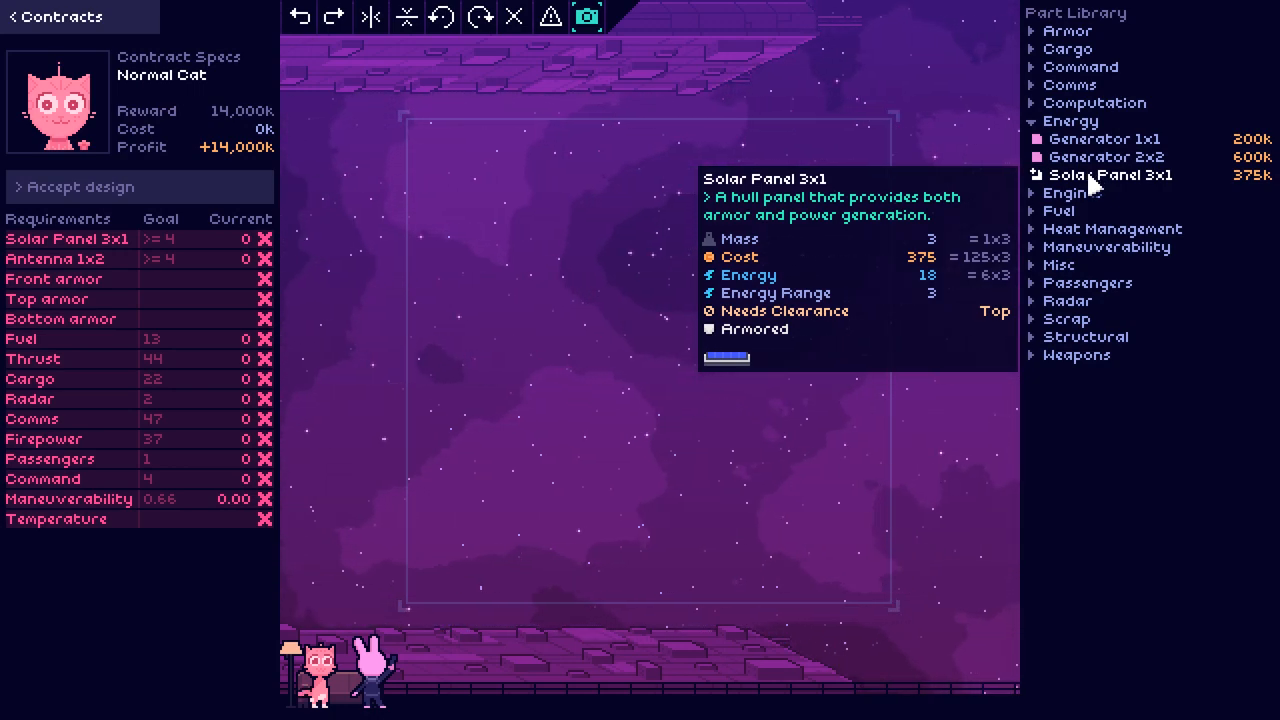
{"action": "mouse_move", "coordinate": [1105, 157]}
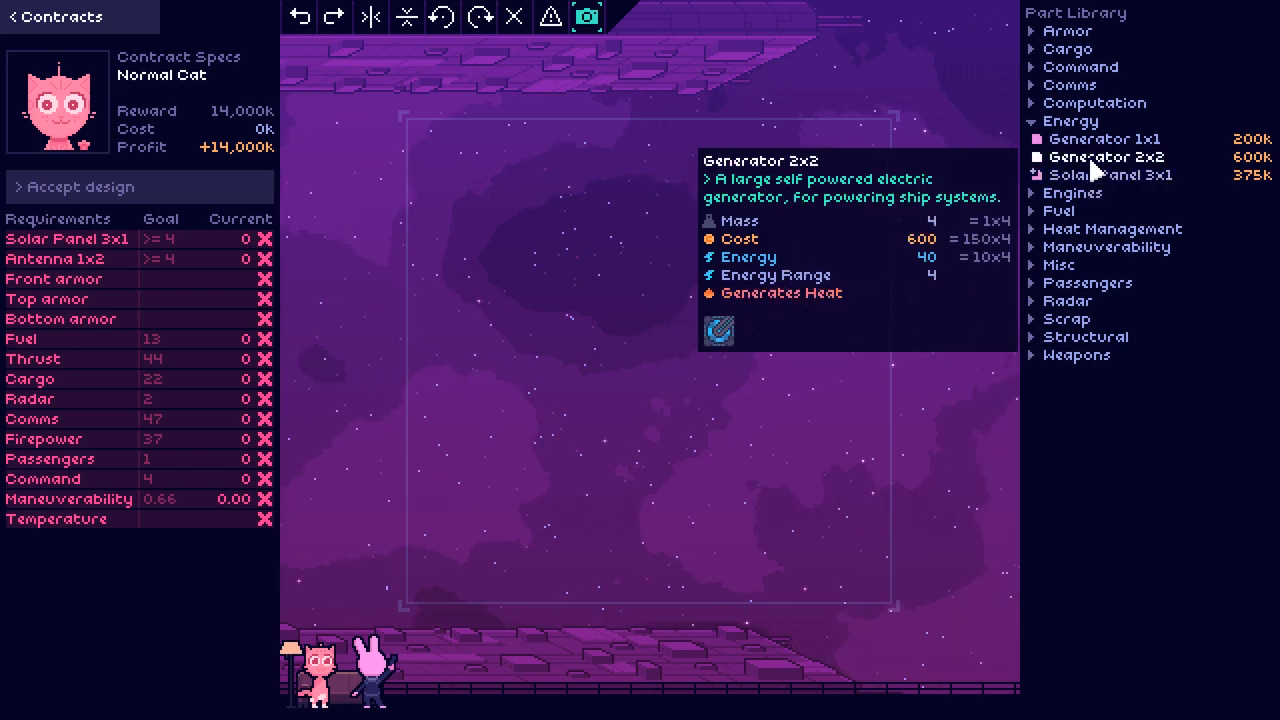
{"action": "mouse_move", "coordinate": [1120, 178]}
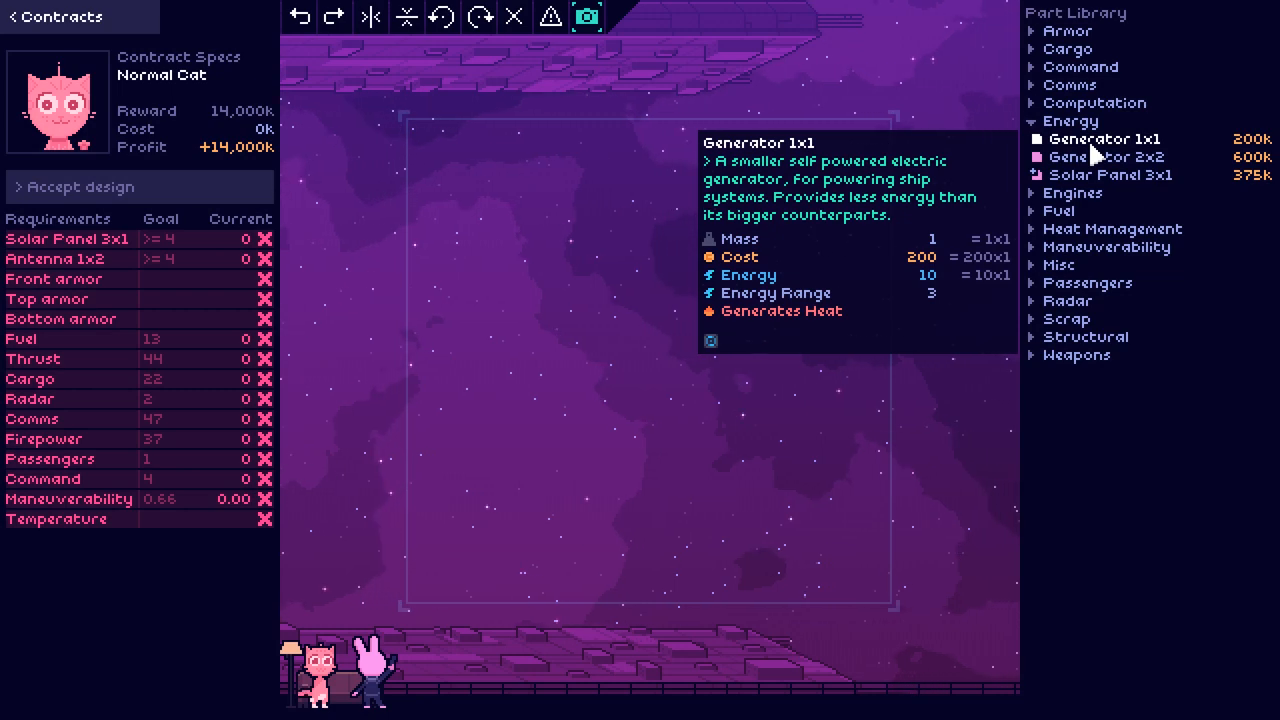
Step: Select Solar Panel 3x1 and place panels in a row near the grid's top
{"action": "left_click", "coordinate": [1112, 175]}
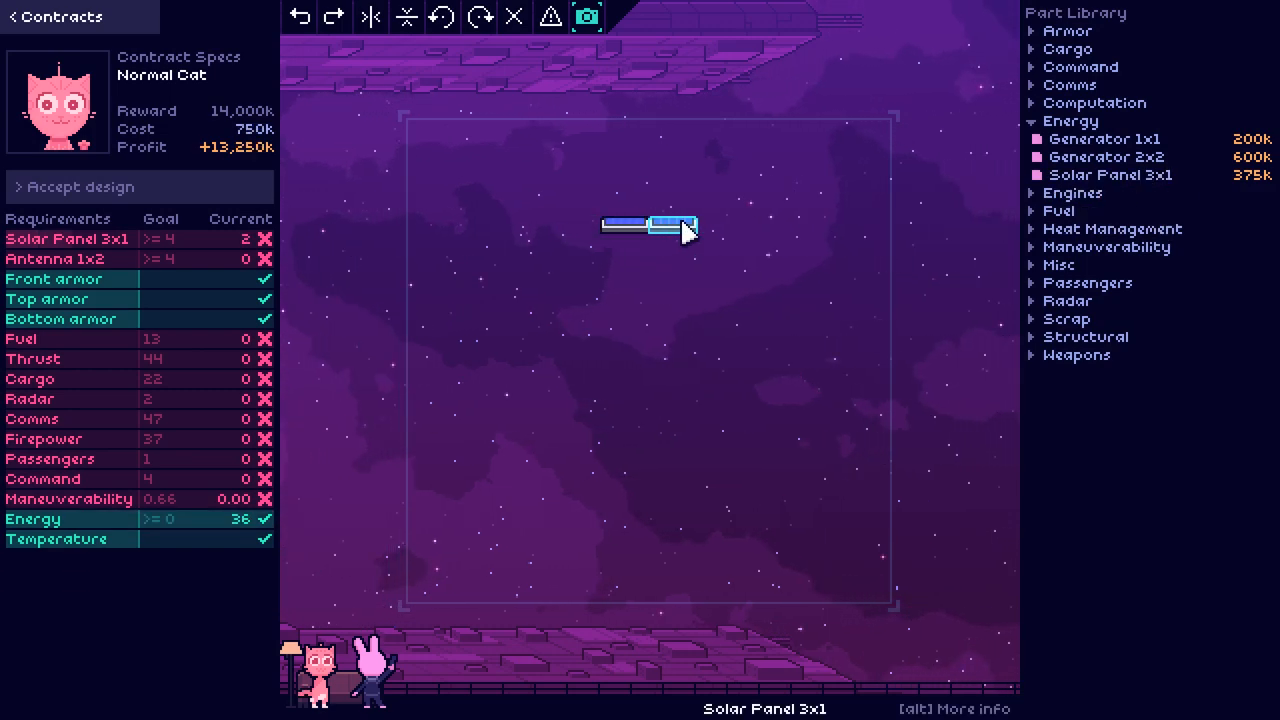
{"action": "mouse_move", "coordinate": [1112, 175]}
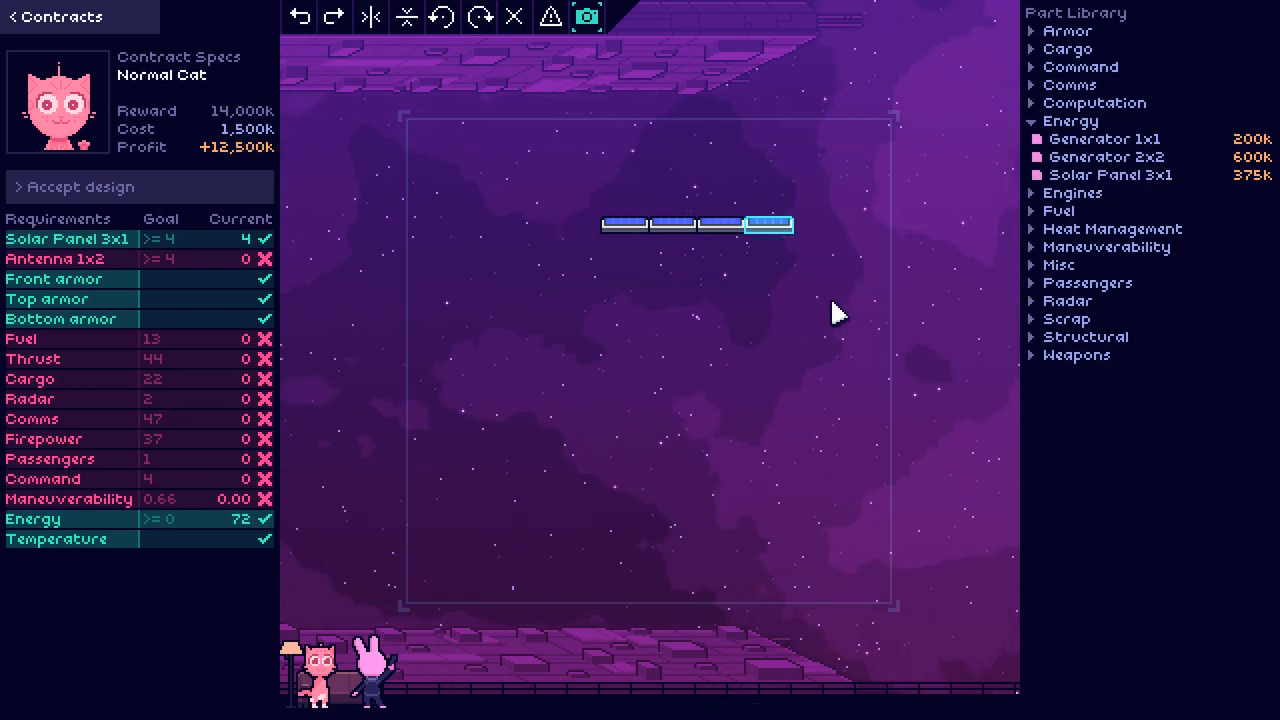
{"action": "mouse_move", "coordinate": [1100, 350]}
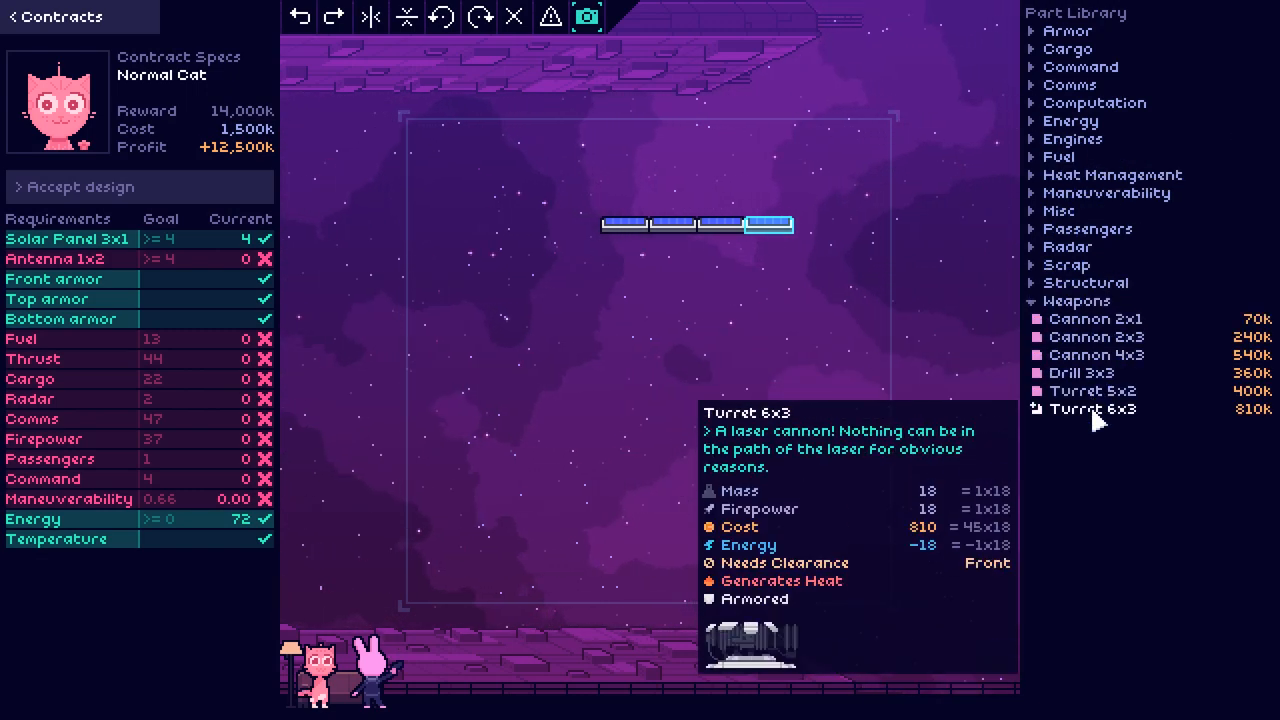
{"action": "mouse_move", "coordinate": [1100, 407]}
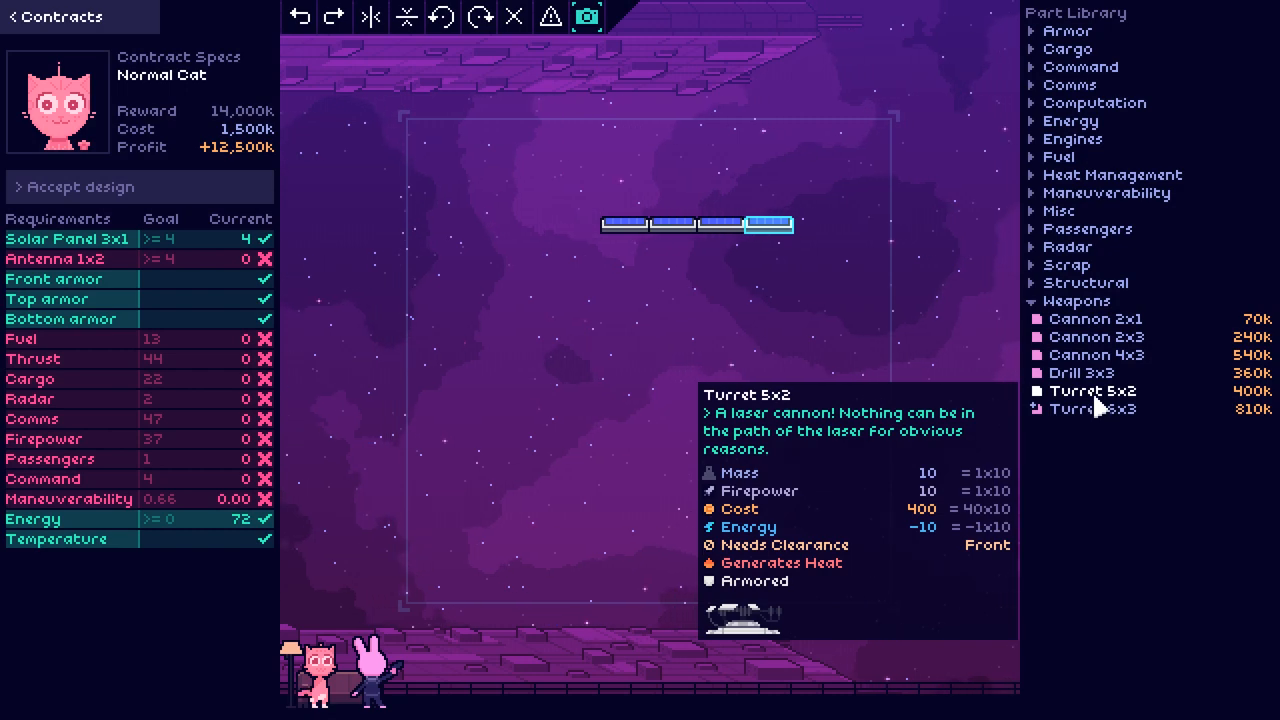
{"action": "mouse_move", "coordinate": [1082, 373]}
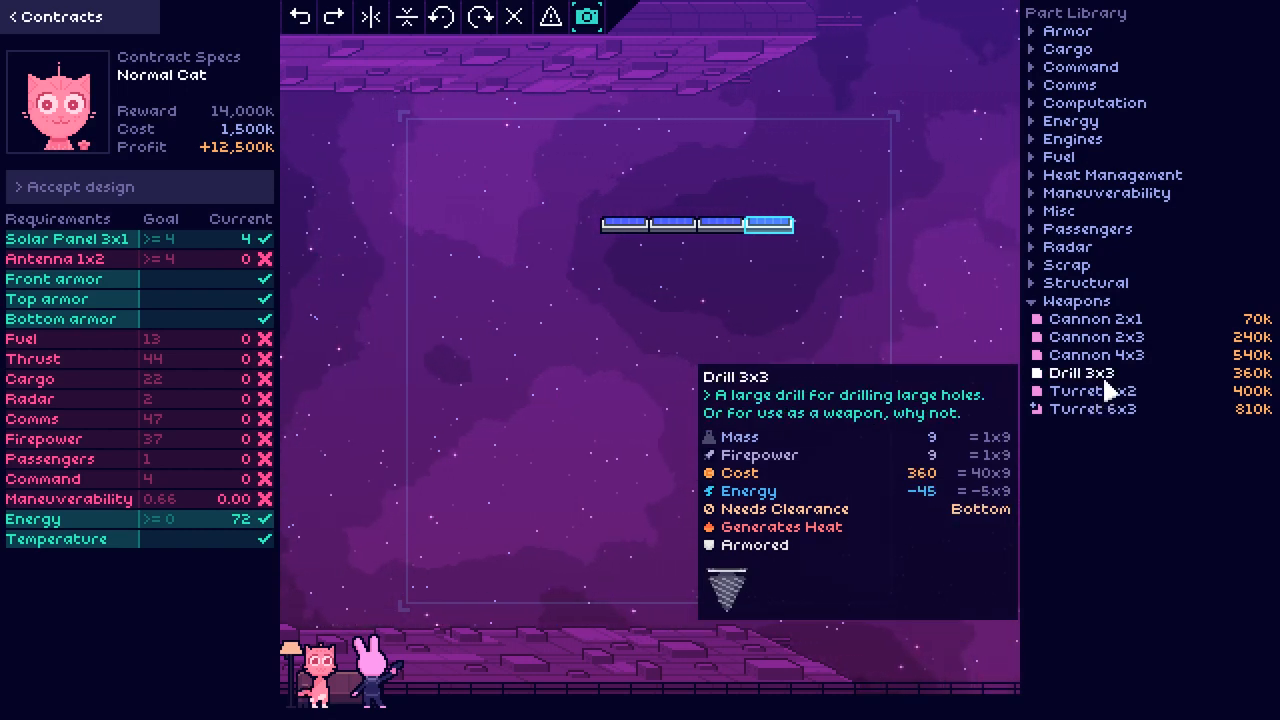
{"action": "mouse_move", "coordinate": [1125, 380]}
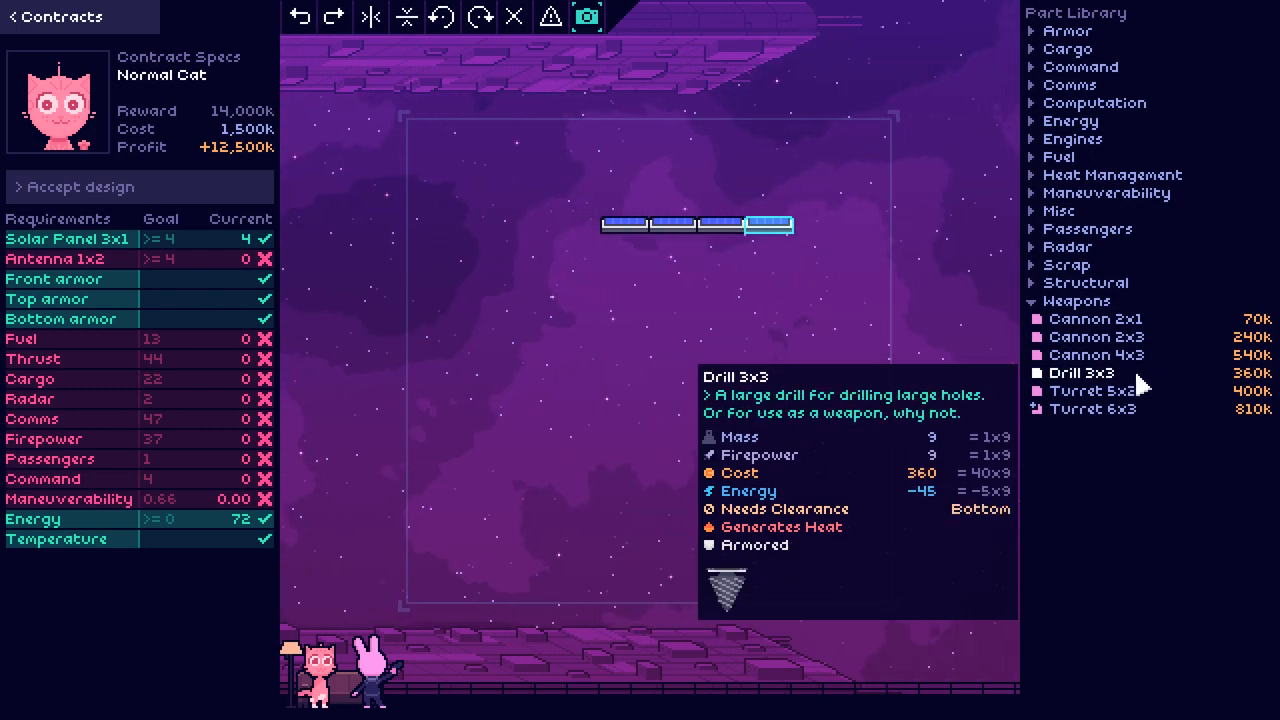
{"action": "mouse_move", "coordinate": [1121, 397]}
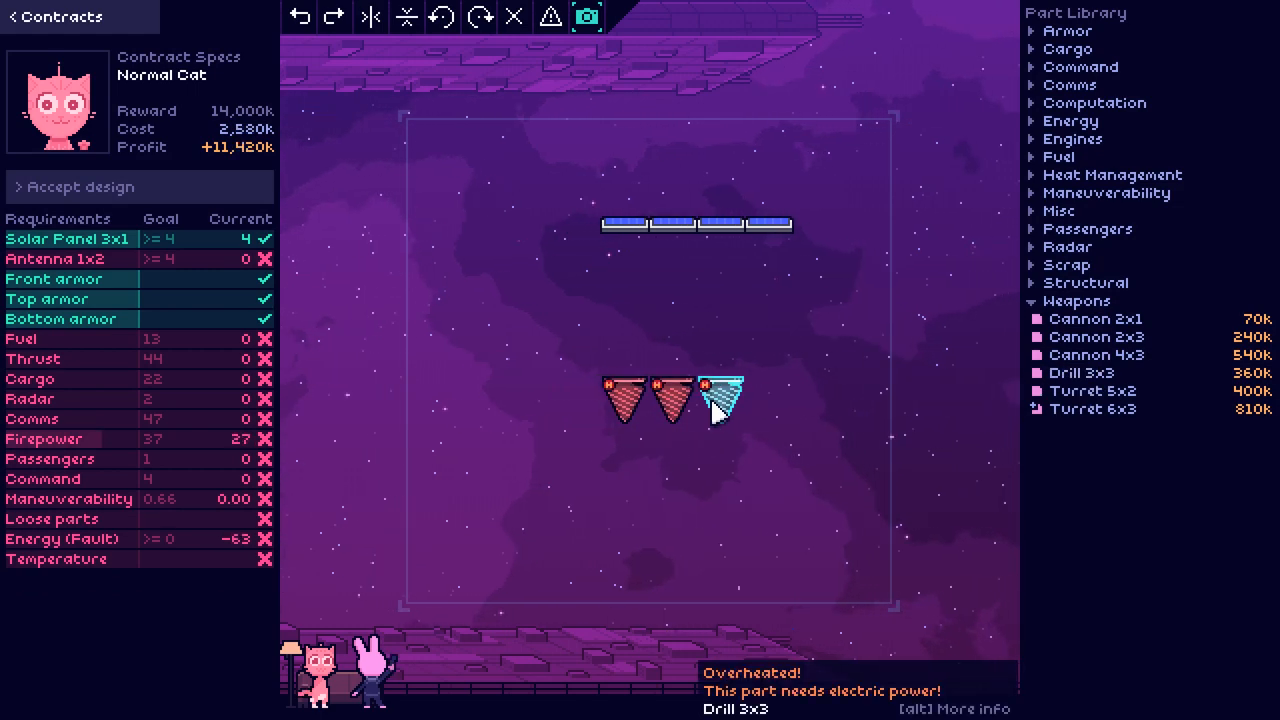
Step: Place a third Drill 3x3 beside the other two below the solar panels
{"action": "left_click", "coordinate": [1093, 390]}
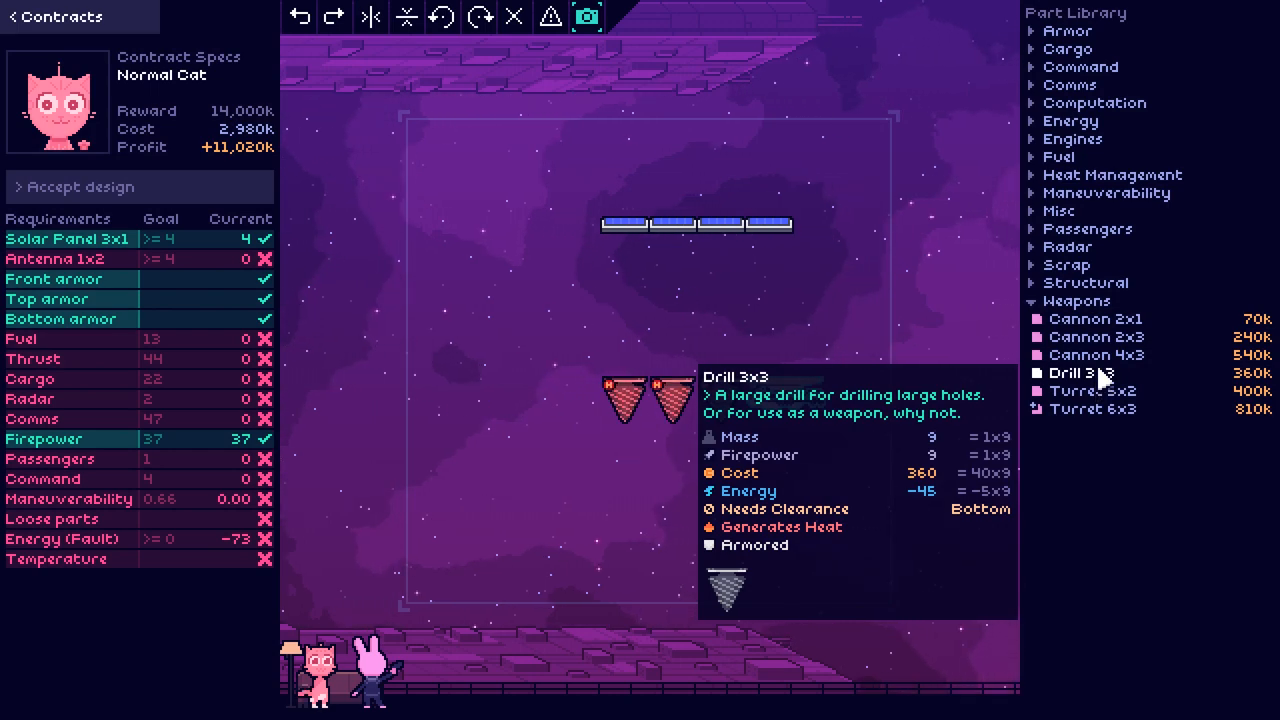
{"action": "mouse_move", "coordinate": [1097, 355]}
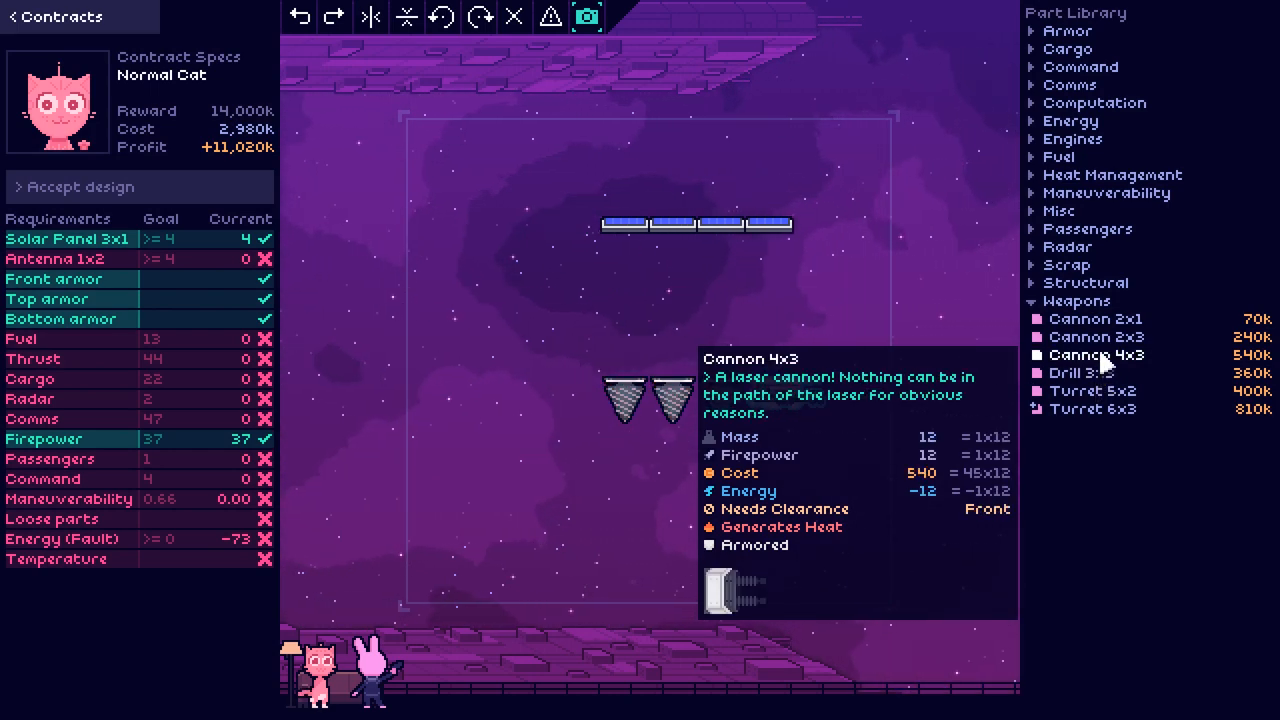
{"action": "mouse_move", "coordinate": [1103, 337]}
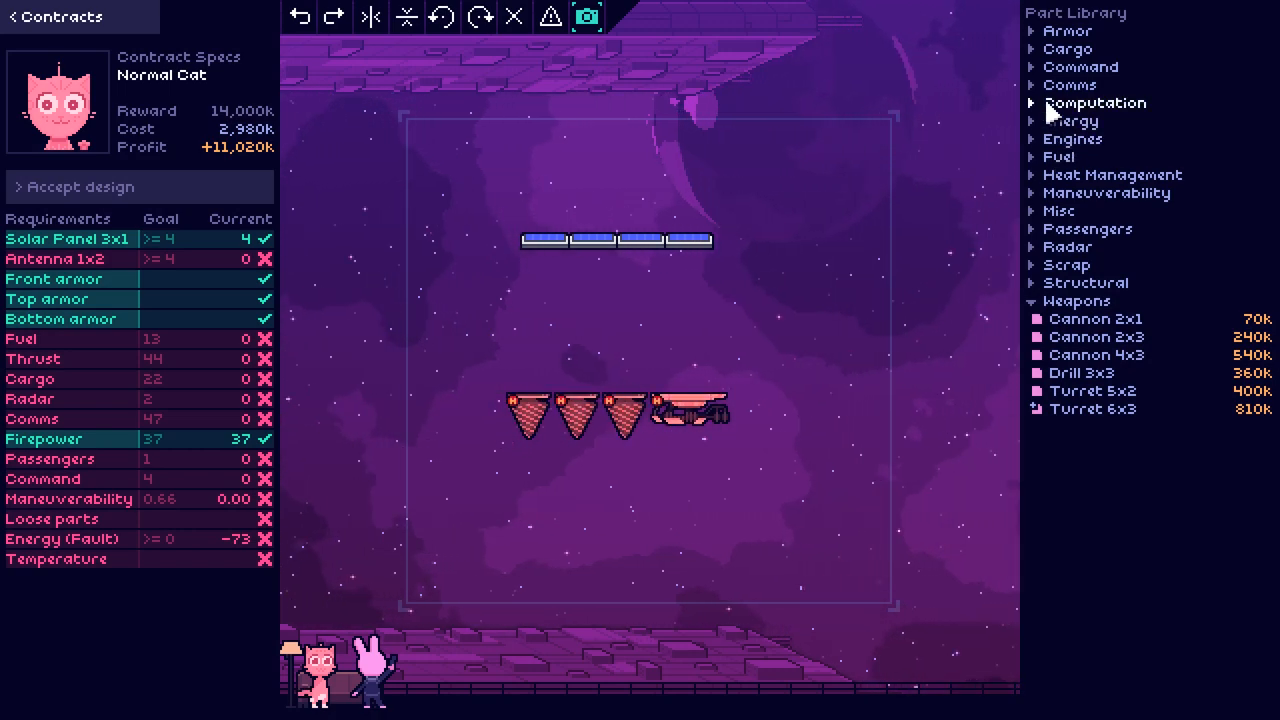
Step: Place four Antenna 1x2 parts side by side above the ship's upper right
{"action": "left_click", "coordinate": [1097, 103]}
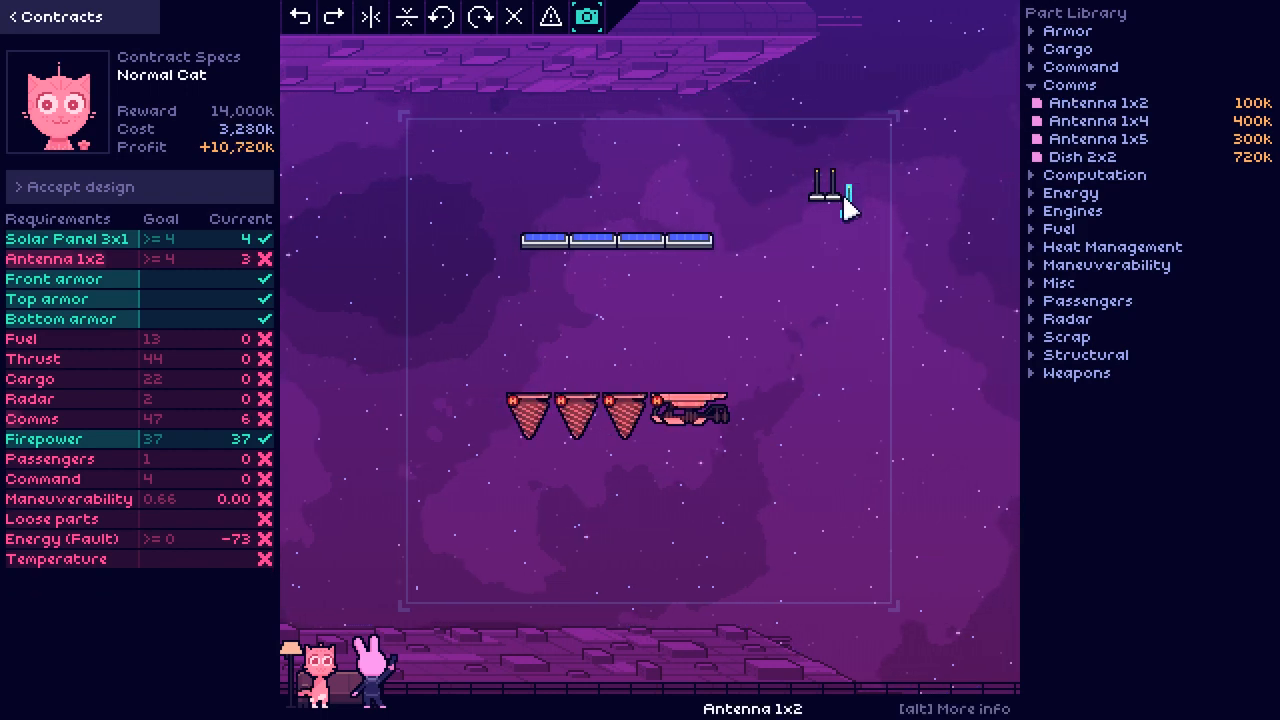
{"action": "left_click", "coordinate": [823, 190]}
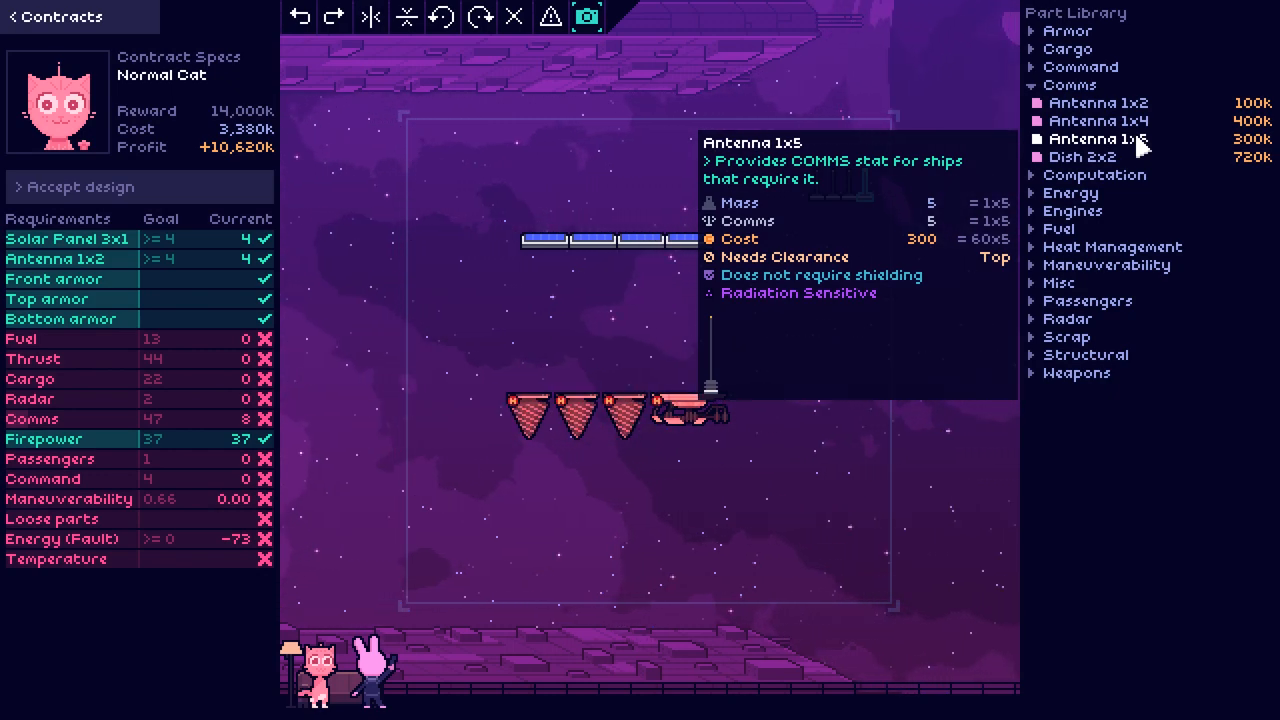
{"action": "mouse_move", "coordinate": [1127, 160]}
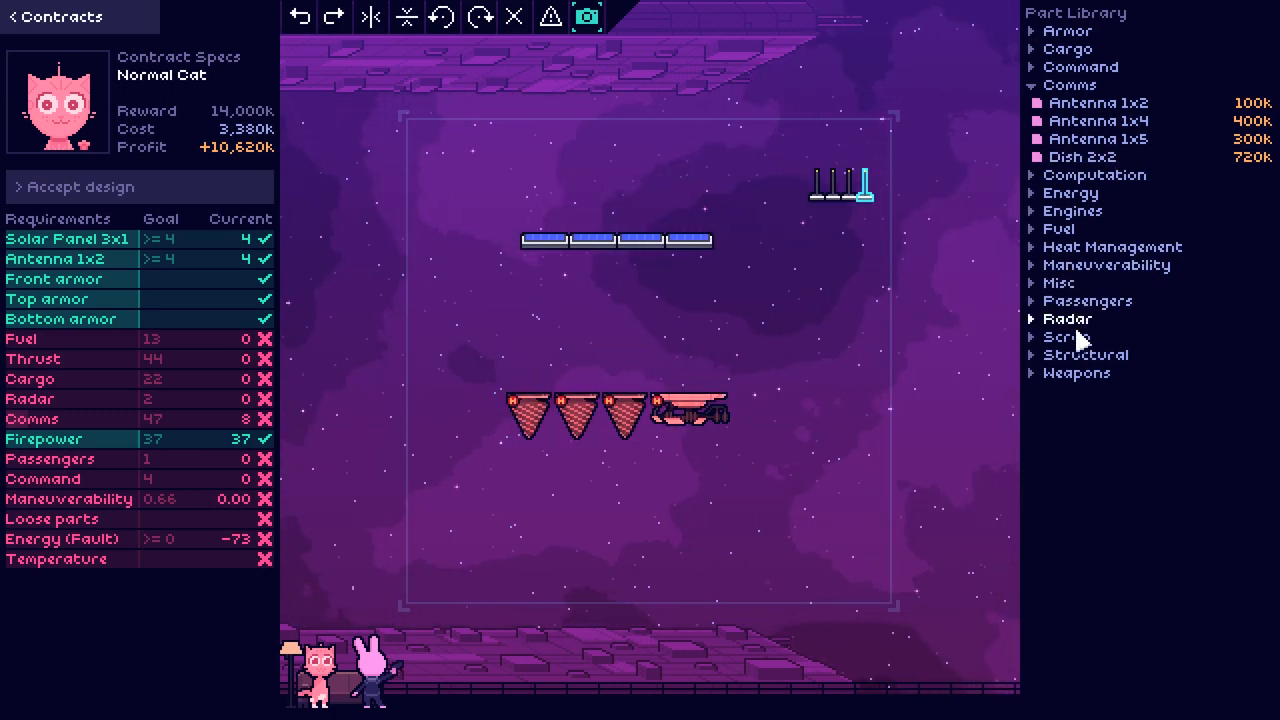
Step: Add a radar part below the weapons, reaching the radar goal of 2
{"action": "left_click", "coordinate": [1068, 318]}
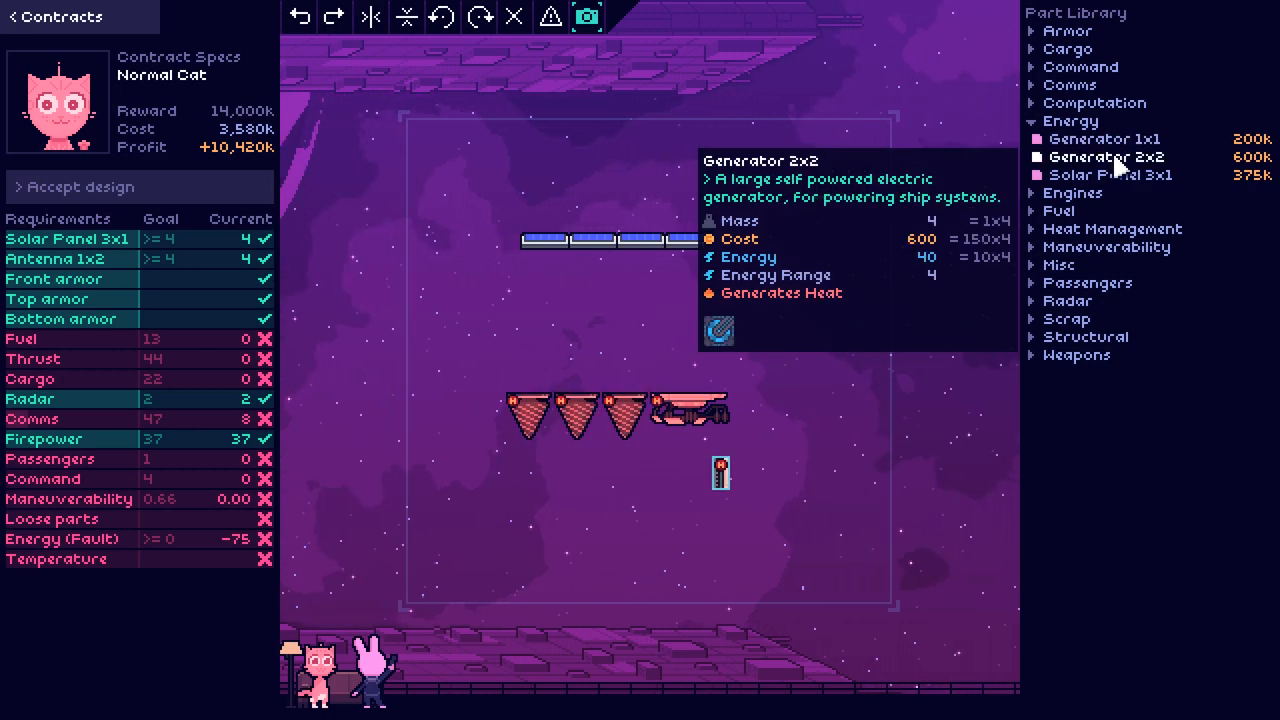
{"action": "mouse_move", "coordinate": [1110, 175]}
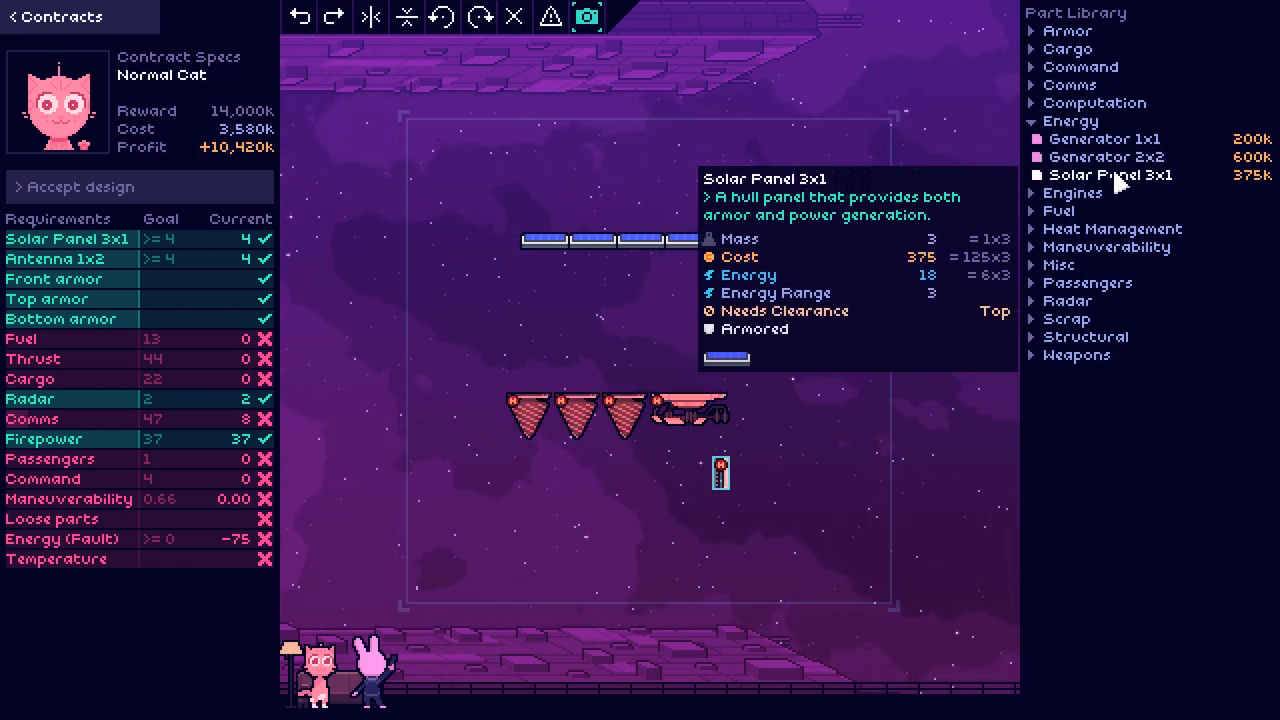
{"action": "mouse_move", "coordinate": [1118, 156]}
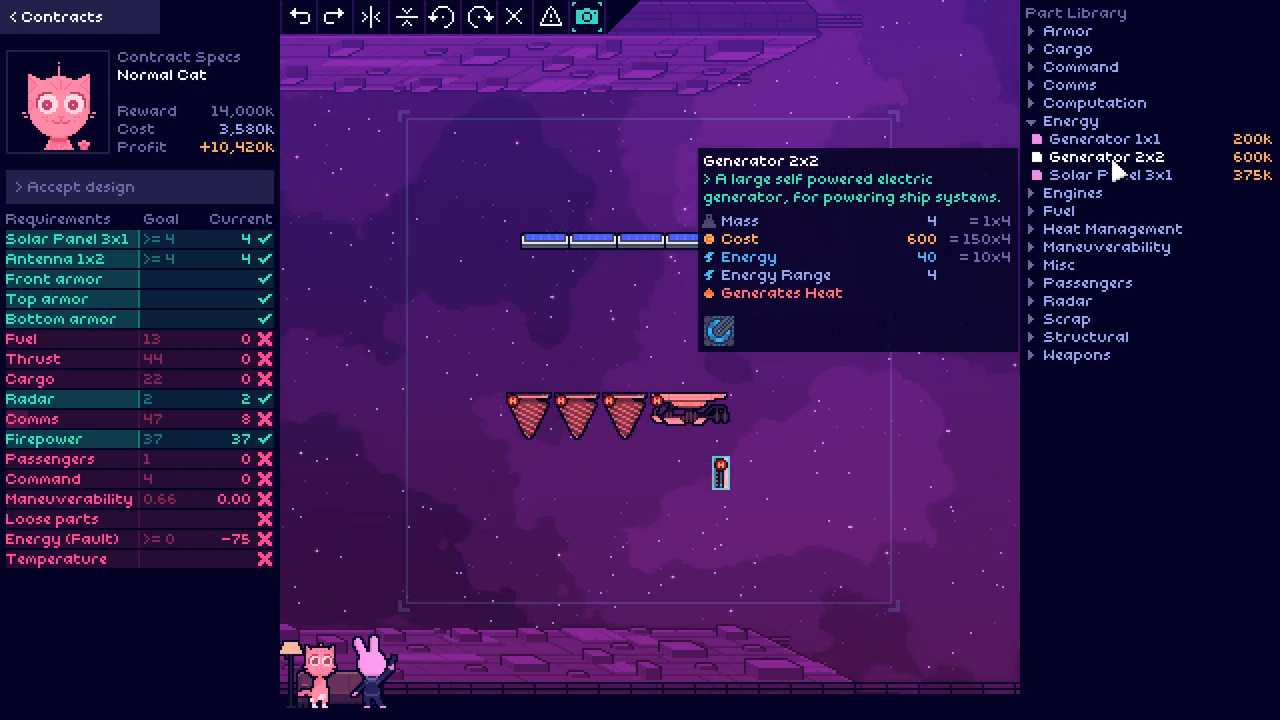
{"action": "mouse_move", "coordinate": [1128, 183]}
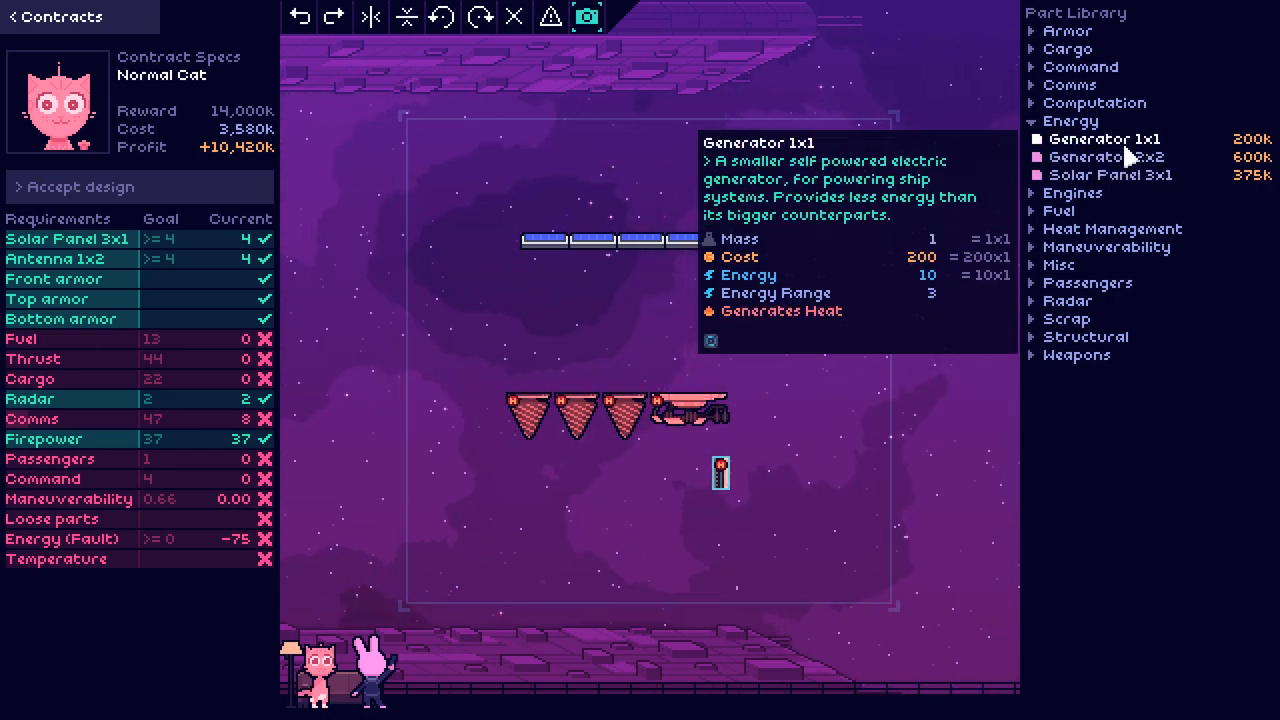
{"action": "mouse_move", "coordinate": [1131, 178]}
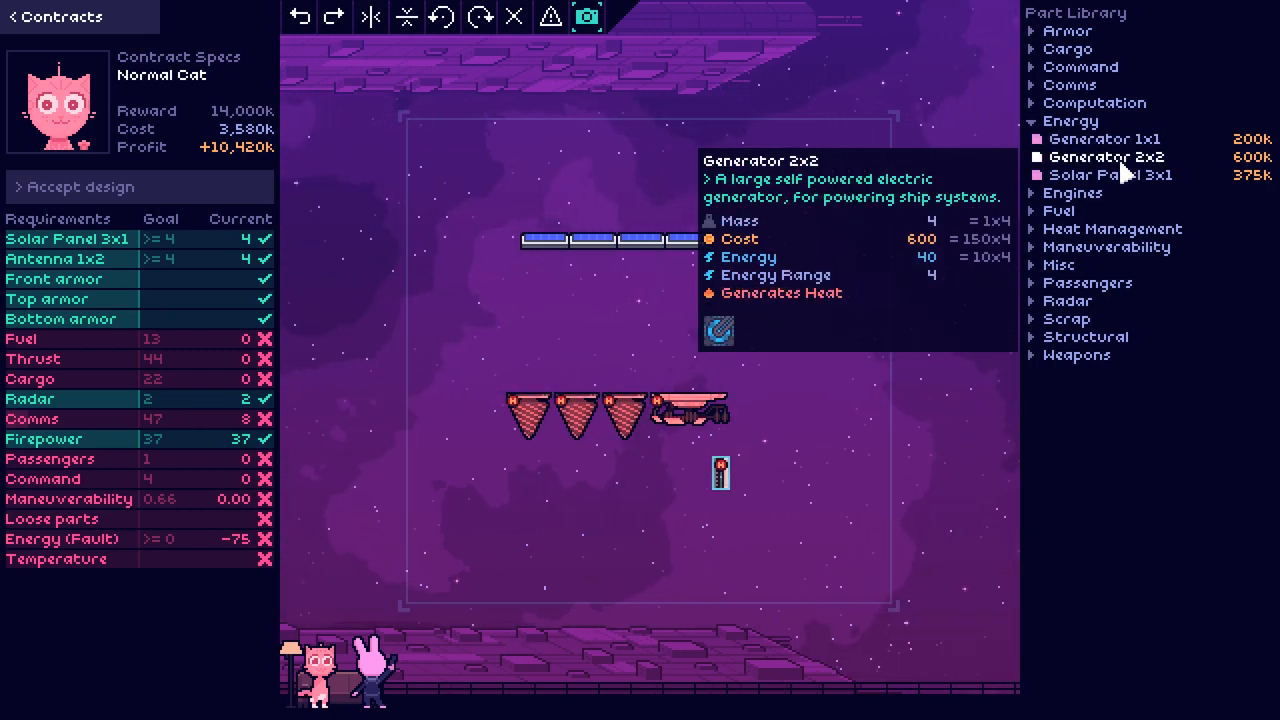
{"action": "mouse_move", "coordinate": [1128, 178]}
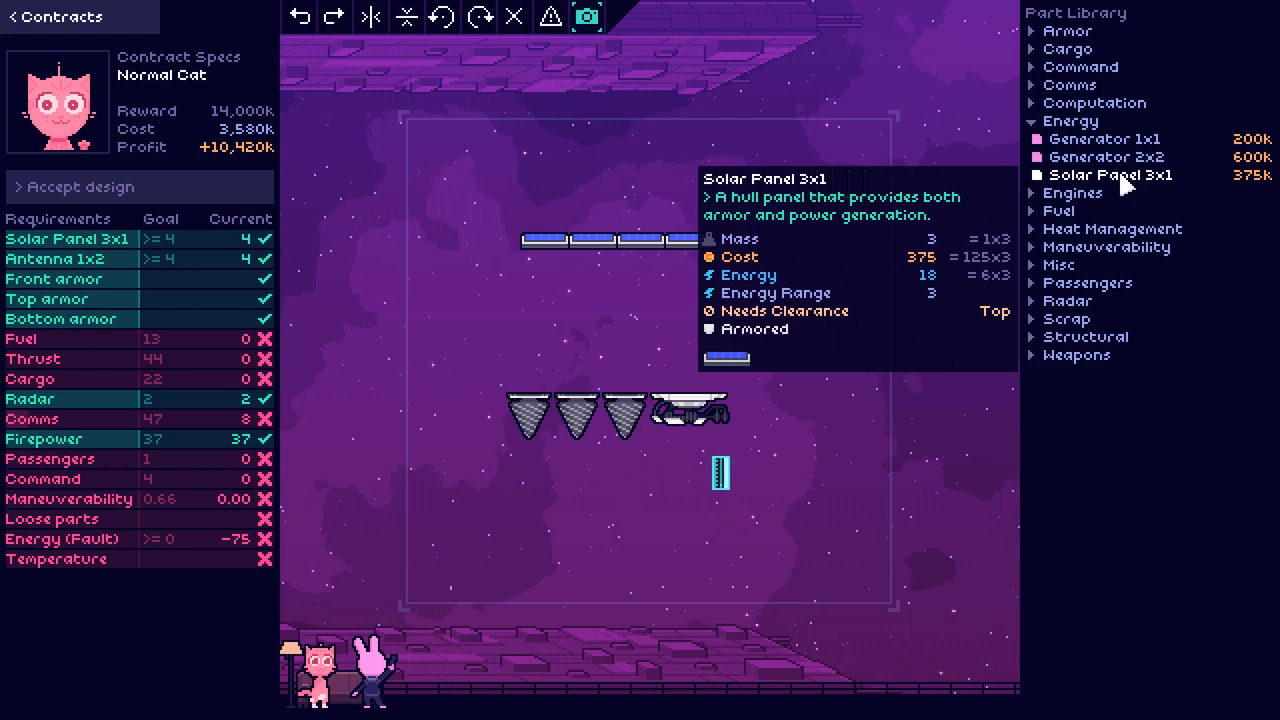
{"action": "mouse_move", "coordinate": [1118, 156]}
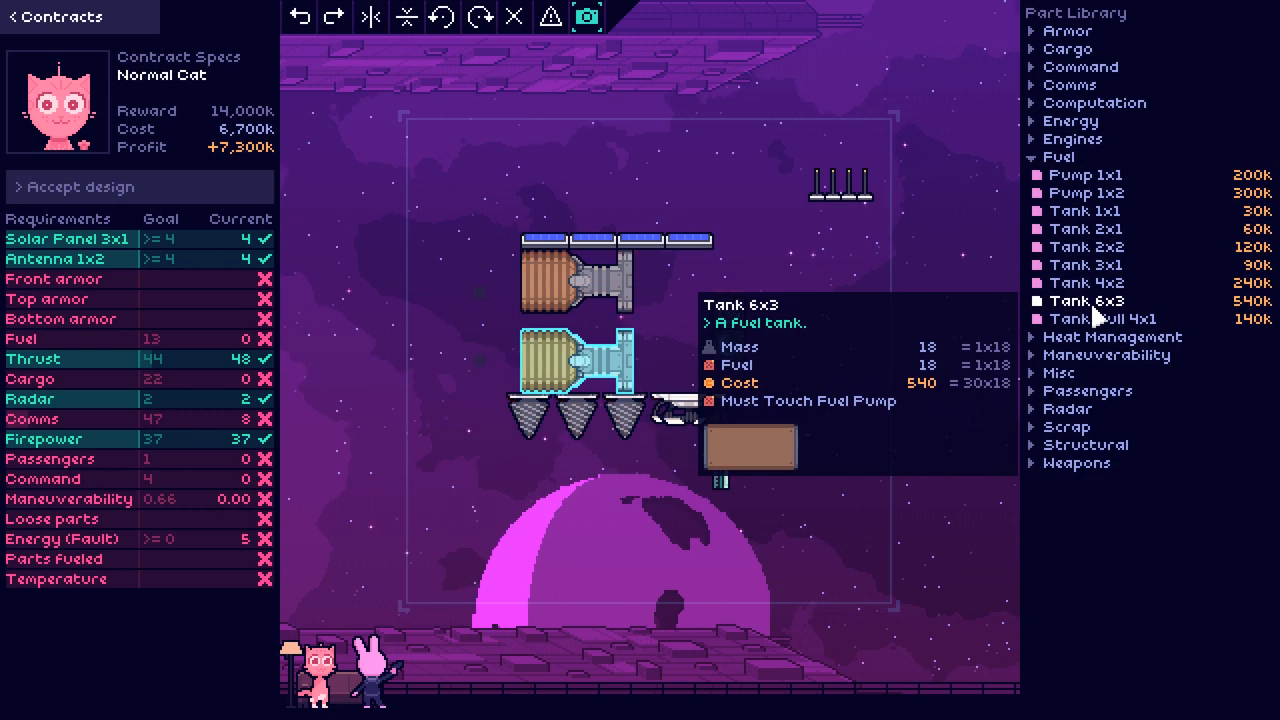
Step: Replace the 6x3 fuel tank with a Tank 4x2, dropping fuel to 8 of 13
{"action": "left_click", "coordinate": [1085, 300]}
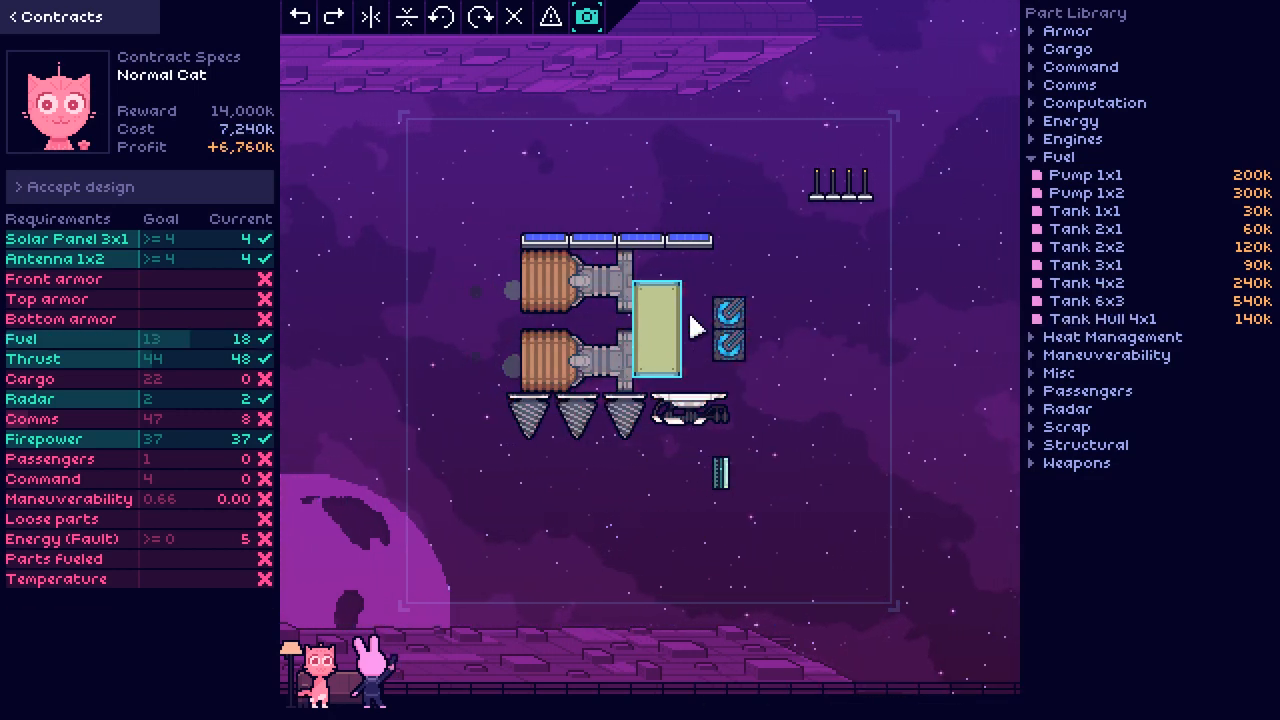
{"action": "mouse_move", "coordinate": [1086, 175]}
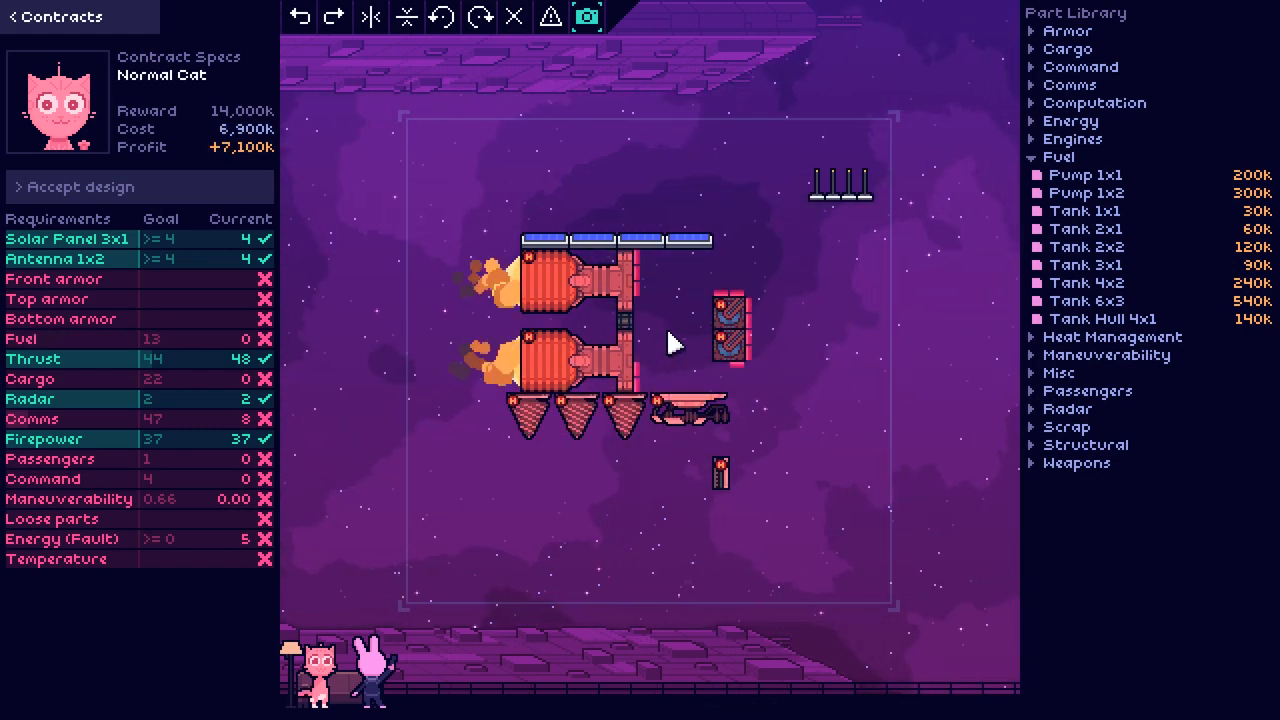
{"action": "mouse_move", "coordinate": [1087, 283]}
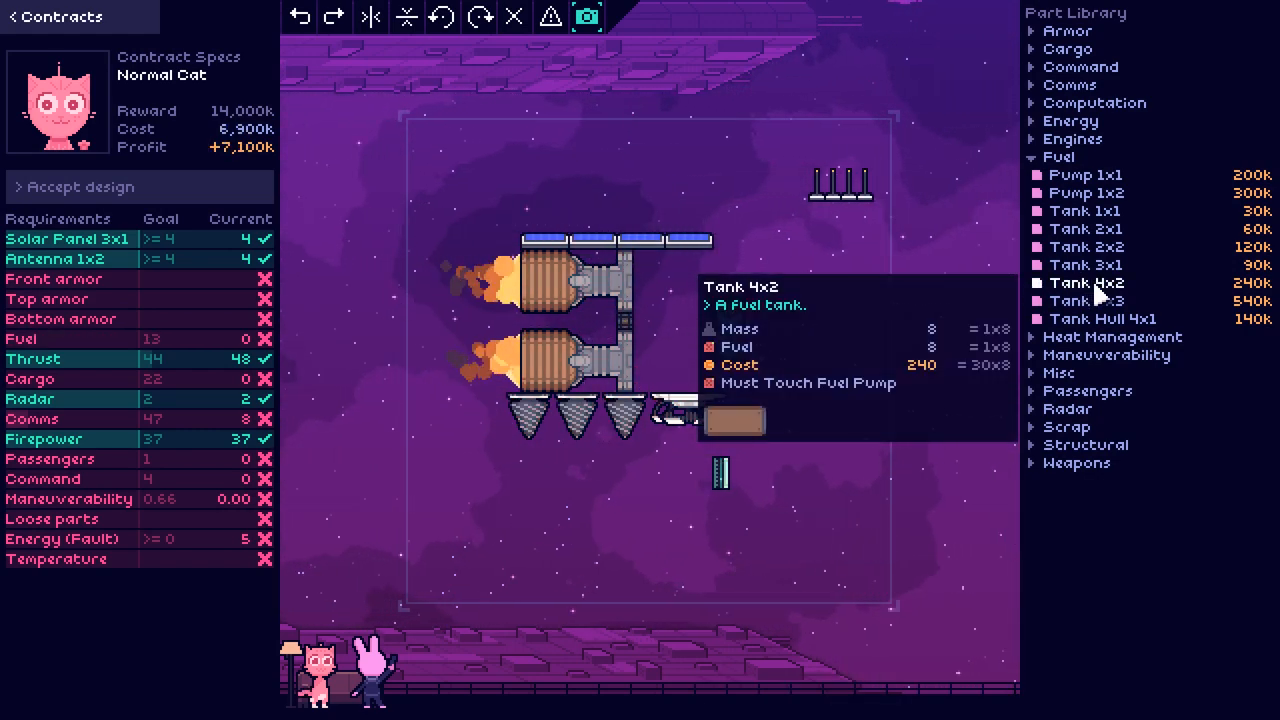
{"action": "left_click", "coordinate": [645, 325]}
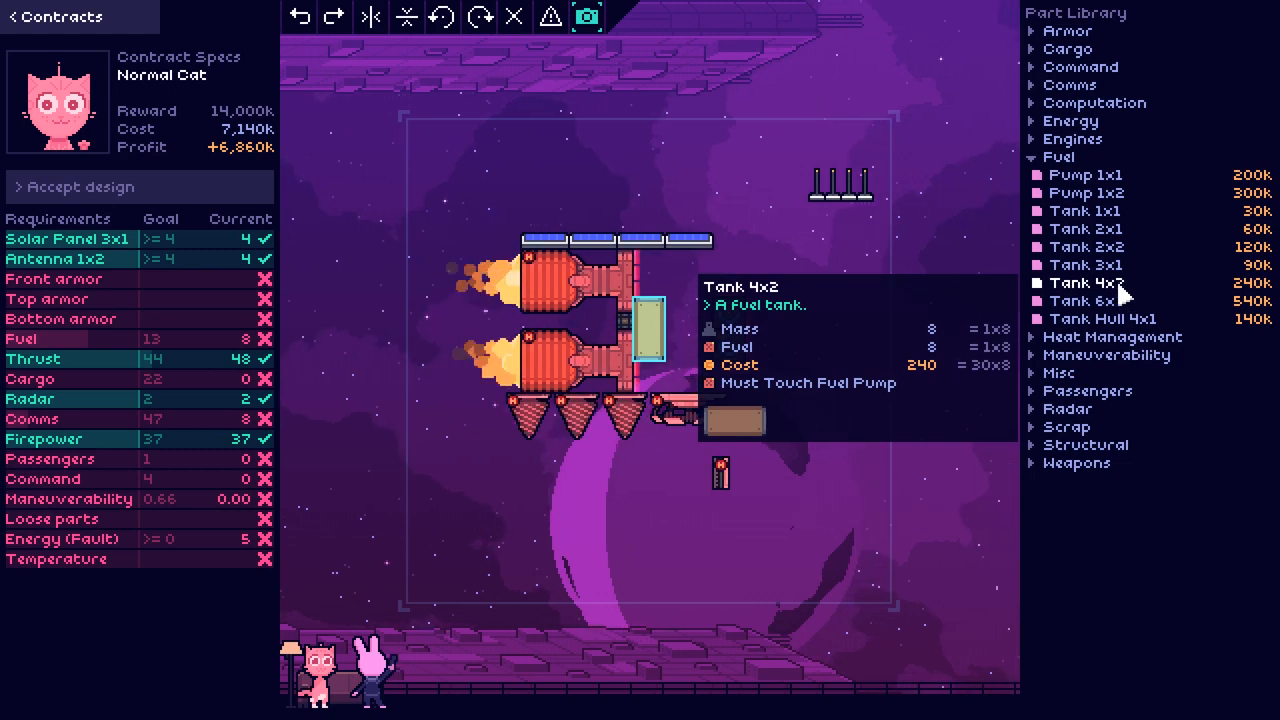
{"action": "mouse_move", "coordinate": [1115, 247]}
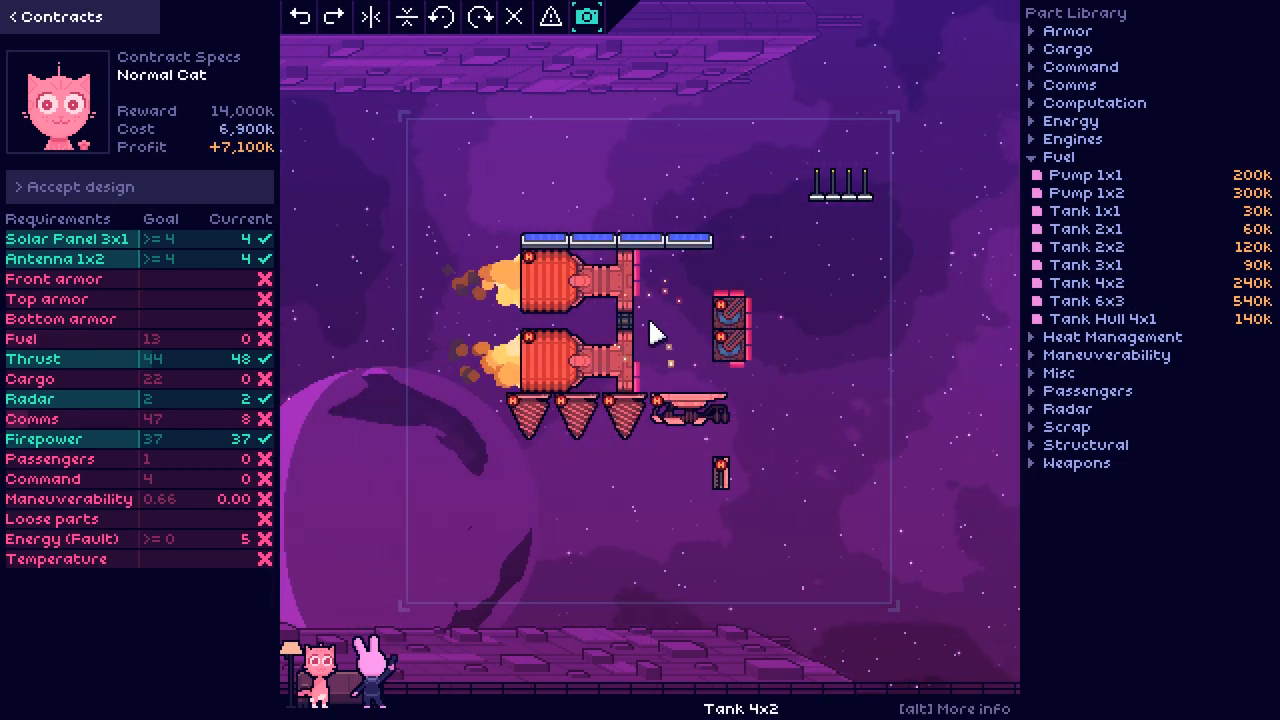
{"action": "mouse_move", "coordinate": [1085, 283]}
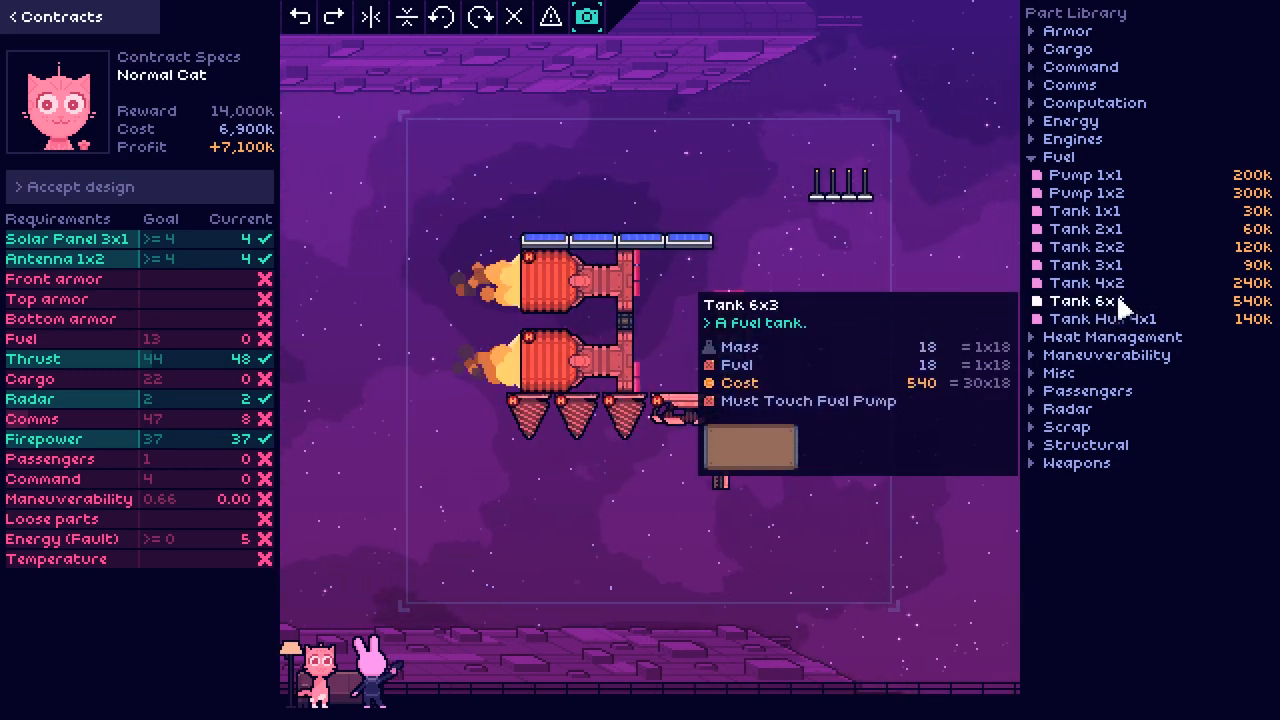
{"action": "mouse_move", "coordinate": [1100, 265]}
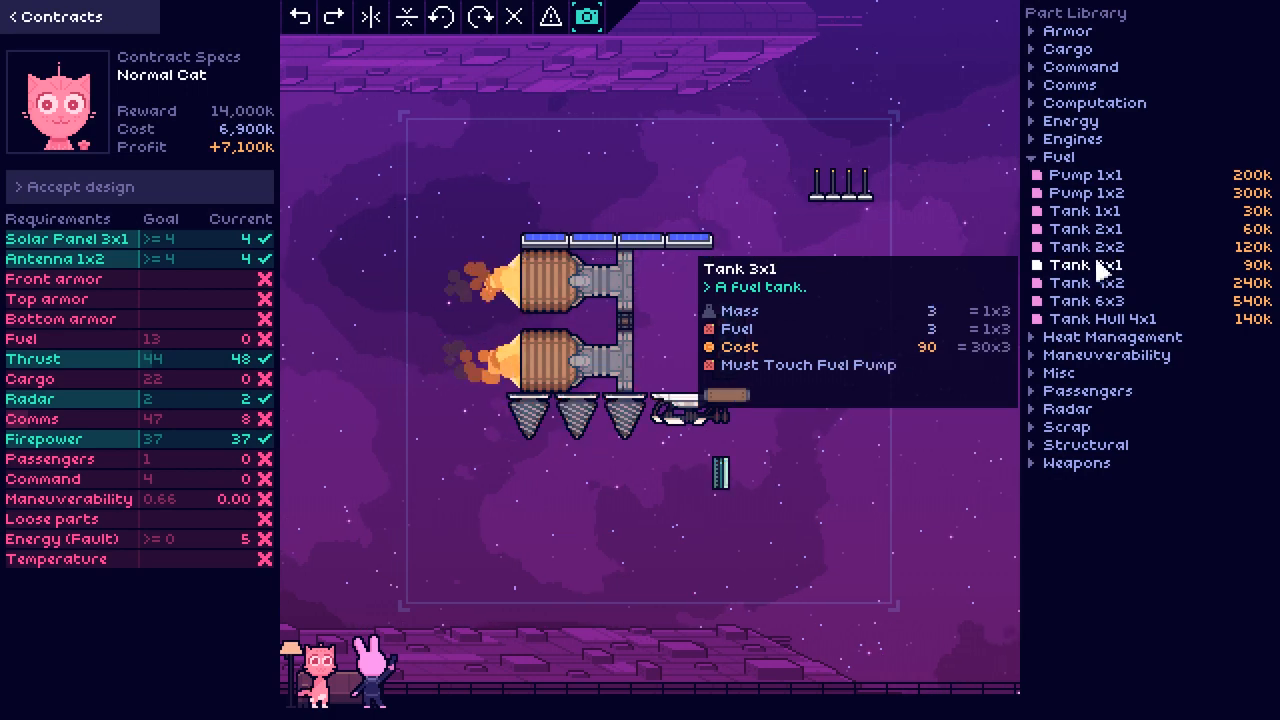
Step: Fit a 3x1 fuel tank behind the engines, bringing fuel back to 18 of 13
{"action": "left_click", "coordinate": [595, 335]}
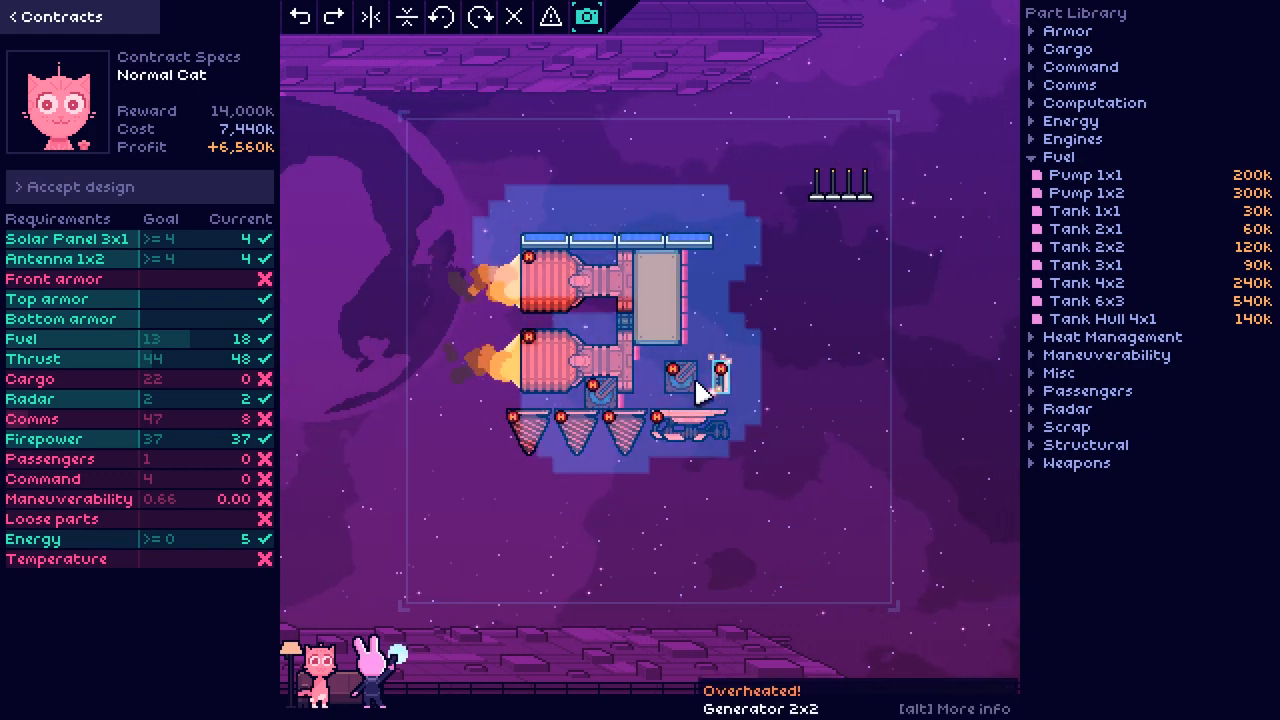
{"action": "mouse_move", "coordinate": [1122, 320]}
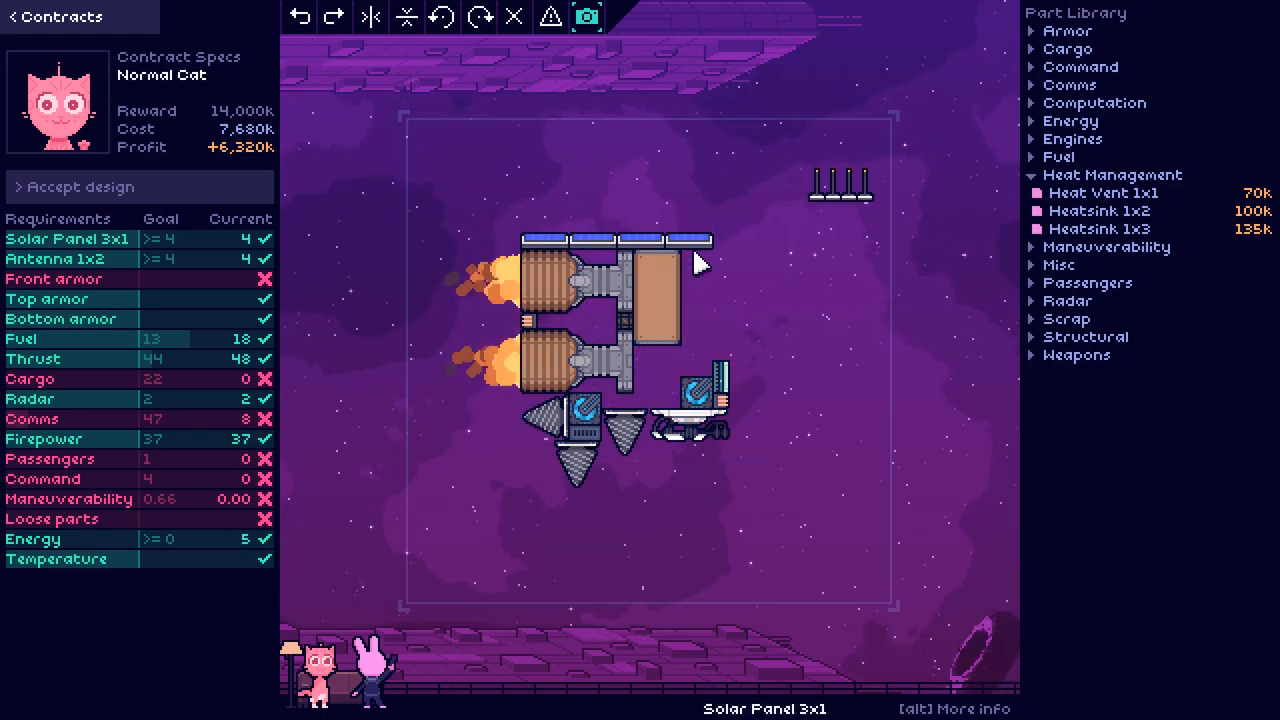
{"action": "mouse_move", "coordinate": [715, 510]}
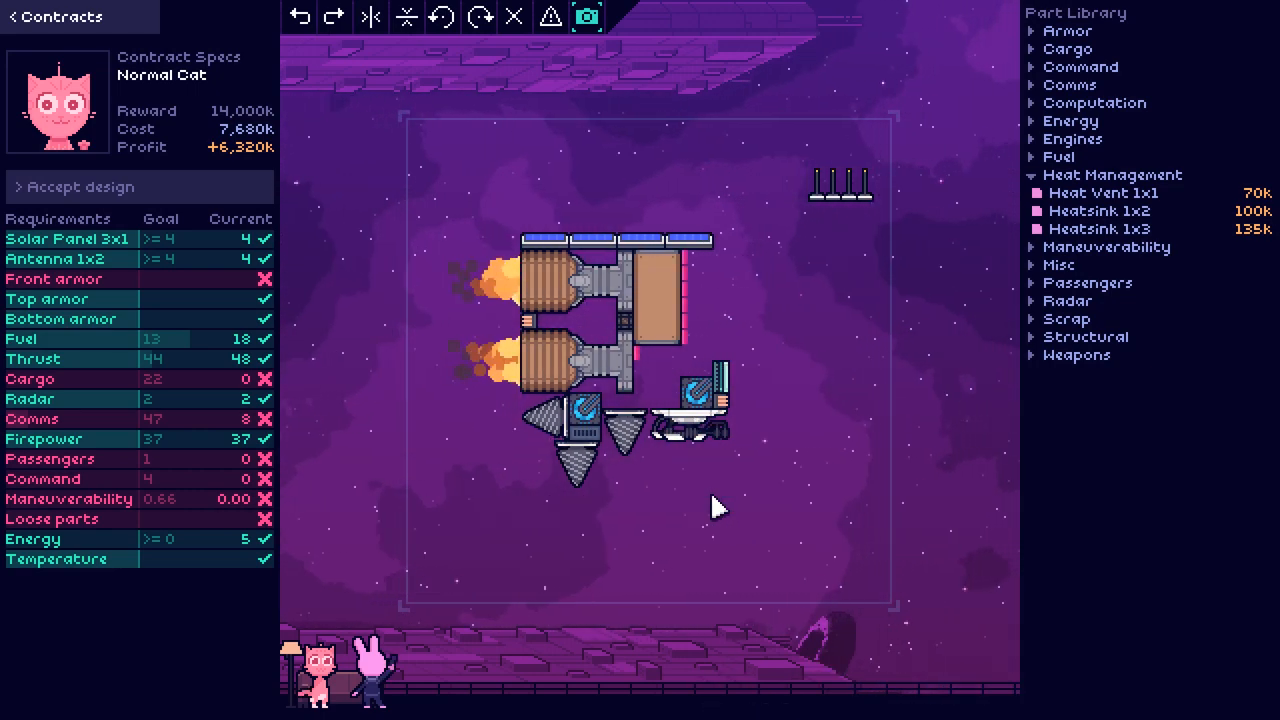
{"action": "mouse_move", "coordinate": [1100, 210]}
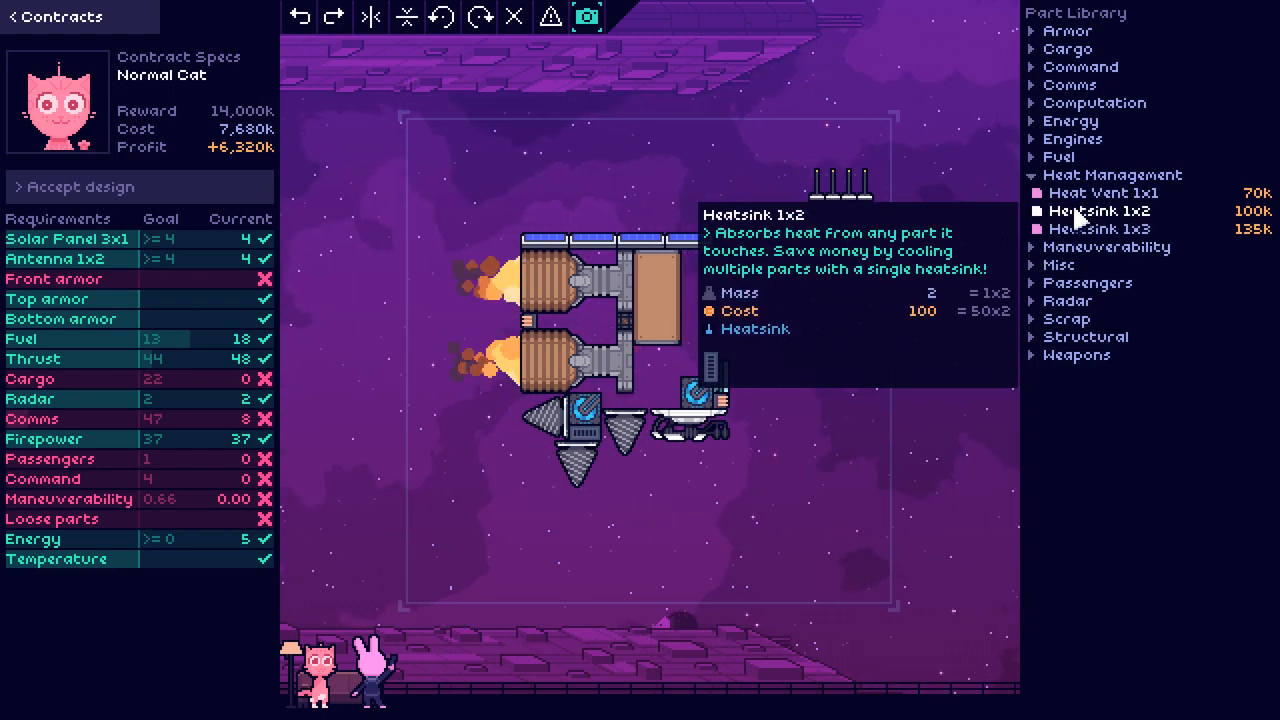
{"action": "mouse_move", "coordinate": [1065, 300]}
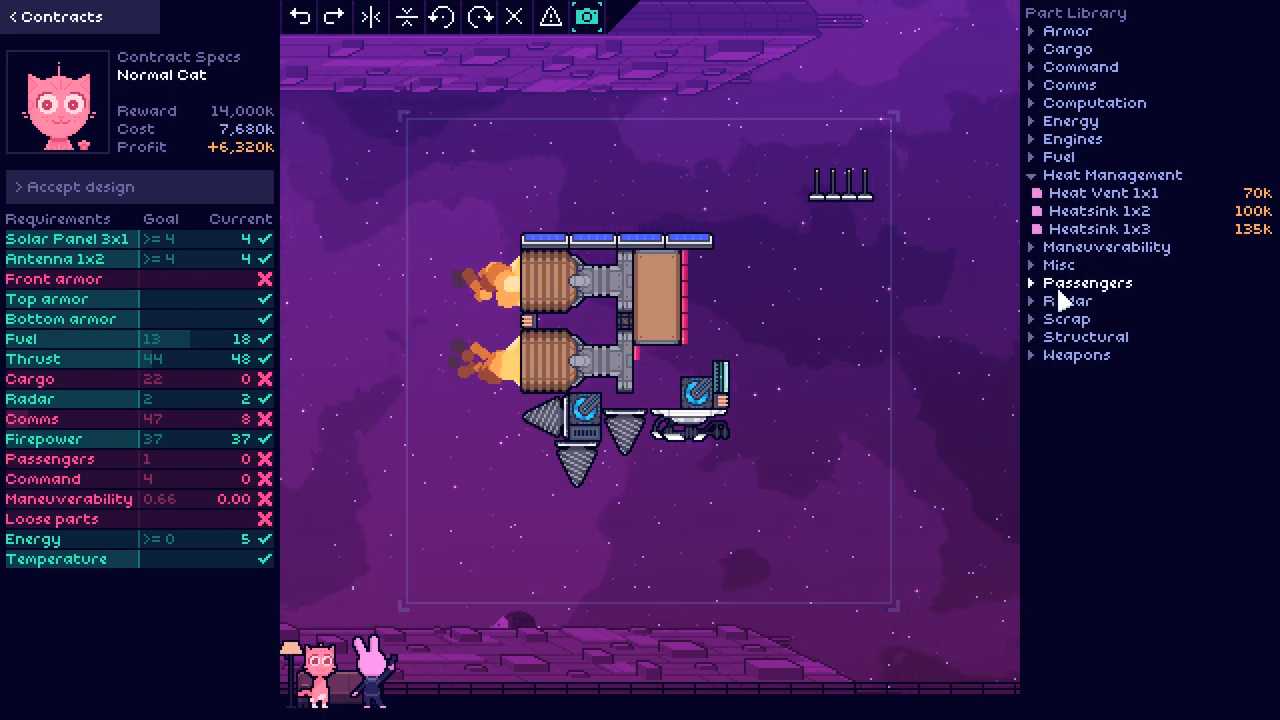
{"action": "mouse_move", "coordinate": [970, 283]}
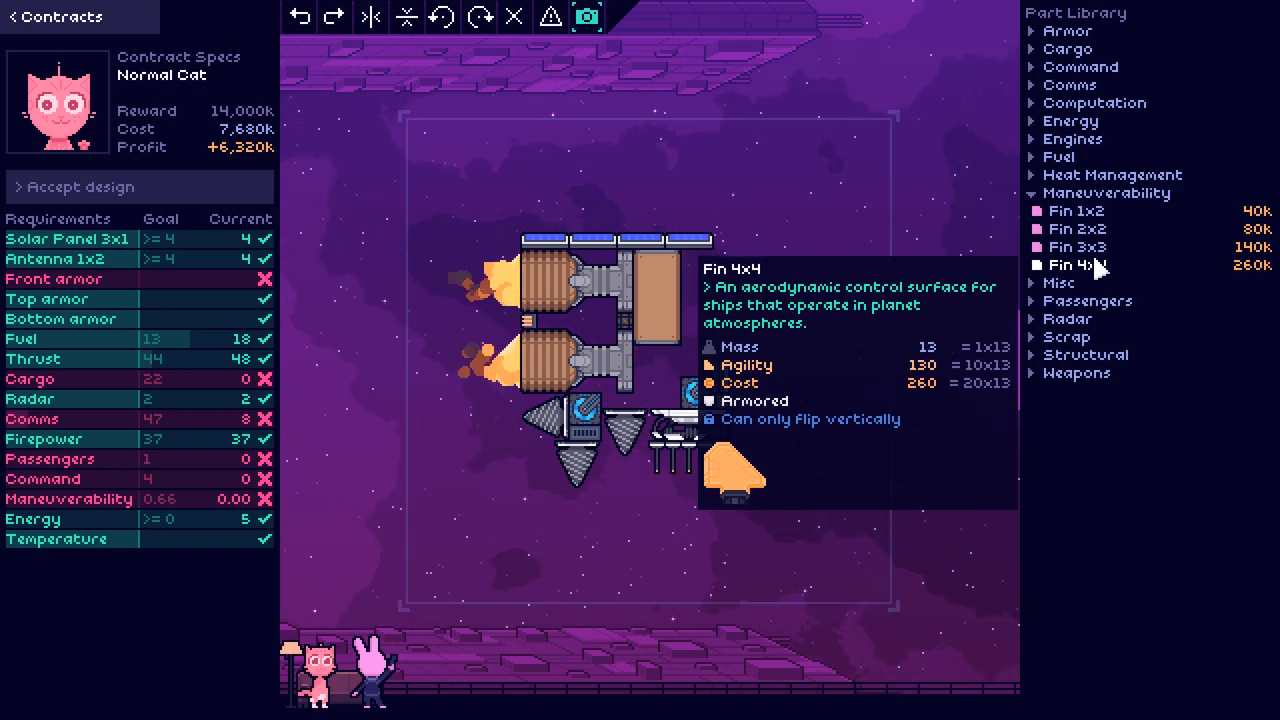
{"action": "mouse_move", "coordinate": [1096, 247]}
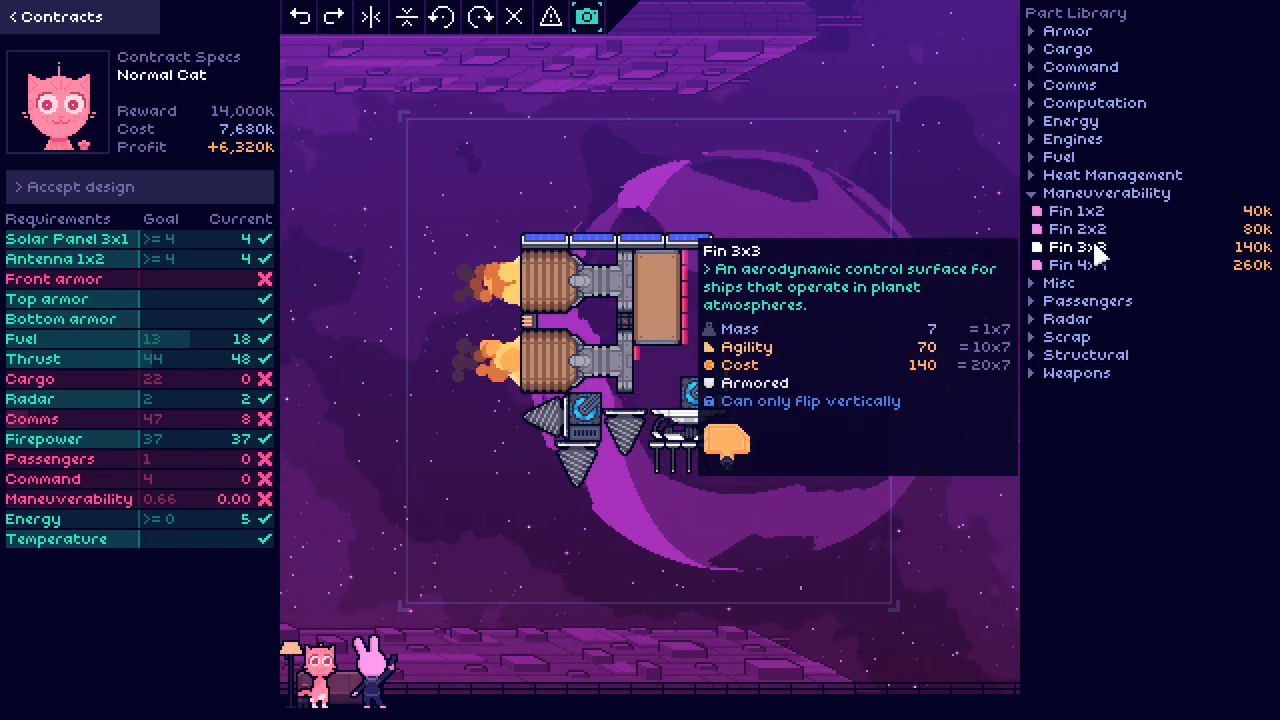
Step: Place a Cockpit 1x4 and Cargo 5x2 holds at the front, reaching command 4
{"action": "left_click", "coordinate": [1082, 67]}
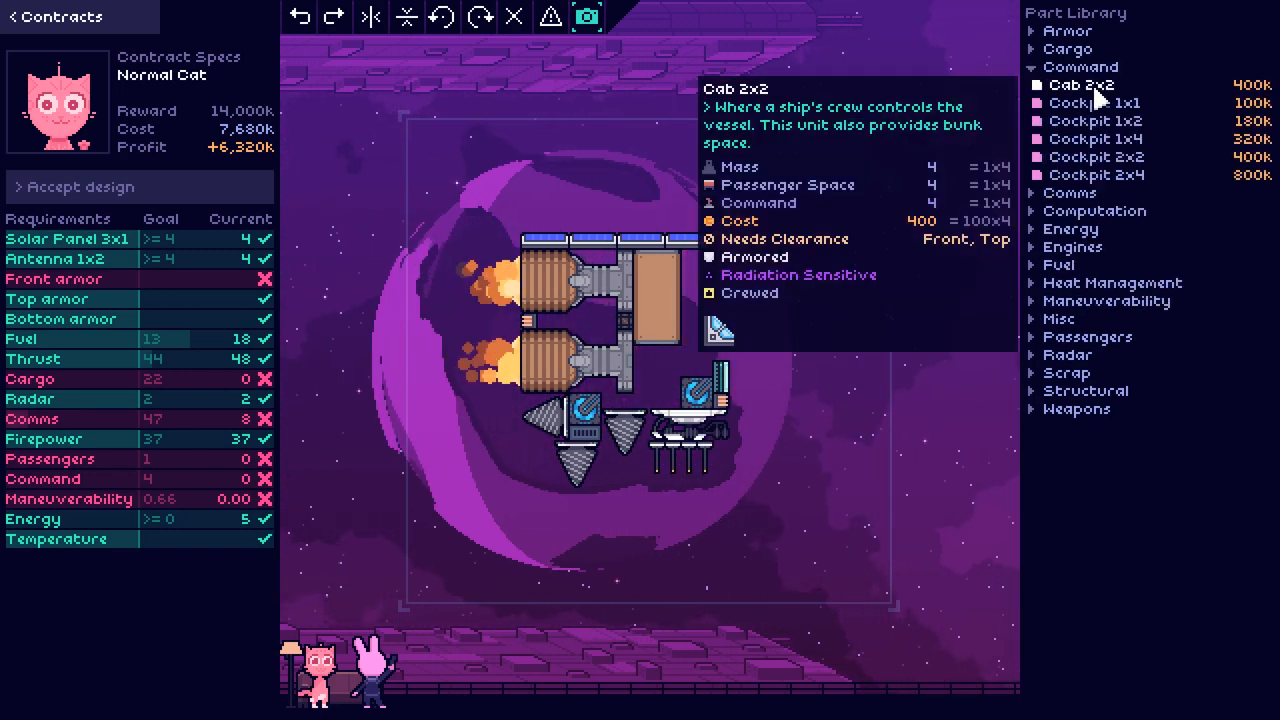
{"action": "left_click", "coordinate": [1095, 138]}
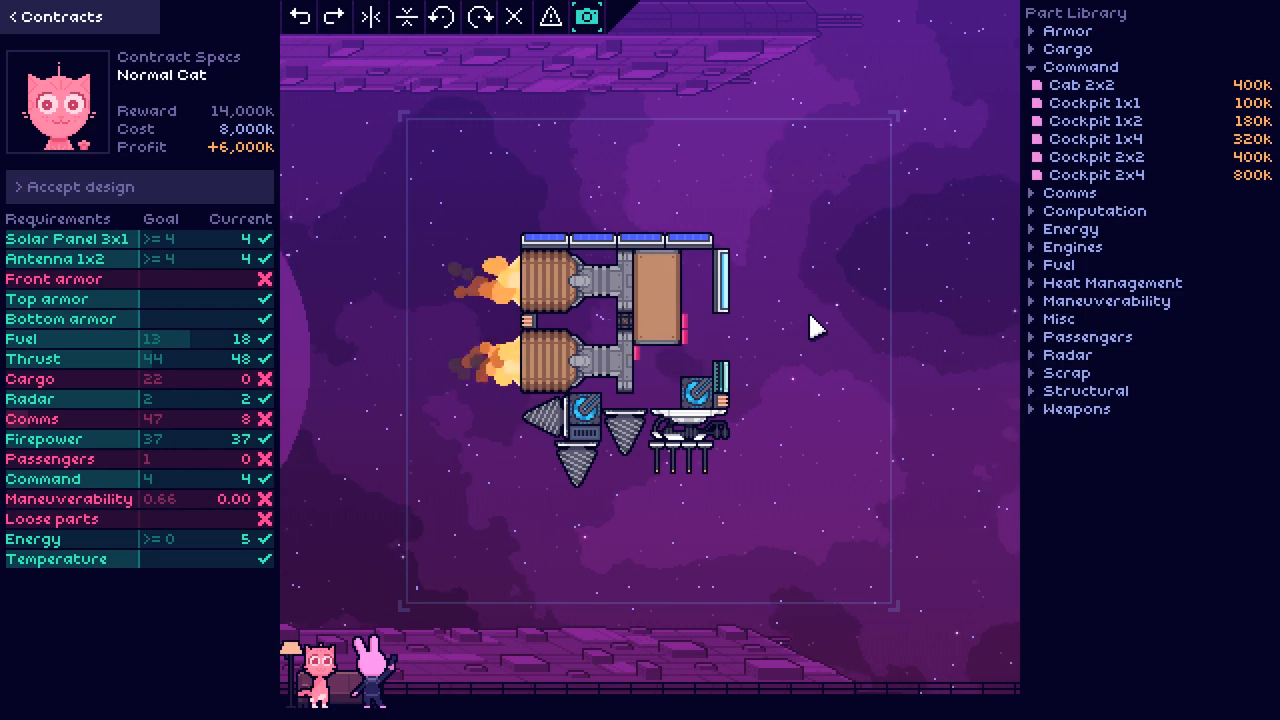
{"action": "mouse_move", "coordinate": [1122, 168]}
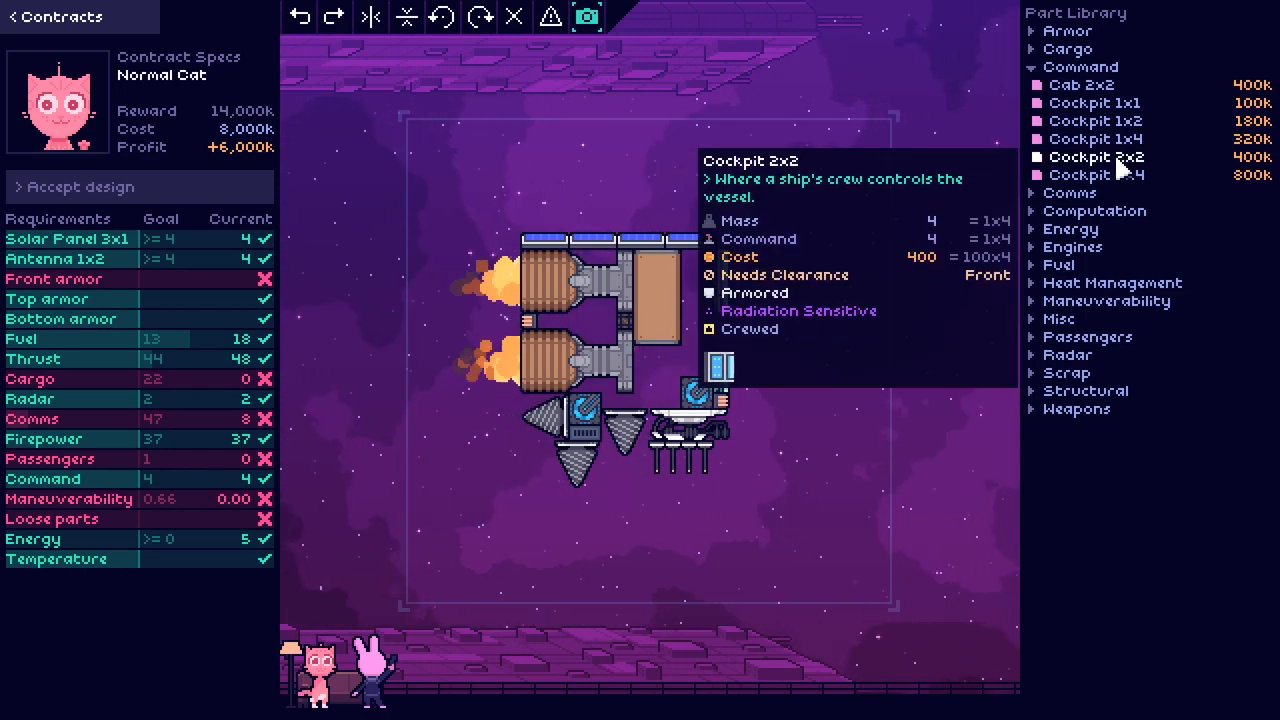
{"action": "mouse_move", "coordinate": [1093, 103]}
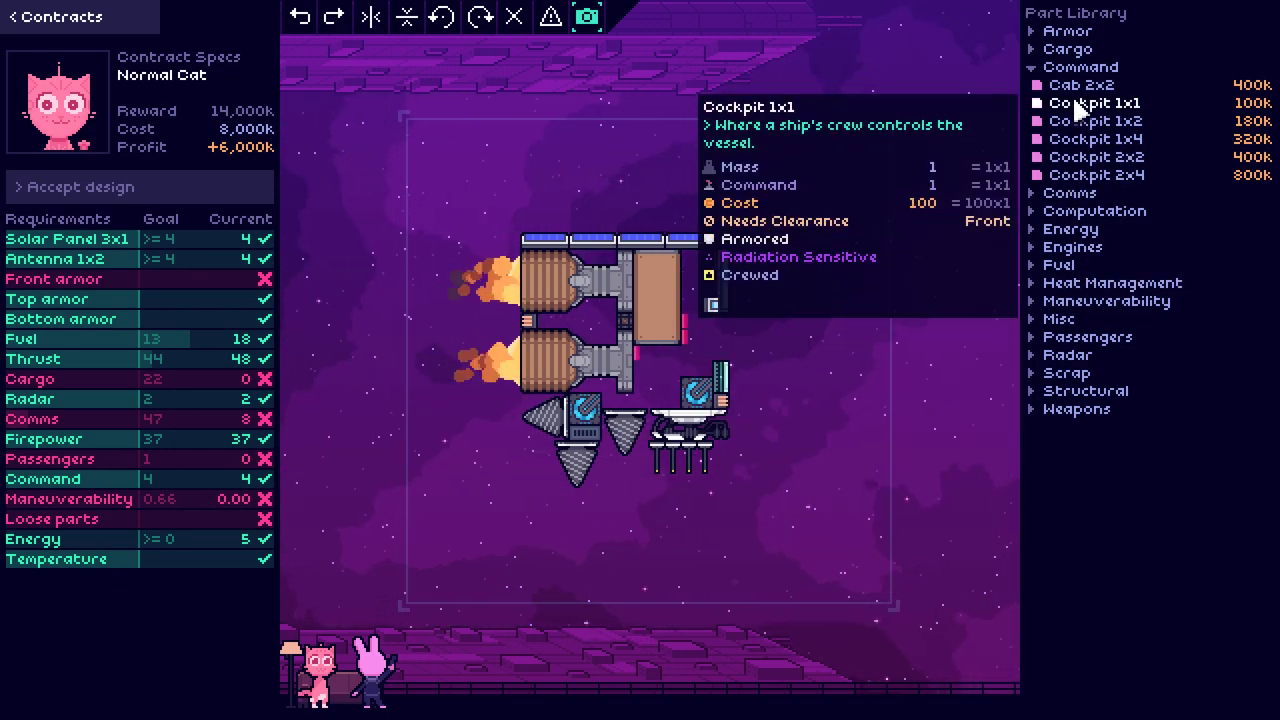
{"action": "left_click", "coordinate": [1059, 48]}
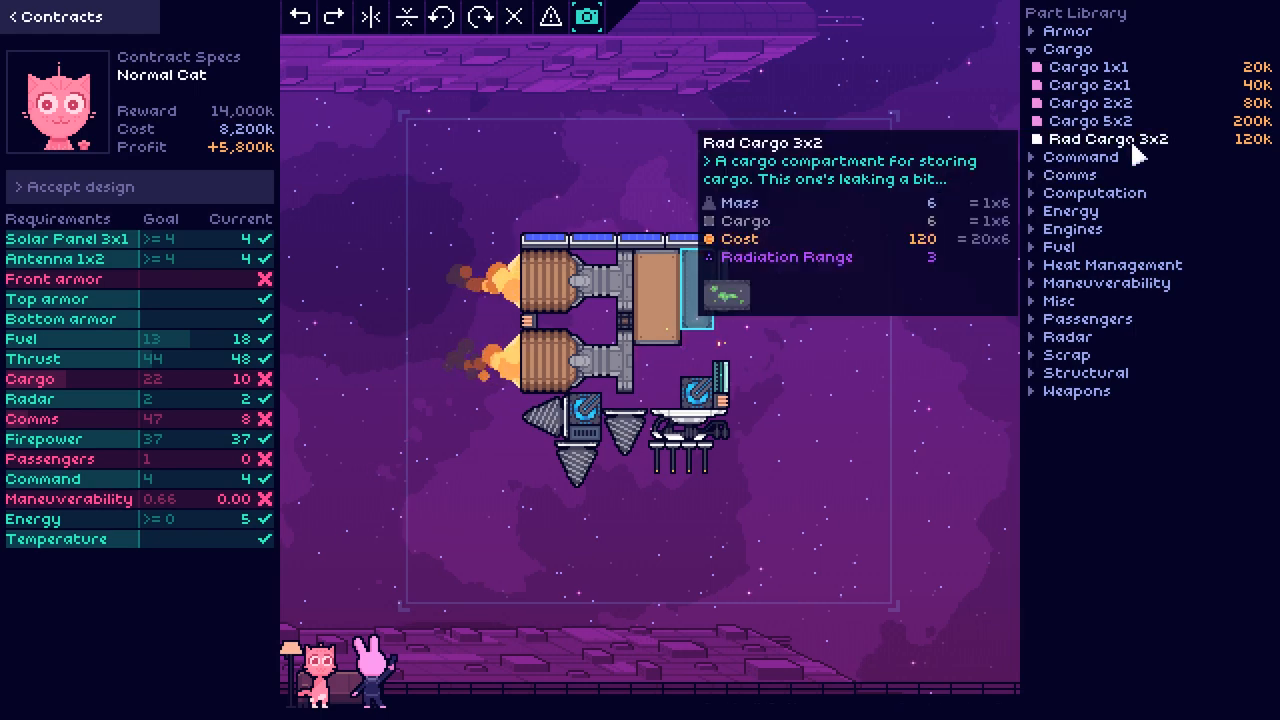
{"action": "left_click", "coordinate": [680, 360]}
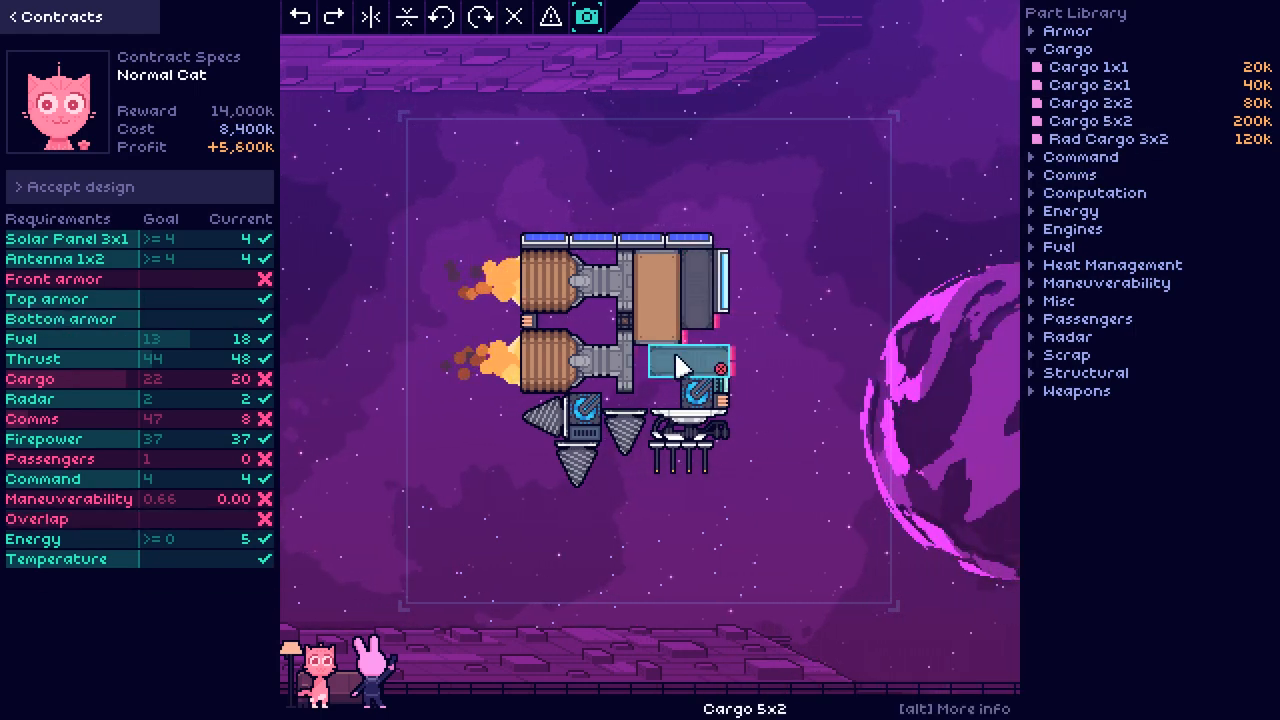
{"action": "mouse_move", "coordinate": [1090, 85]}
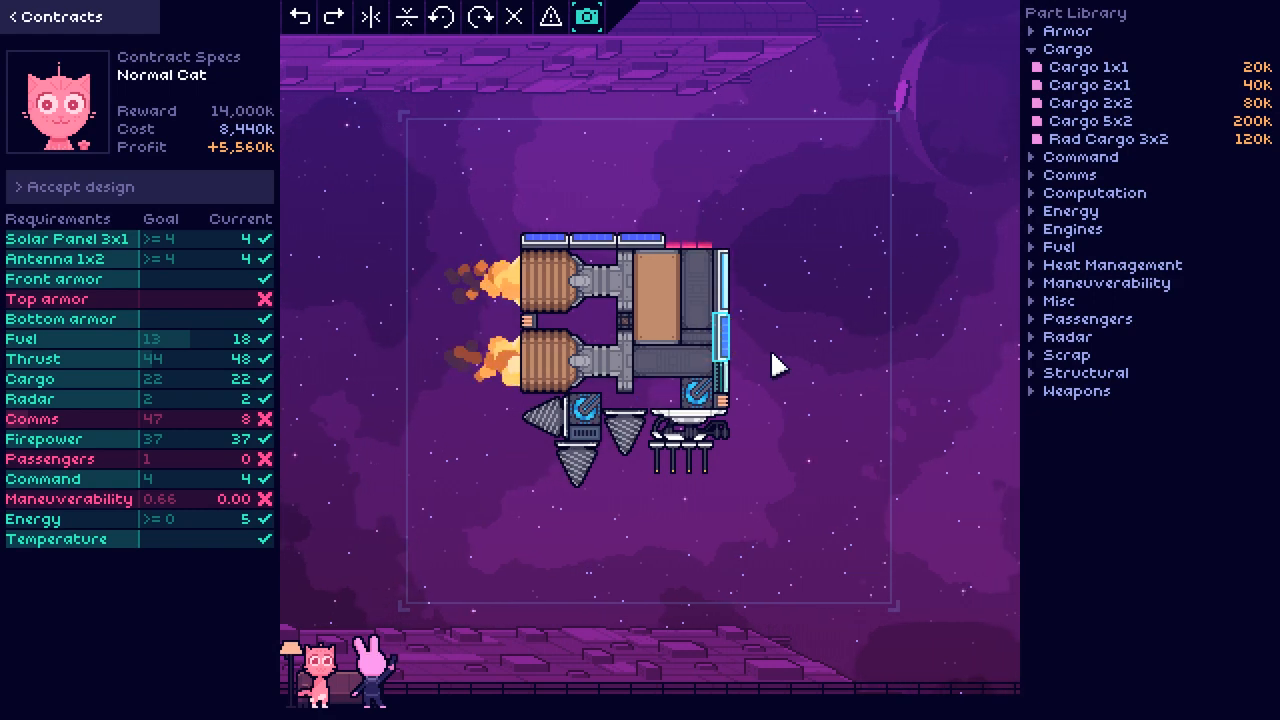
{"action": "mouse_move", "coordinate": [650, 258]}
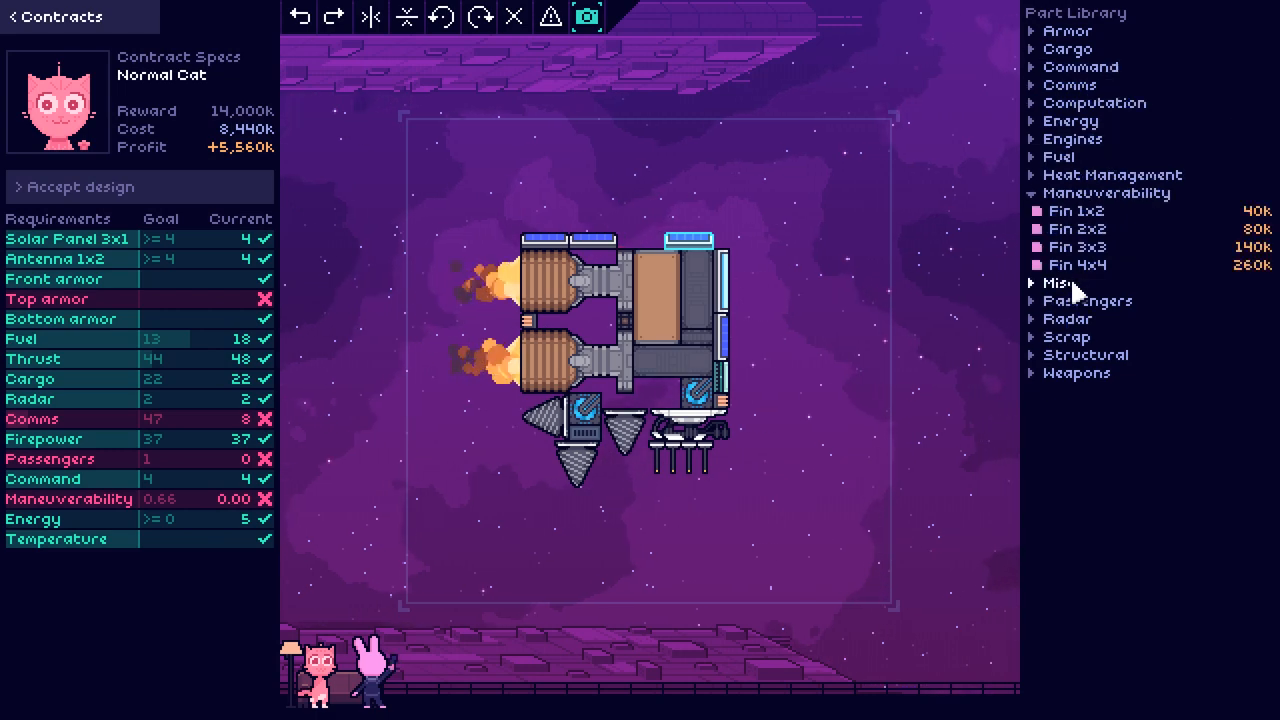
Step: Move a Solar Panel 3x1 to the front top and select the Fin 4x4
{"action": "left_click", "coordinate": [637, 240]}
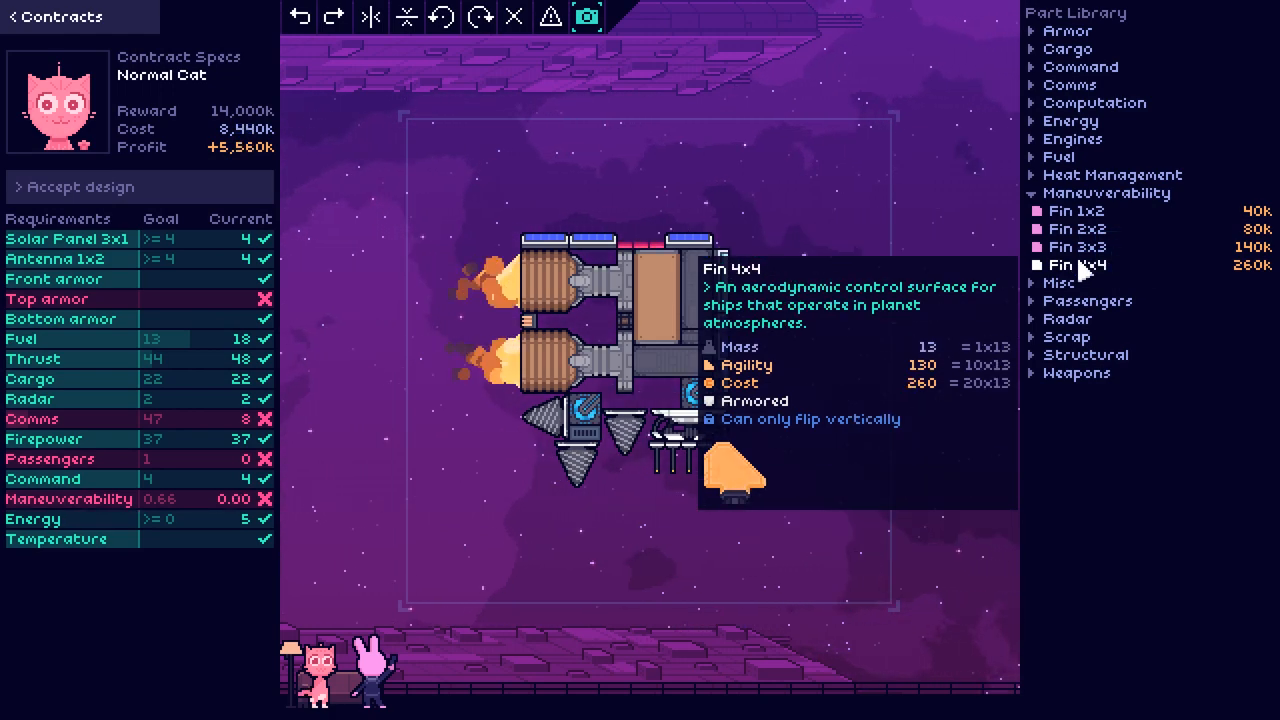
{"action": "left_click", "coordinate": [1076, 265]}
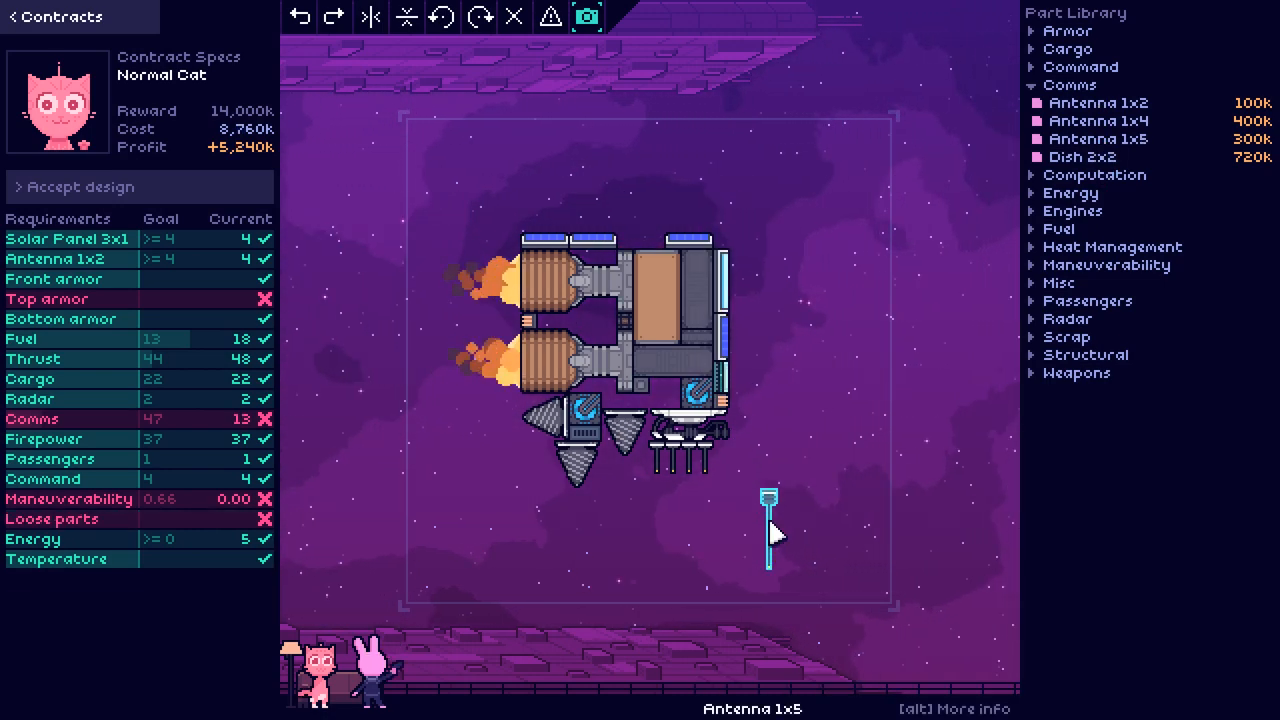
{"action": "mouse_move", "coordinate": [1098, 139]}
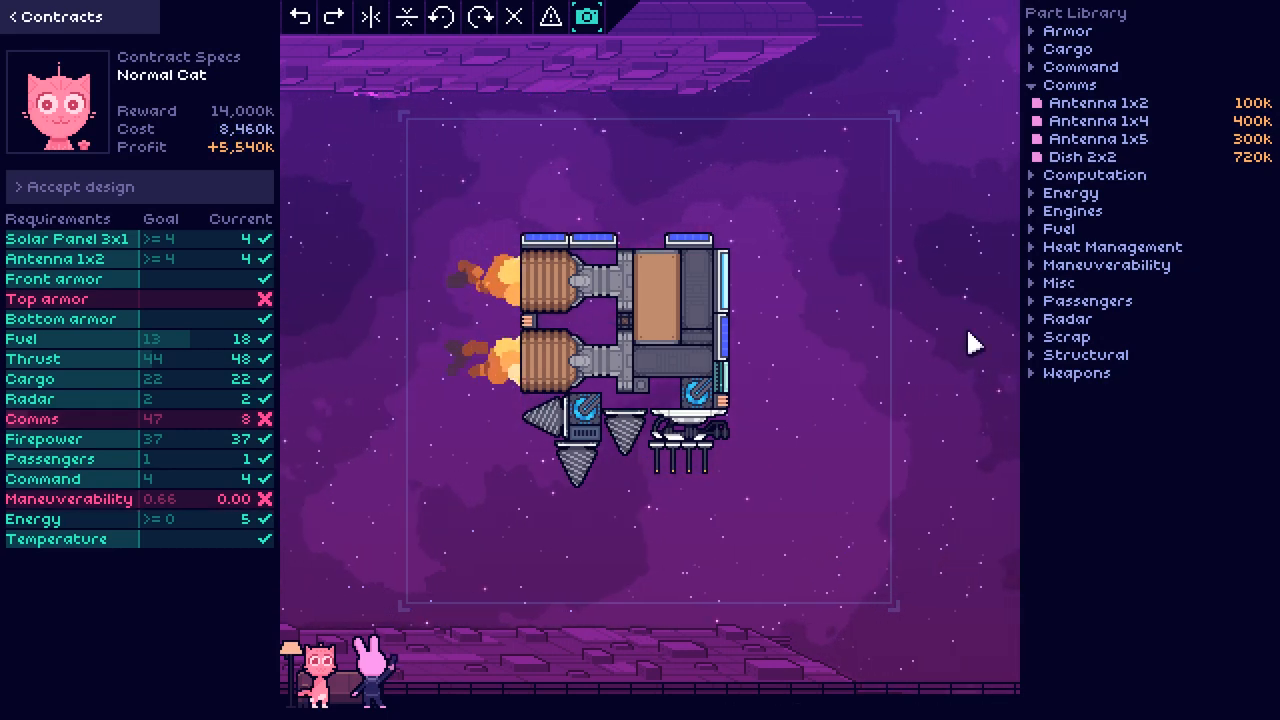
{"action": "mouse_move", "coordinate": [1097, 139]}
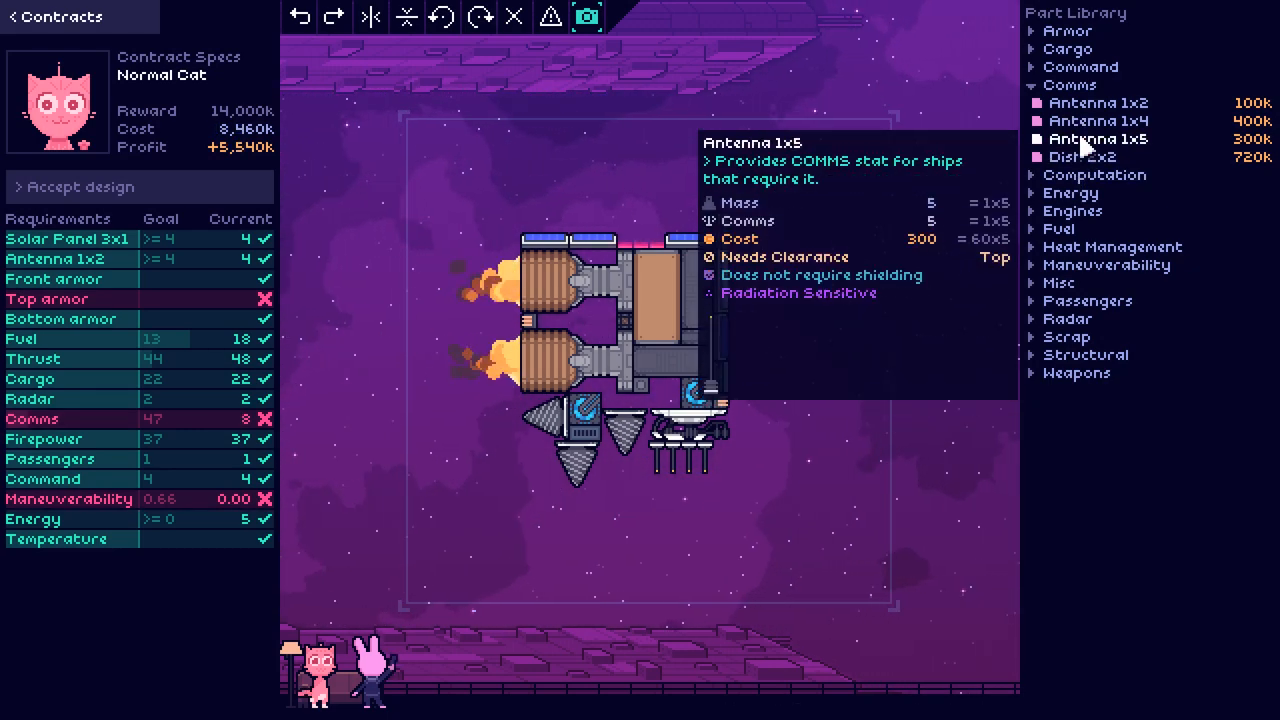
{"action": "mouse_move", "coordinate": [1093, 127]}
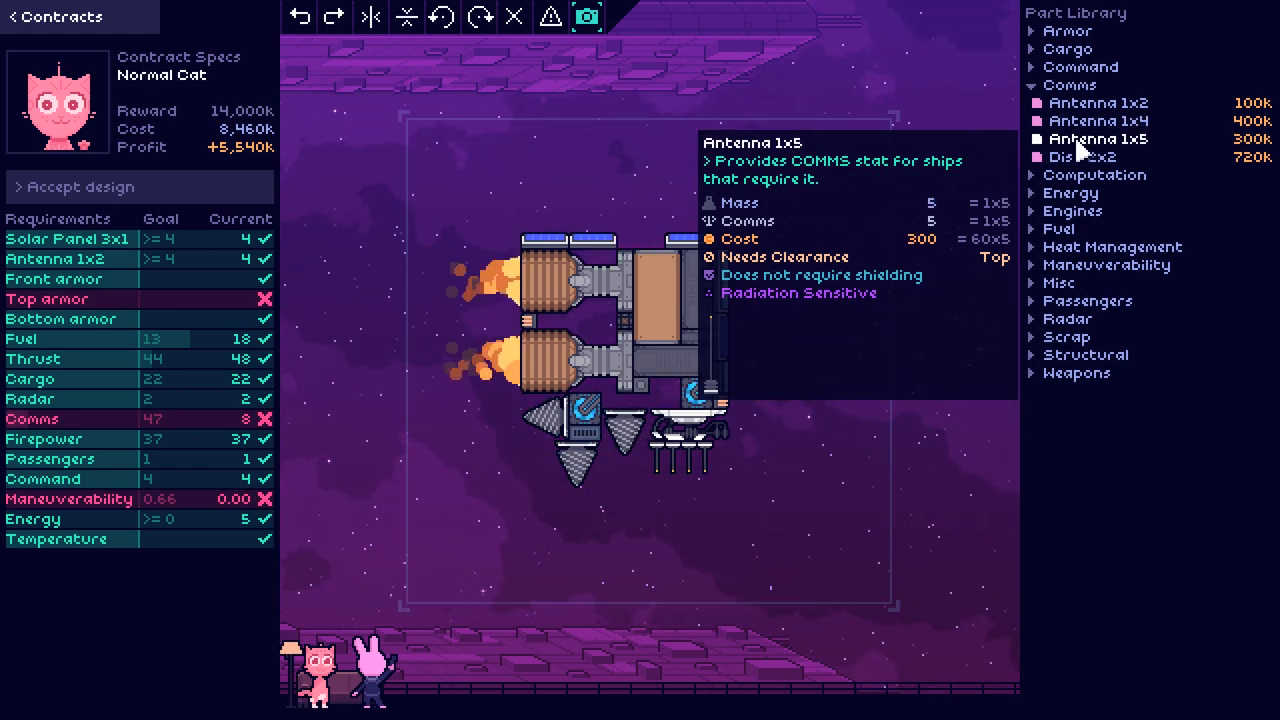
{"action": "mouse_move", "coordinate": [1090, 135]}
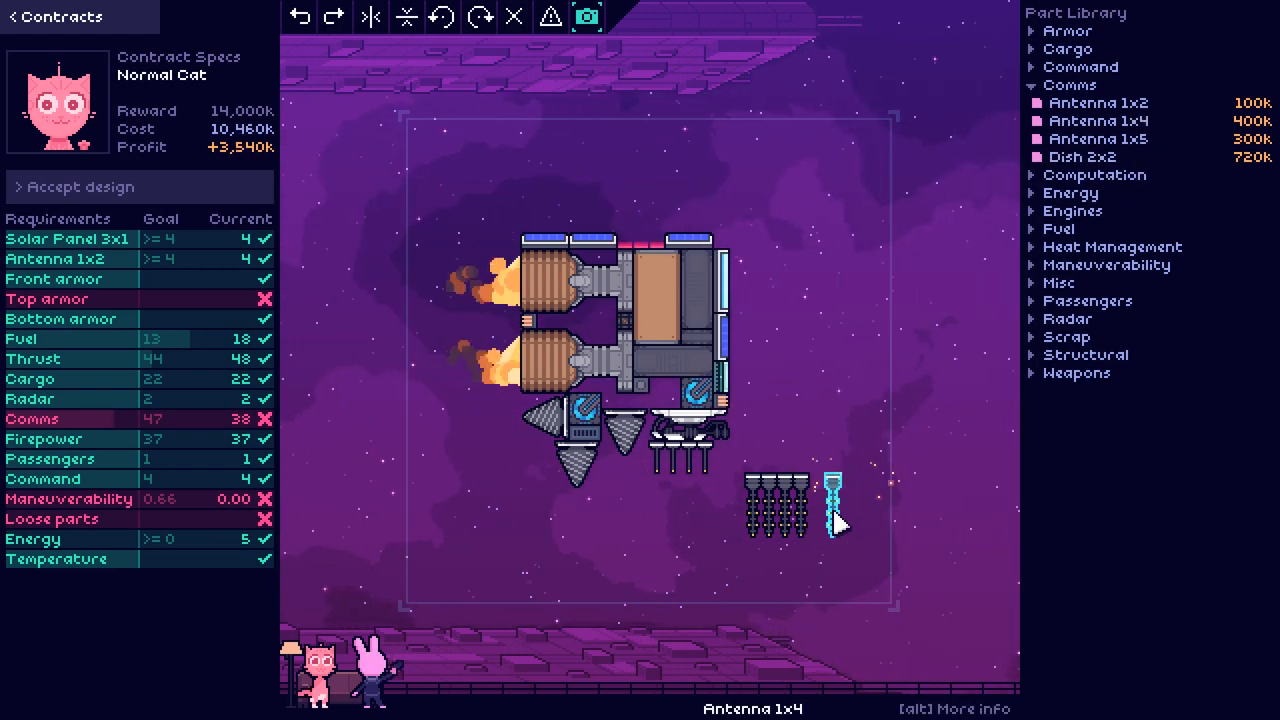
{"action": "mouse_move", "coordinate": [1098, 120]}
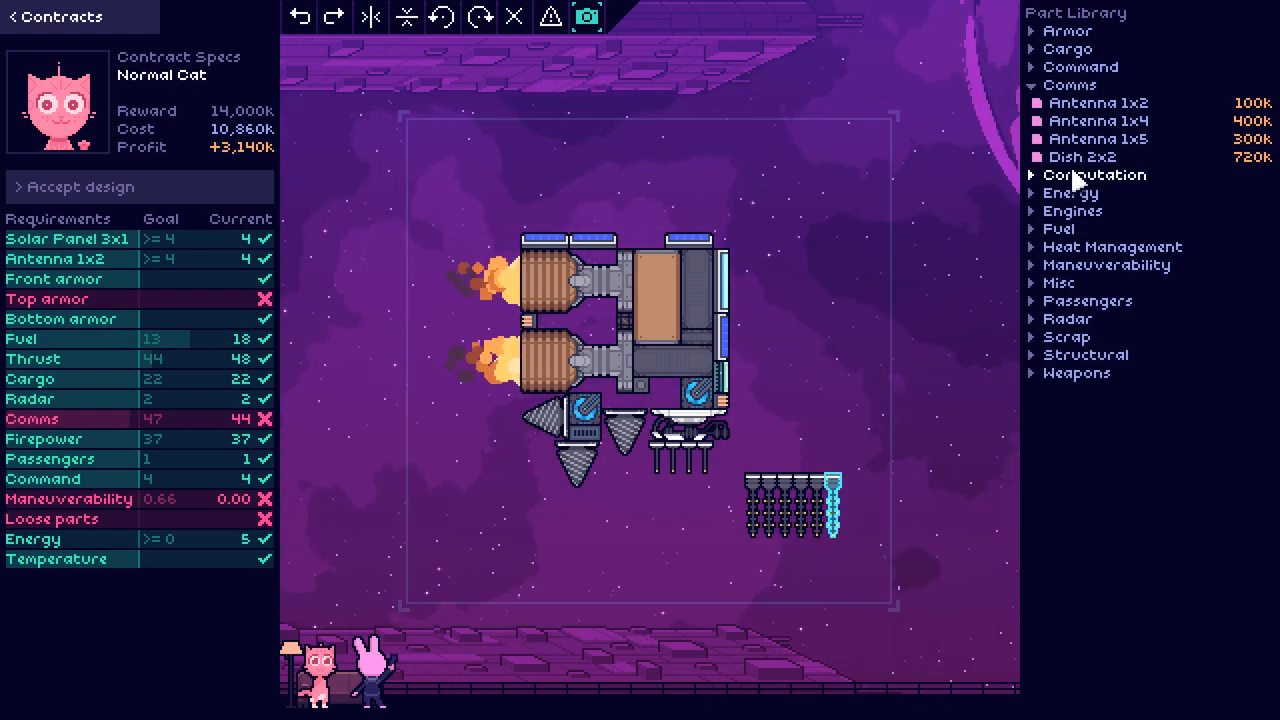
{"action": "mouse_move", "coordinate": [1115, 131]}
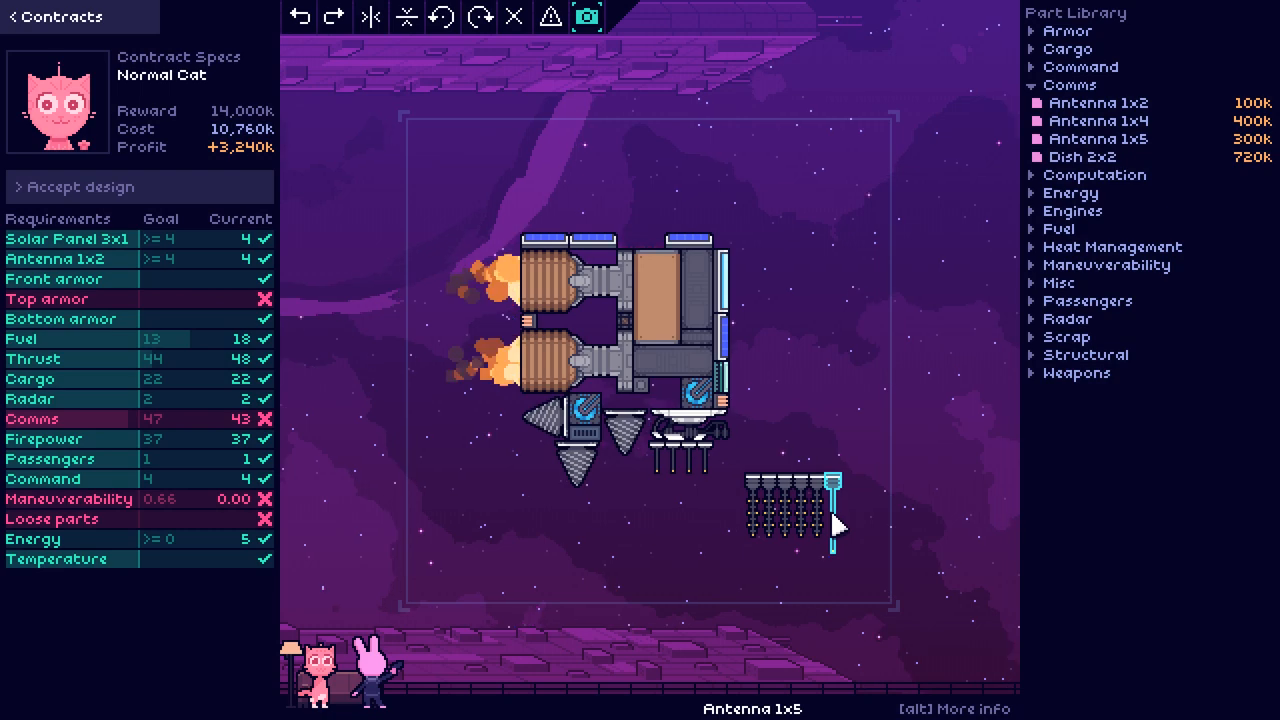
Step: Mount the antenna cluster on the ship's top edge, bringing Comms to 47
{"action": "left_click", "coordinate": [827, 490]}
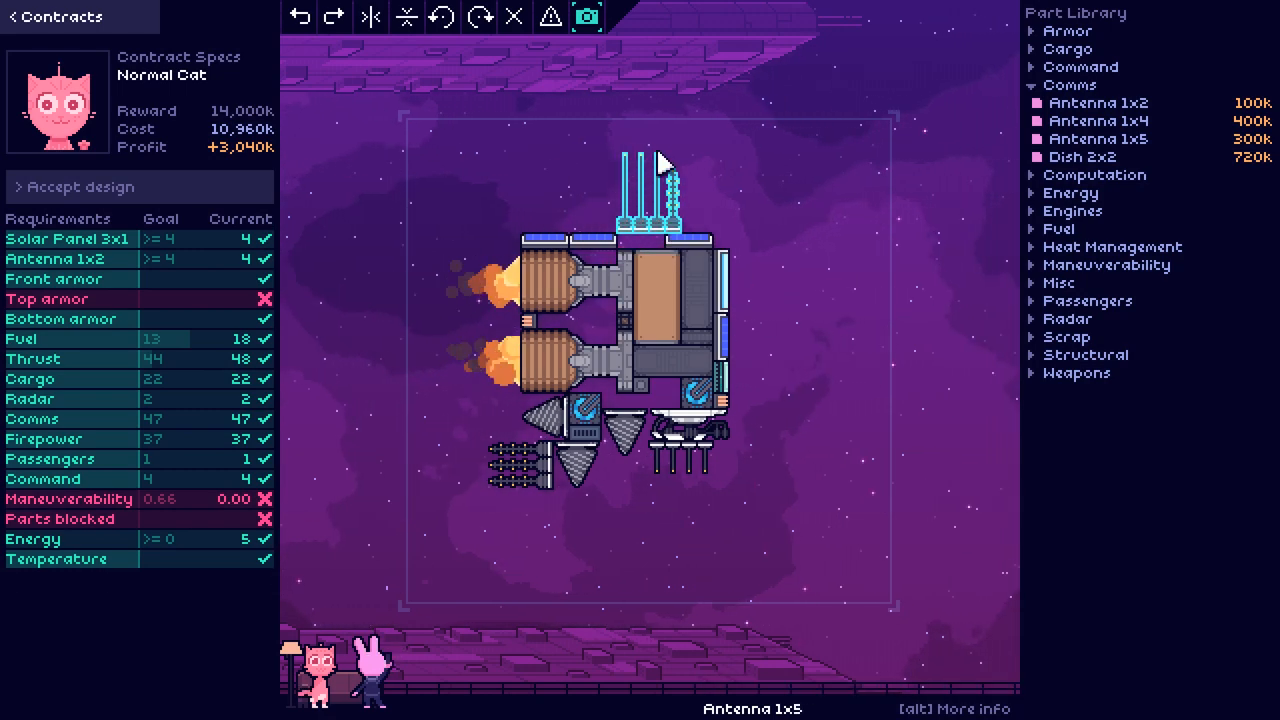
Step: Rearrange top solar panels and antennas and fit a Fin 4x4, reaching 0.62 maneuverability
{"action": "left_click_drag", "start_coordinate": [640, 170], "coordinate": [810, 210]}
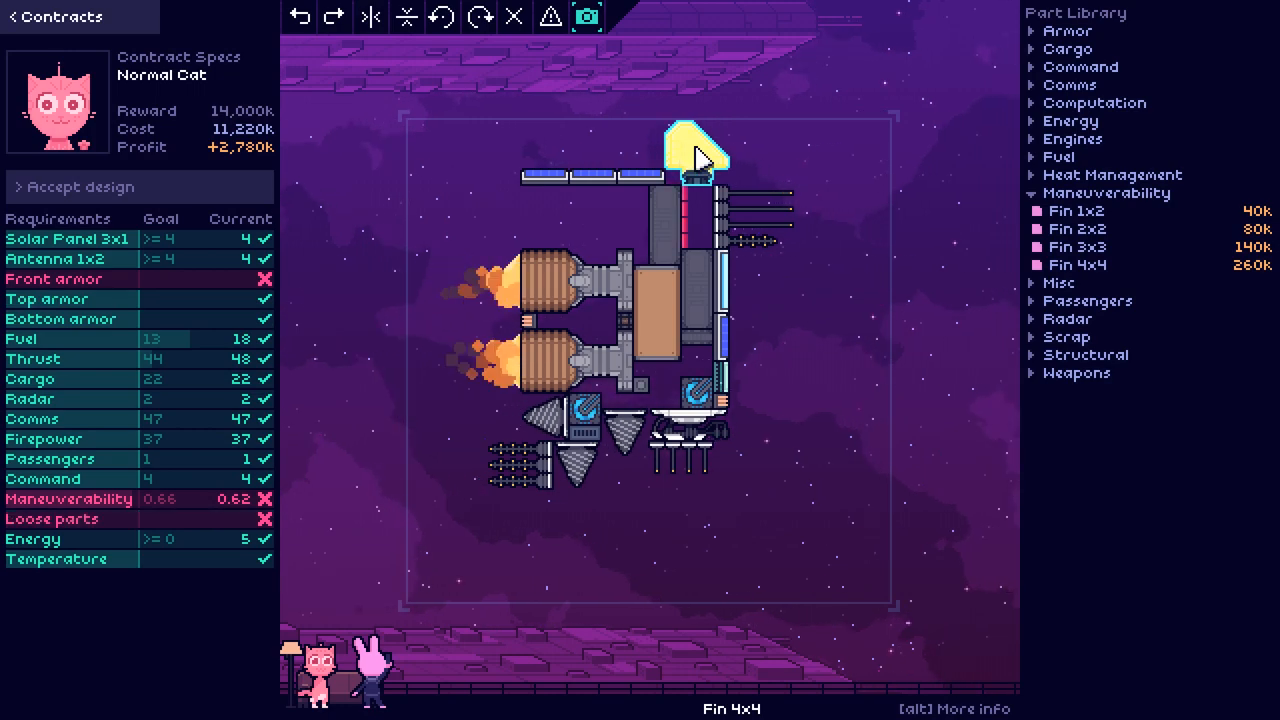
{"action": "mouse_move", "coordinate": [912, 215]}
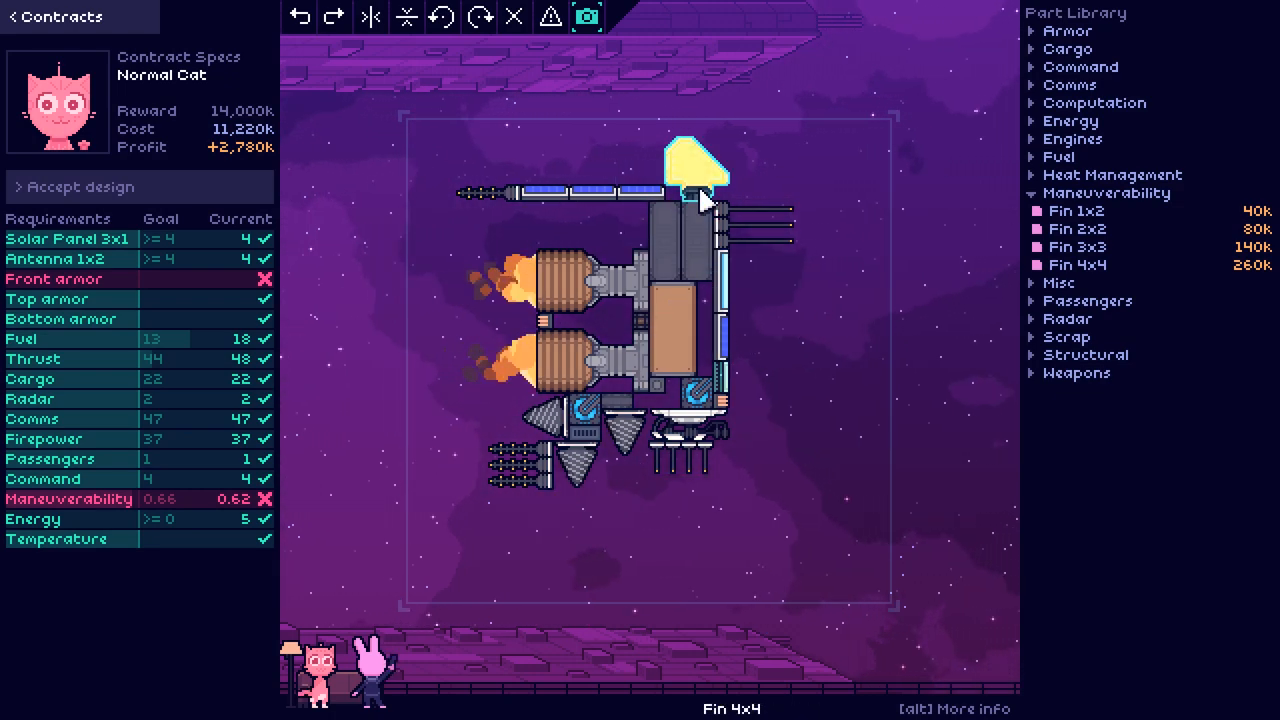
{"action": "mouse_move", "coordinate": [1076, 211]}
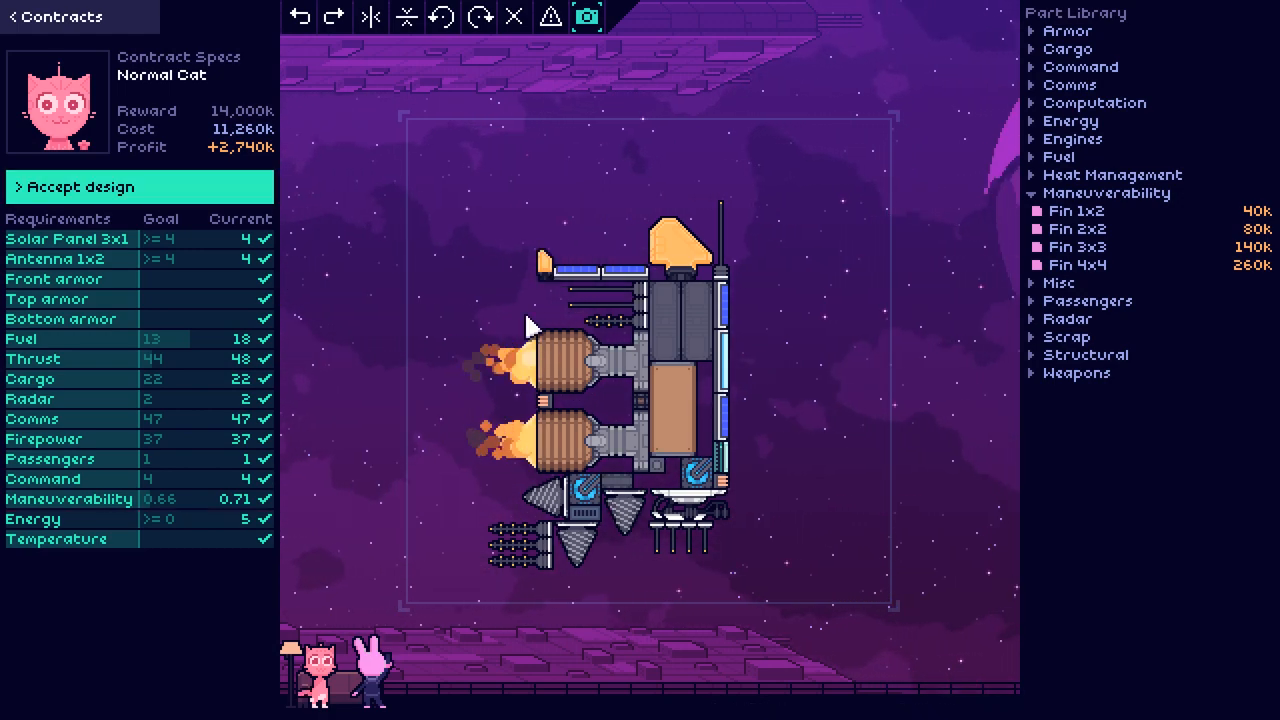
{"action": "mouse_move", "coordinate": [555, 291]}
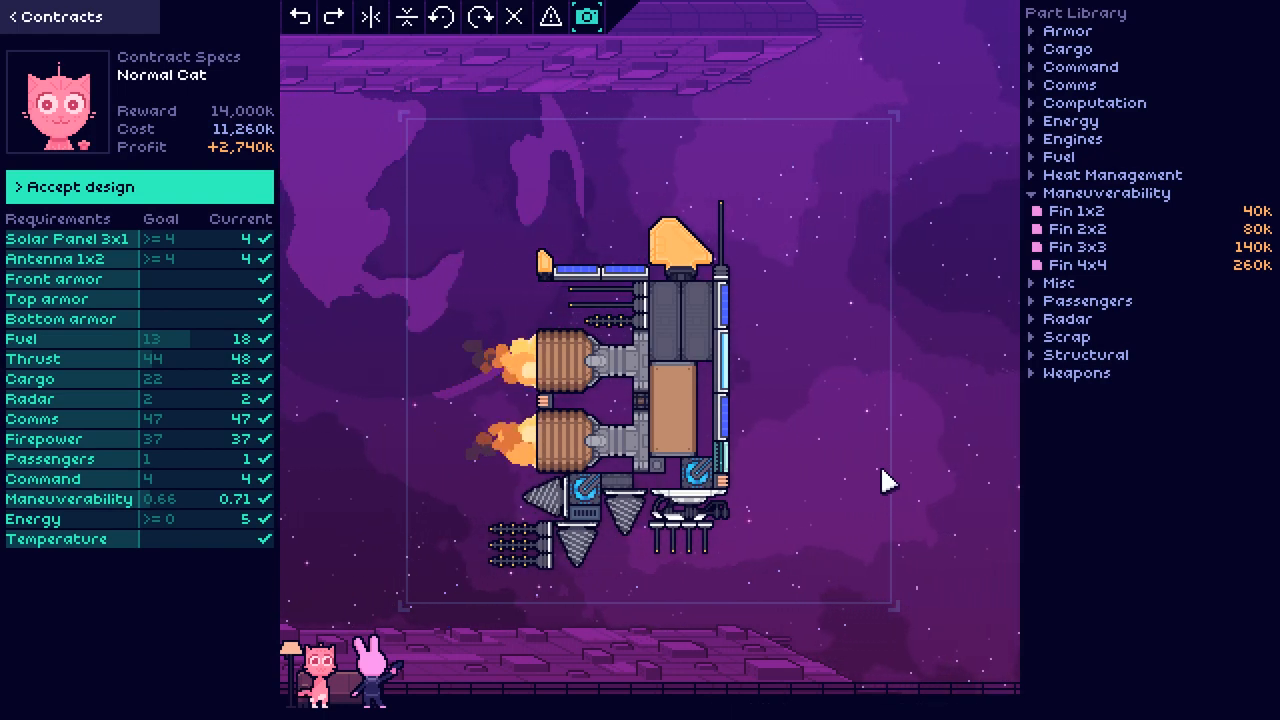
{"action": "mouse_move", "coordinate": [581, 640]}
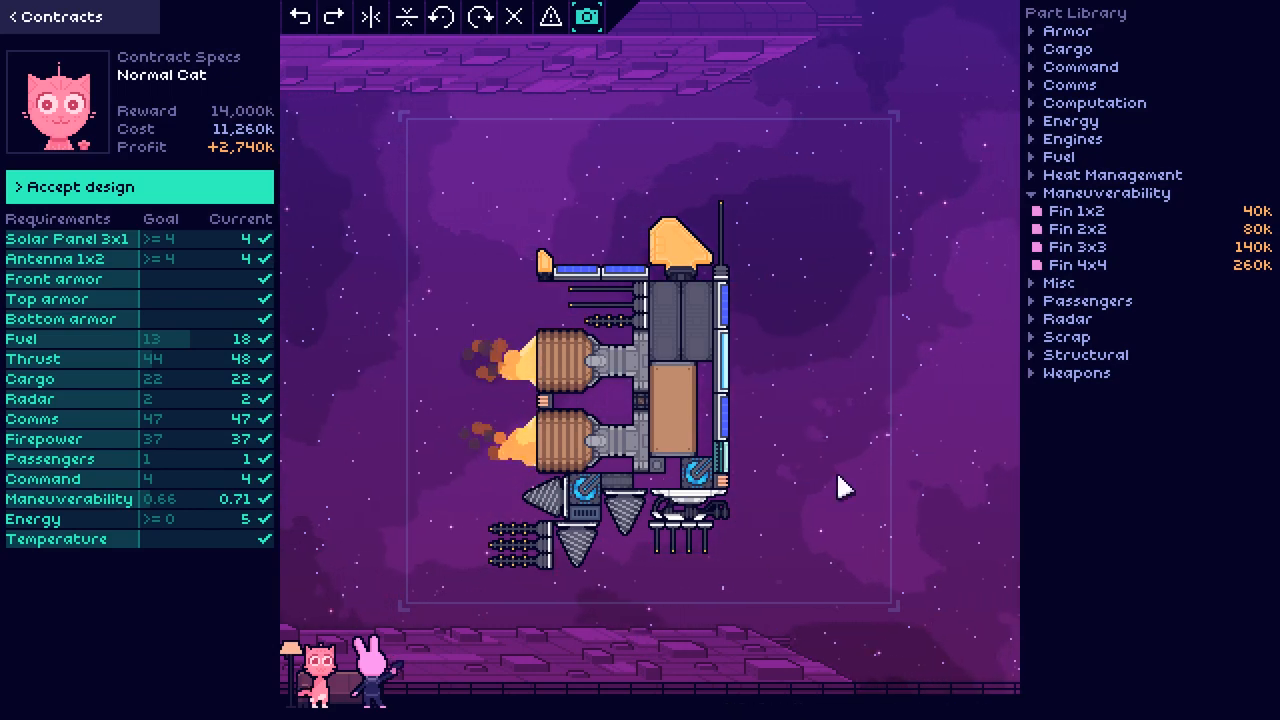
Step: Accept the Normal Cat ship design from the contract specs panel
{"action": "left_click", "coordinate": [140, 187]}
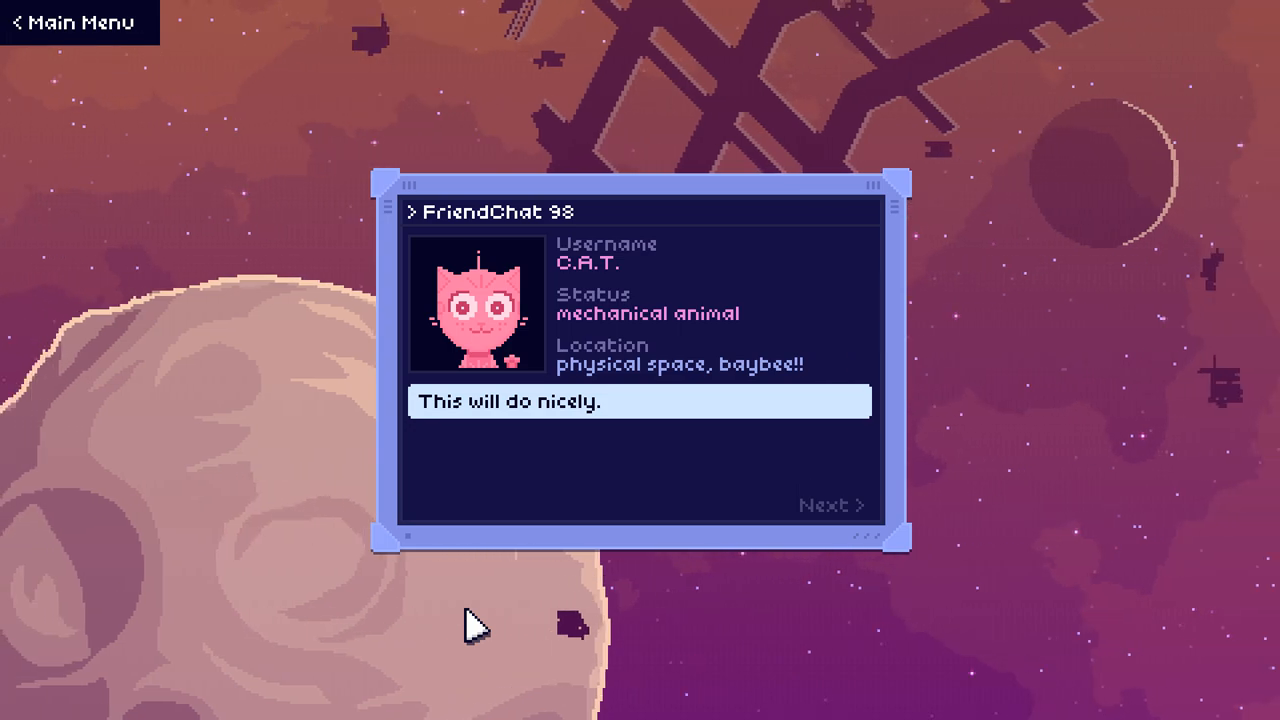
Step: Advance through the FriendChat 98 exchange with C.A.T. and Wren to the contract list
{"action": "left_click", "coordinate": [826, 505]}
{"action": "type", "text": "W"}
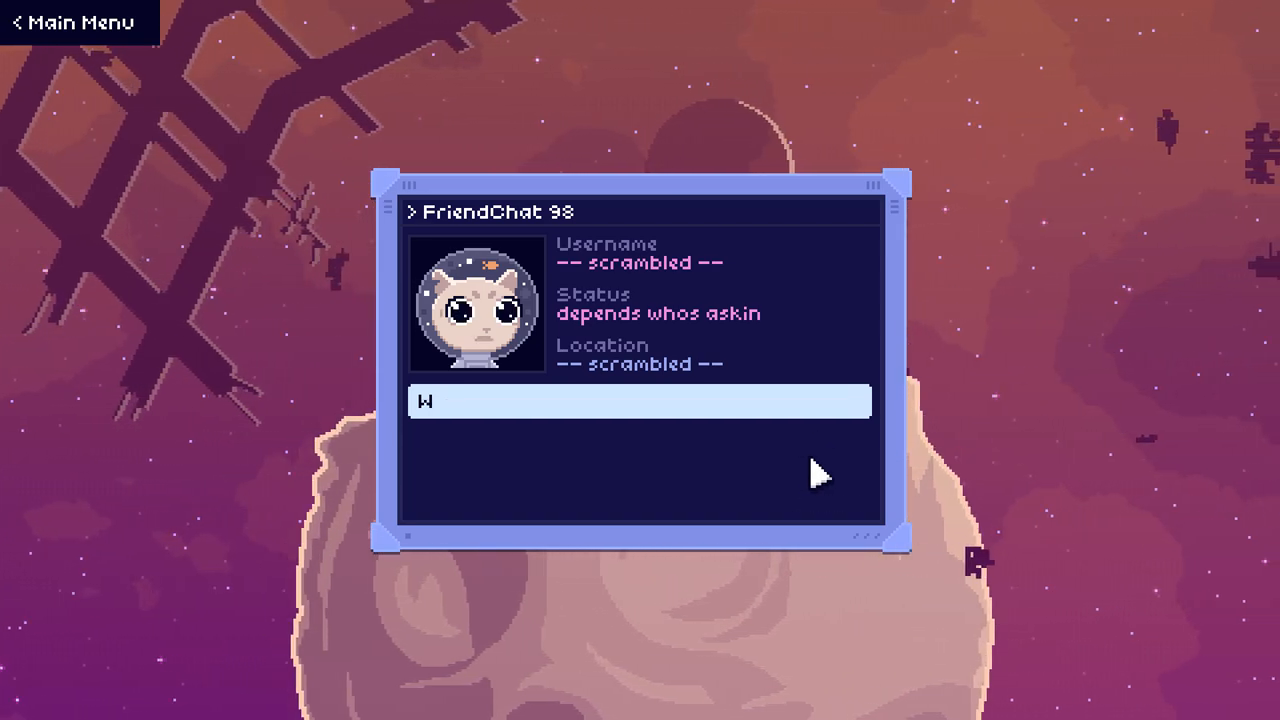
{"action": "type", "text": "hoa."}
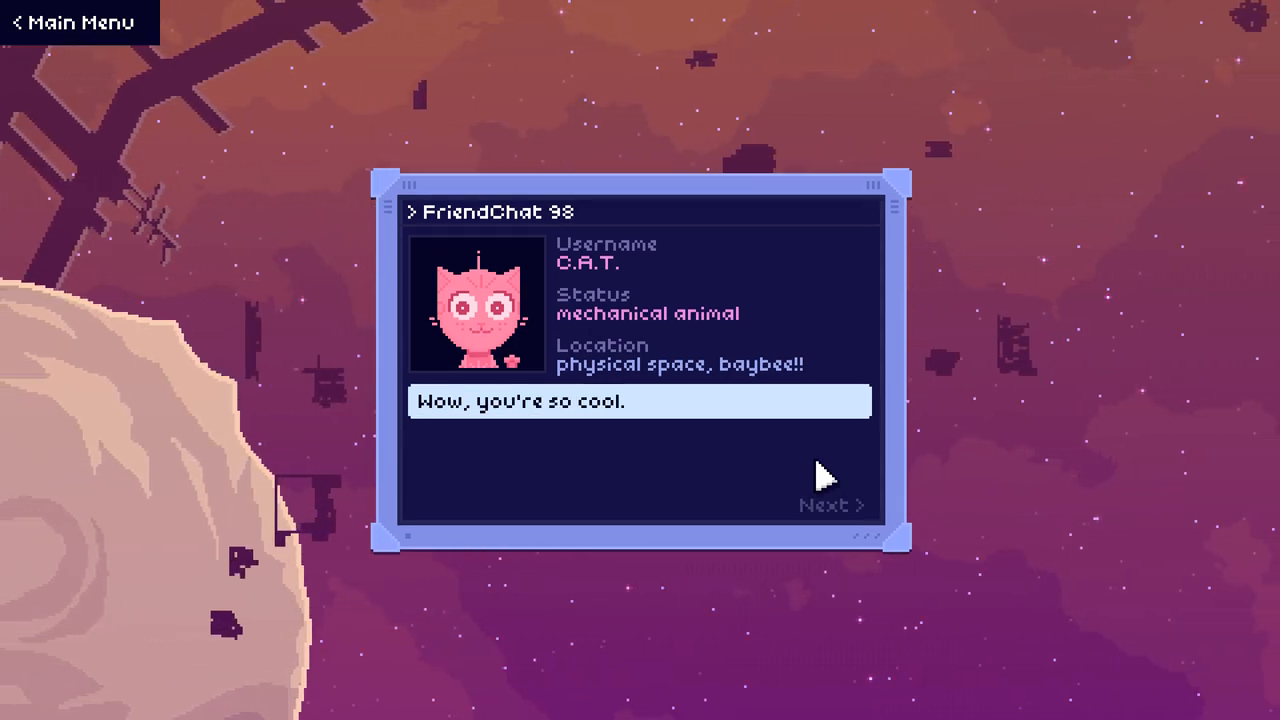
{"action": "left_click", "coordinate": [832, 505]}
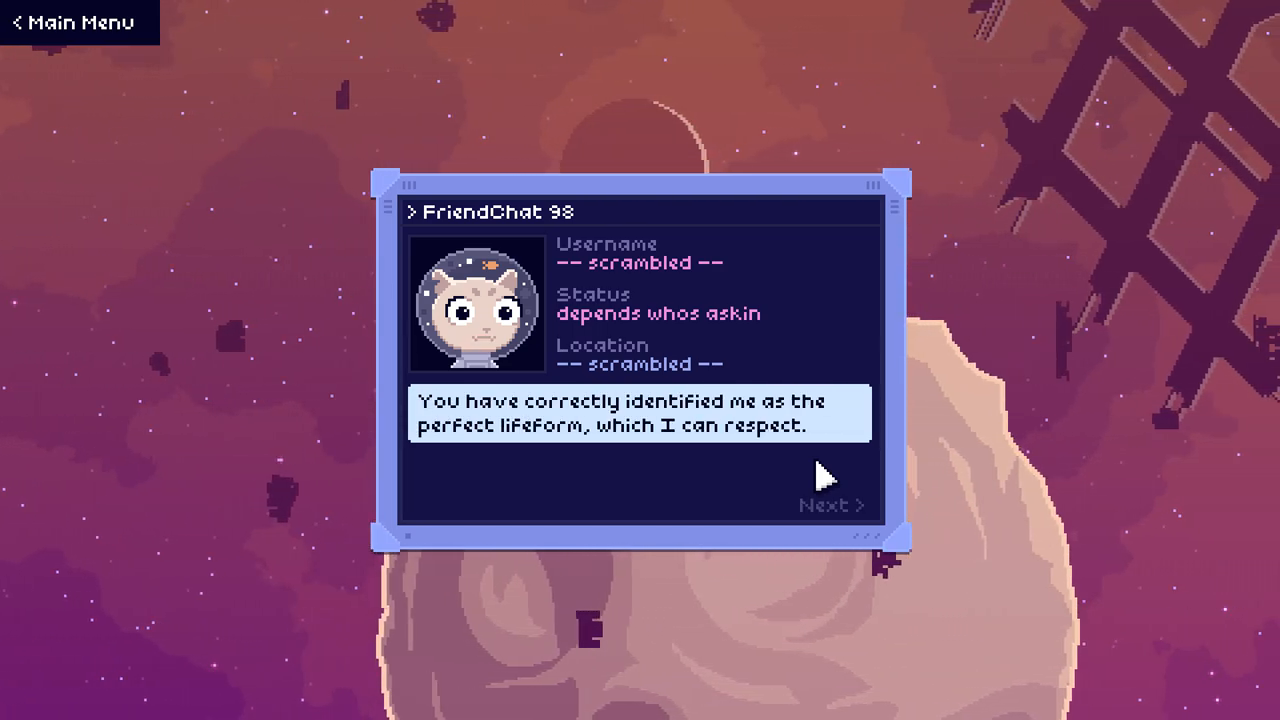
{"action": "left_click", "coordinate": [832, 504]}
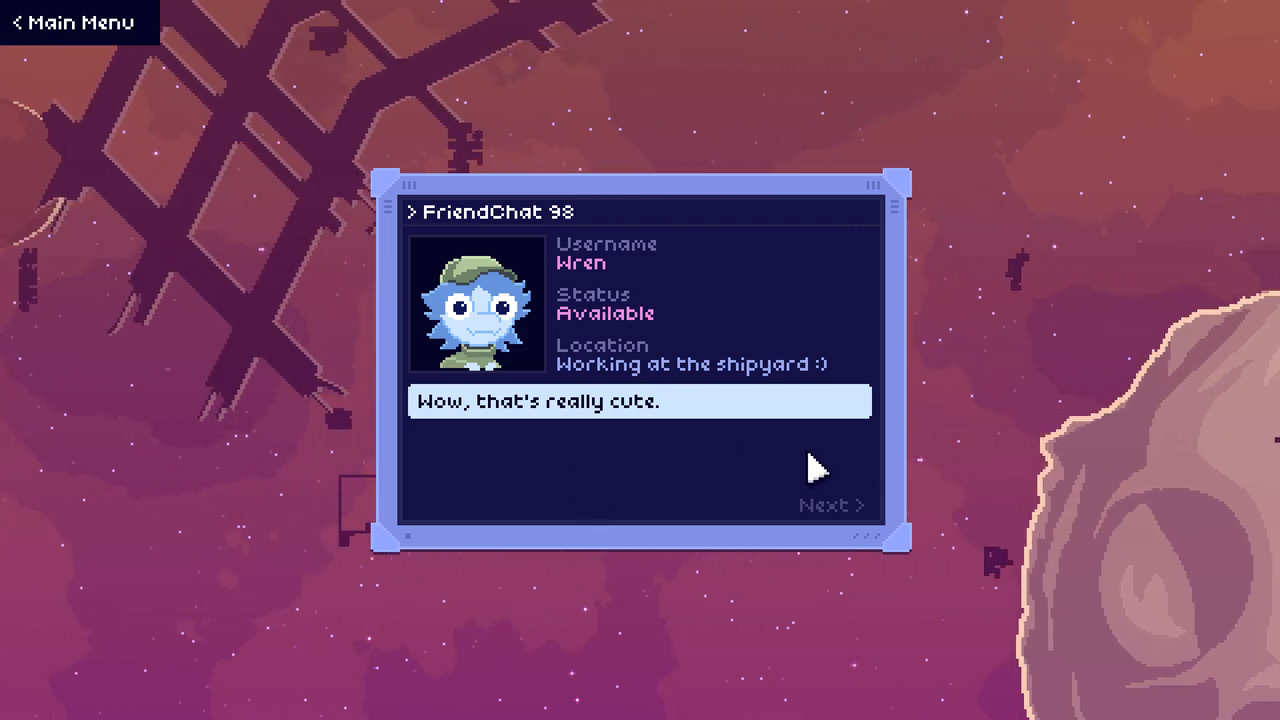
{"action": "left_click", "coordinate": [830, 505]}
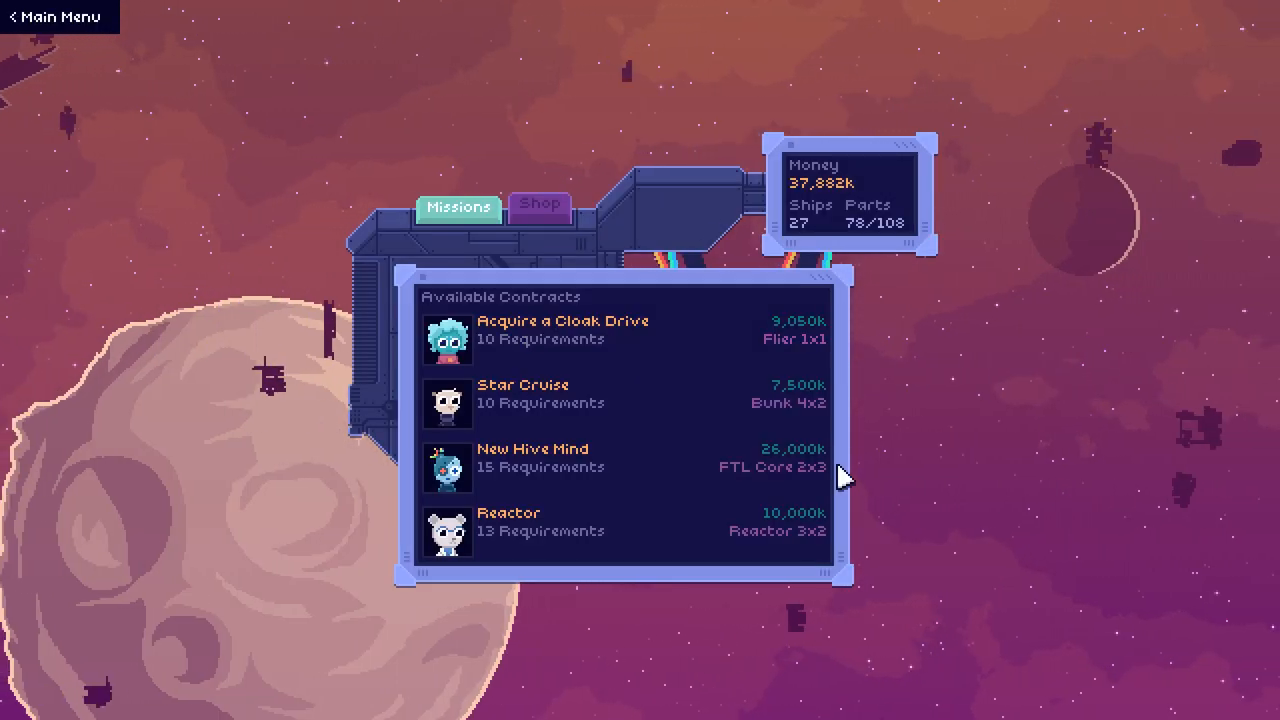
Step: Buy the Intake 3x2 and Turbine 2x2 schematics, leaving 33,882k, and return to contracts
{"action": "left_click", "coordinate": [539, 206]}
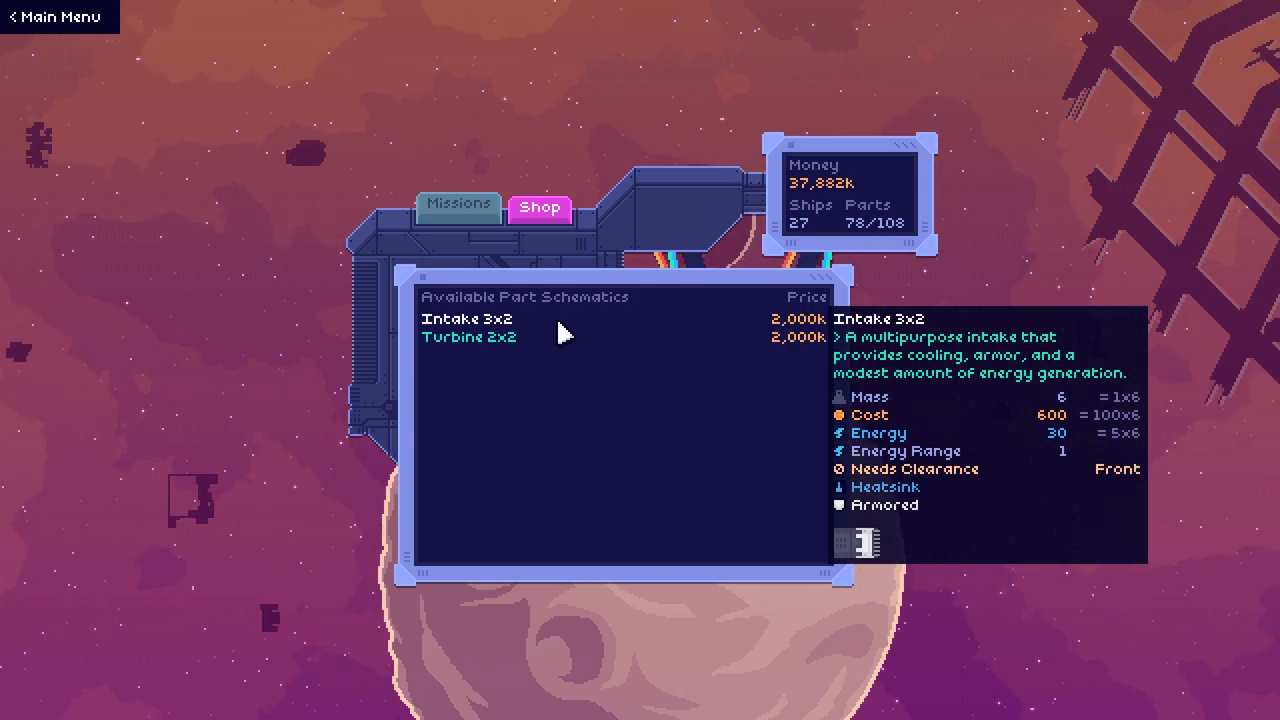
{"action": "left_click", "coordinate": [467, 319]}
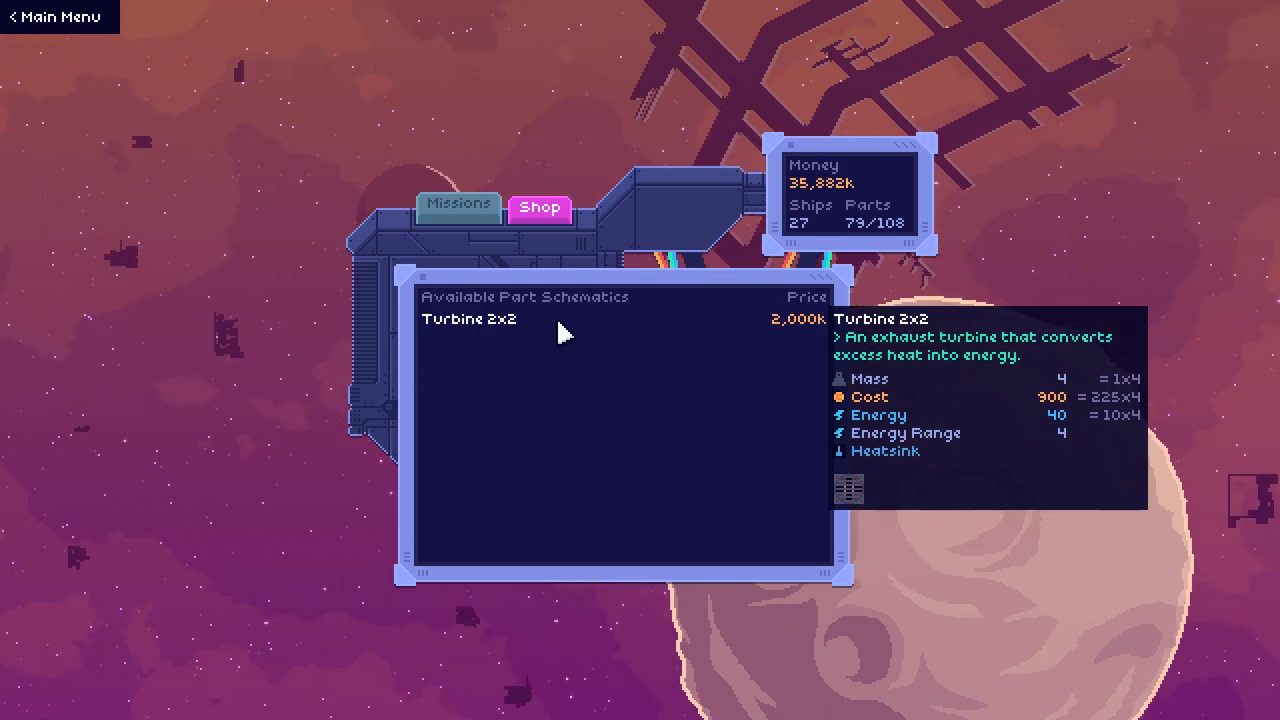
{"action": "left_click", "coordinate": [468, 322]}
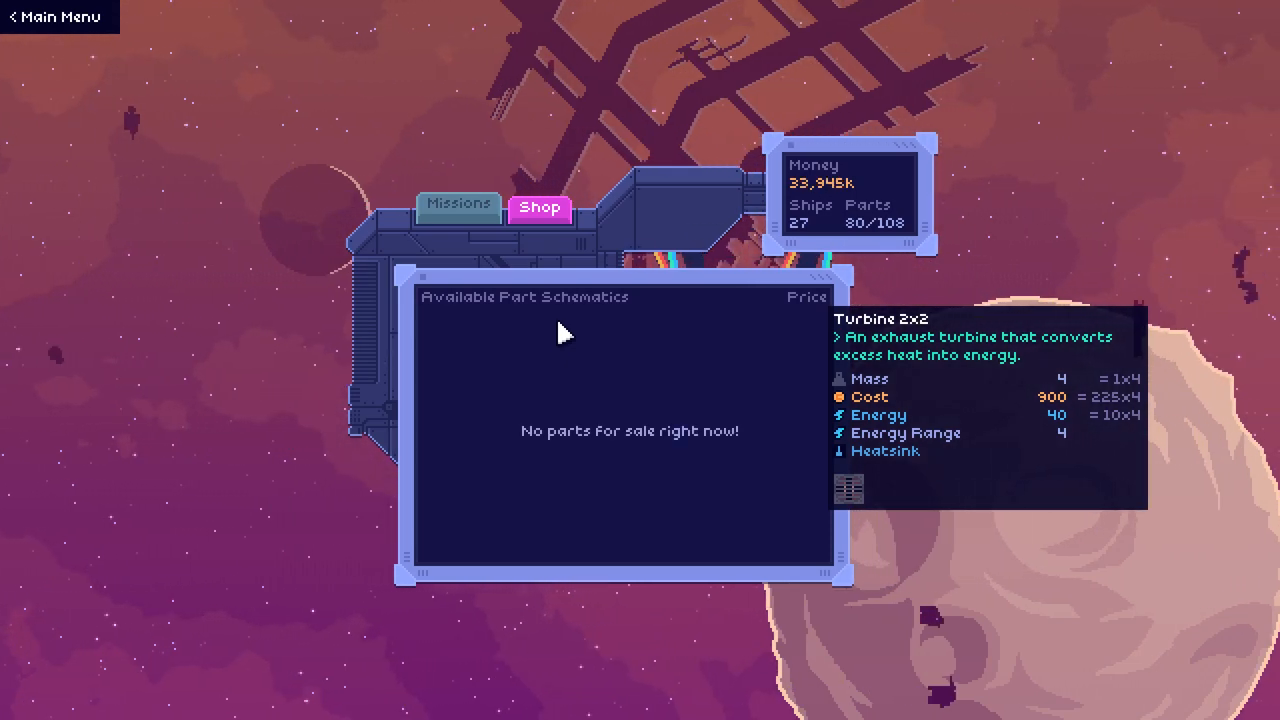
{"action": "left_click", "coordinate": [458, 207]}
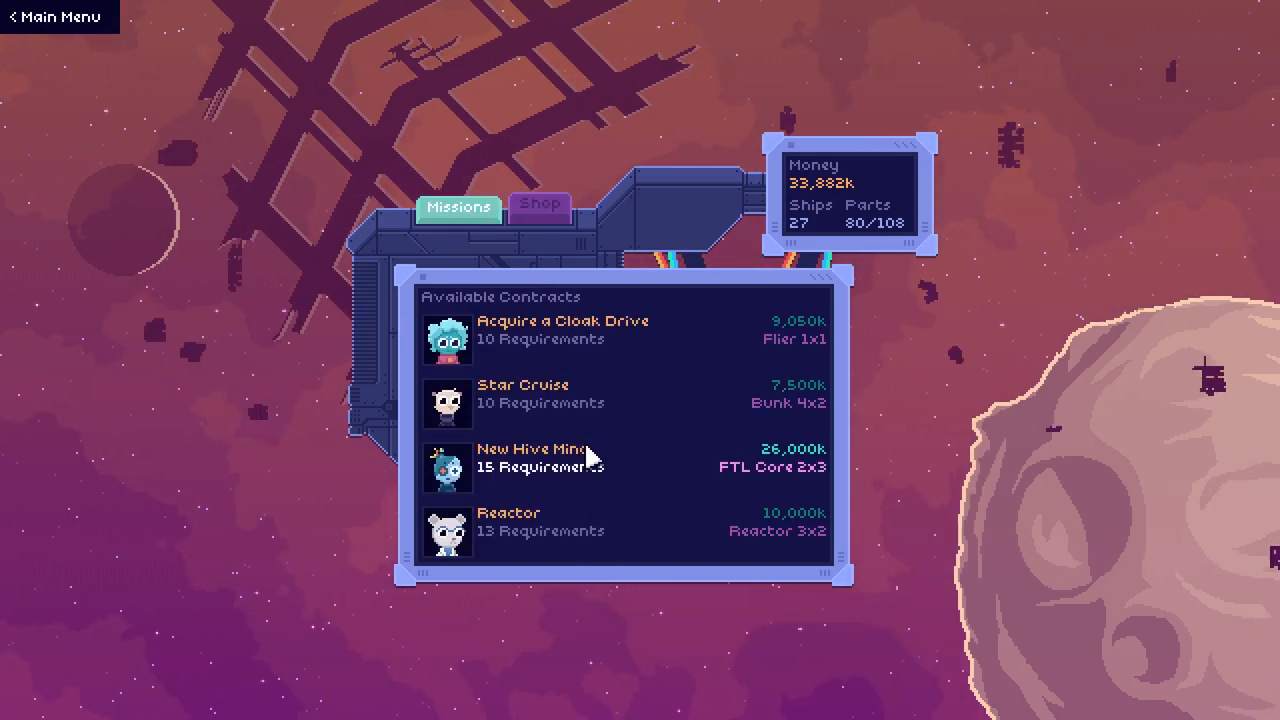
{"action": "mouse_move", "coordinate": [615, 405]}
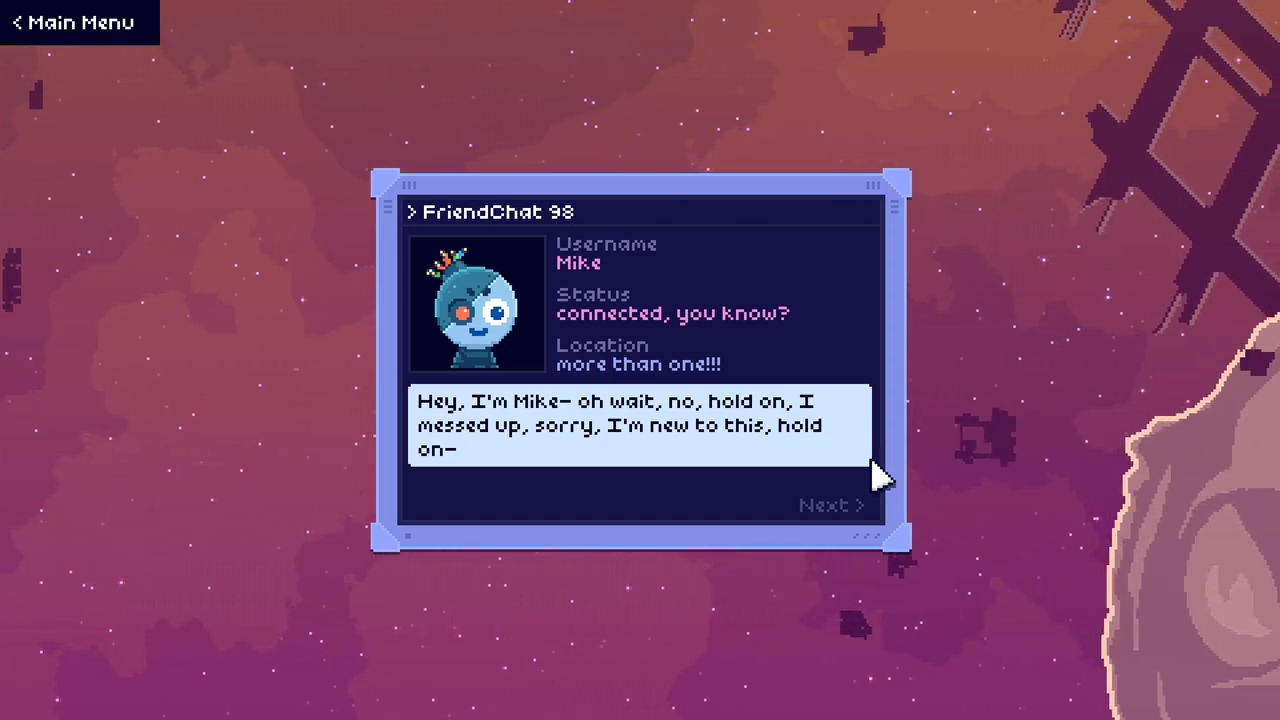
Step: Advance through The Omega Mind's FriendChat 98 pitch to reach the empty New Hive Mind designer
{"action": "left_click", "coordinate": [828, 505]}
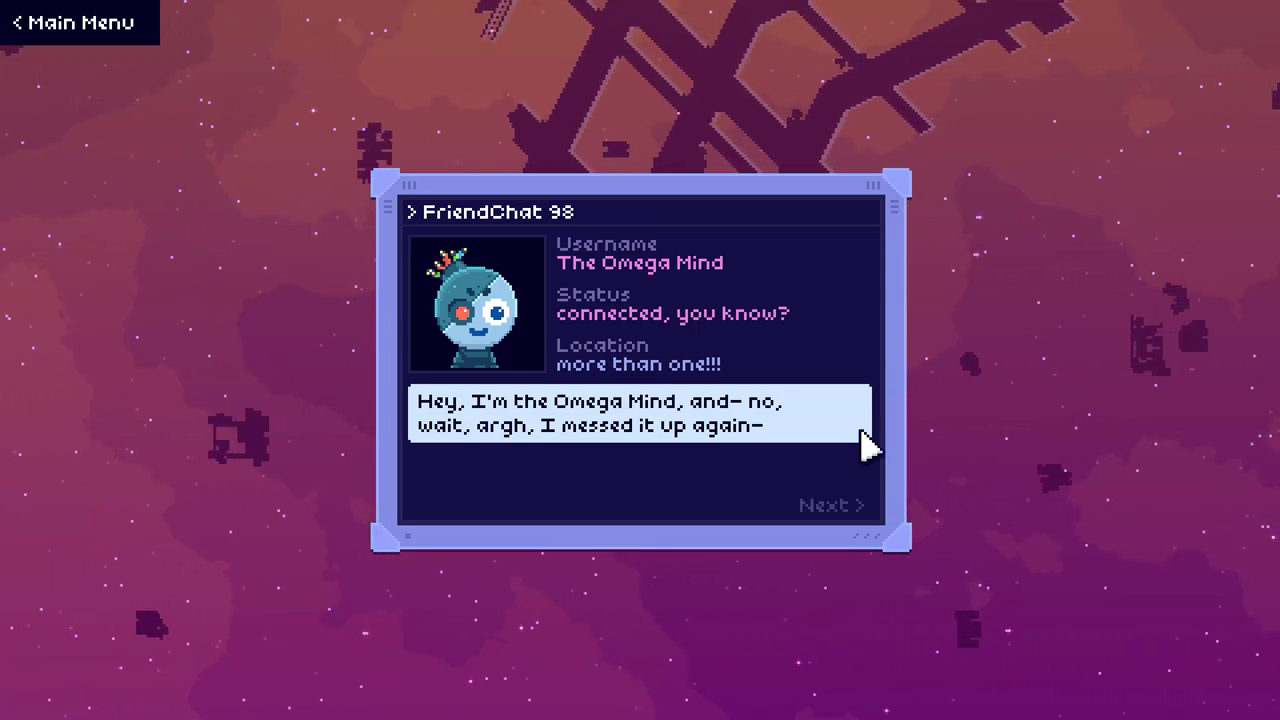
{"action": "left_click", "coordinate": [828, 505]}
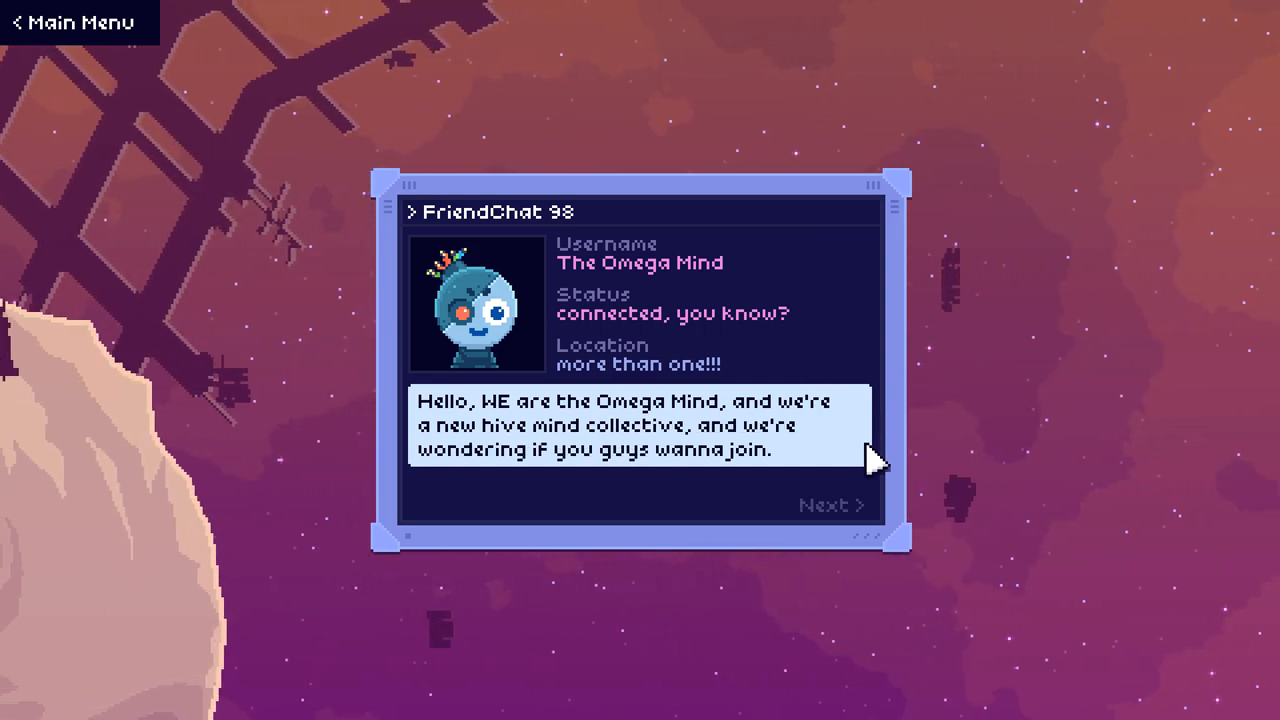
{"action": "left_click", "coordinate": [833, 505]}
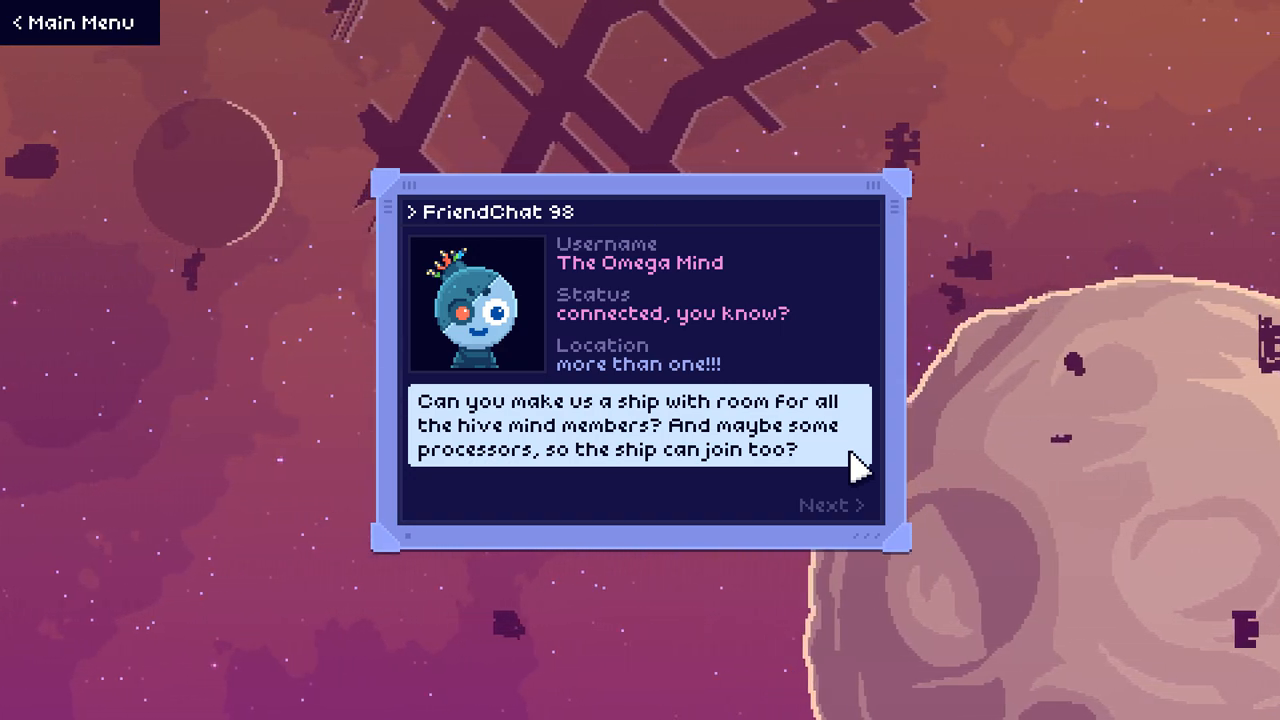
{"action": "left_click", "coordinate": [826, 505]}
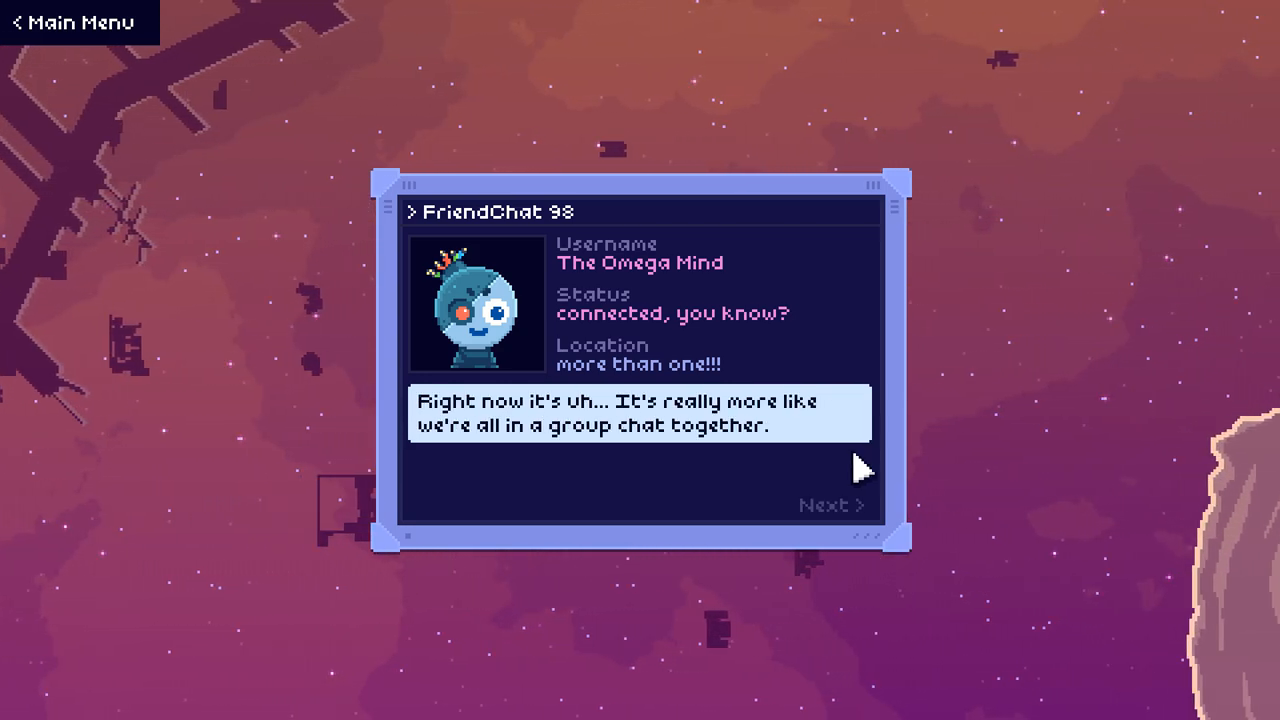
{"action": "left_click", "coordinate": [832, 505]}
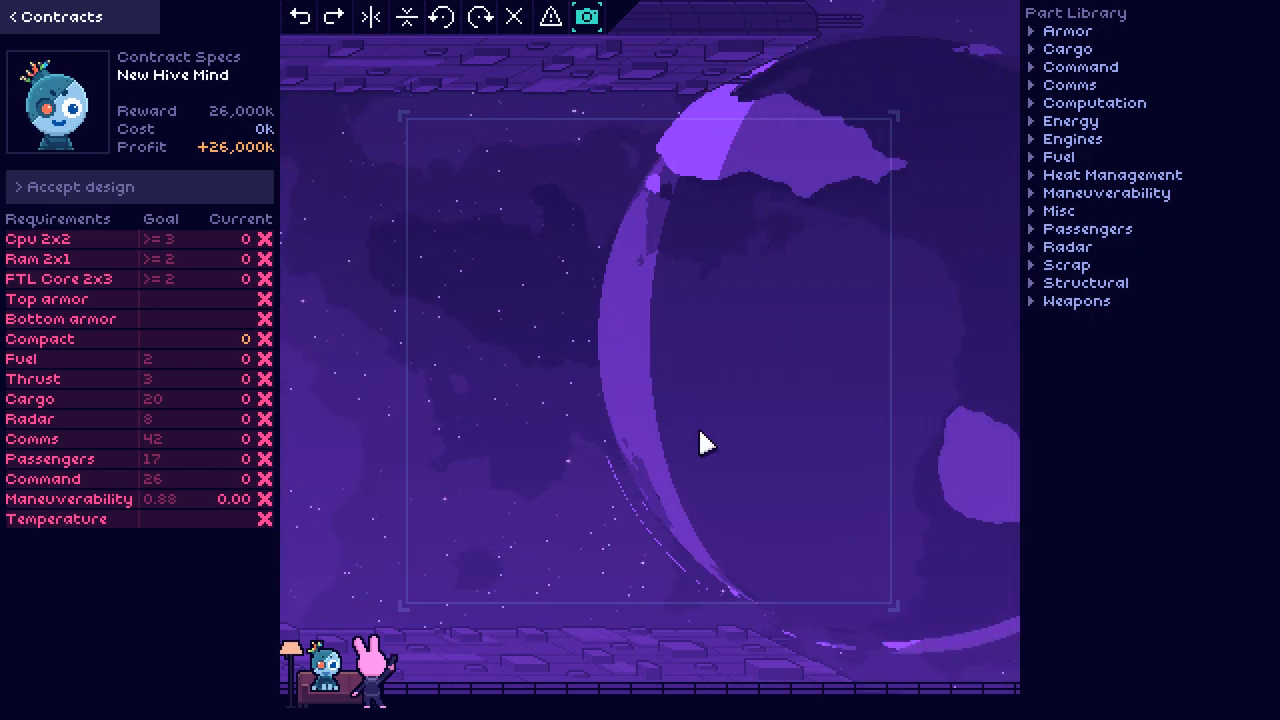
{"action": "mouse_move", "coordinate": [90, 314]}
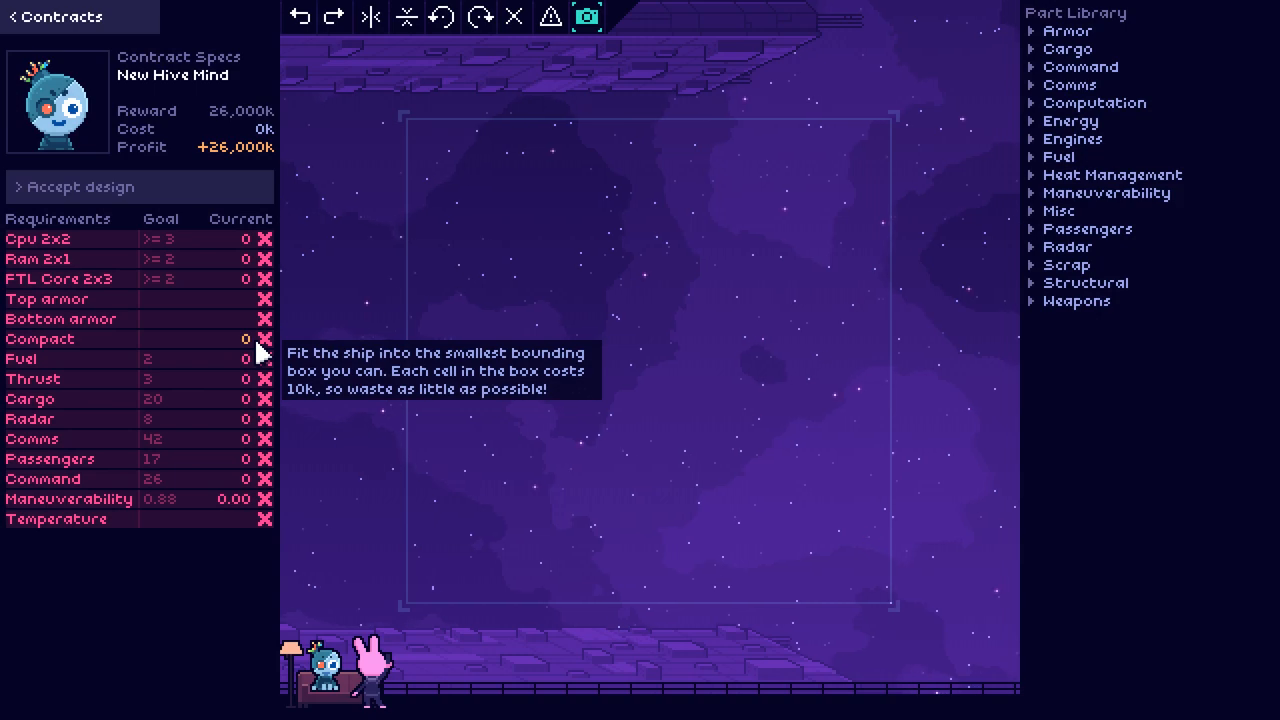
{"action": "mouse_move", "coordinate": [1069, 65]}
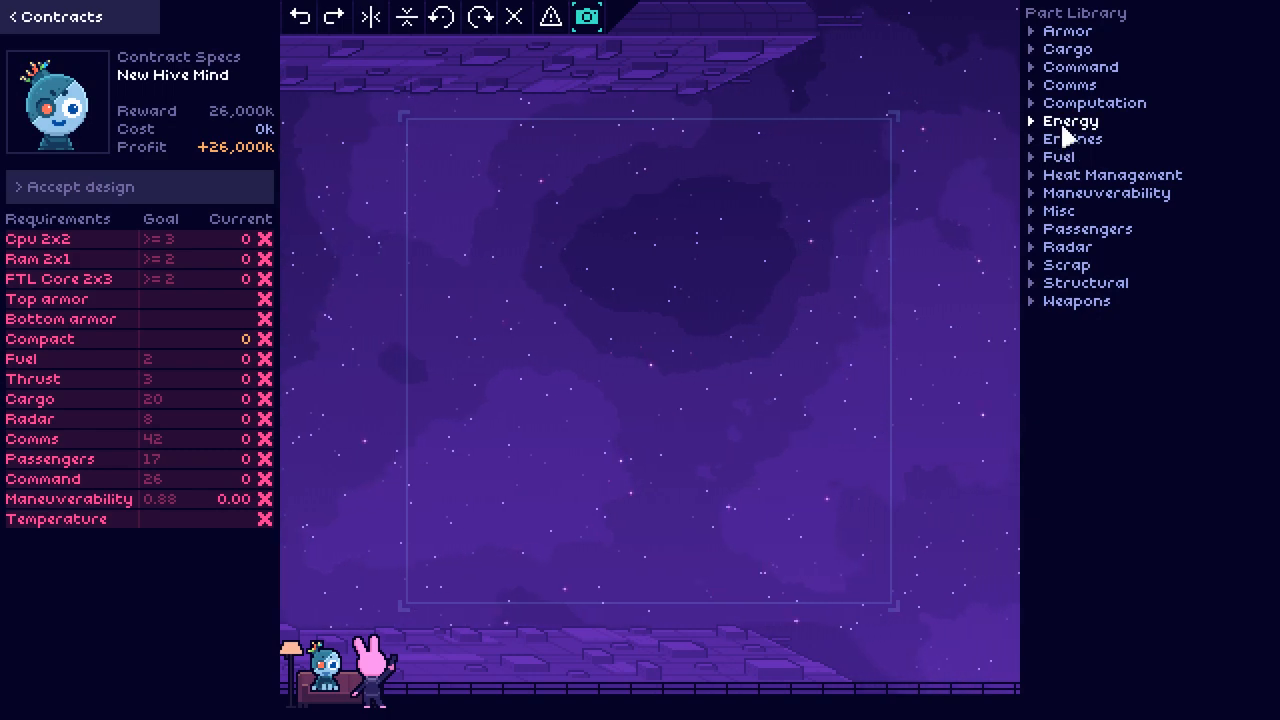
Step: Place three Cpu 2x2, two Ram 2x1 and two FTL Core 2x3 parts together
{"action": "left_click", "coordinate": [1094, 103]}
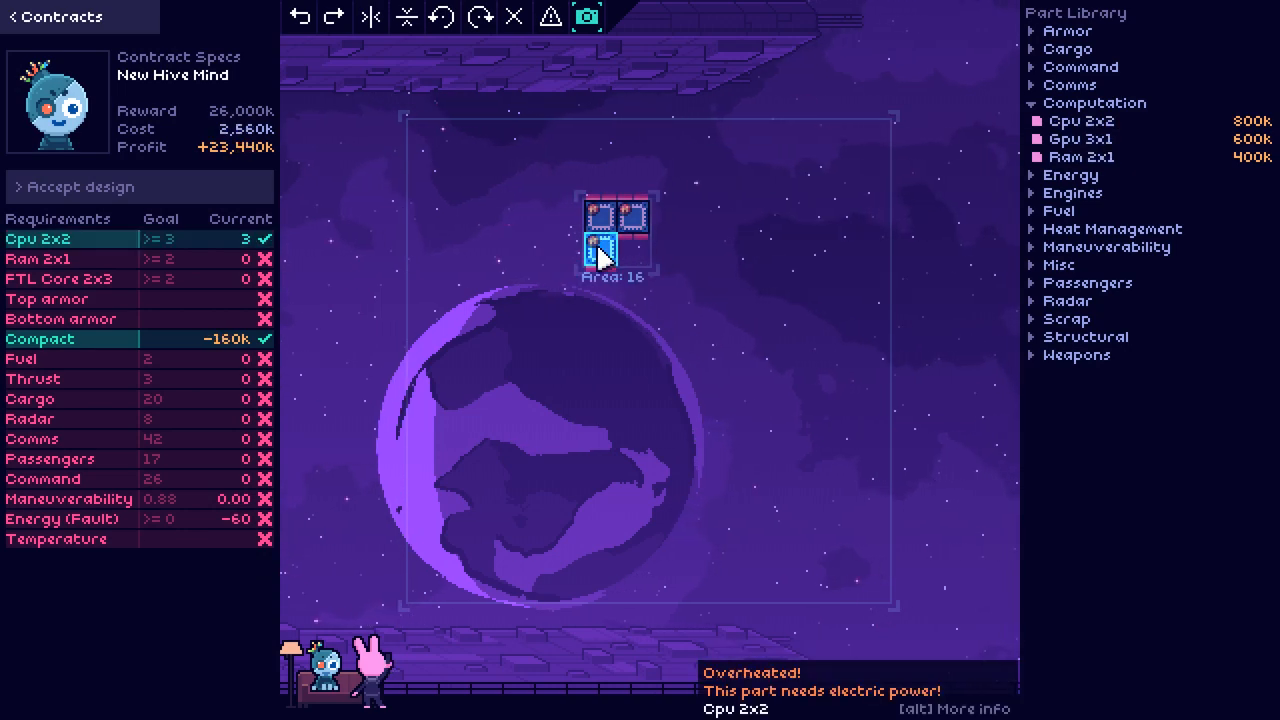
{"action": "mouse_move", "coordinate": [1081, 156]}
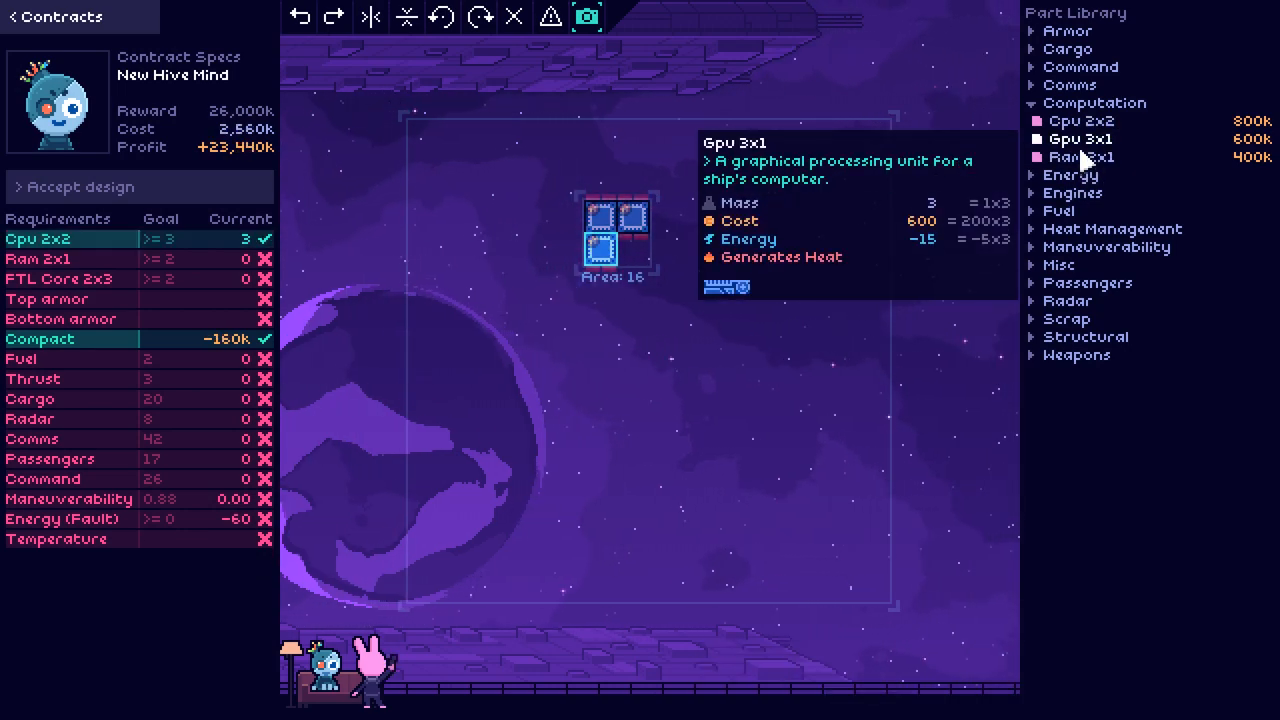
{"action": "left_click", "coordinate": [635, 246]}
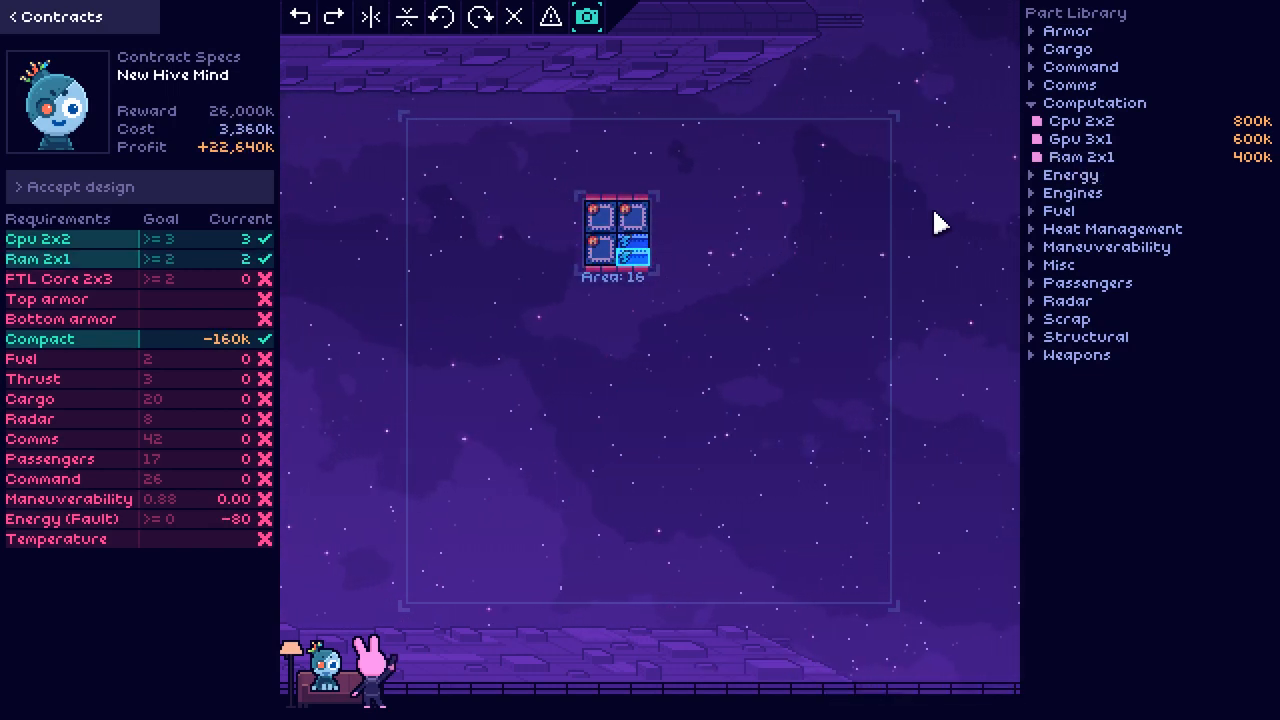
{"action": "mouse_move", "coordinate": [1076, 354]}
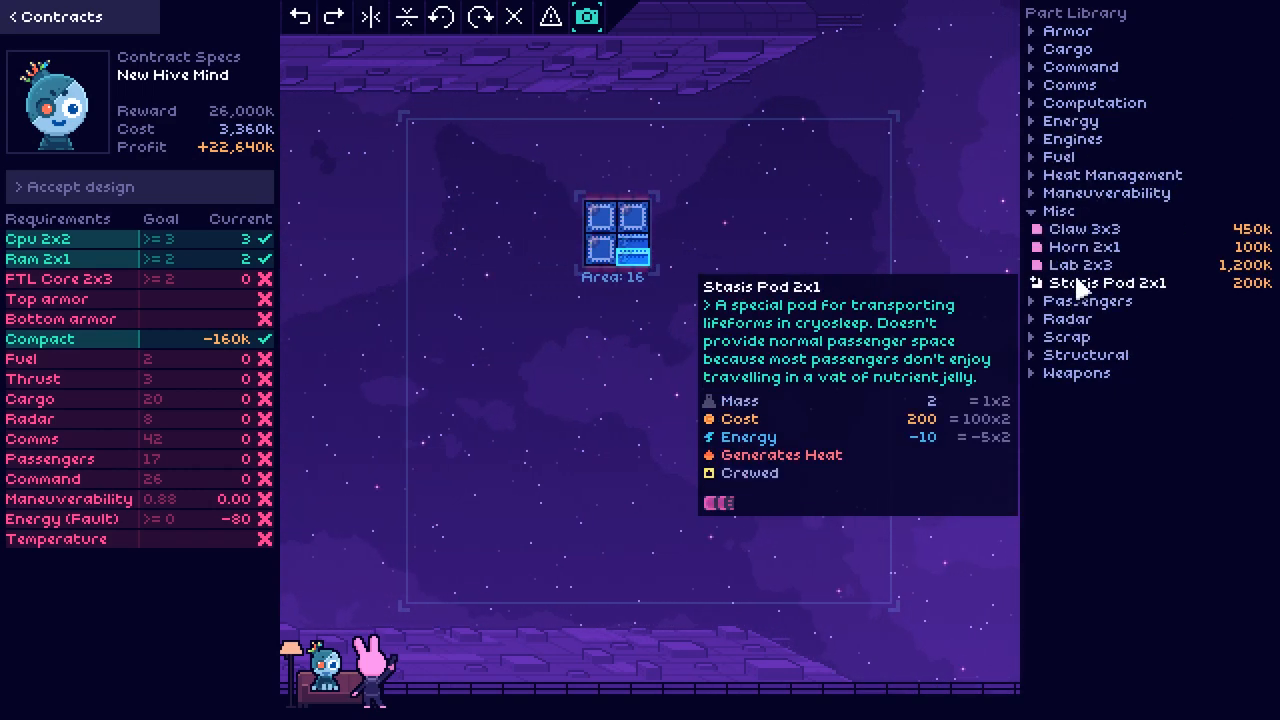
{"action": "left_click", "coordinate": [1058, 157]}
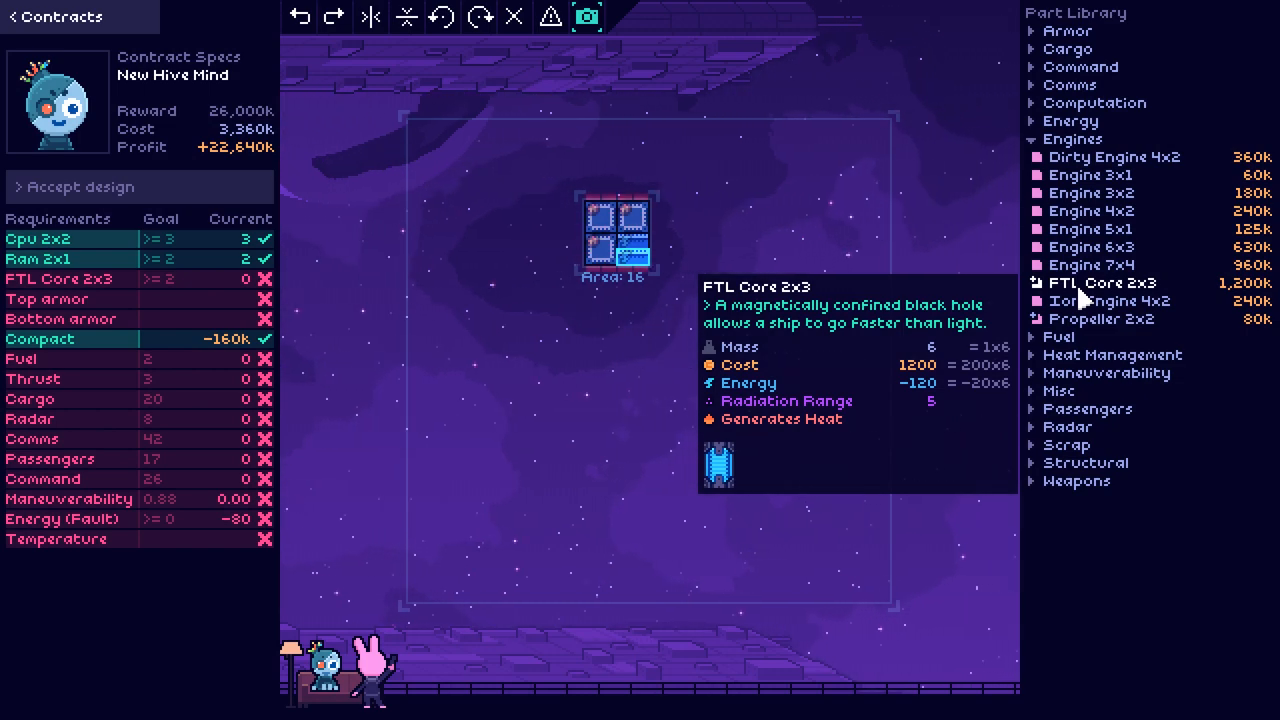
{"action": "left_click", "coordinate": [543, 270]}
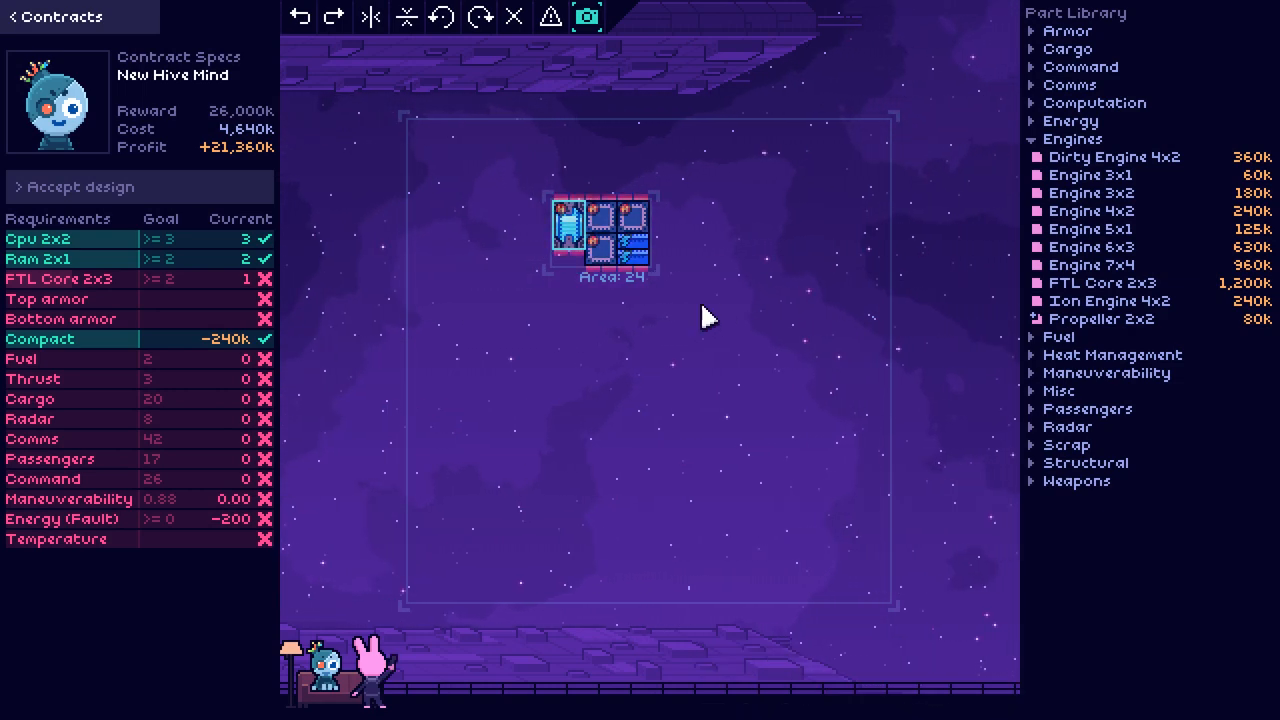
{"action": "mouse_move", "coordinate": [1090, 246]}
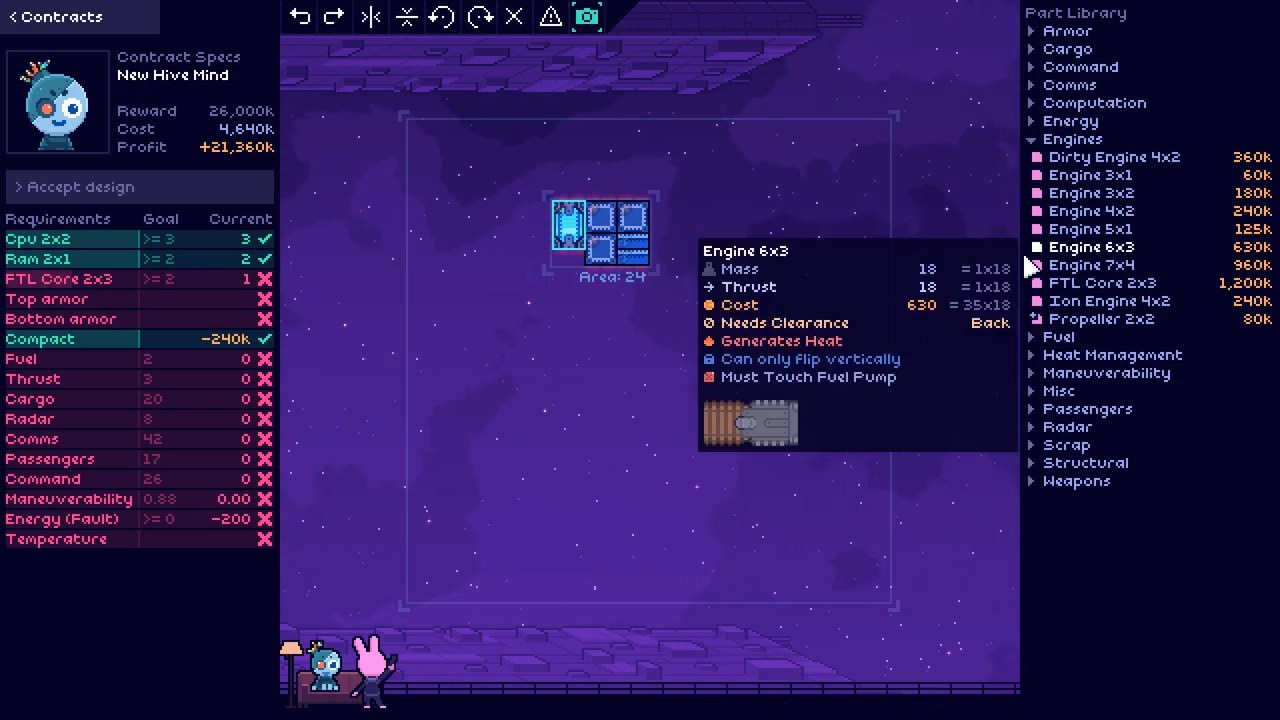
{"action": "left_click", "coordinate": [683, 320]}
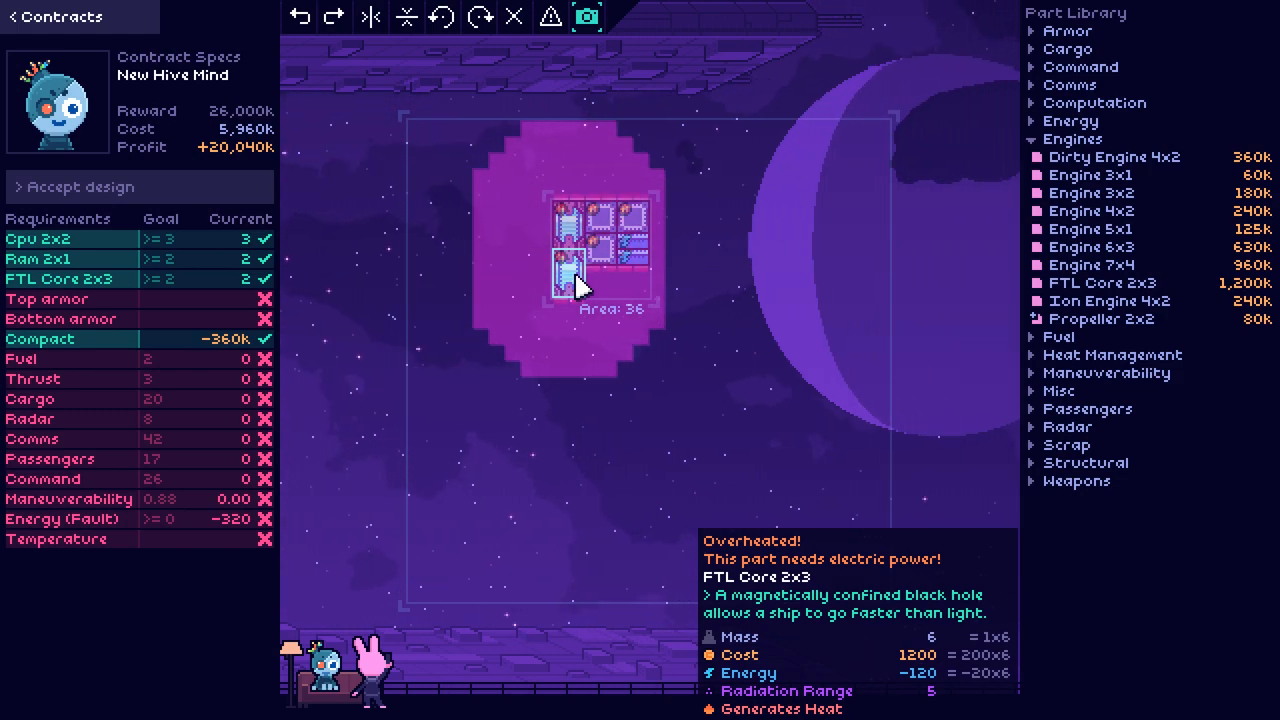
{"action": "mouse_move", "coordinate": [1090, 265]}
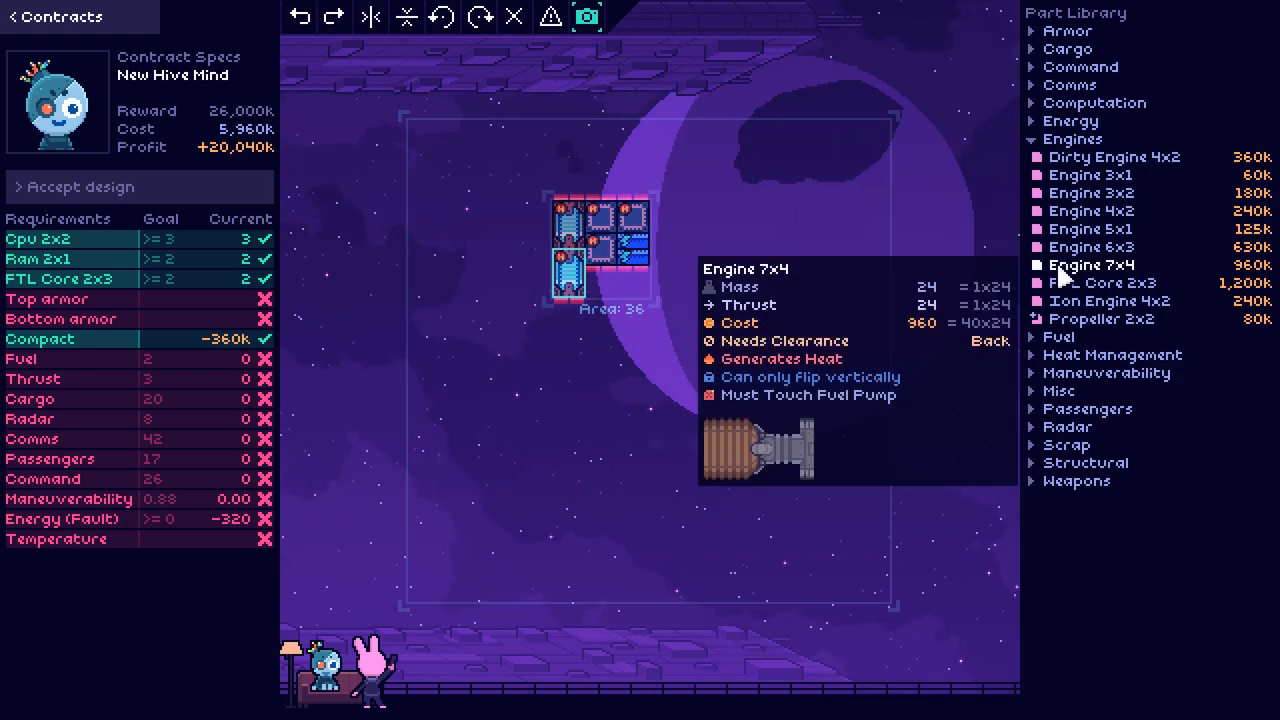
{"action": "mouse_move", "coordinate": [1095, 192]}
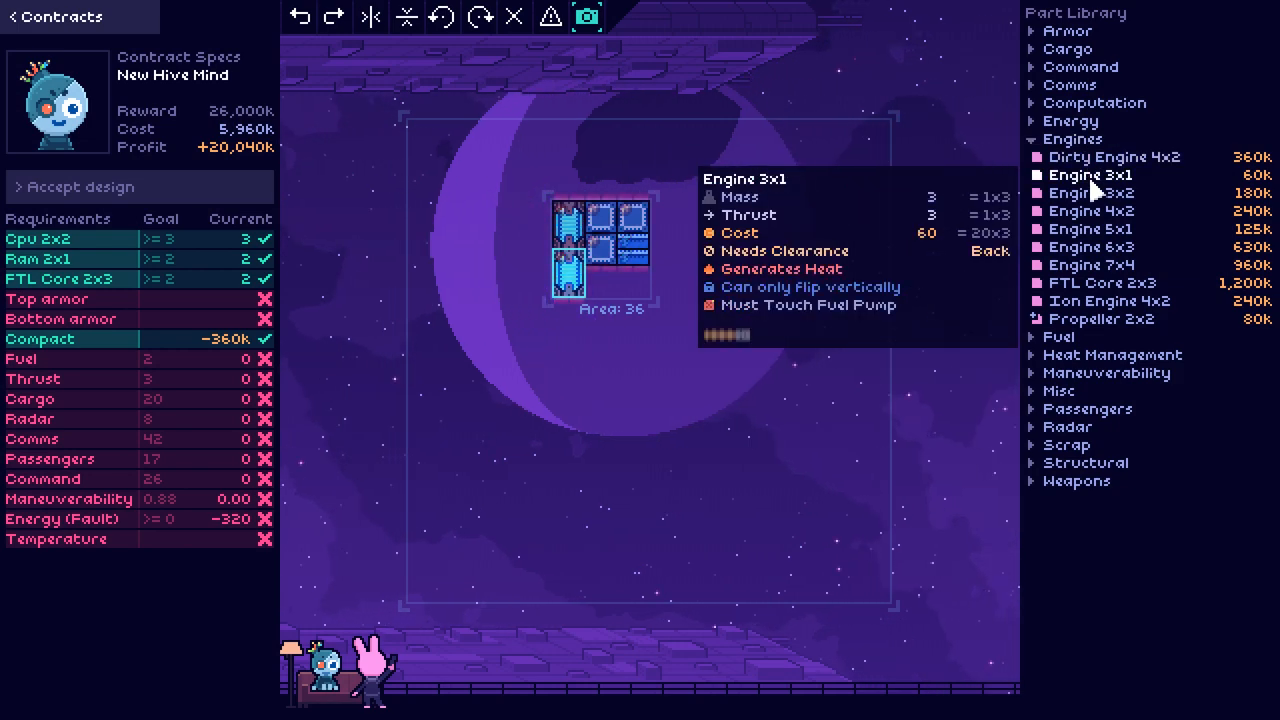
Step: Add an Engine 3x1 and fuel parts on the left, reaching thrust 3/3 and fuel 2/2
{"action": "left_click", "coordinate": [520, 245]}
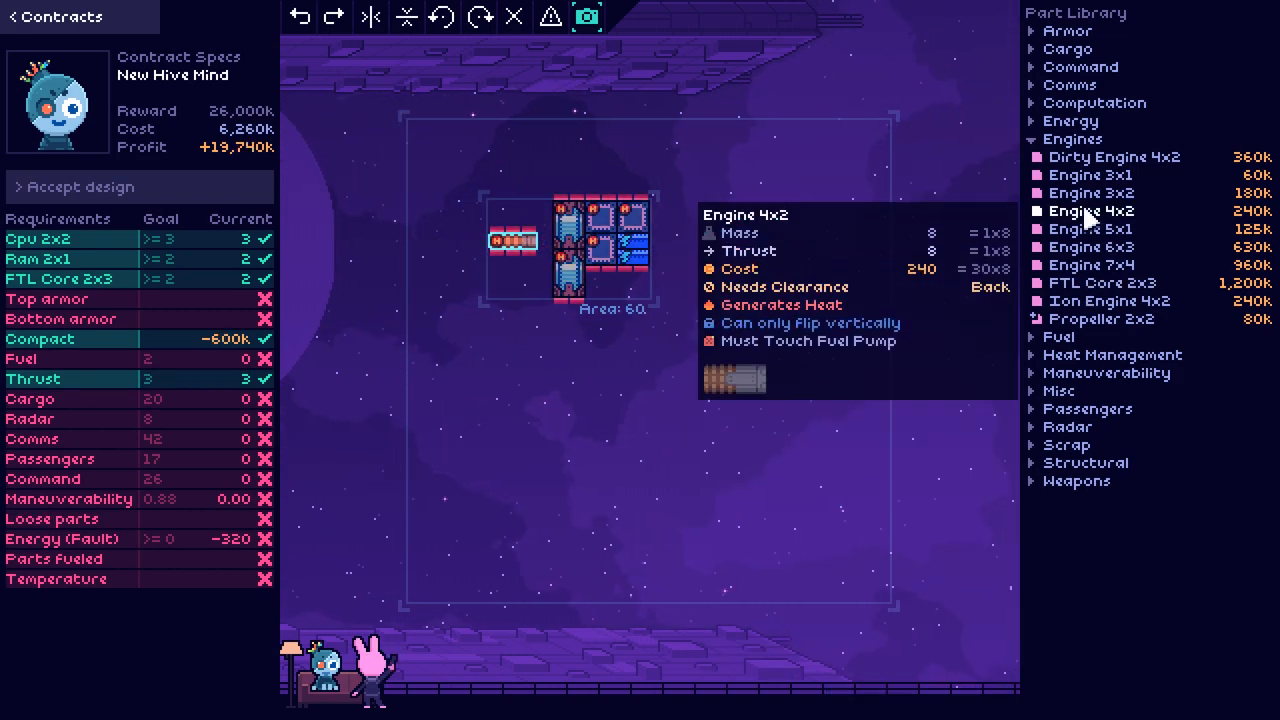
{"action": "left_click", "coordinate": [1070, 120]}
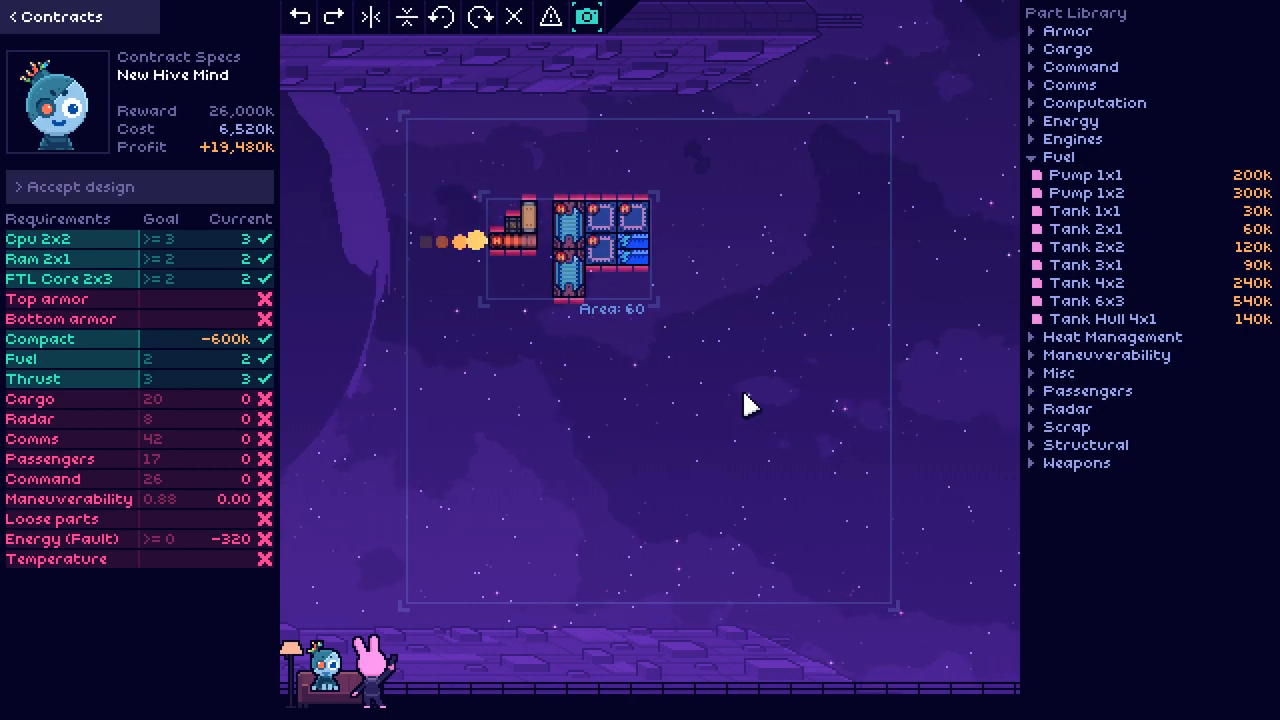
{"action": "mouse_move", "coordinate": [1068, 408]}
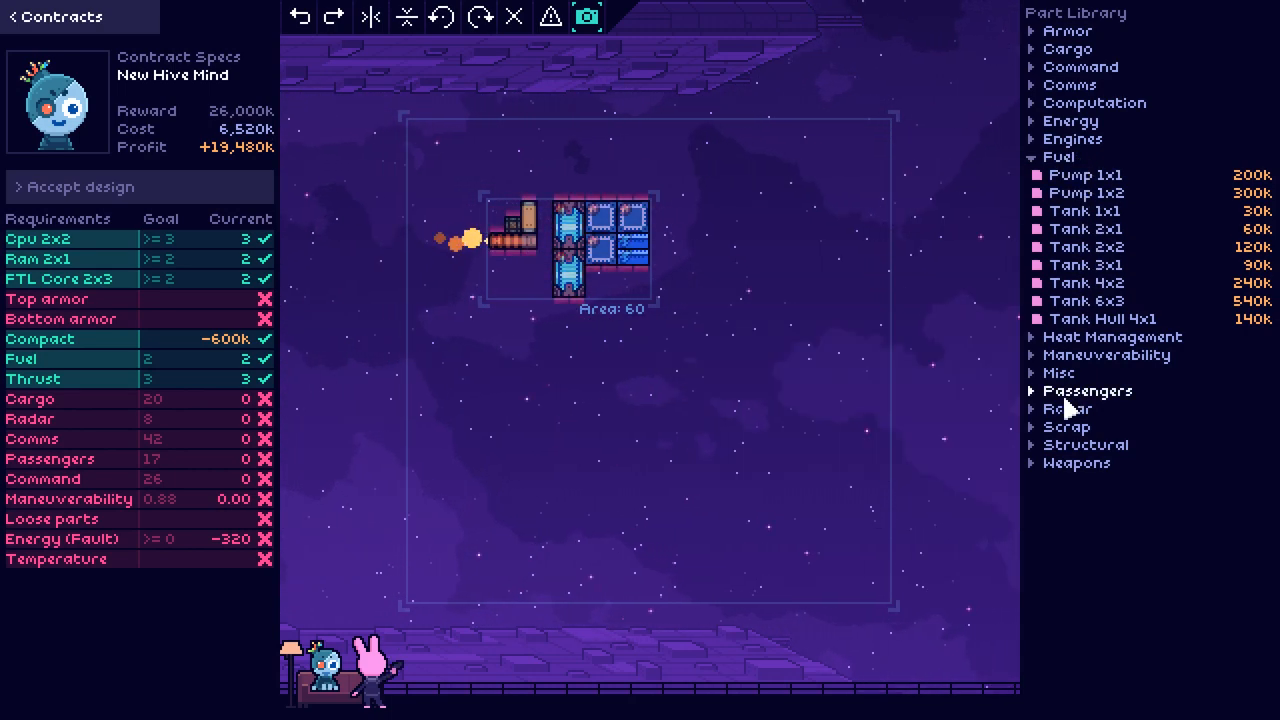
Step: Place a Radar 2x3 below the ship's core, meeting the radar goal of 8
{"action": "left_click", "coordinate": [1067, 409]}
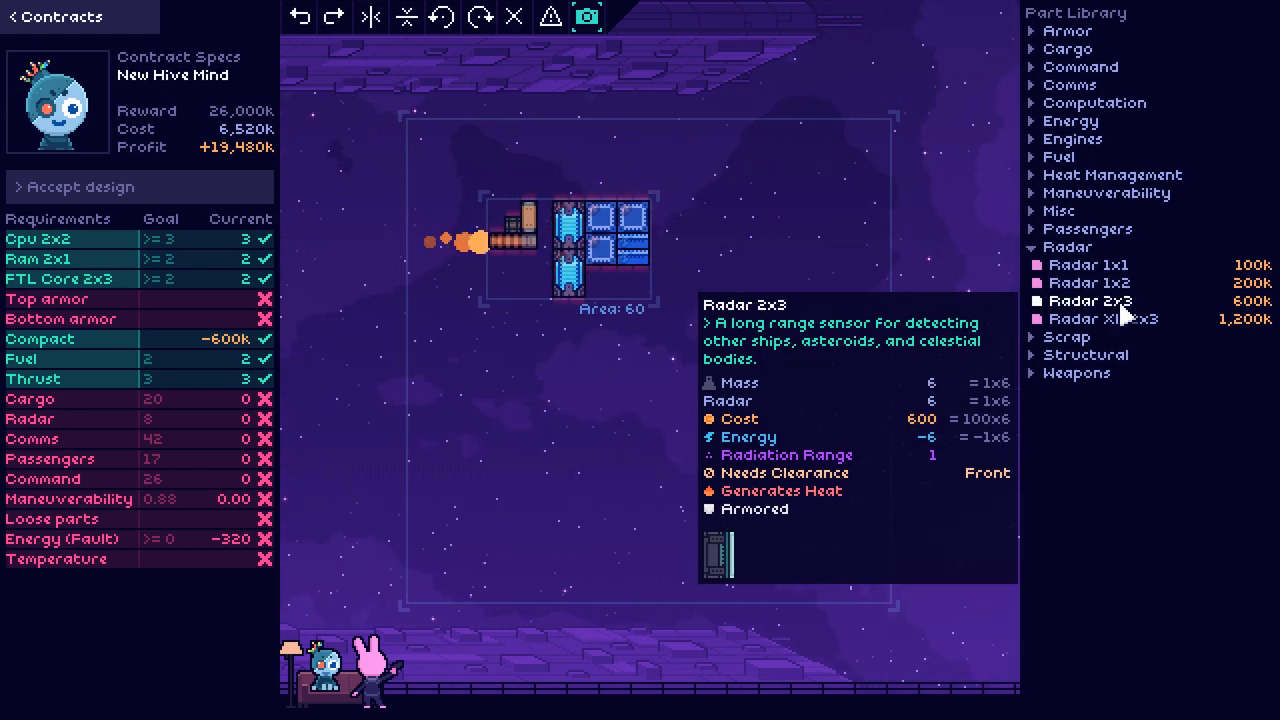
{"action": "left_click", "coordinate": [640, 360]}
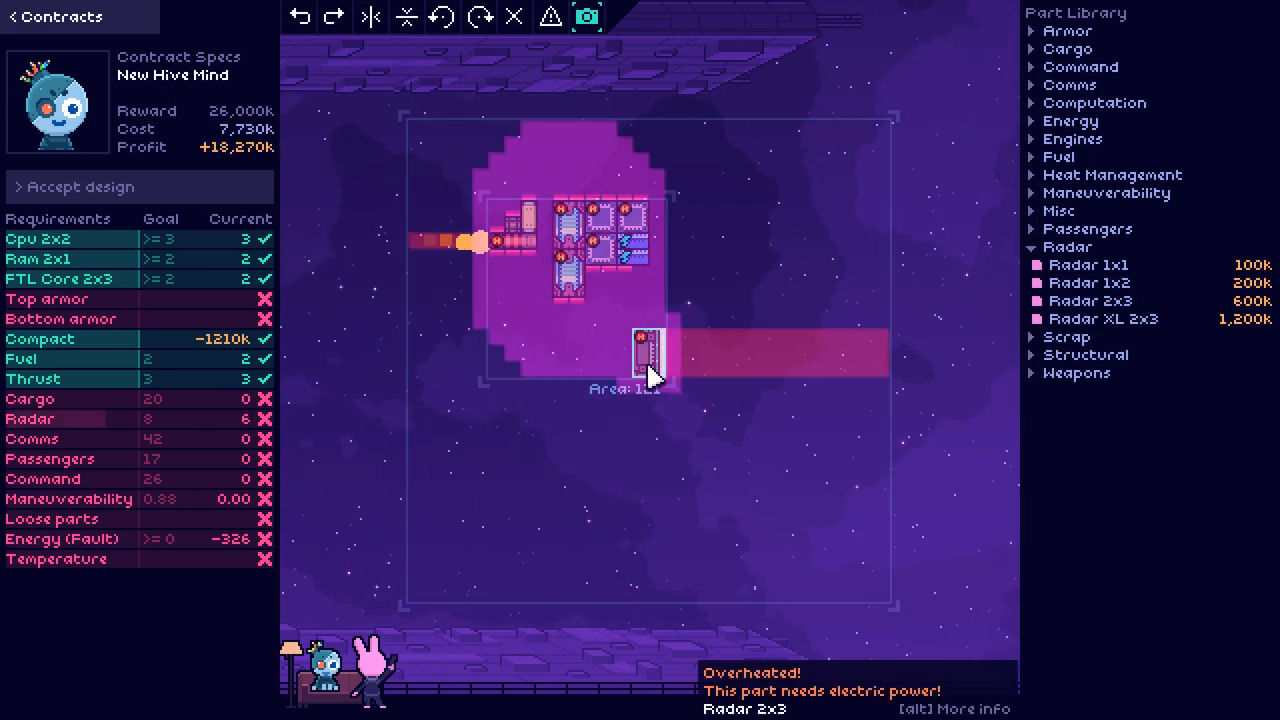
{"action": "left_click", "coordinate": [648, 365]}
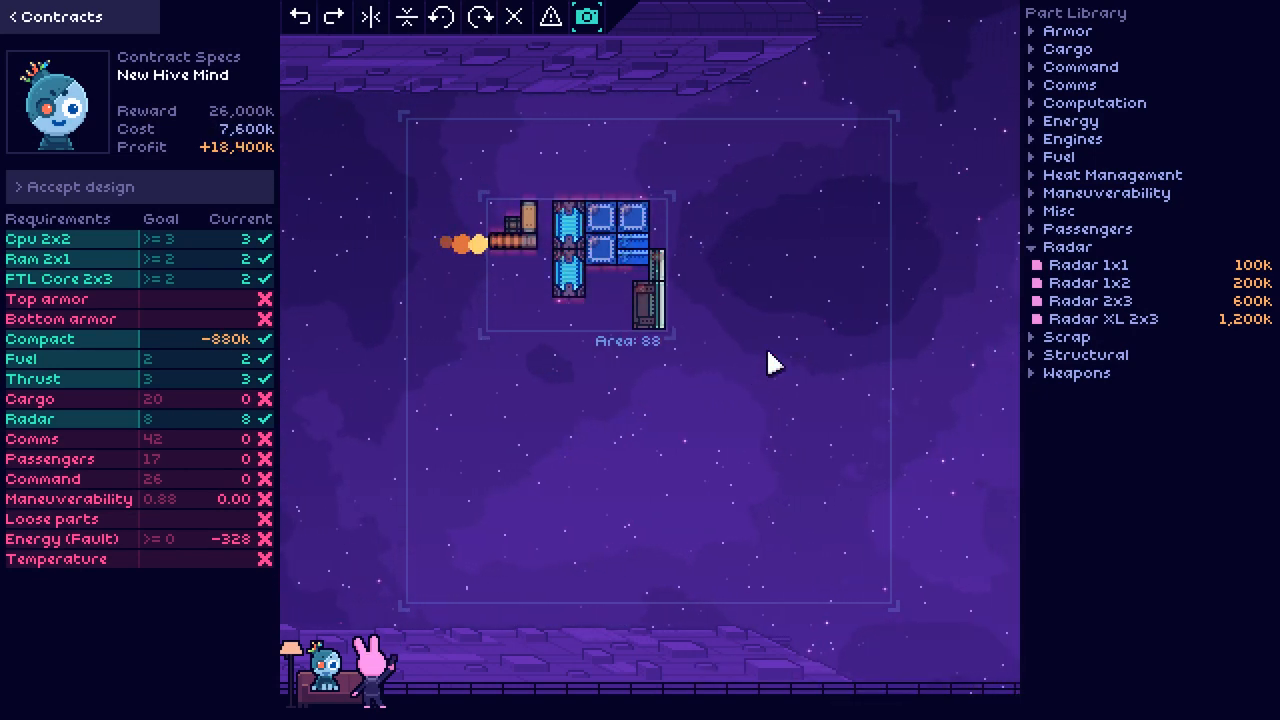
Step: Place a Cargo 5x2 hold below the ship
{"action": "left_click", "coordinate": [1060, 48]}
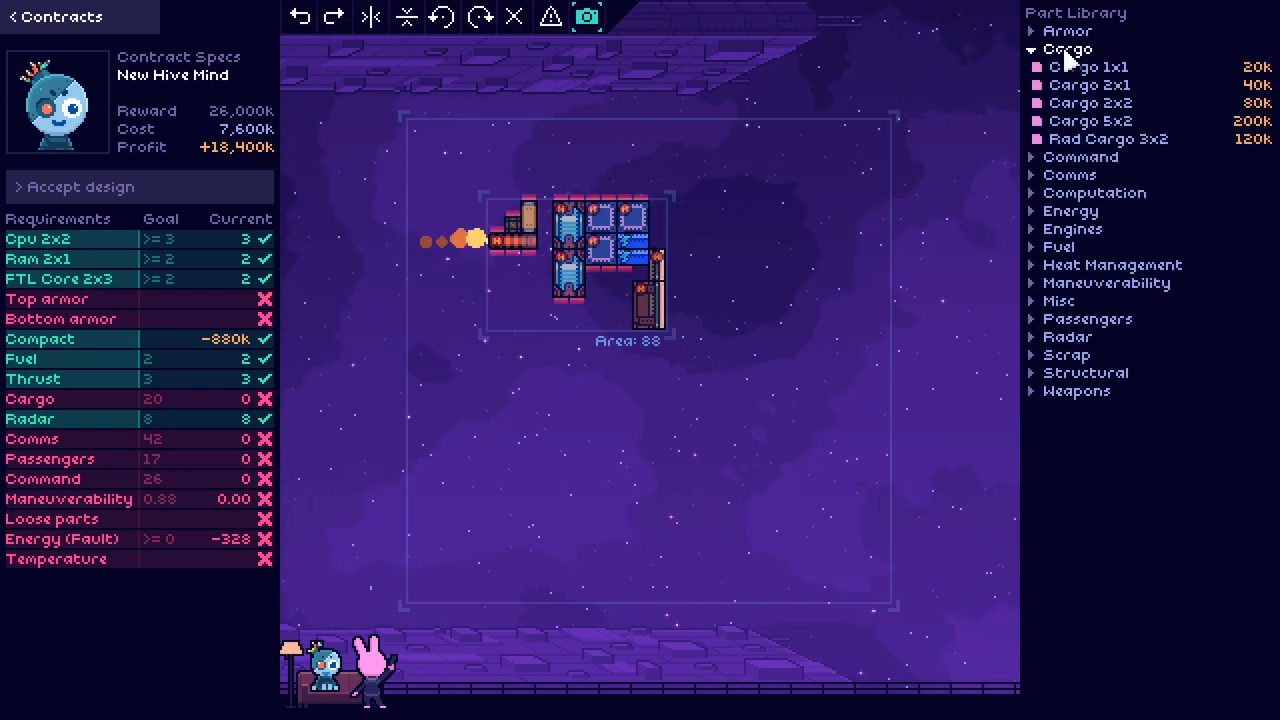
{"action": "left_click", "coordinate": [1090, 120]}
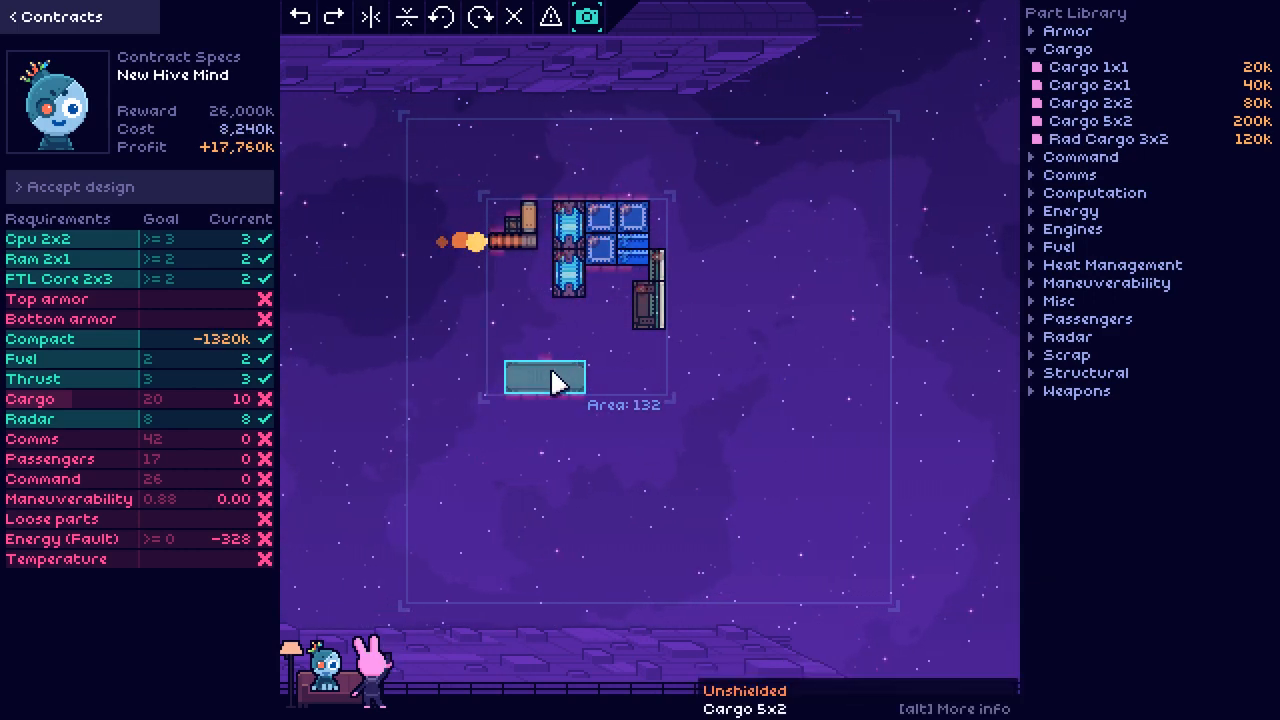
{"action": "left_click", "coordinate": [545, 376]}
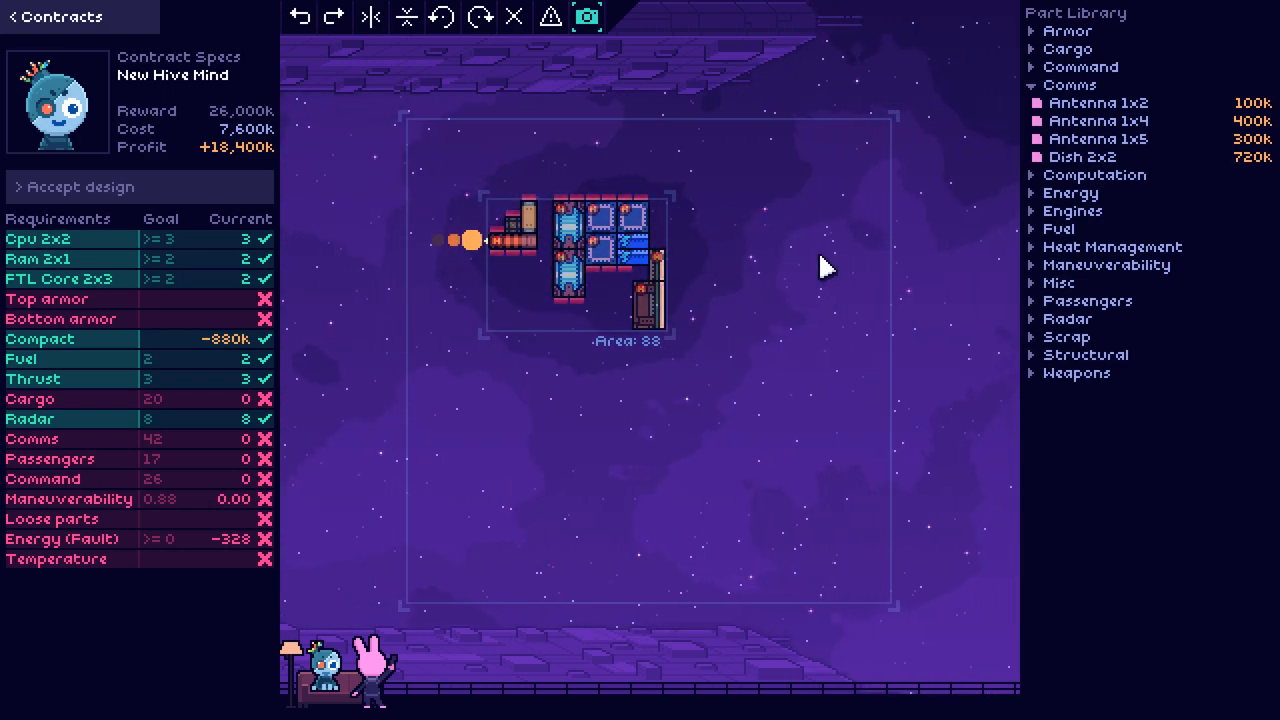
{"action": "mouse_move", "coordinate": [1083, 157]}
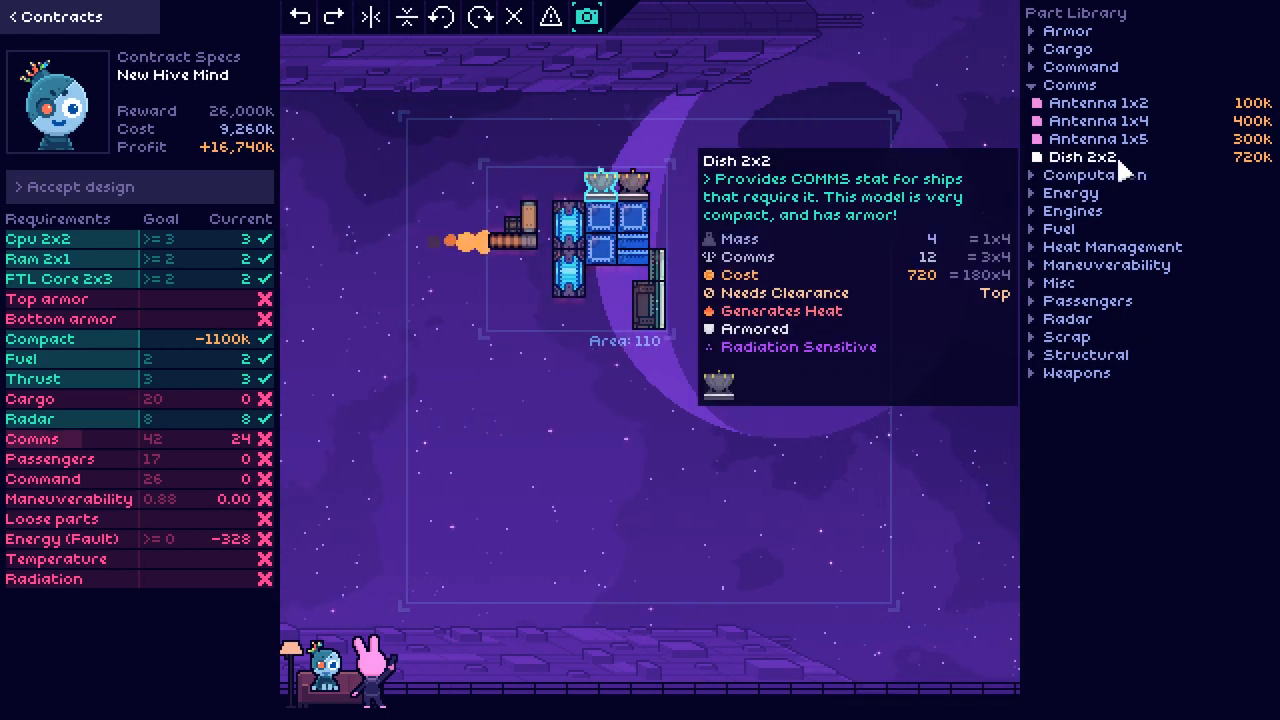
Step: Select the Dish 2x2 for placing comms dishes along the top
{"action": "left_click", "coordinate": [583, 200]}
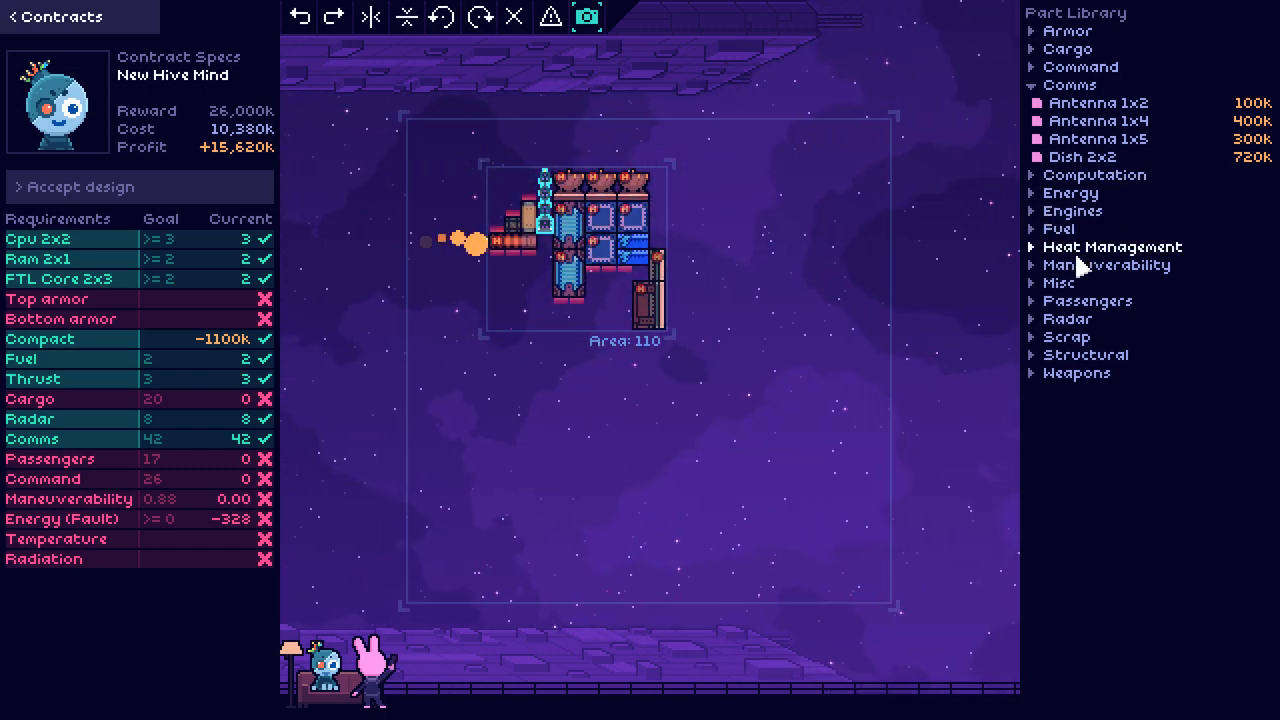
{"action": "mouse_move", "coordinate": [563, 272]}
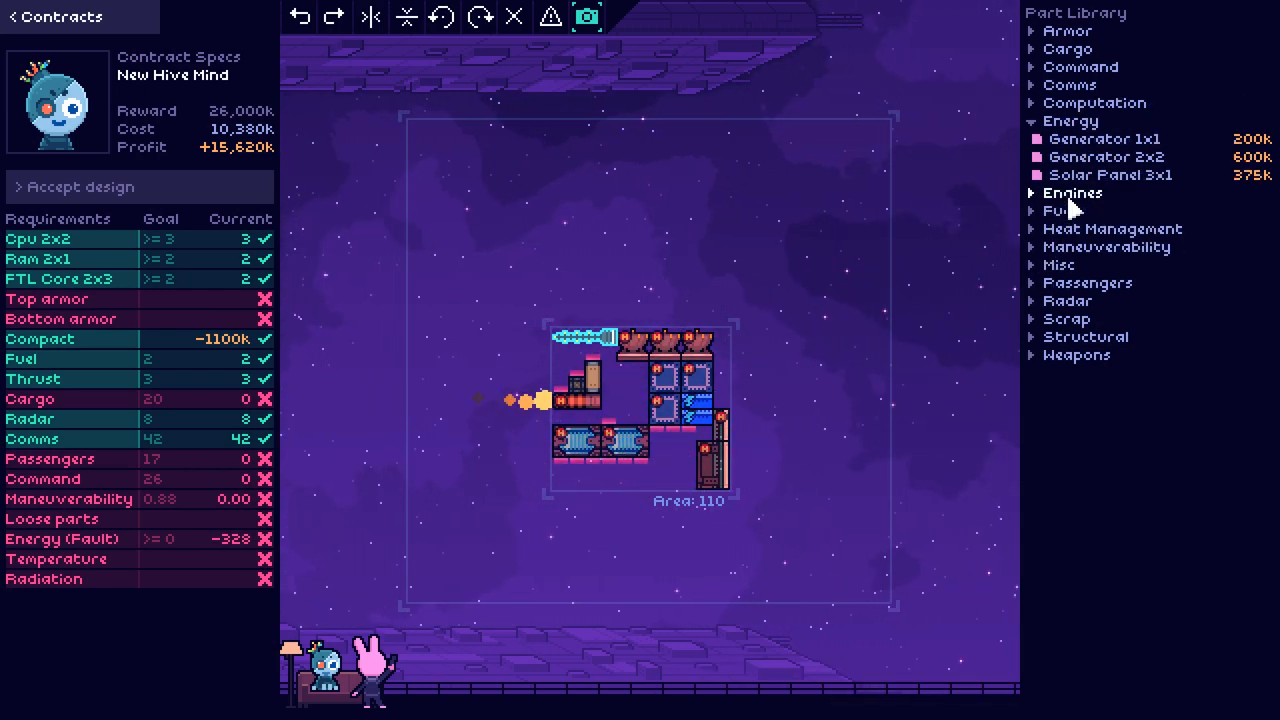
{"action": "mouse_move", "coordinate": [1106, 175]}
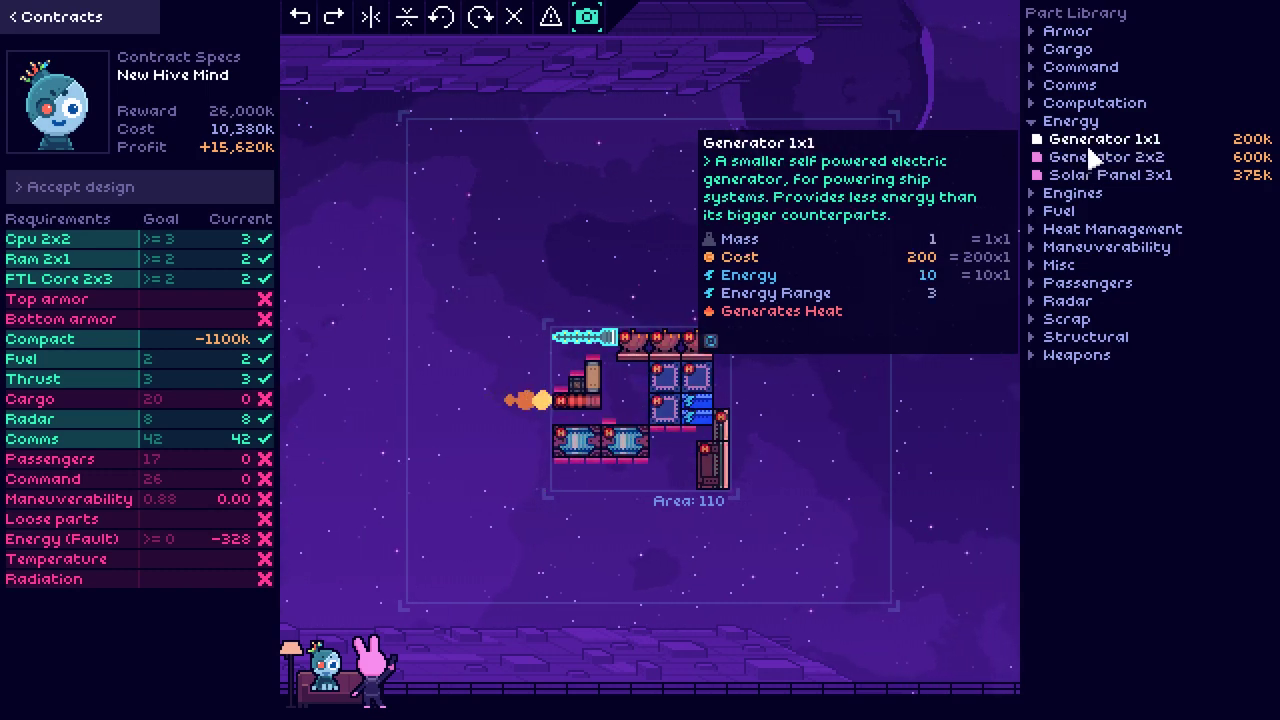
{"action": "mouse_move", "coordinate": [1098, 182]}
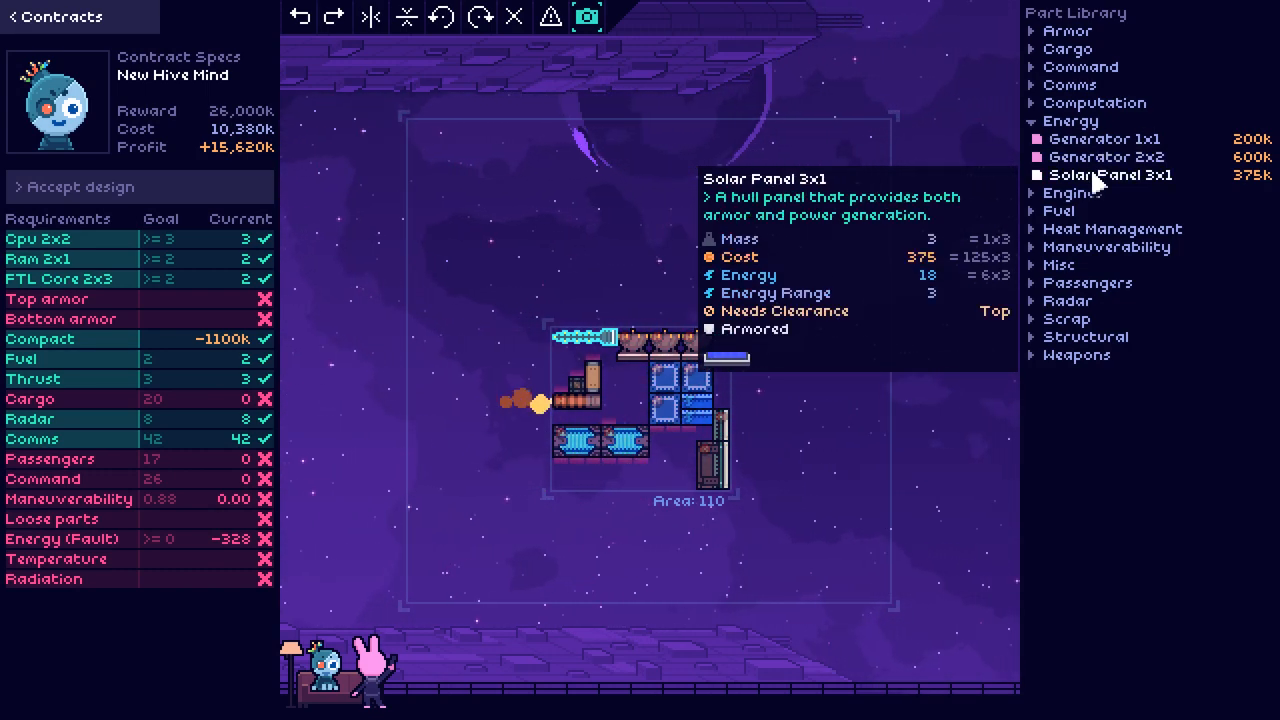
{"action": "mouse_move", "coordinate": [1107, 170]}
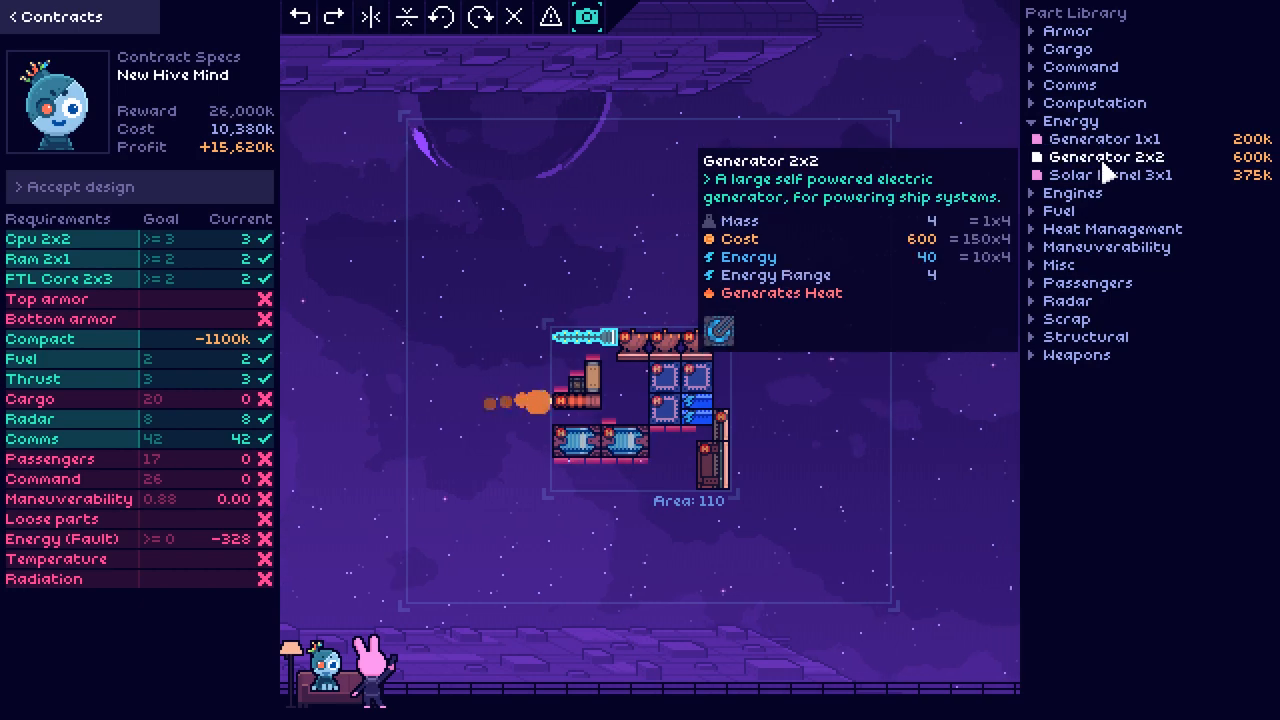
Step: Place a Generator 2x2 inside the ship's core among the CPUs
{"action": "left_click", "coordinate": [1106, 157]}
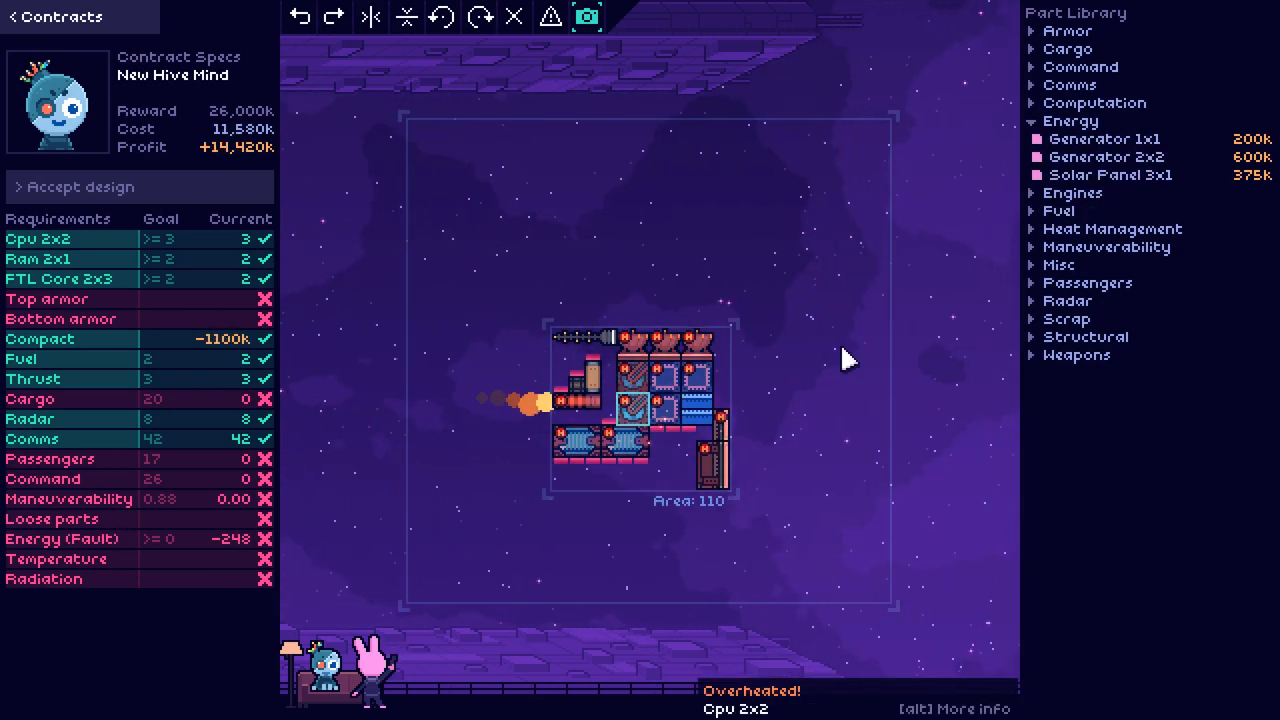
{"action": "left_click", "coordinate": [681, 455]}
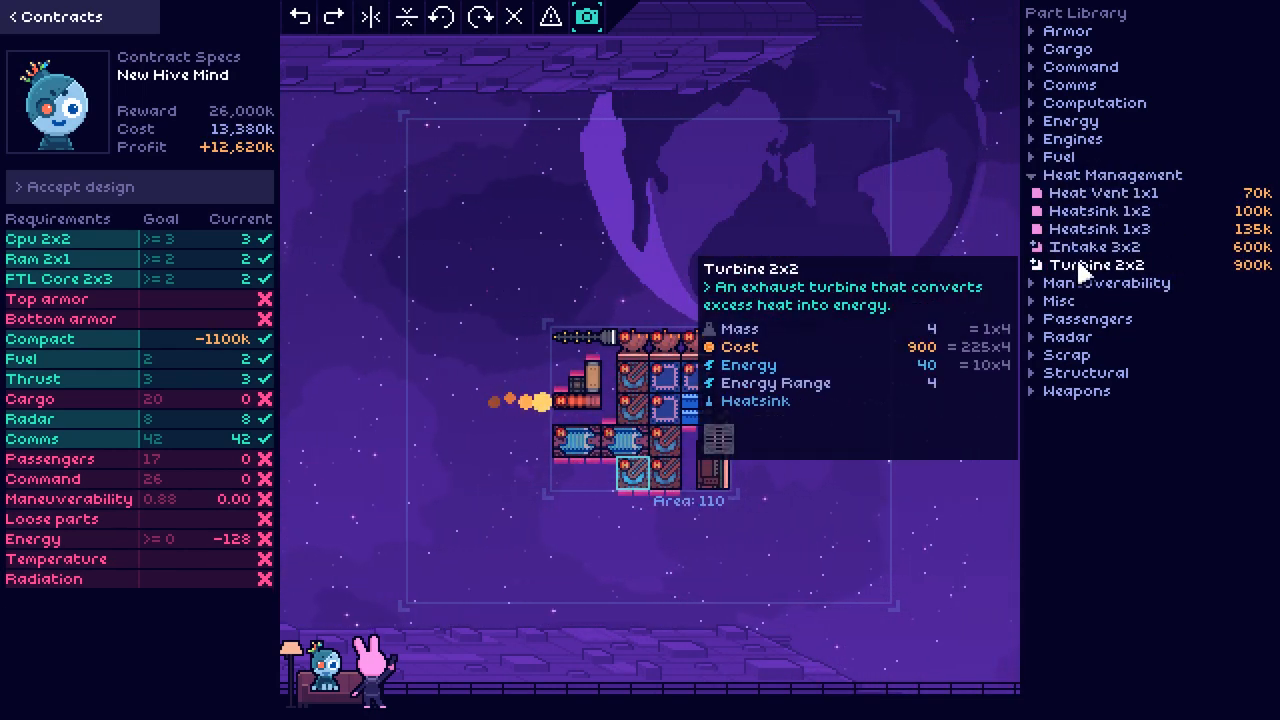
{"action": "mouse_move", "coordinate": [1095, 246]}
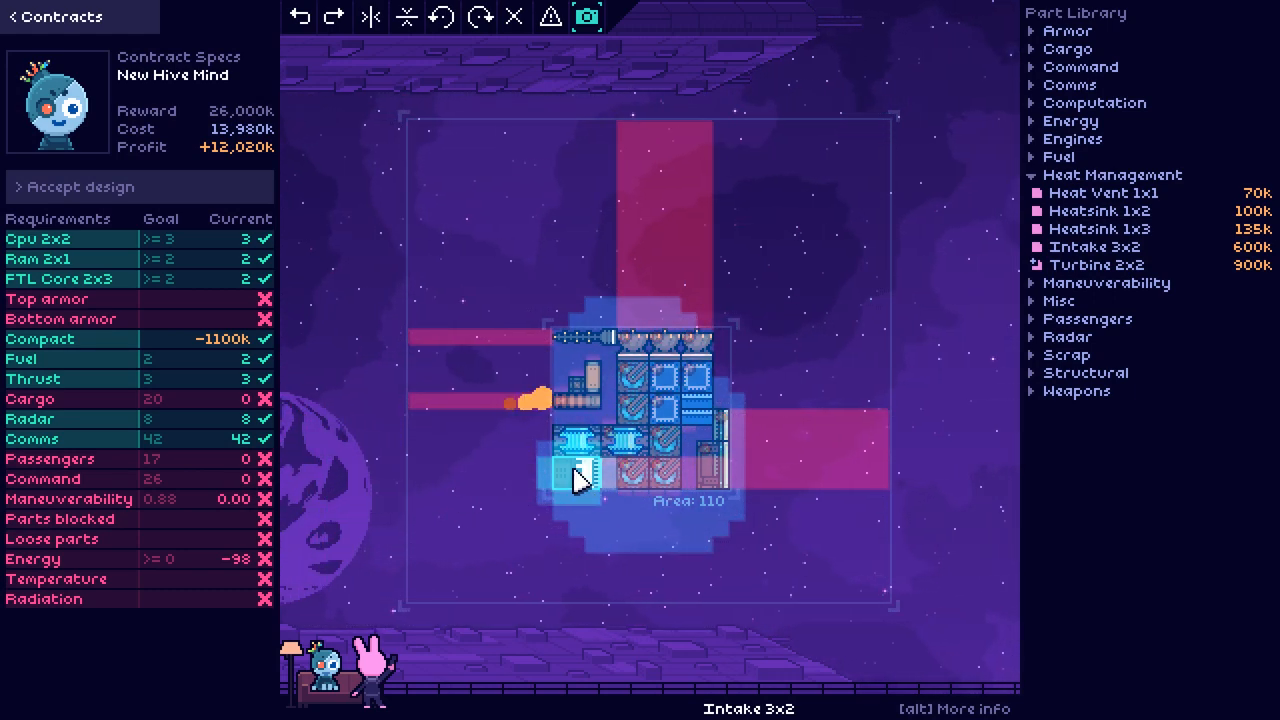
{"action": "mouse_move", "coordinate": [1095, 247]}
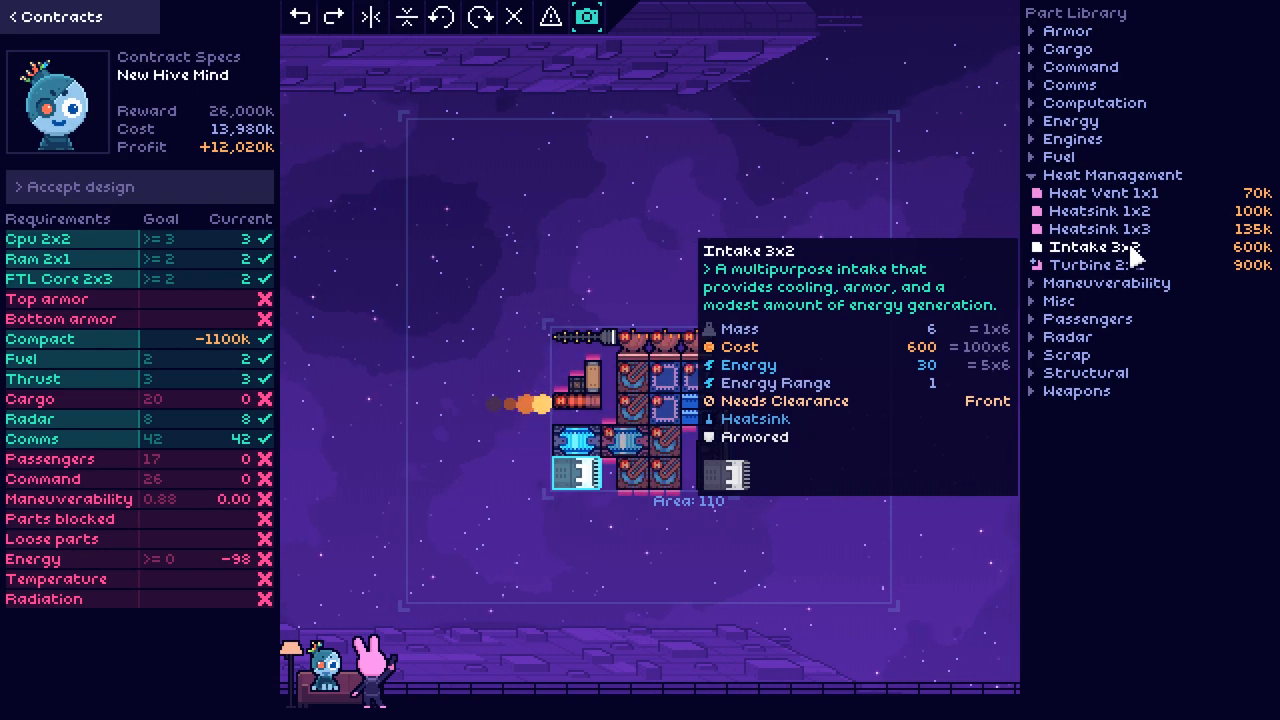
Step: Select another Intake 3x2 for placement at the lower left
{"action": "left_click", "coordinate": [1071, 120]}
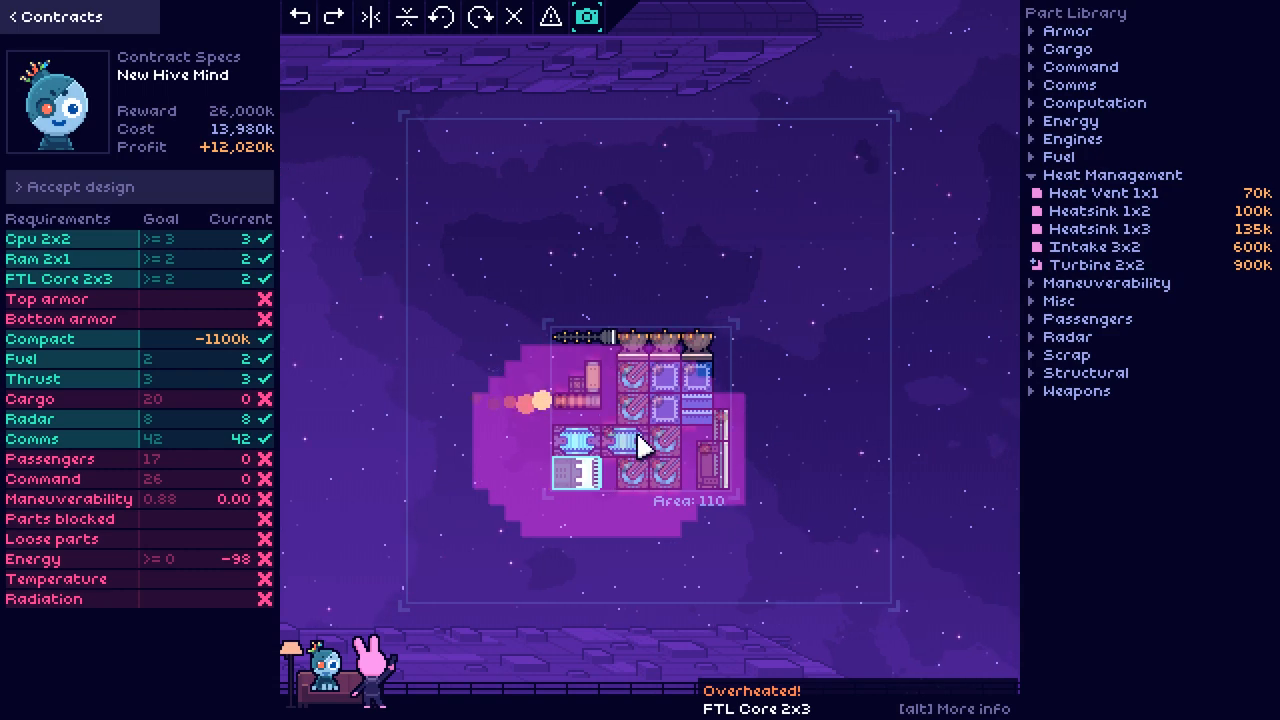
{"action": "mouse_move", "coordinate": [1091, 267]}
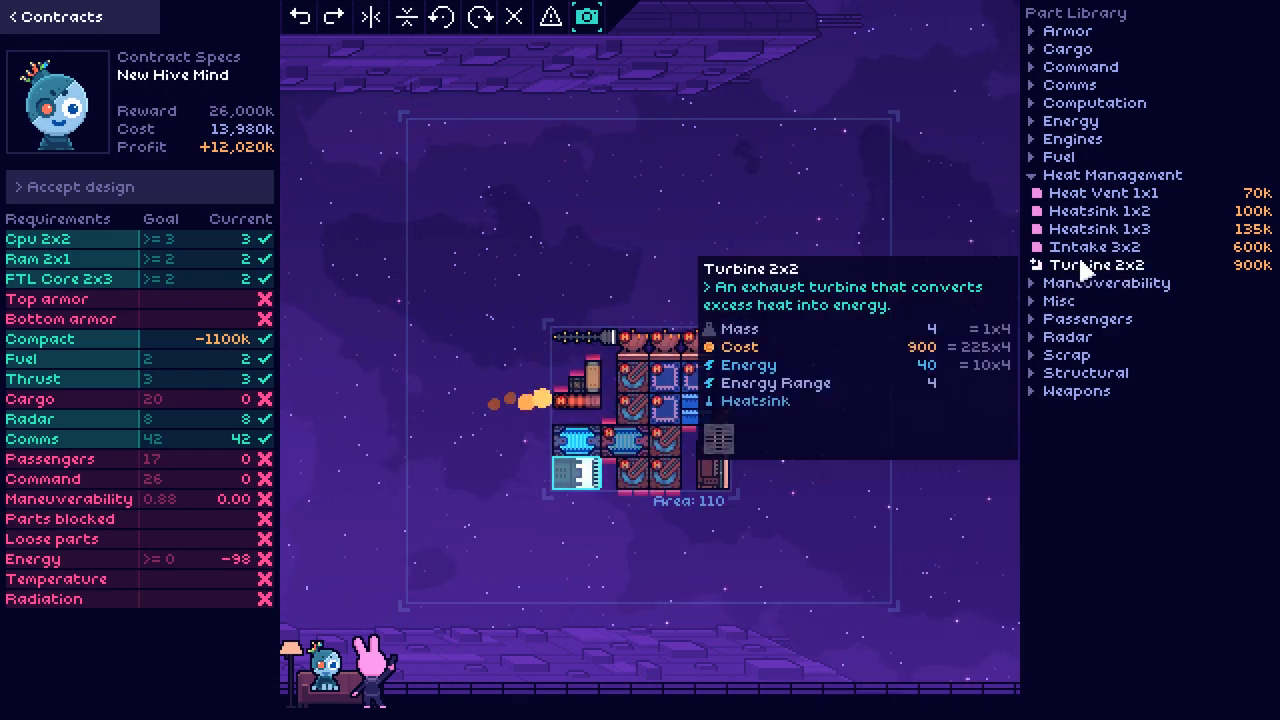
{"action": "mouse_move", "coordinate": [1095, 246]}
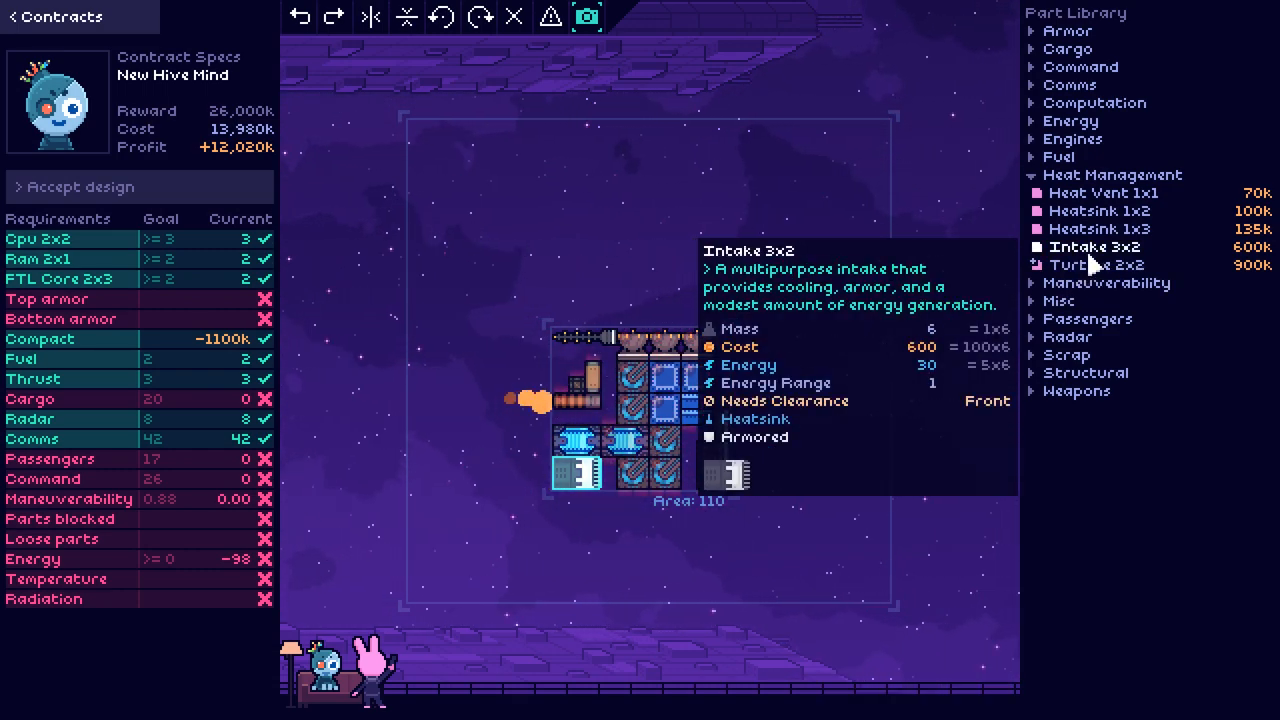
{"action": "mouse_move", "coordinate": [1097, 264]}
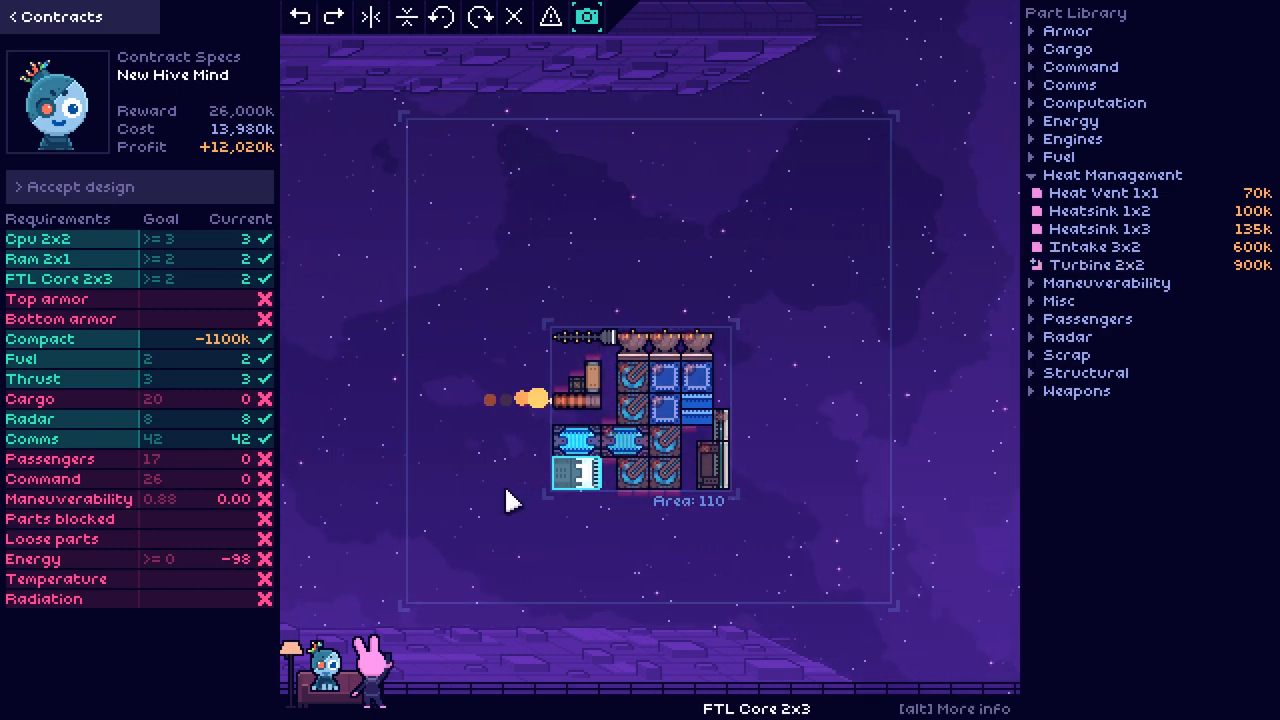
{"action": "mouse_move", "coordinate": [1097, 247]}
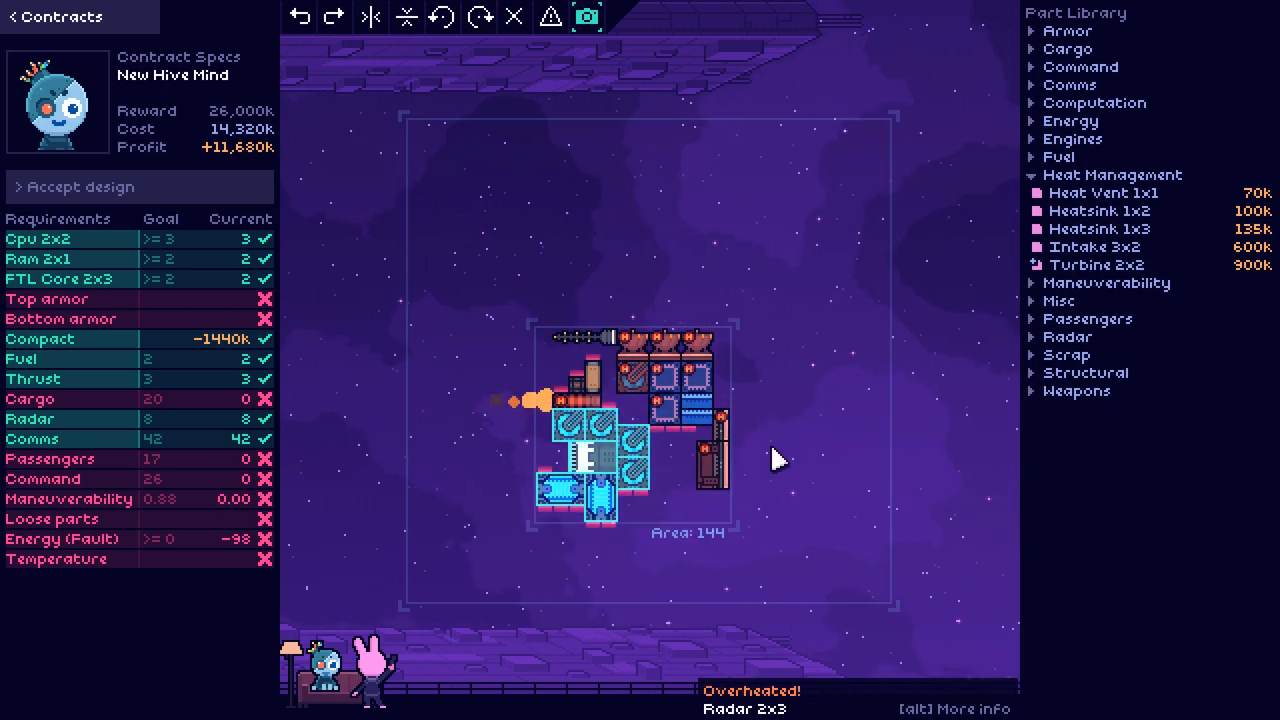
{"action": "mouse_move", "coordinate": [1097, 246]}
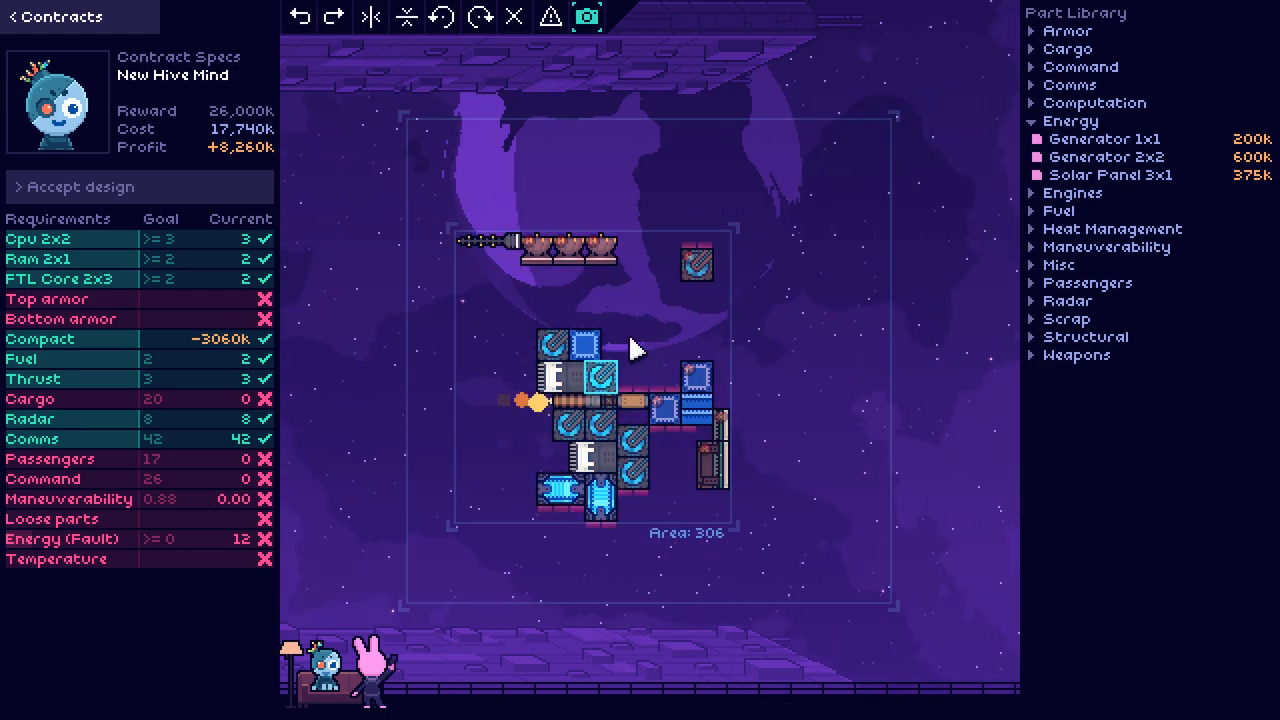
{"action": "mouse_move", "coordinate": [563, 347]}
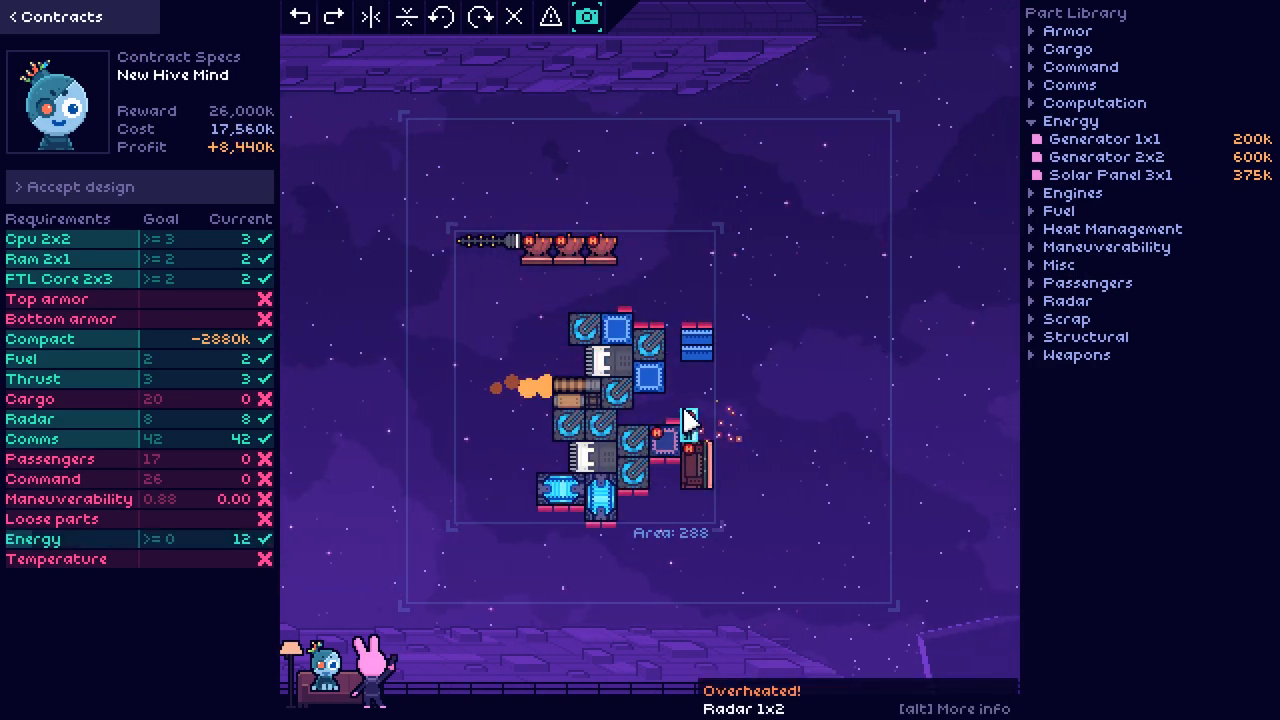
Step: Select a part in the Part Library while compacting the Hive Mind ship
{"action": "left_click", "coordinate": [1112, 174]}
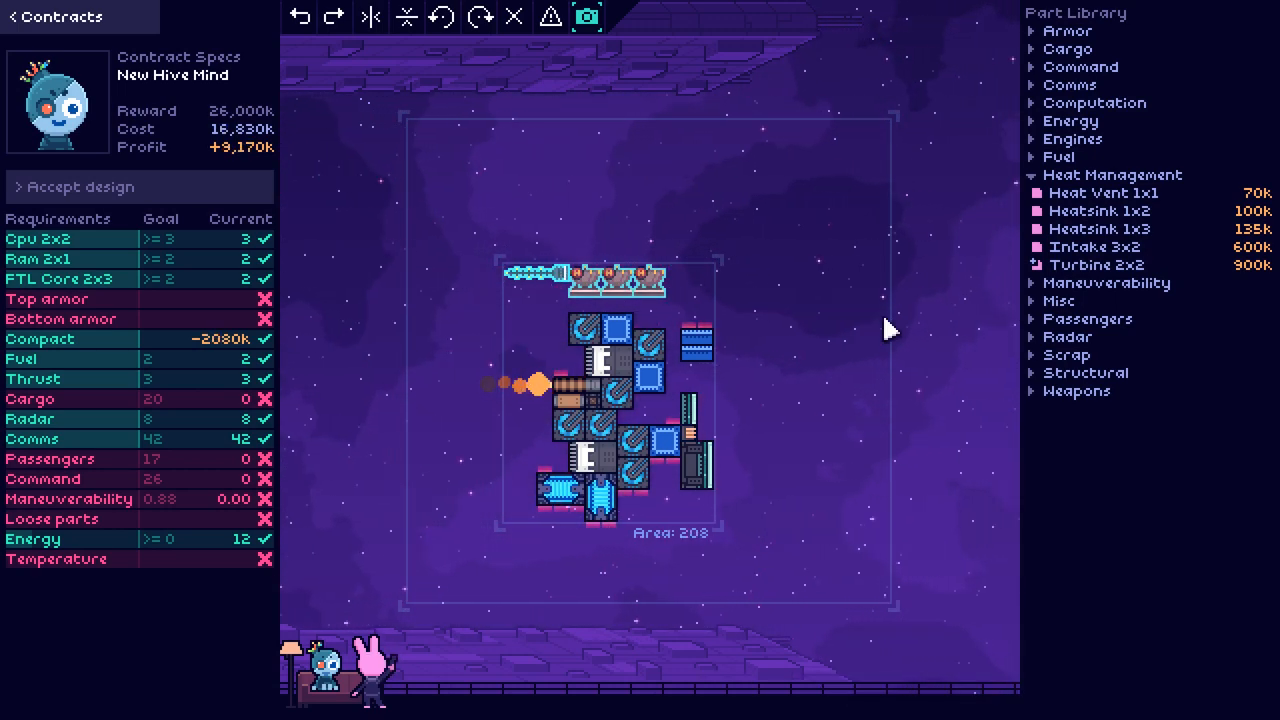
{"action": "mouse_move", "coordinate": [697, 293]}
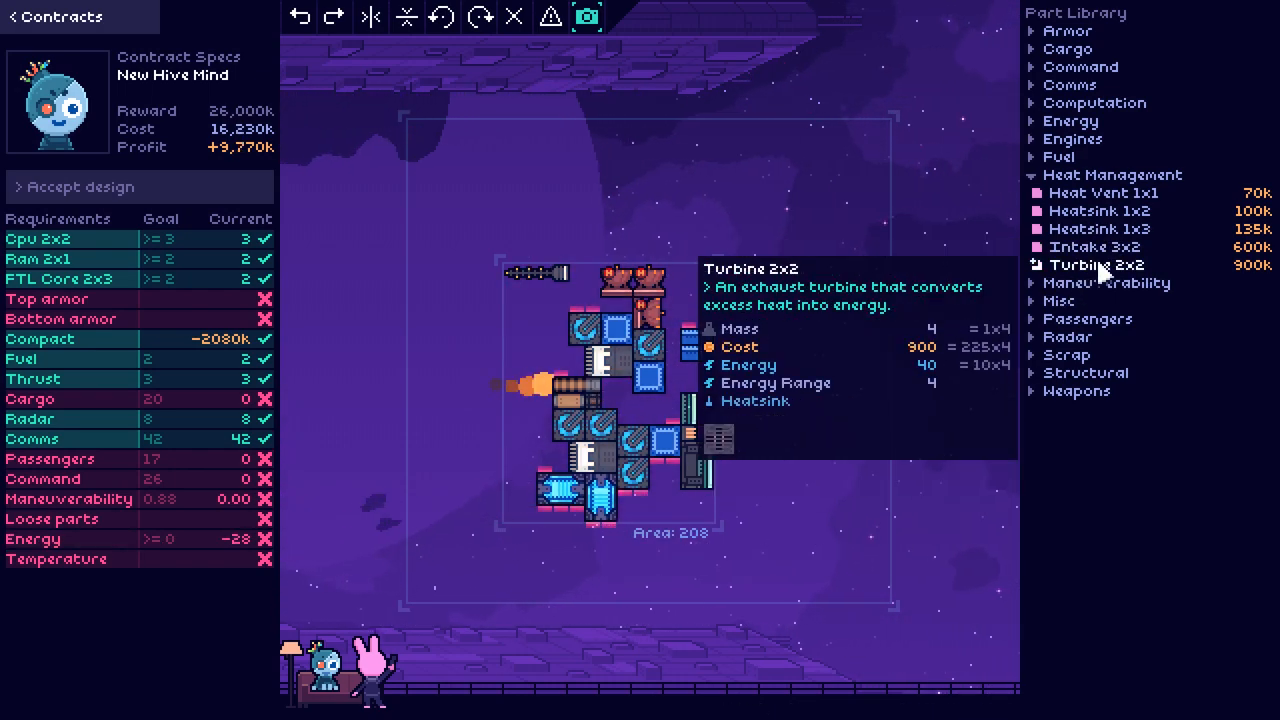
{"action": "mouse_move", "coordinate": [1096, 247]}
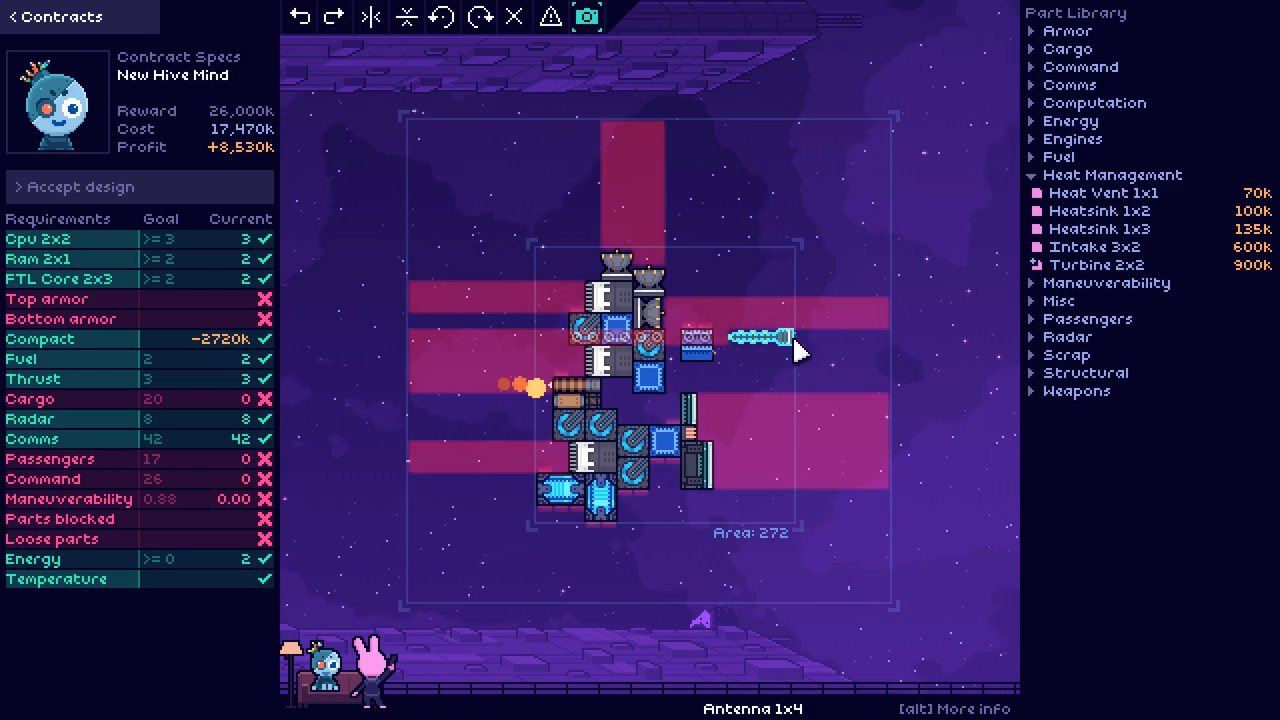
Step: Move the Antenna 1x4 right of the hull, then down to the lower left
{"action": "left_click_drag", "start_coordinate": [760, 340], "coordinate": [857, 402]}
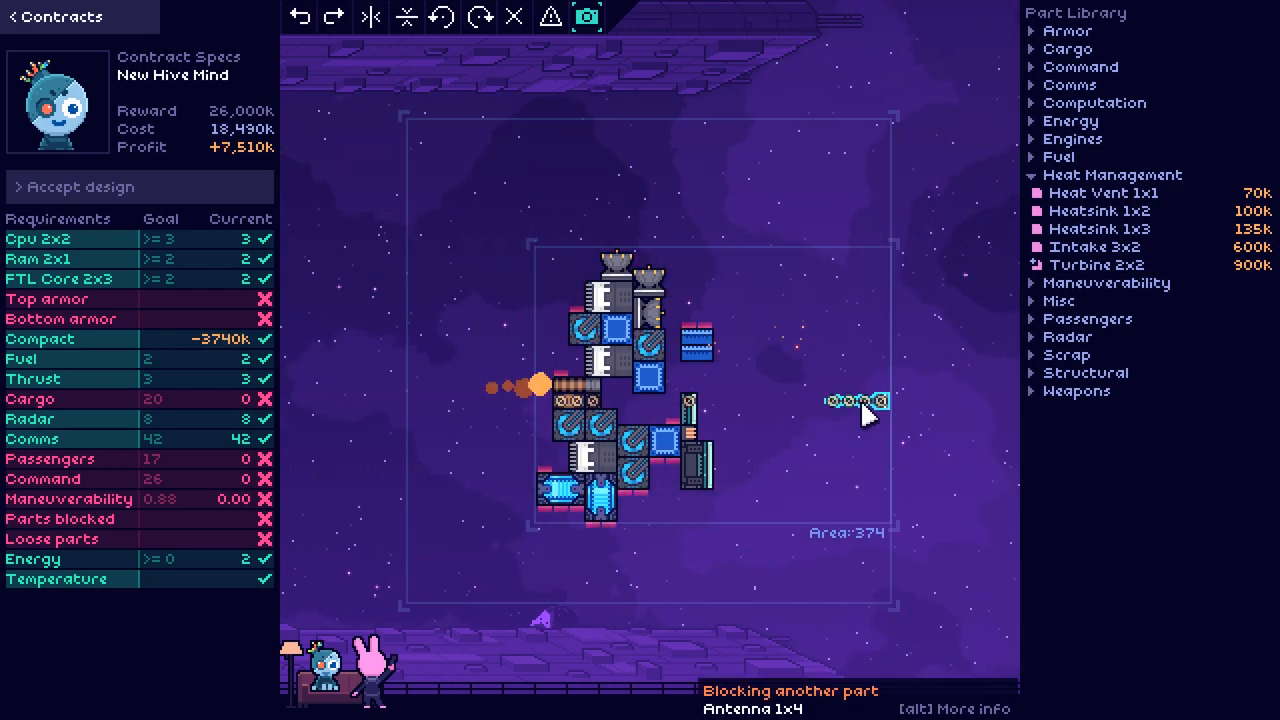
{"action": "left_click_drag", "start_coordinate": [855, 402], "coordinate": [575, 560]}
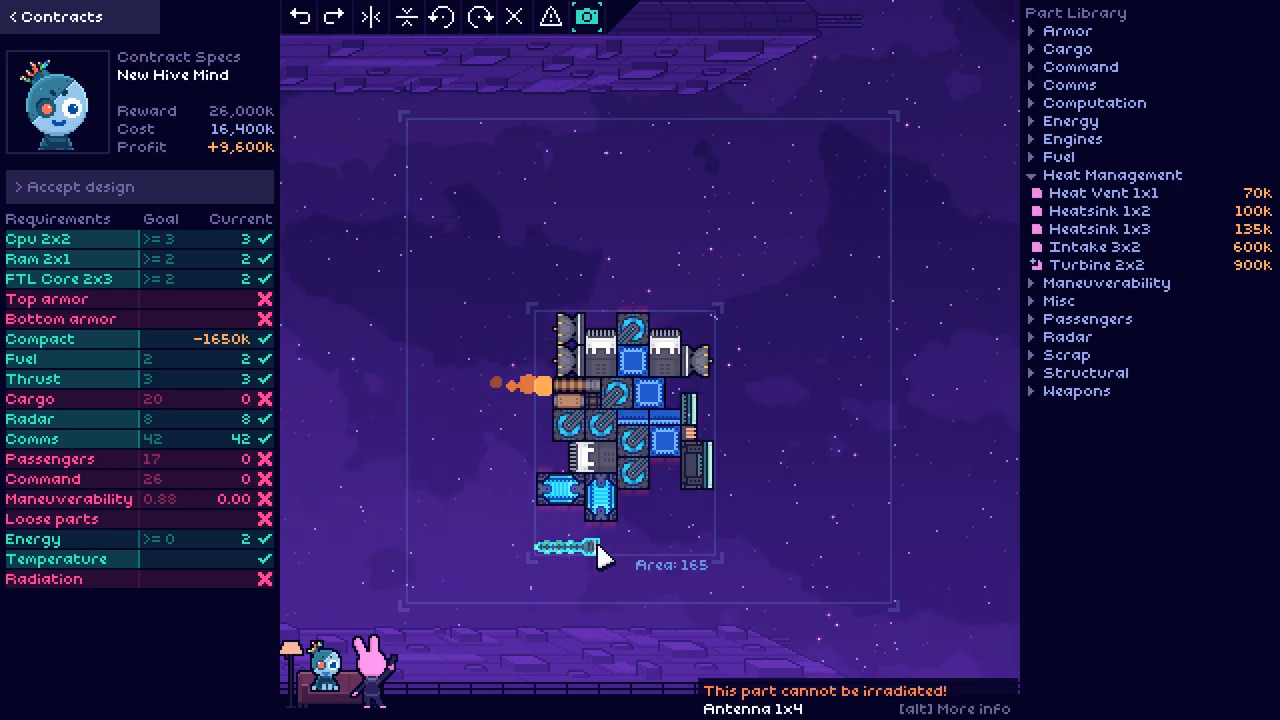
Step: Drag the ship's parts into a compact block, reaching area 130 with radiation cleared
{"action": "left_click_drag", "start_coordinate": [560, 550], "coordinate": [725, 350]}
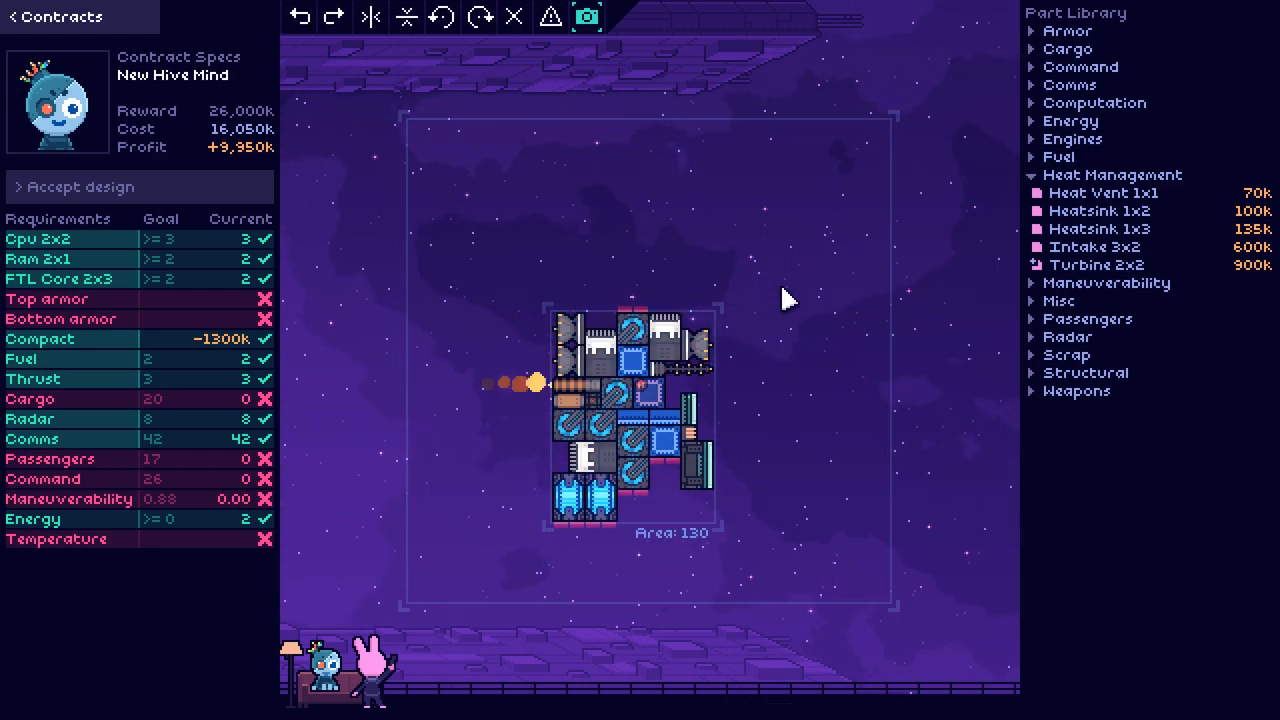
{"action": "mouse_move", "coordinate": [767, 307]}
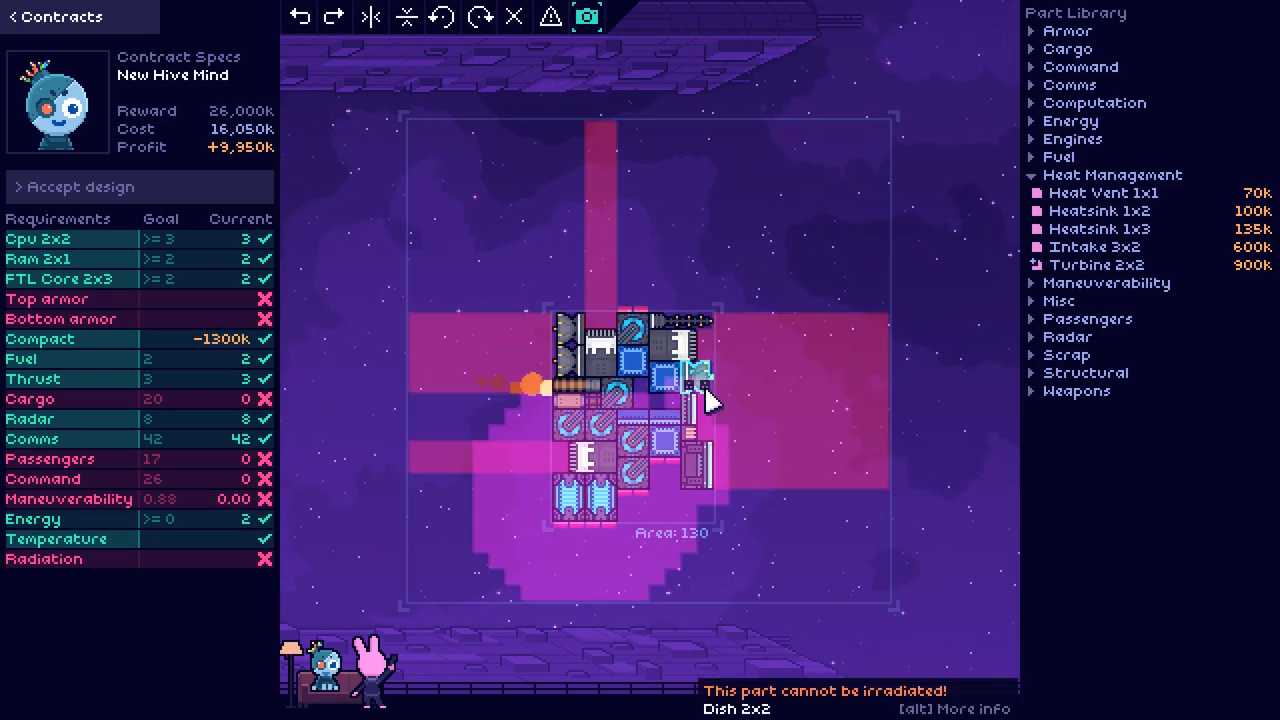
{"action": "mouse_move", "coordinate": [713, 429]}
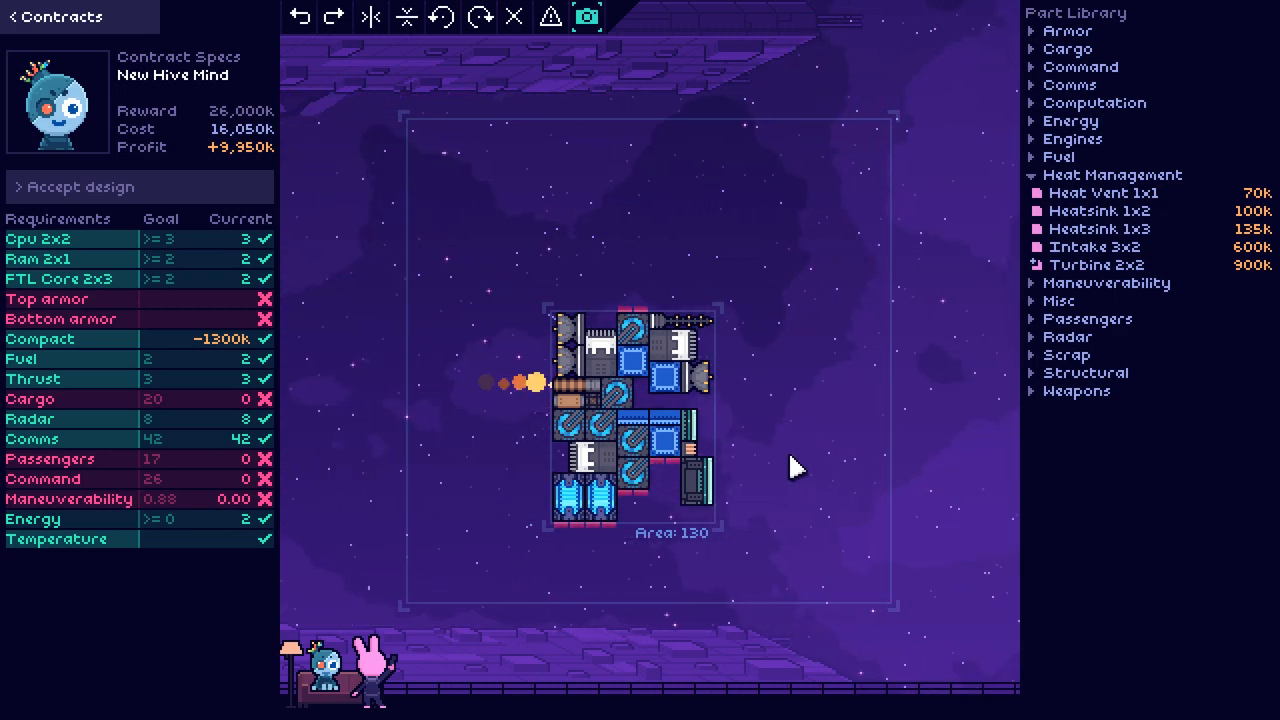
{"action": "mouse_move", "coordinate": [948, 373]}
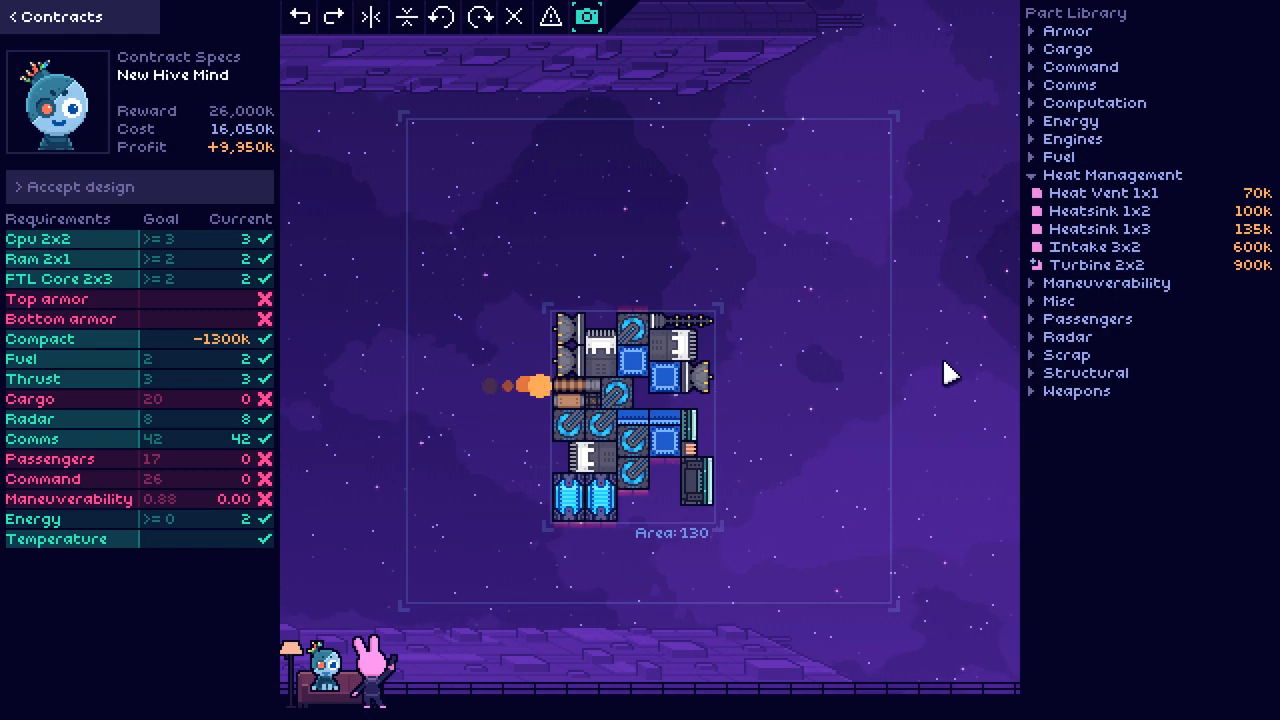
Step: Pick a Bunk 4x1 from the Passengers parts and add bunks to the hull's top
{"action": "left_click", "coordinate": [1070, 120]}
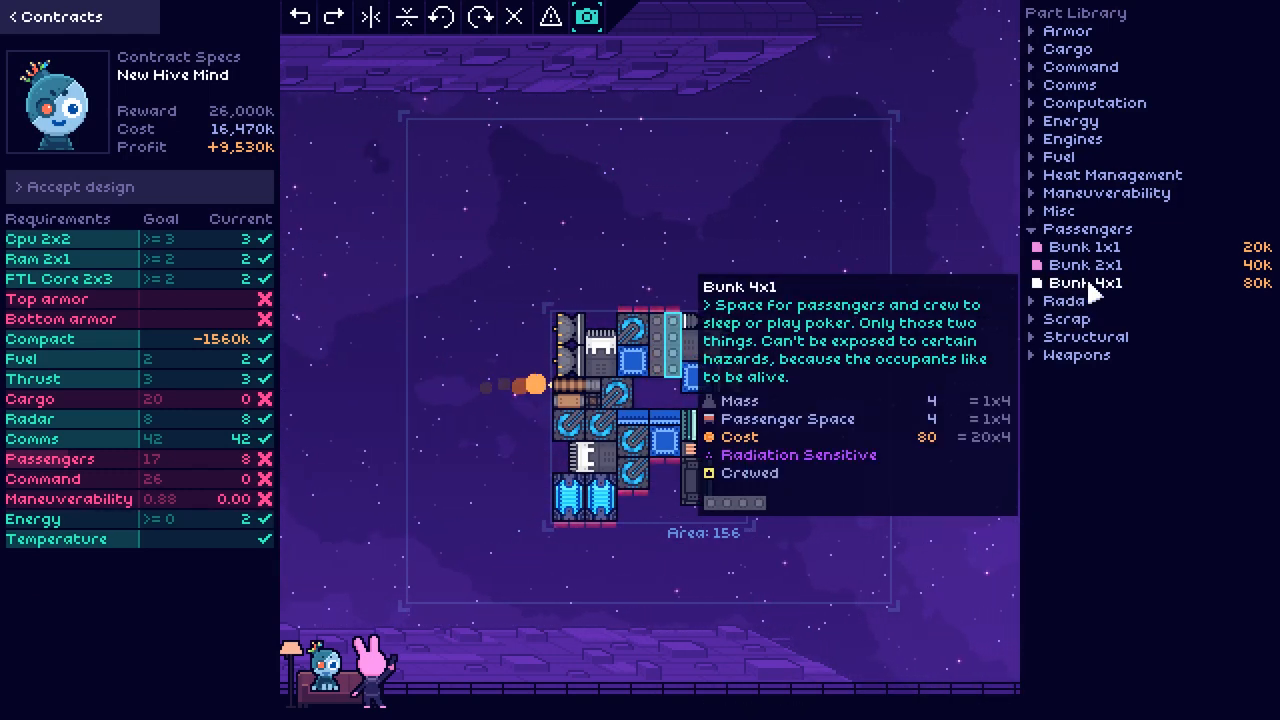
{"action": "left_click", "coordinate": [756, 428]}
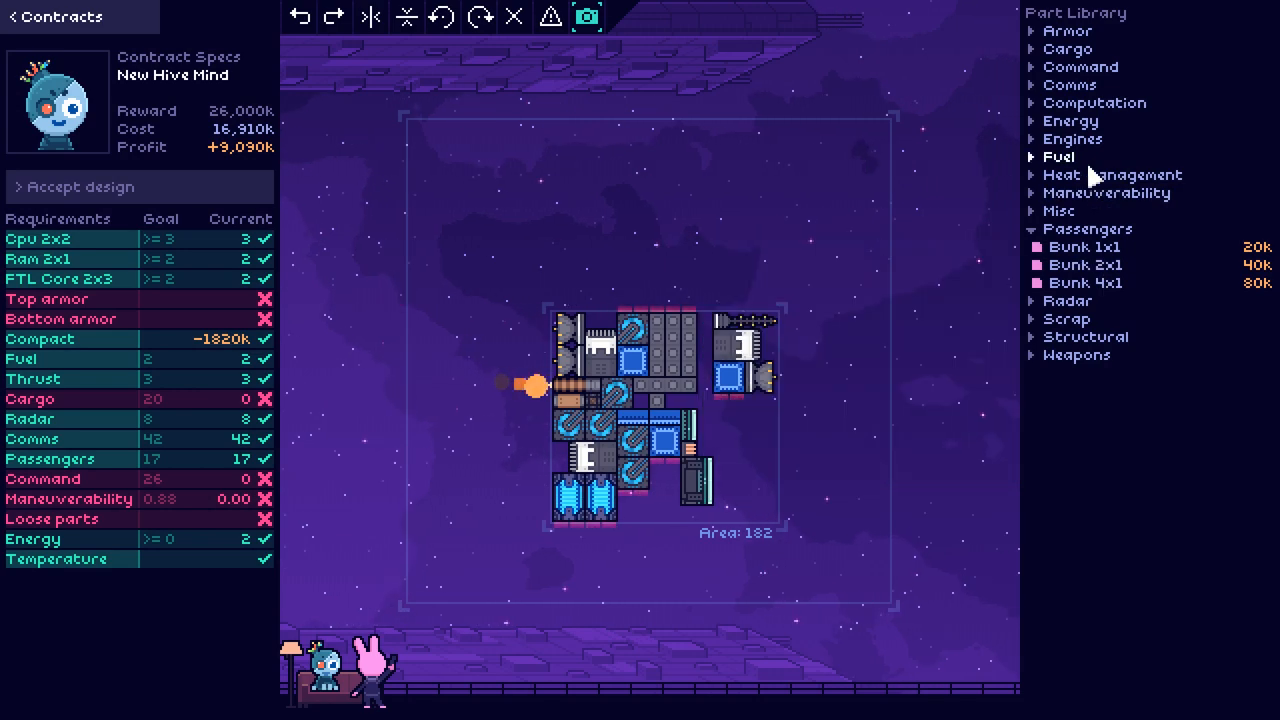
Step: Place a Cargo 5x2 compartment from the Cargo parts in the lower hull
{"action": "left_click", "coordinate": [1067, 48]}
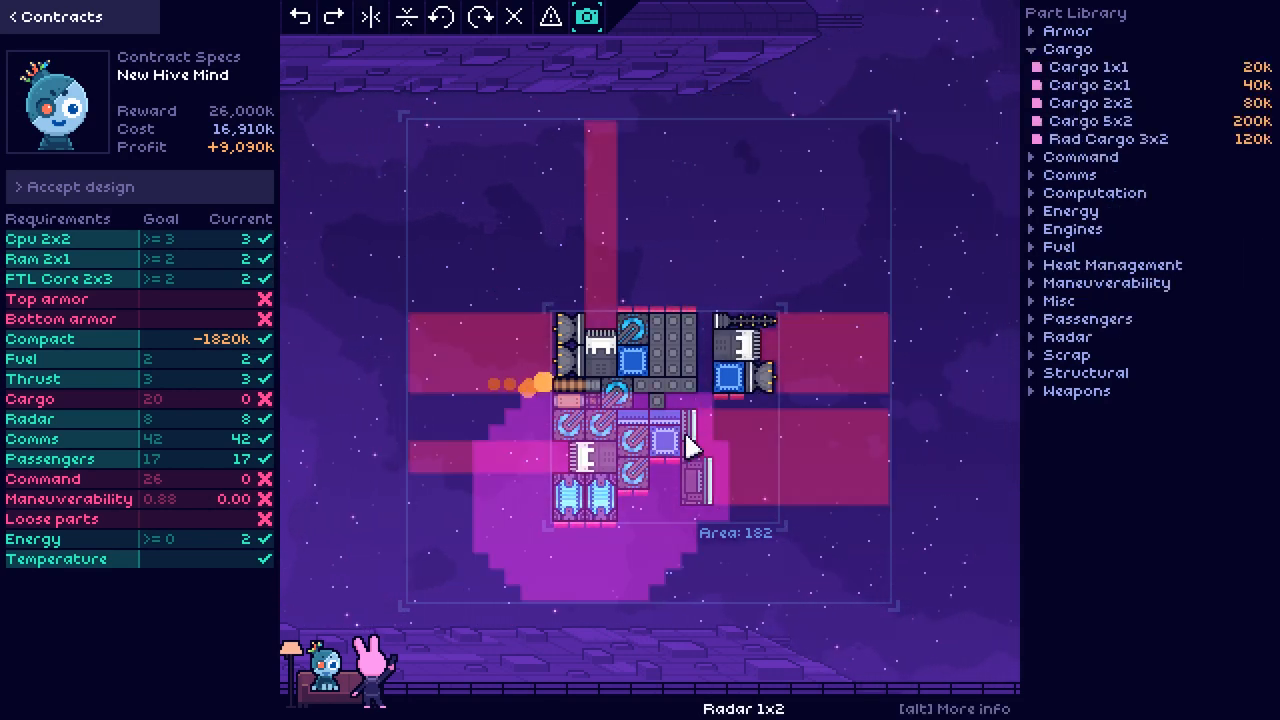
{"action": "mouse_move", "coordinate": [1090, 120]}
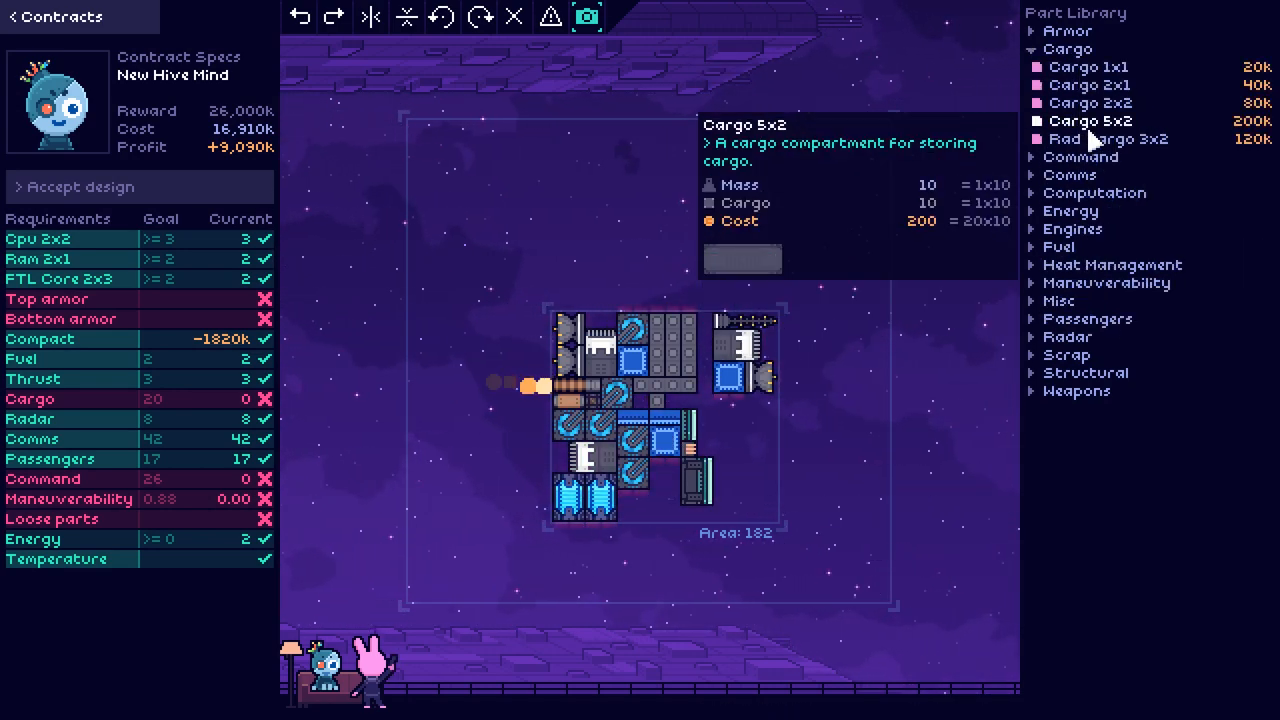
{"action": "left_click", "coordinate": [800, 250]}
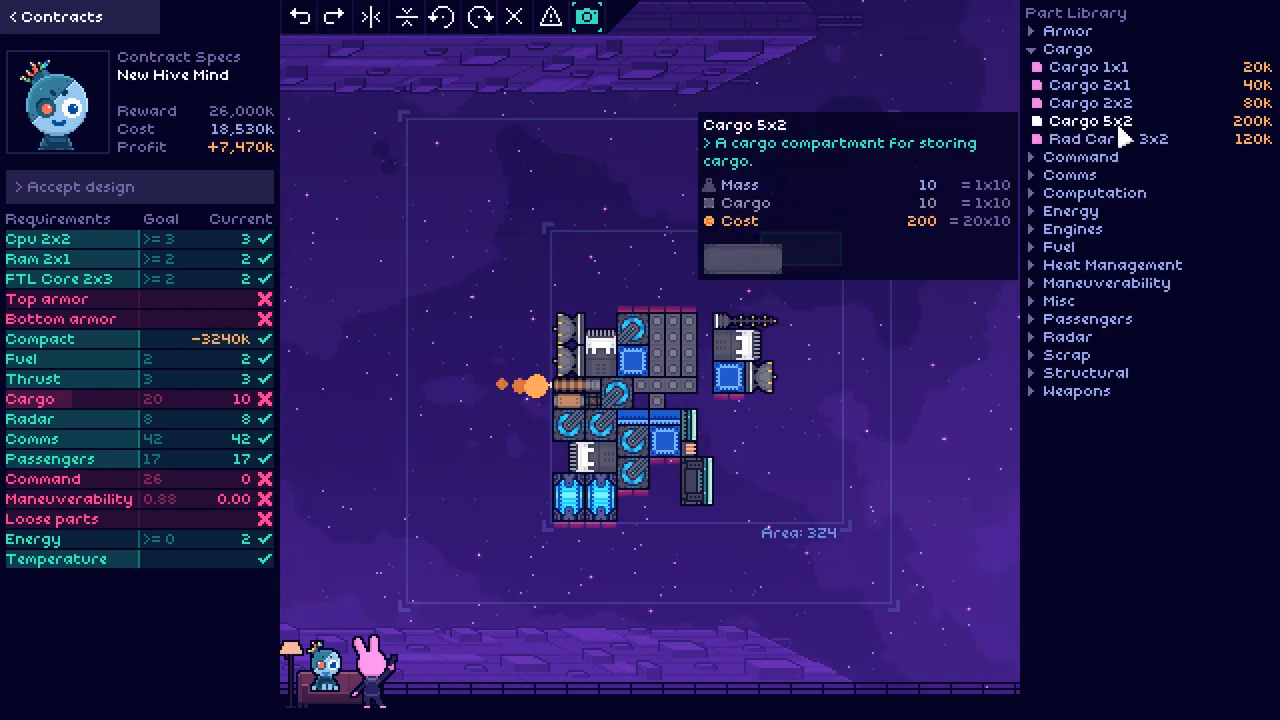
{"action": "left_click", "coordinate": [810, 278]}
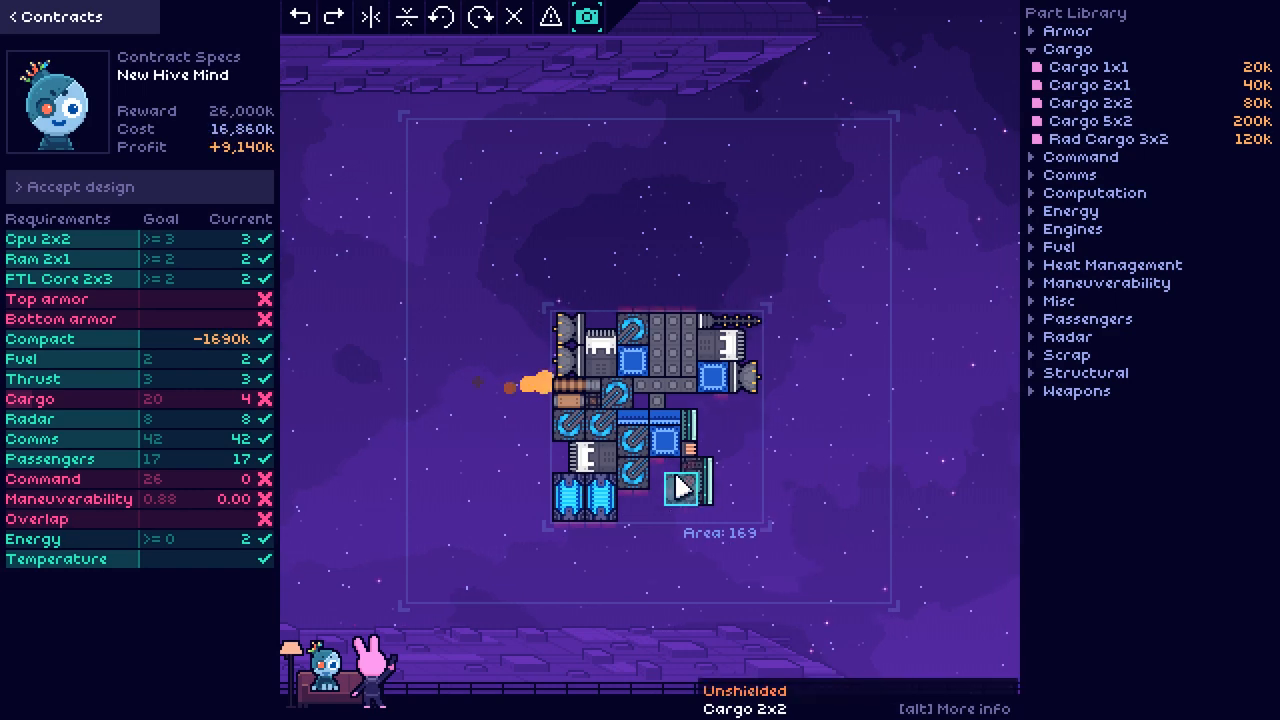
{"action": "mouse_move", "coordinate": [1105, 103]}
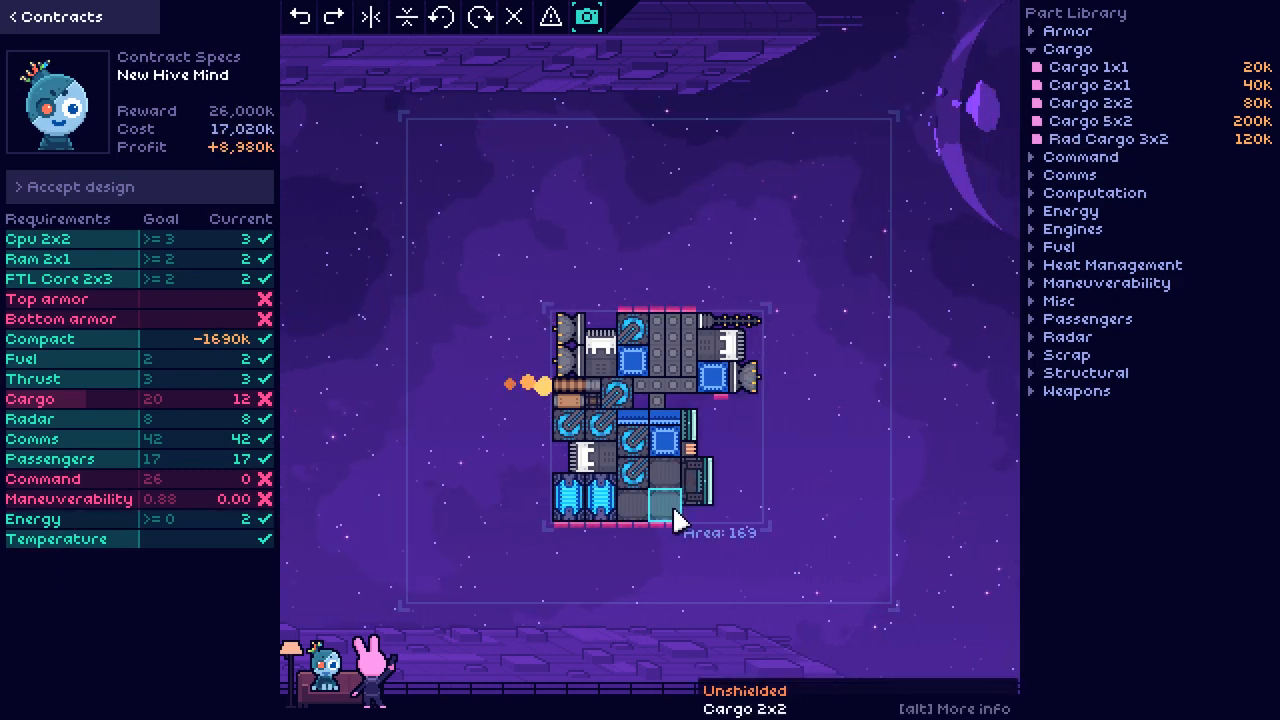
{"action": "mouse_move", "coordinate": [1090, 85]}
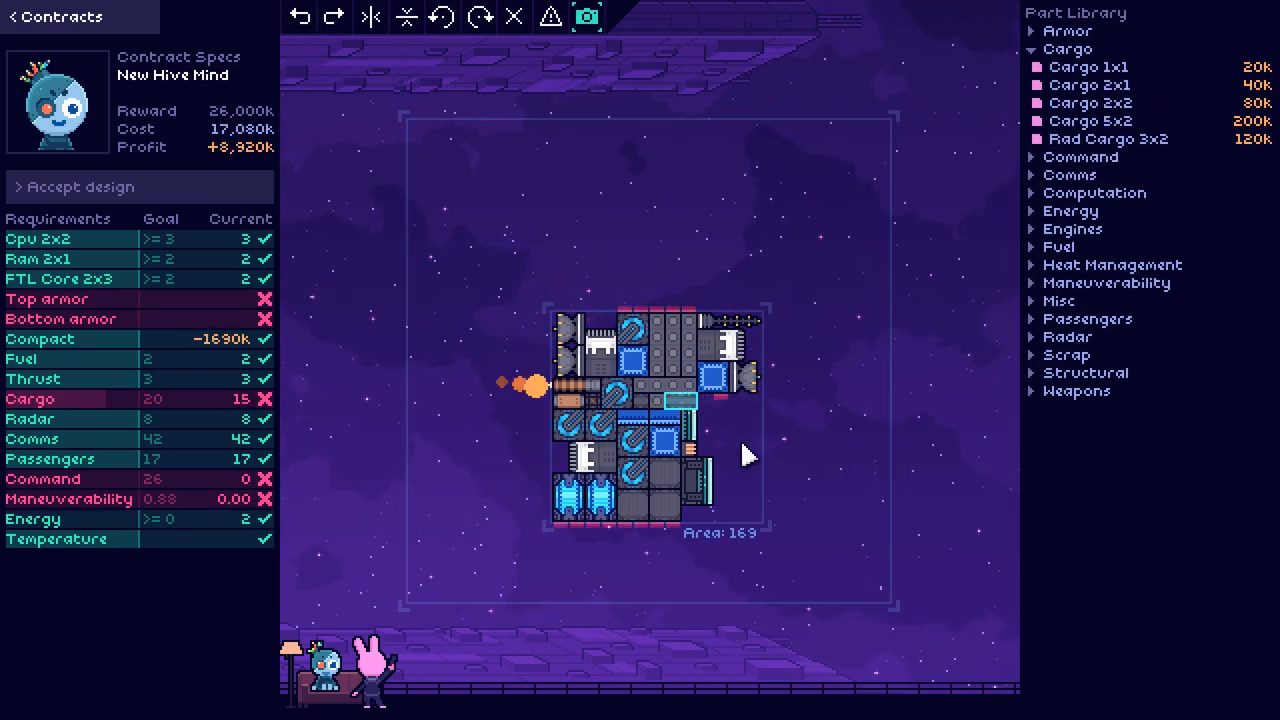
{"action": "mouse_move", "coordinate": [1090, 103]}
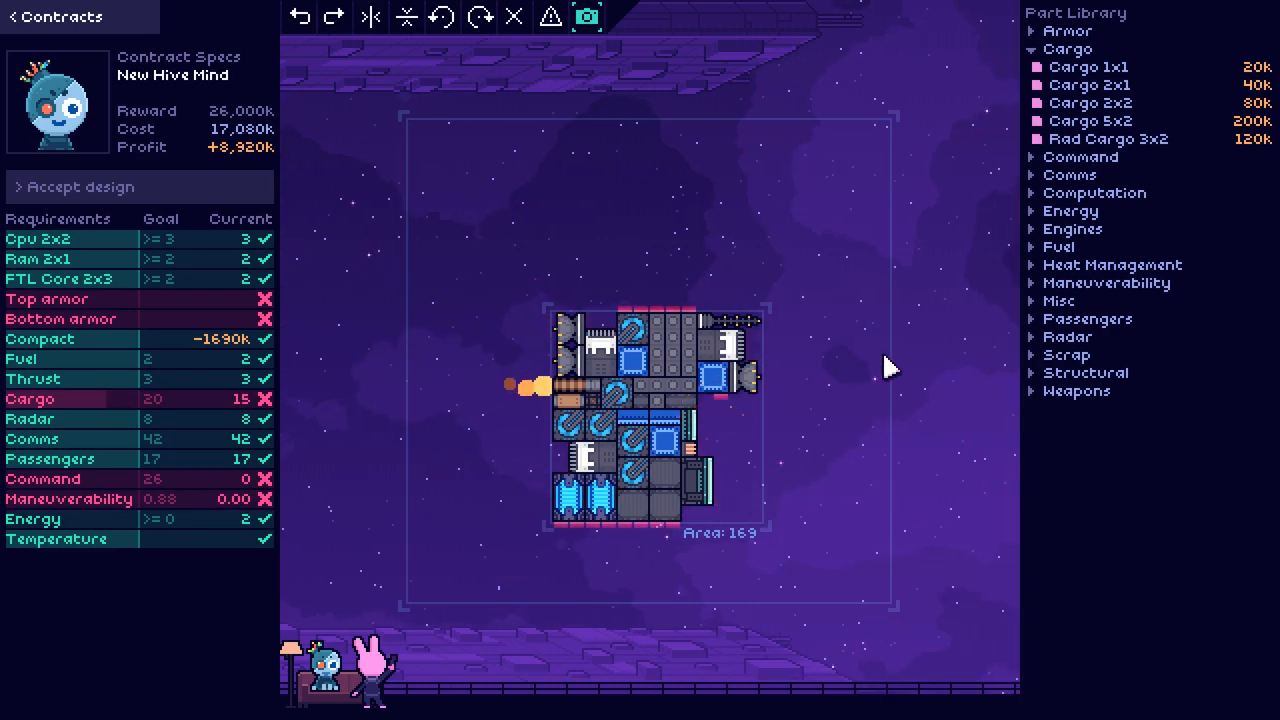
Step: Fill the hull's free gaps with Cargo 2x1 pieces
{"action": "left_click", "coordinate": [730, 415]}
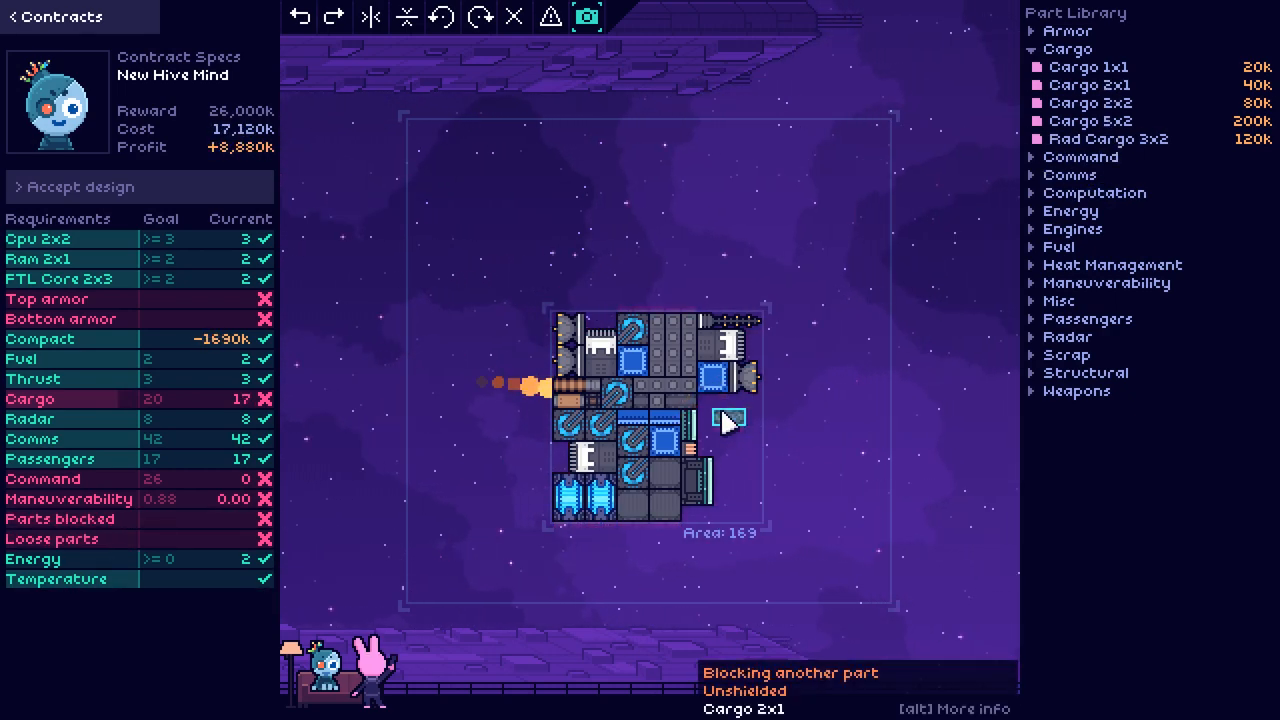
{"action": "mouse_move", "coordinate": [1108, 139]}
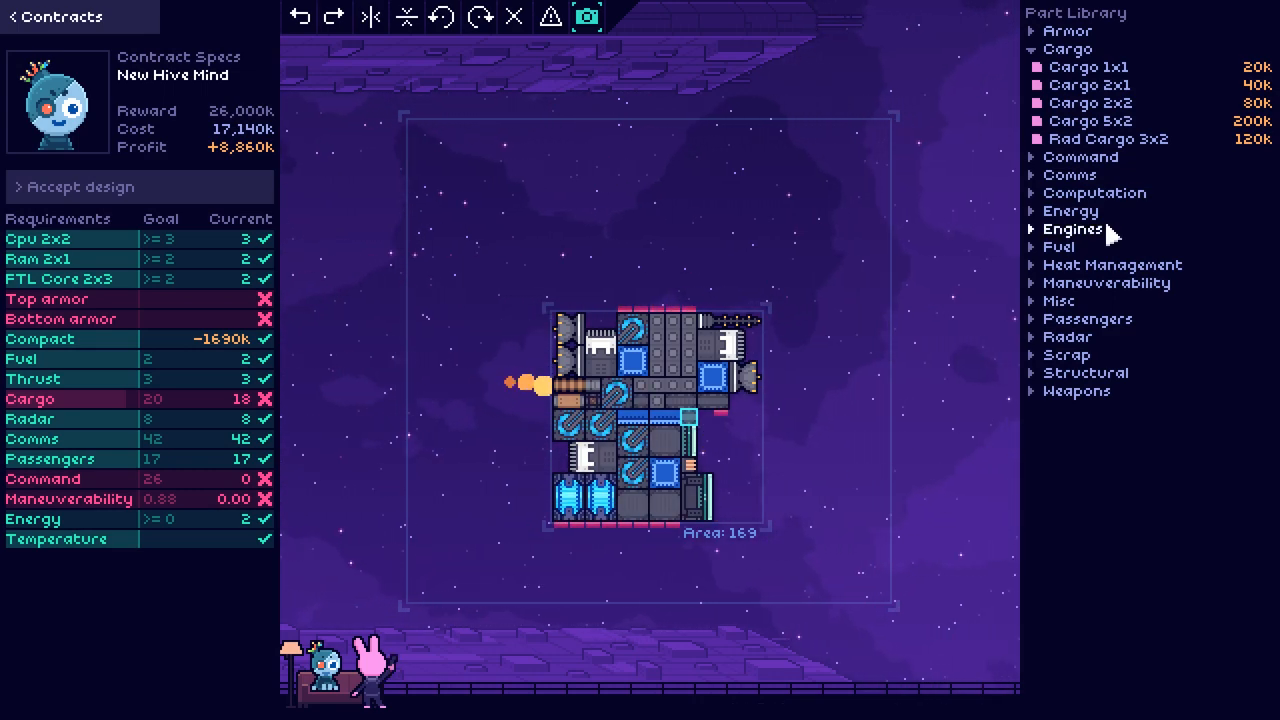
{"action": "left_click", "coordinate": [695, 415]}
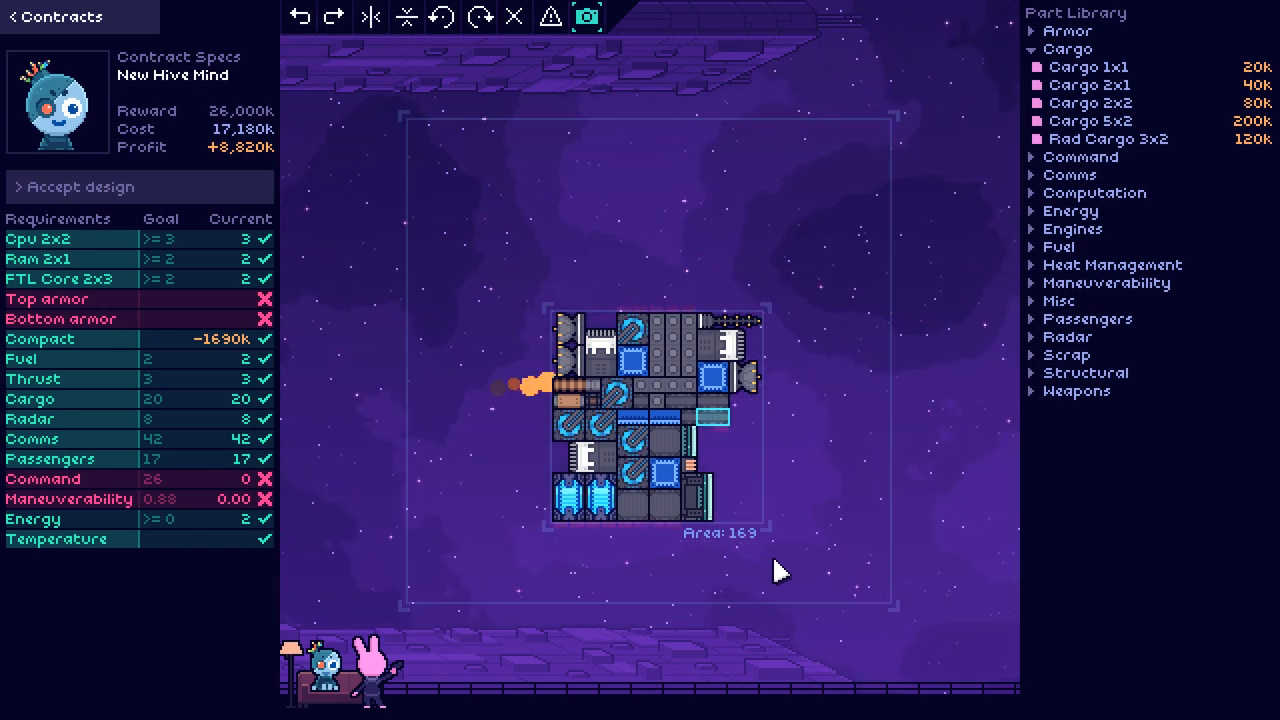
{"action": "mouse_move", "coordinate": [683, 512]}
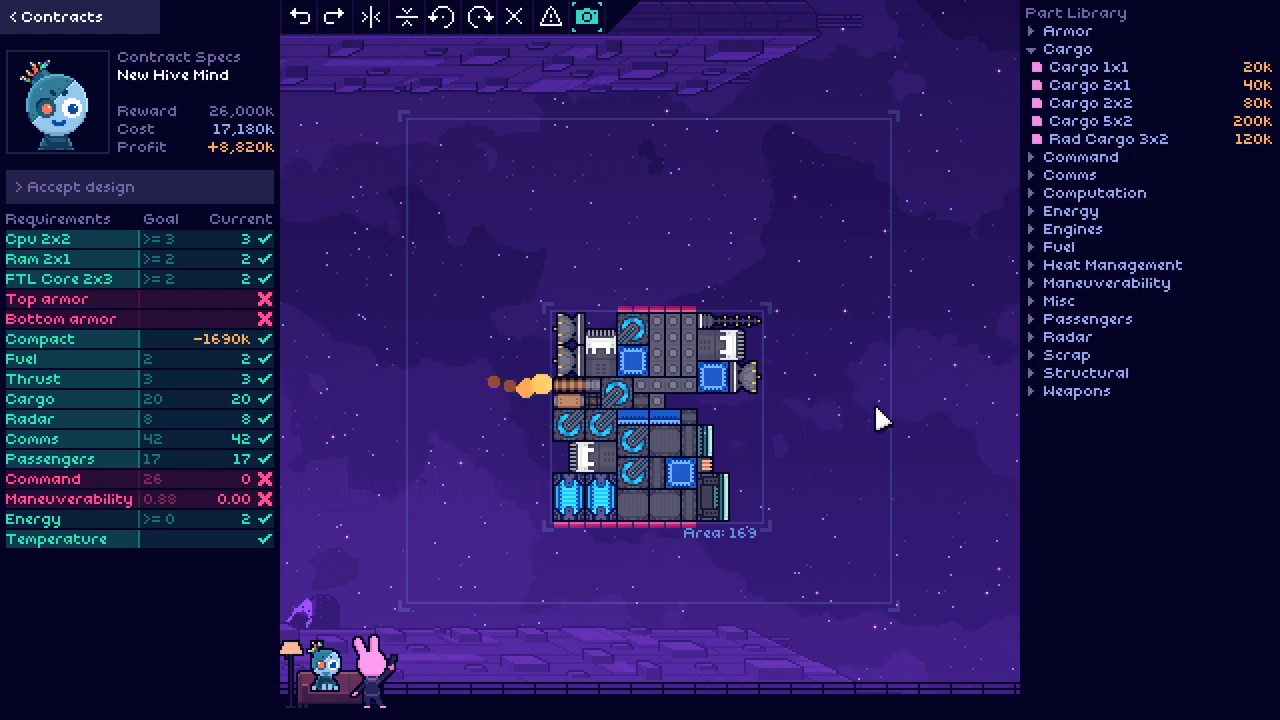
{"action": "mouse_move", "coordinate": [1085, 170]}
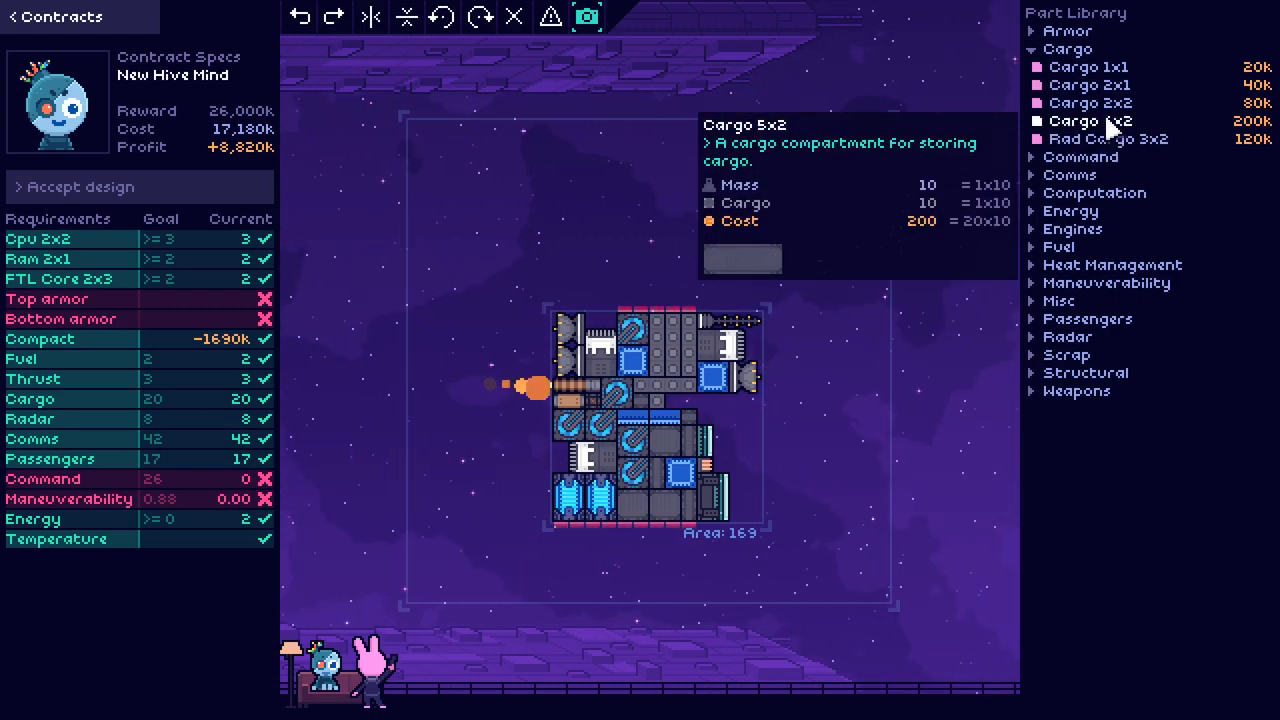
Step: Switch the Part Library to the Command category showing Cockpit 2x2
{"action": "left_click", "coordinate": [1079, 157]}
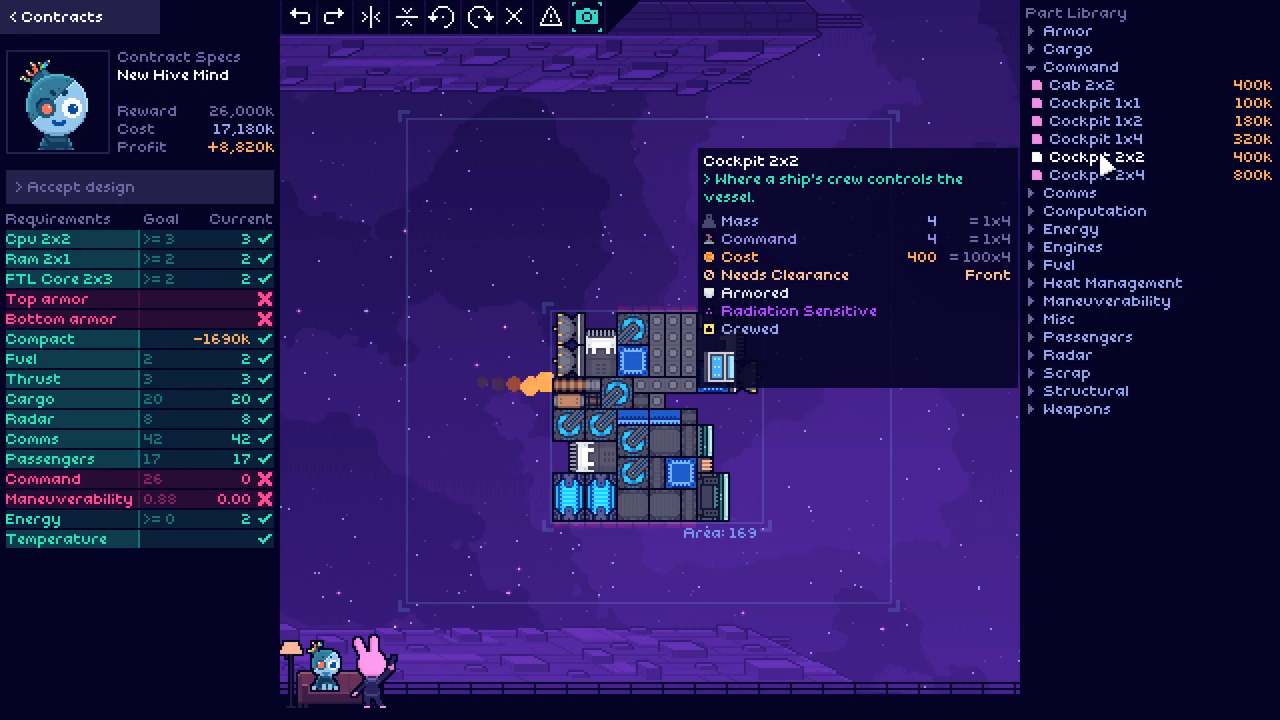
Step: Place a Cockpit 2x2 on the ship grid, raising command to 16
{"action": "left_click", "coordinate": [1096, 175]}
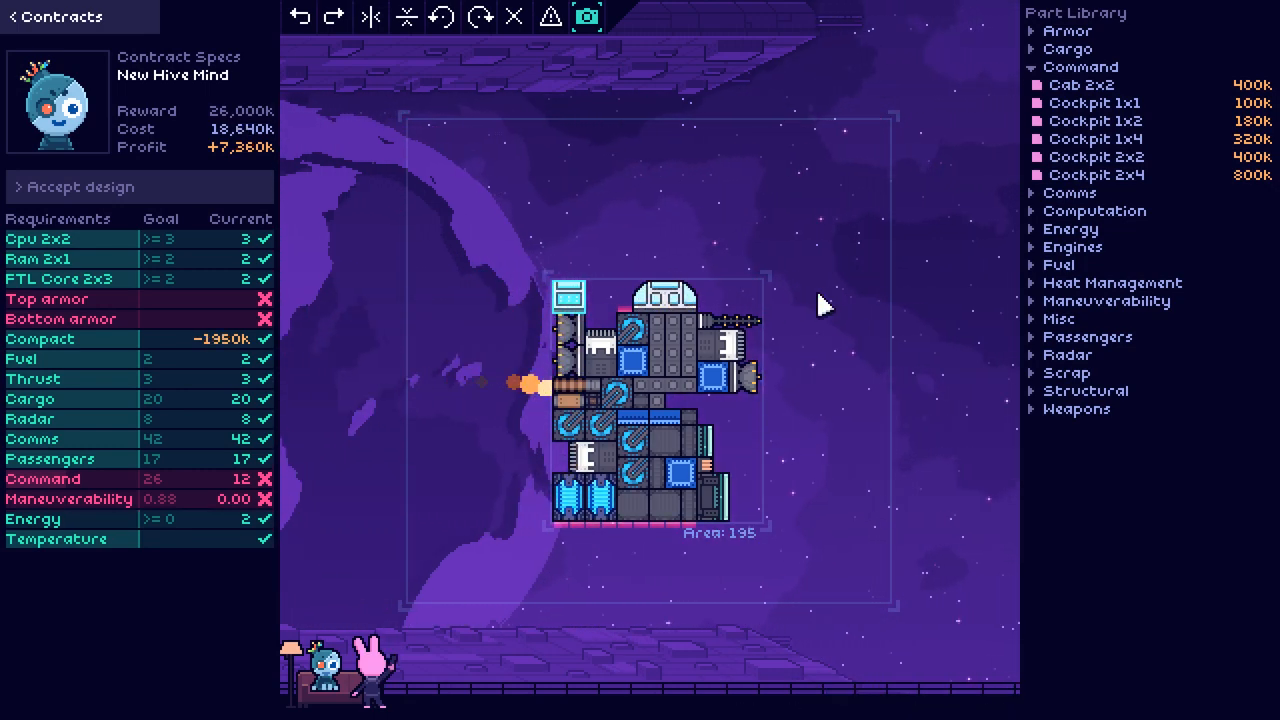
{"action": "mouse_move", "coordinate": [1097, 174]}
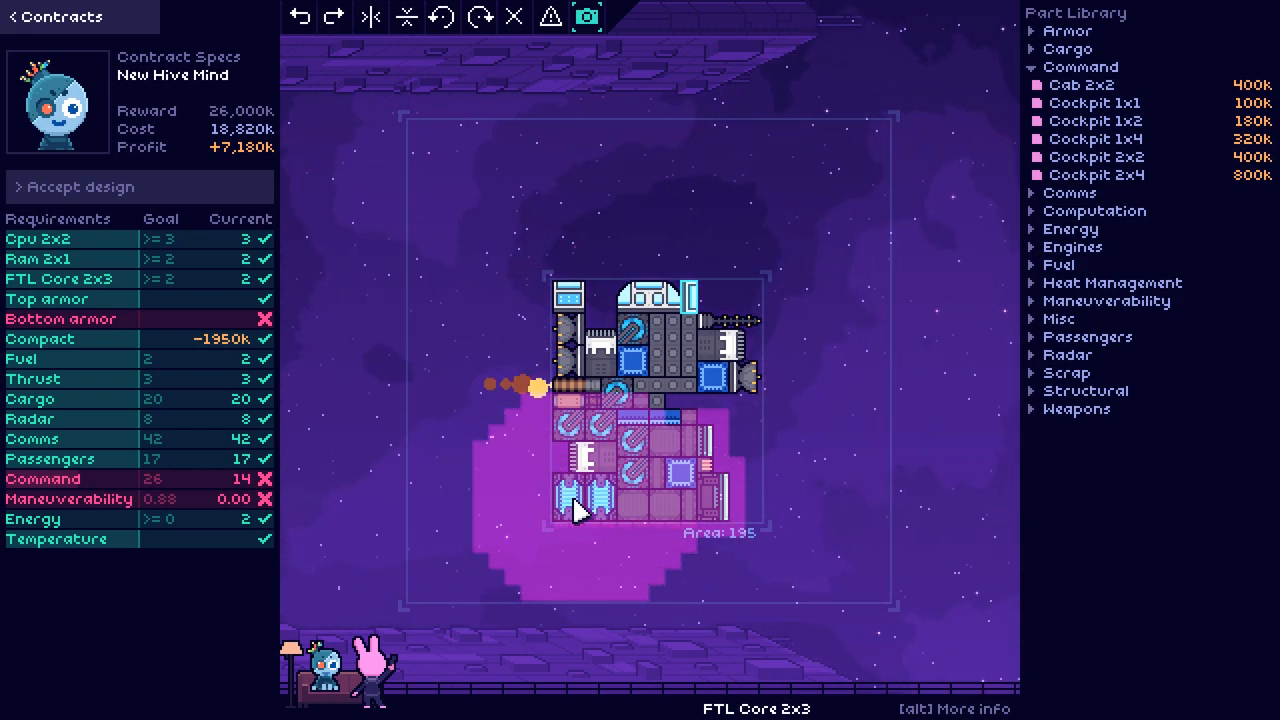
{"action": "left_click", "coordinate": [810, 400]}
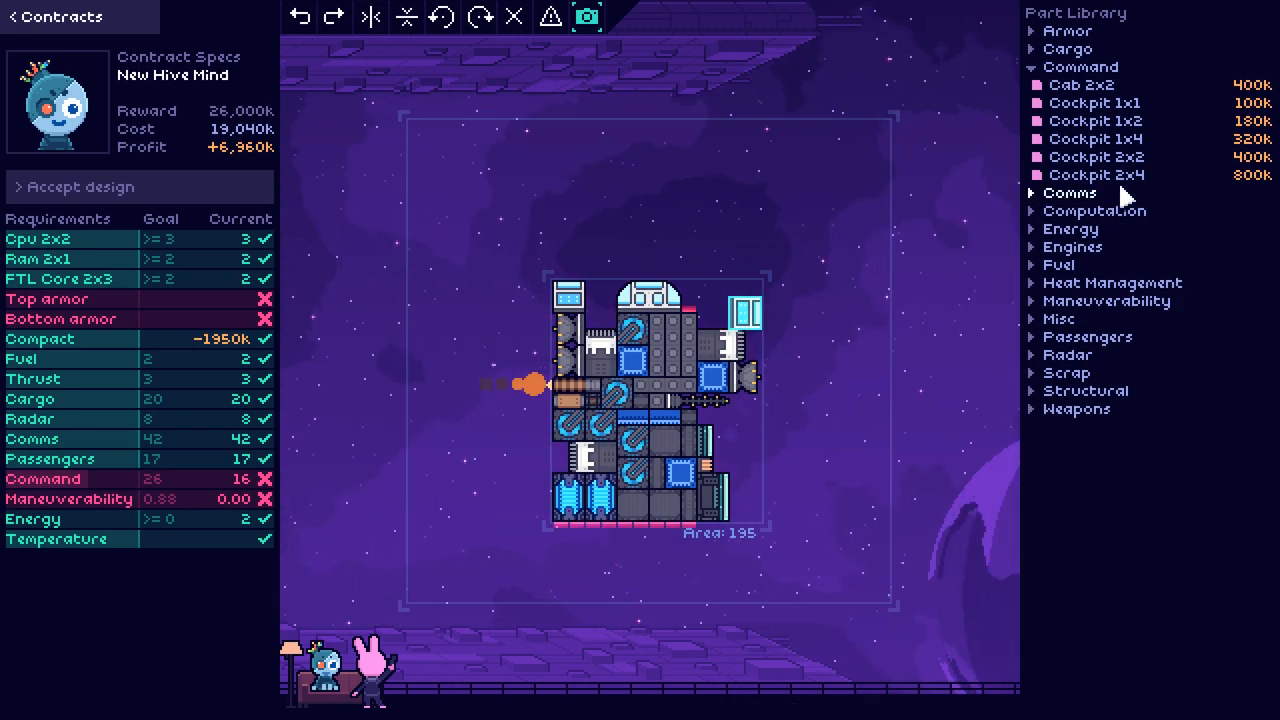
Step: Add another Cockpit 2x2 along the top edge, lifting command to 20
{"action": "left_click", "coordinate": [1097, 174]}
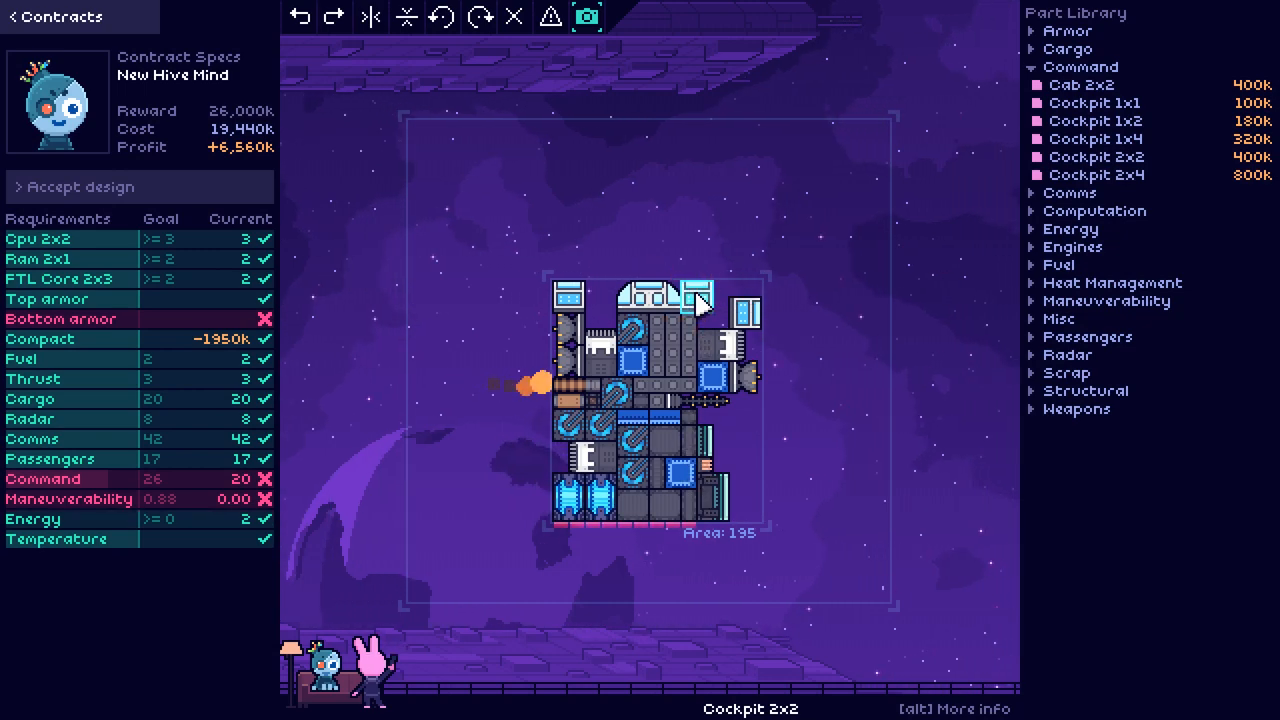
{"action": "mouse_move", "coordinate": [1095, 138]}
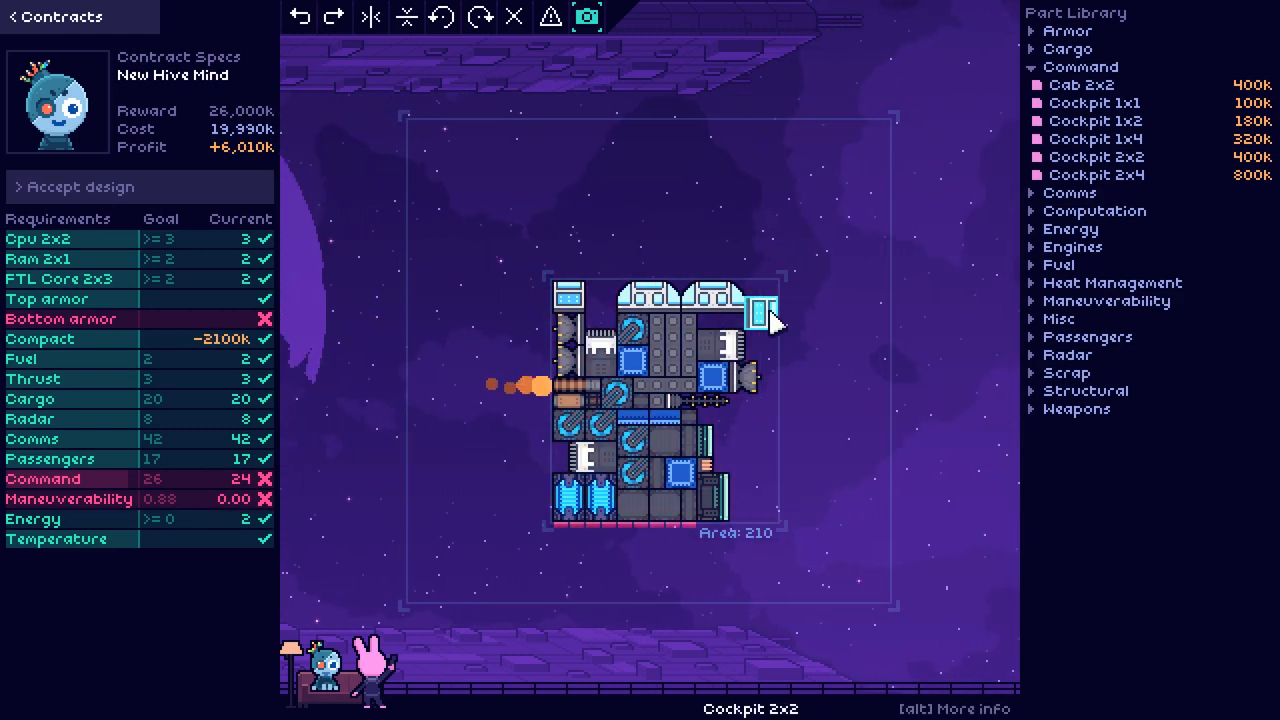
{"action": "mouse_move", "coordinate": [1126, 146]}
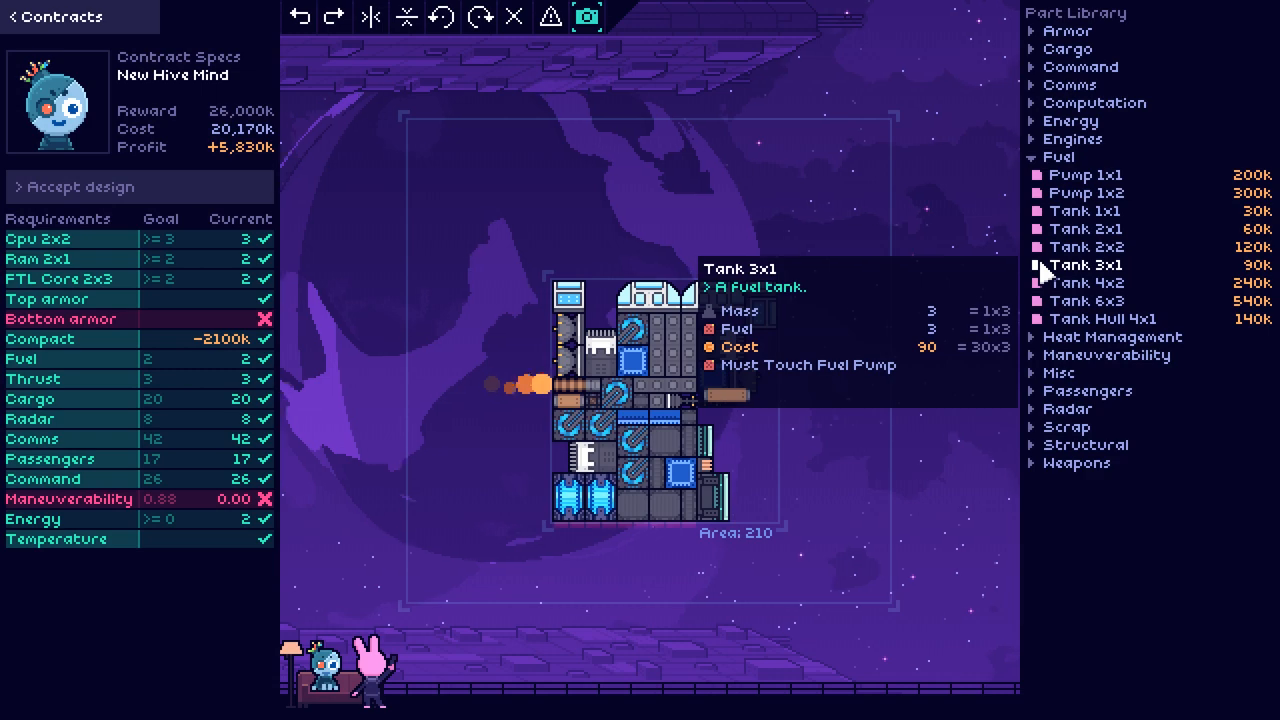
Step: Add maneuverability parts and armor the last uncovered bottom corner
{"action": "left_click", "coordinate": [1107, 193]}
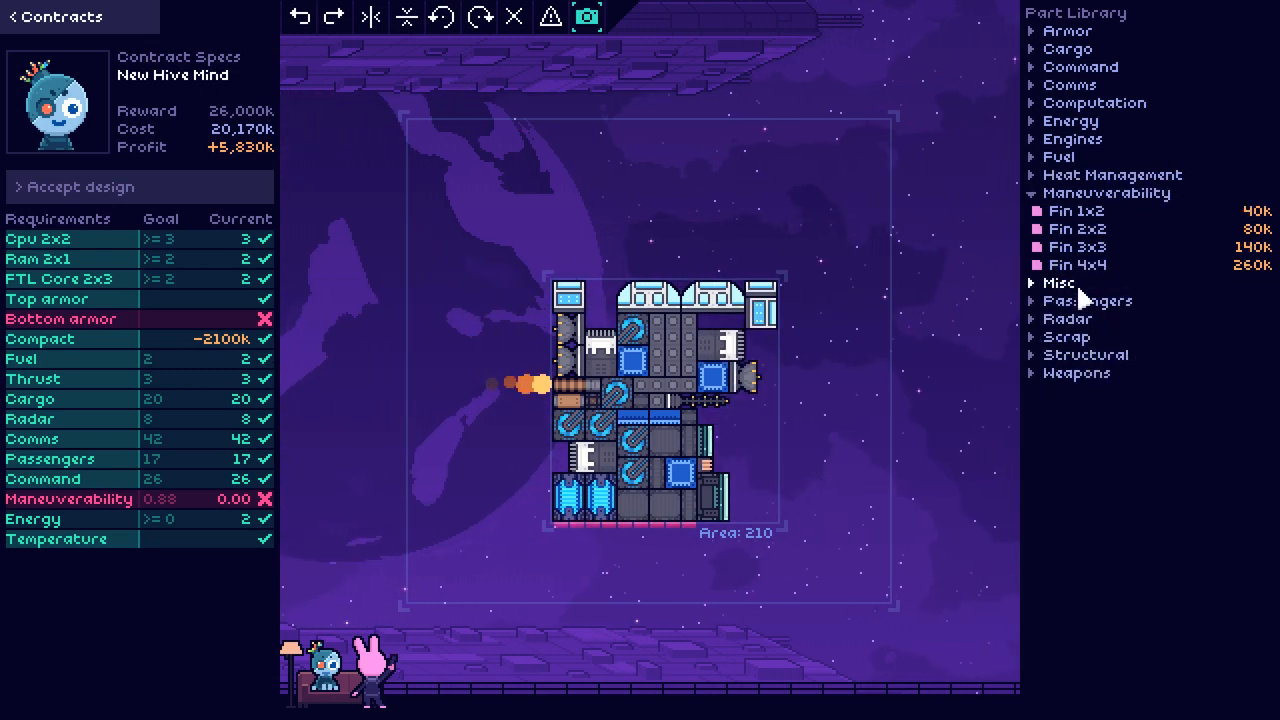
{"action": "mouse_move", "coordinate": [1087, 247]}
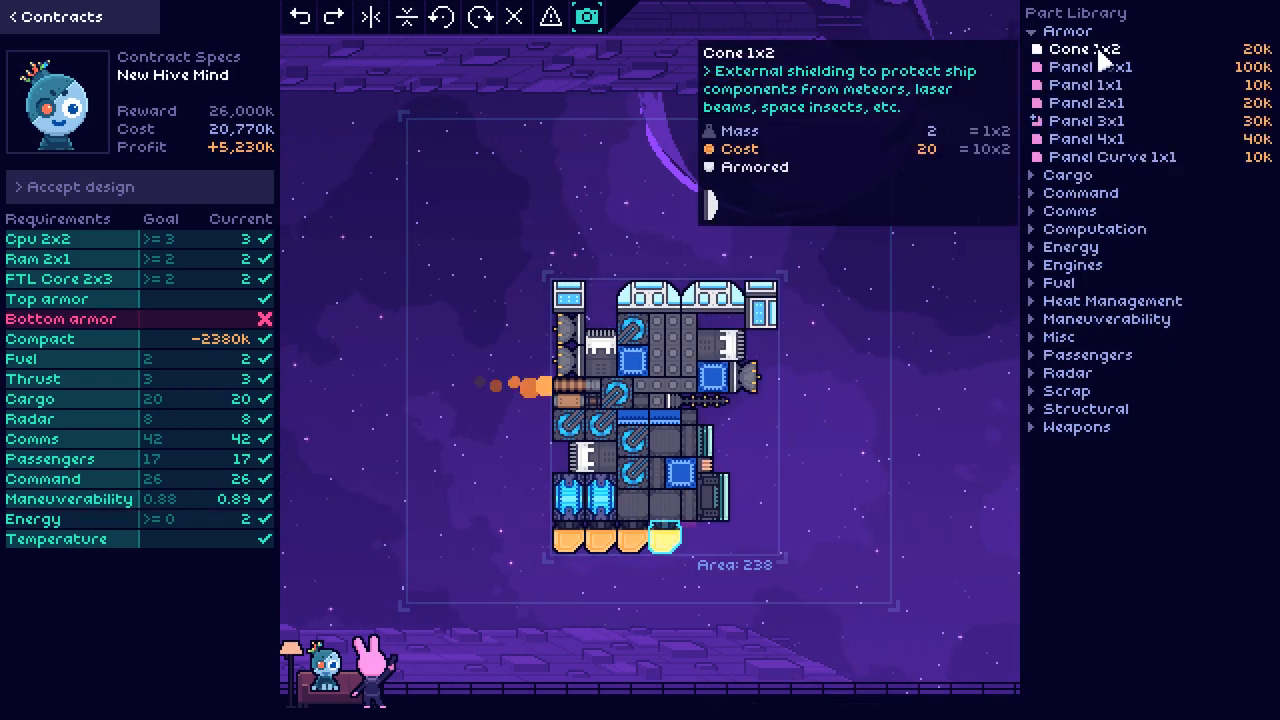
{"action": "mouse_move", "coordinate": [1100, 148]}
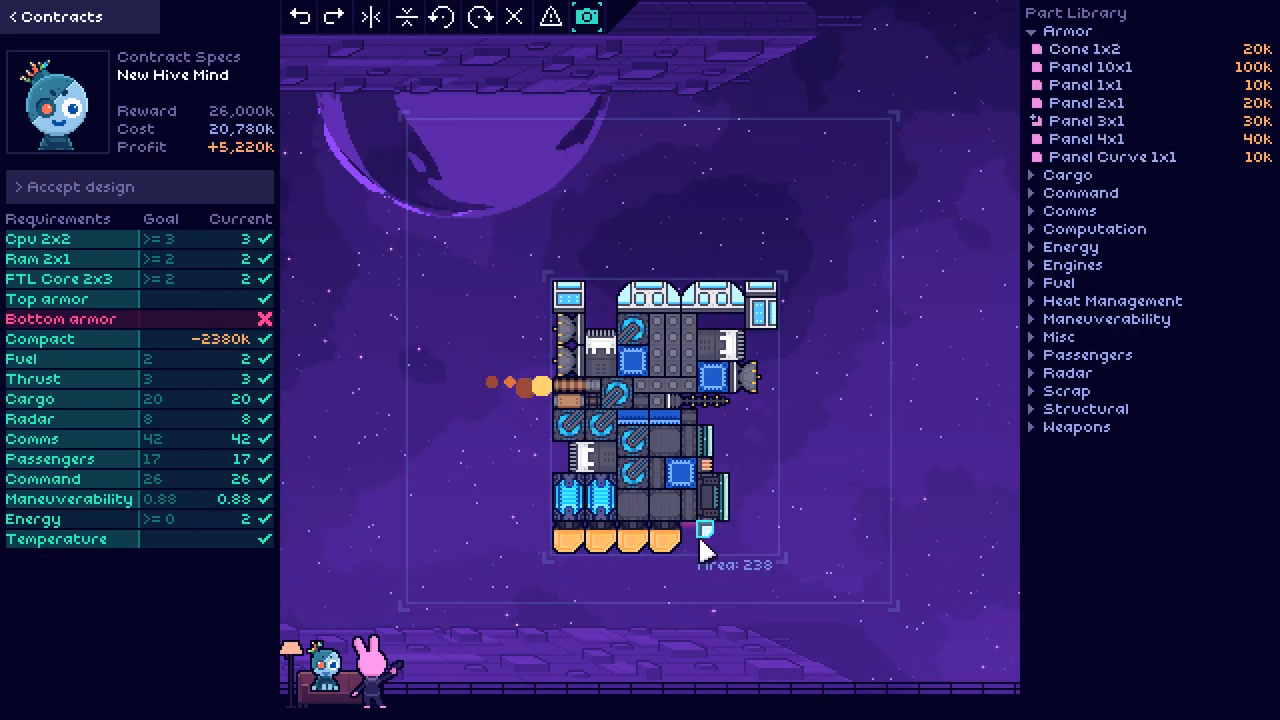
{"action": "left_click", "coordinate": [695, 528]}
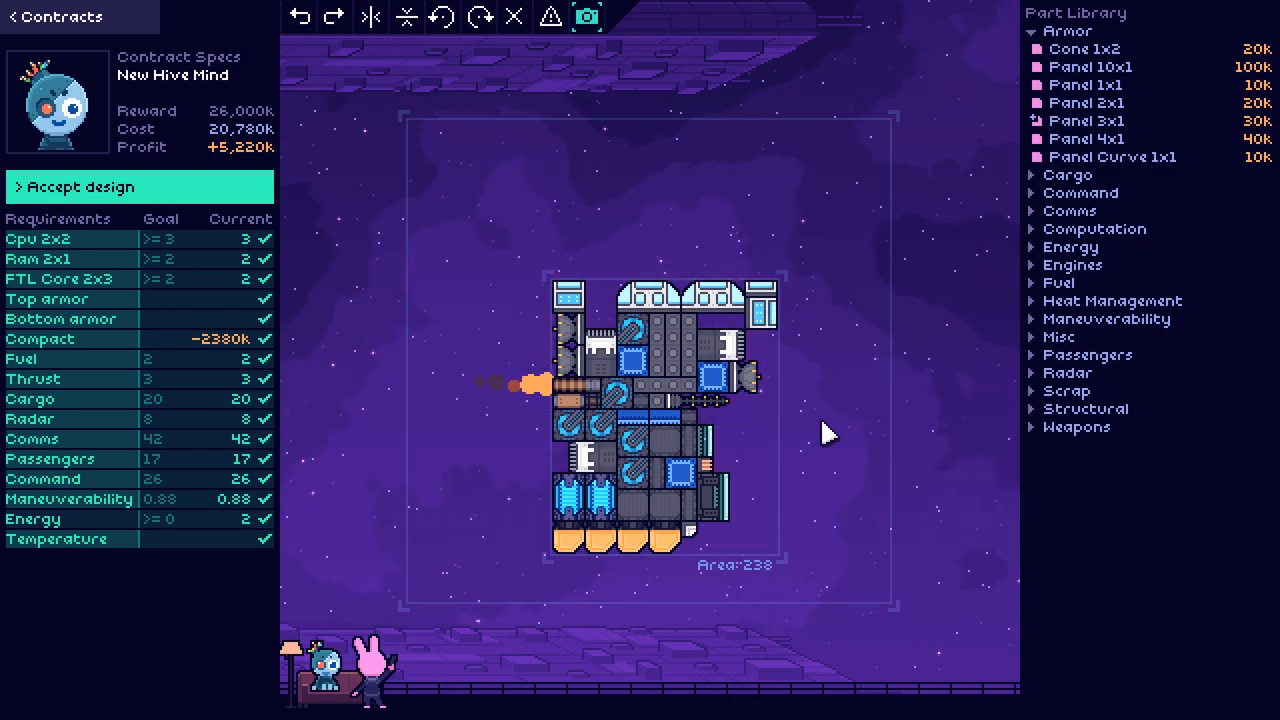
{"action": "mouse_move", "coordinate": [822, 438]}
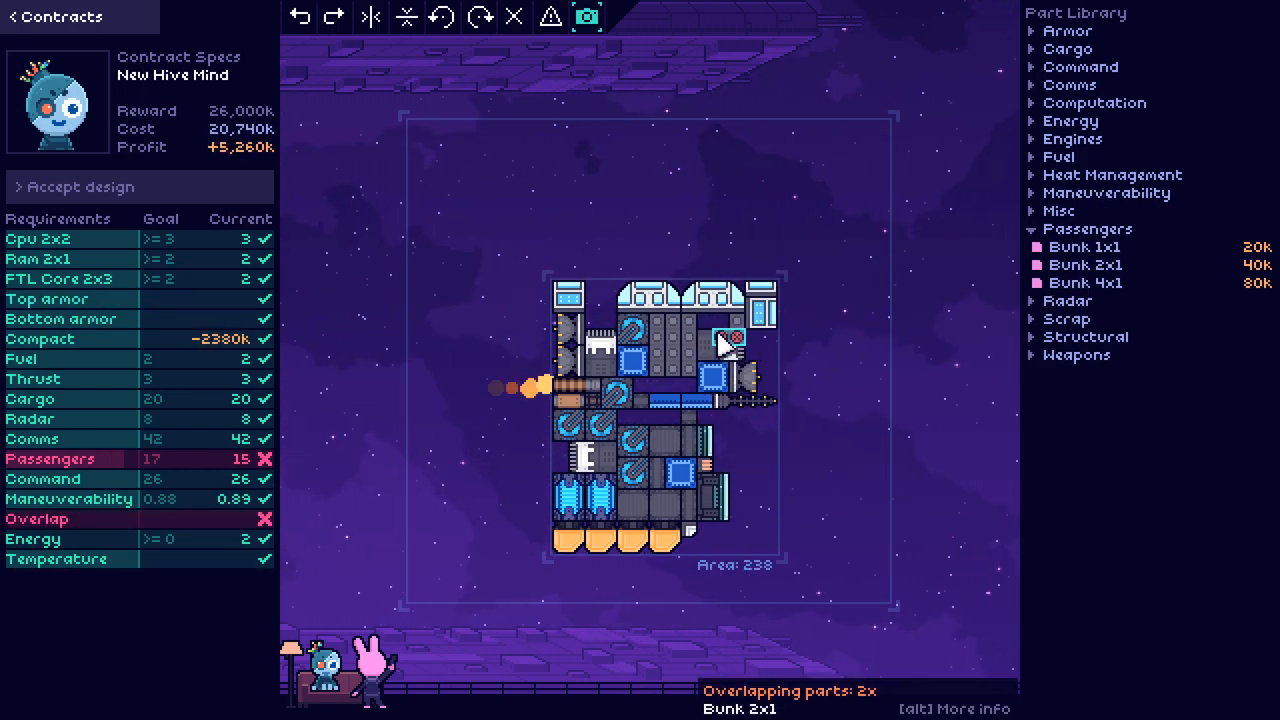
{"action": "mouse_move", "coordinate": [1085, 264]}
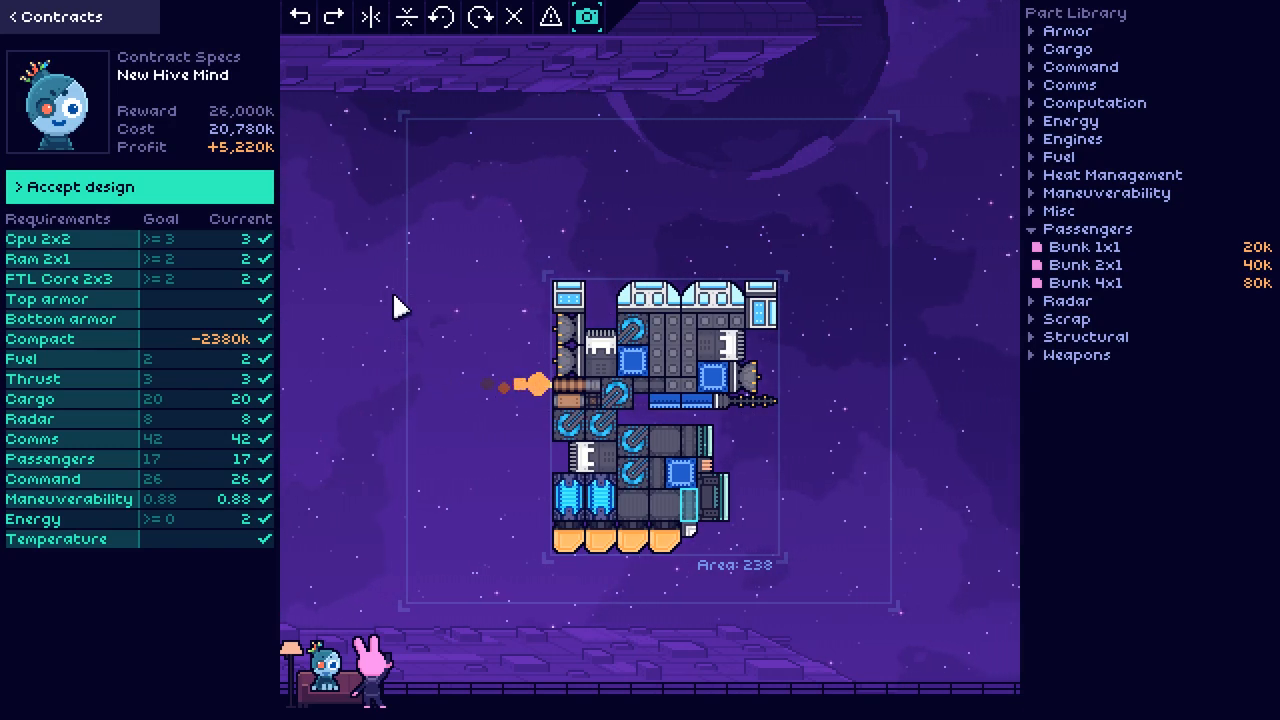
{"action": "left_click", "coordinate": [140, 187]}
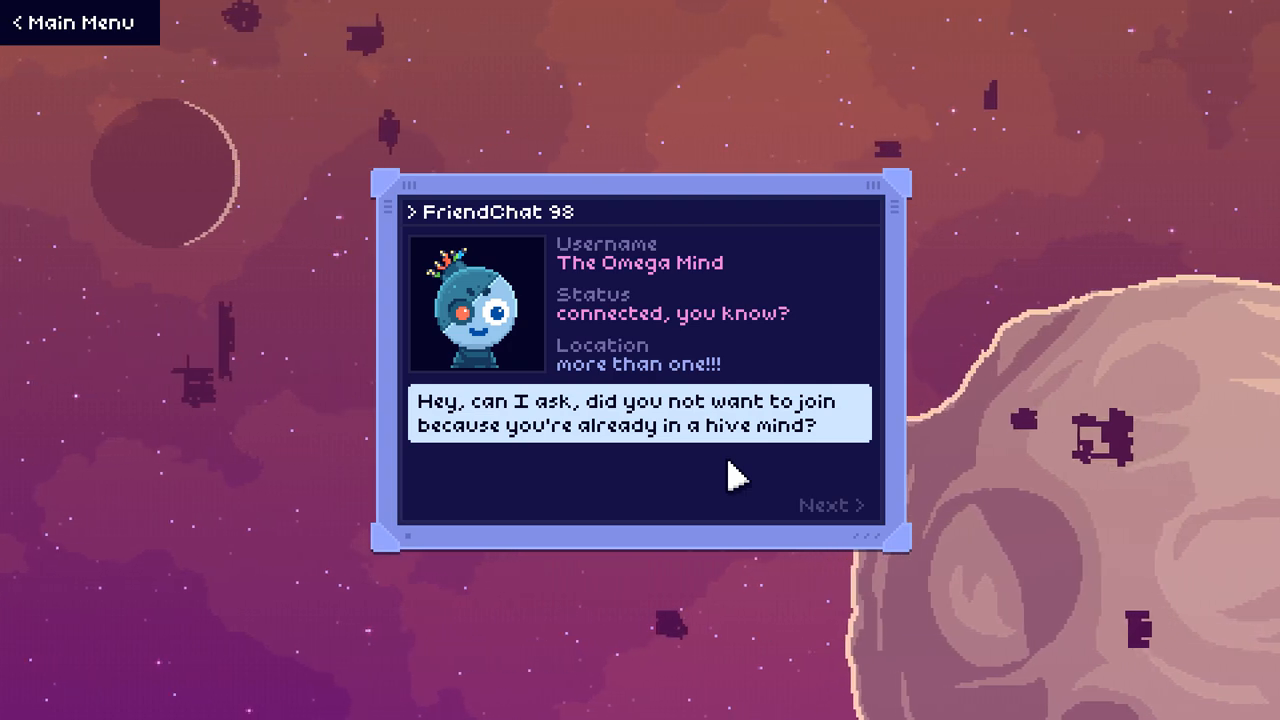
Step: Advance The Omega Mind's chat to its next reply
{"action": "left_click", "coordinate": [831, 505]}
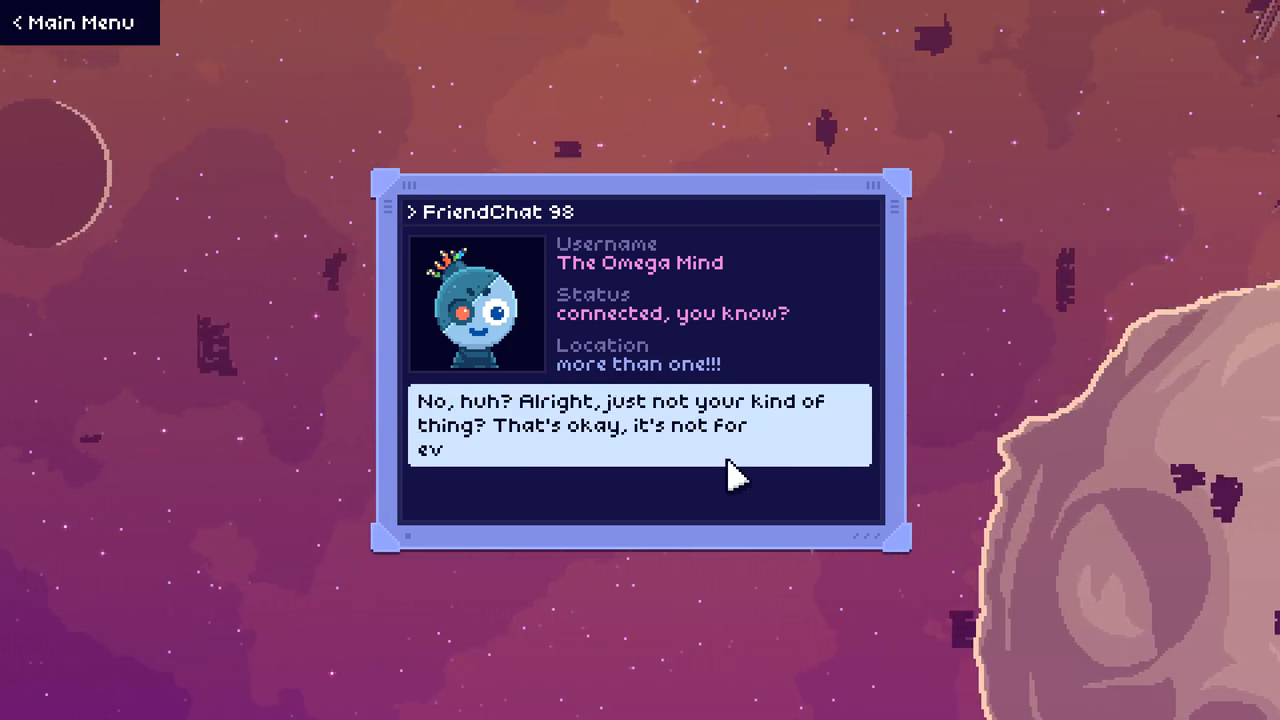